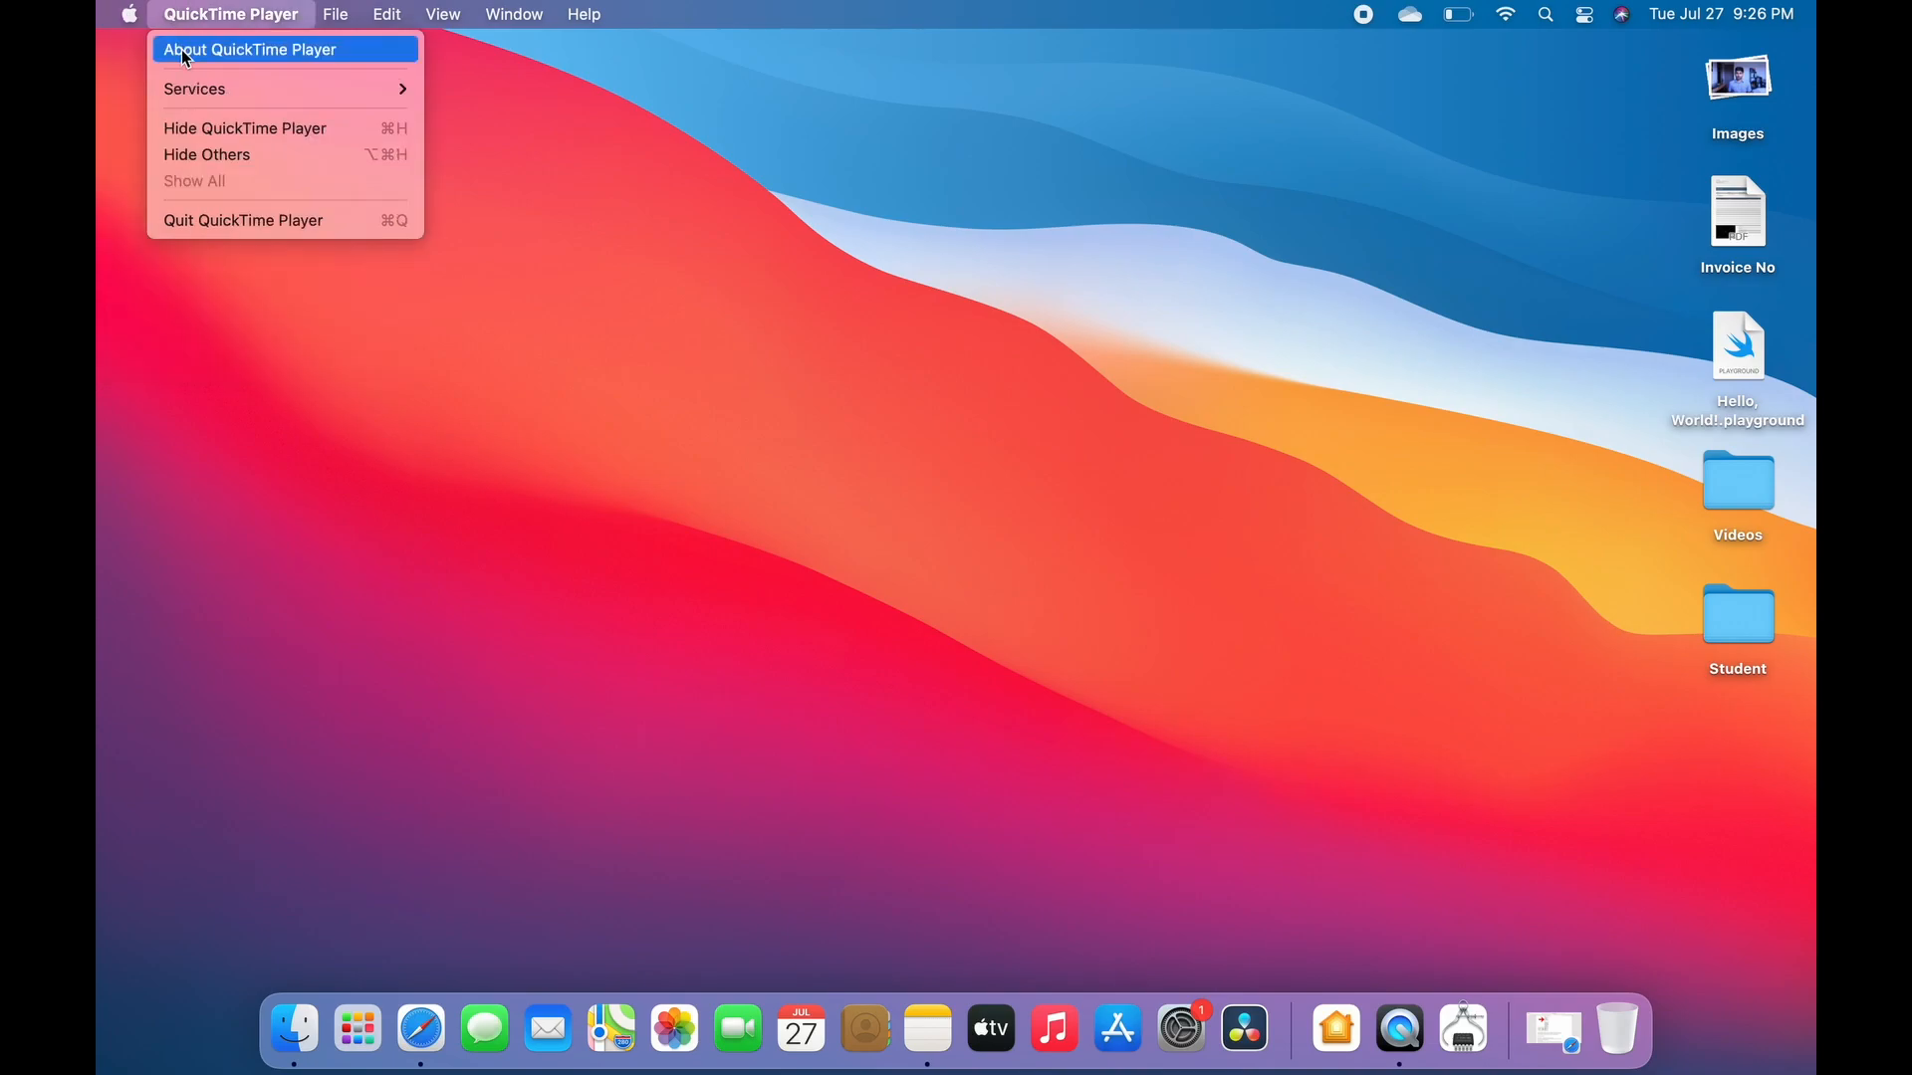
Open System Preferences from the Apple menu
{"action": "left_click", "coordinate": [128, 13]}
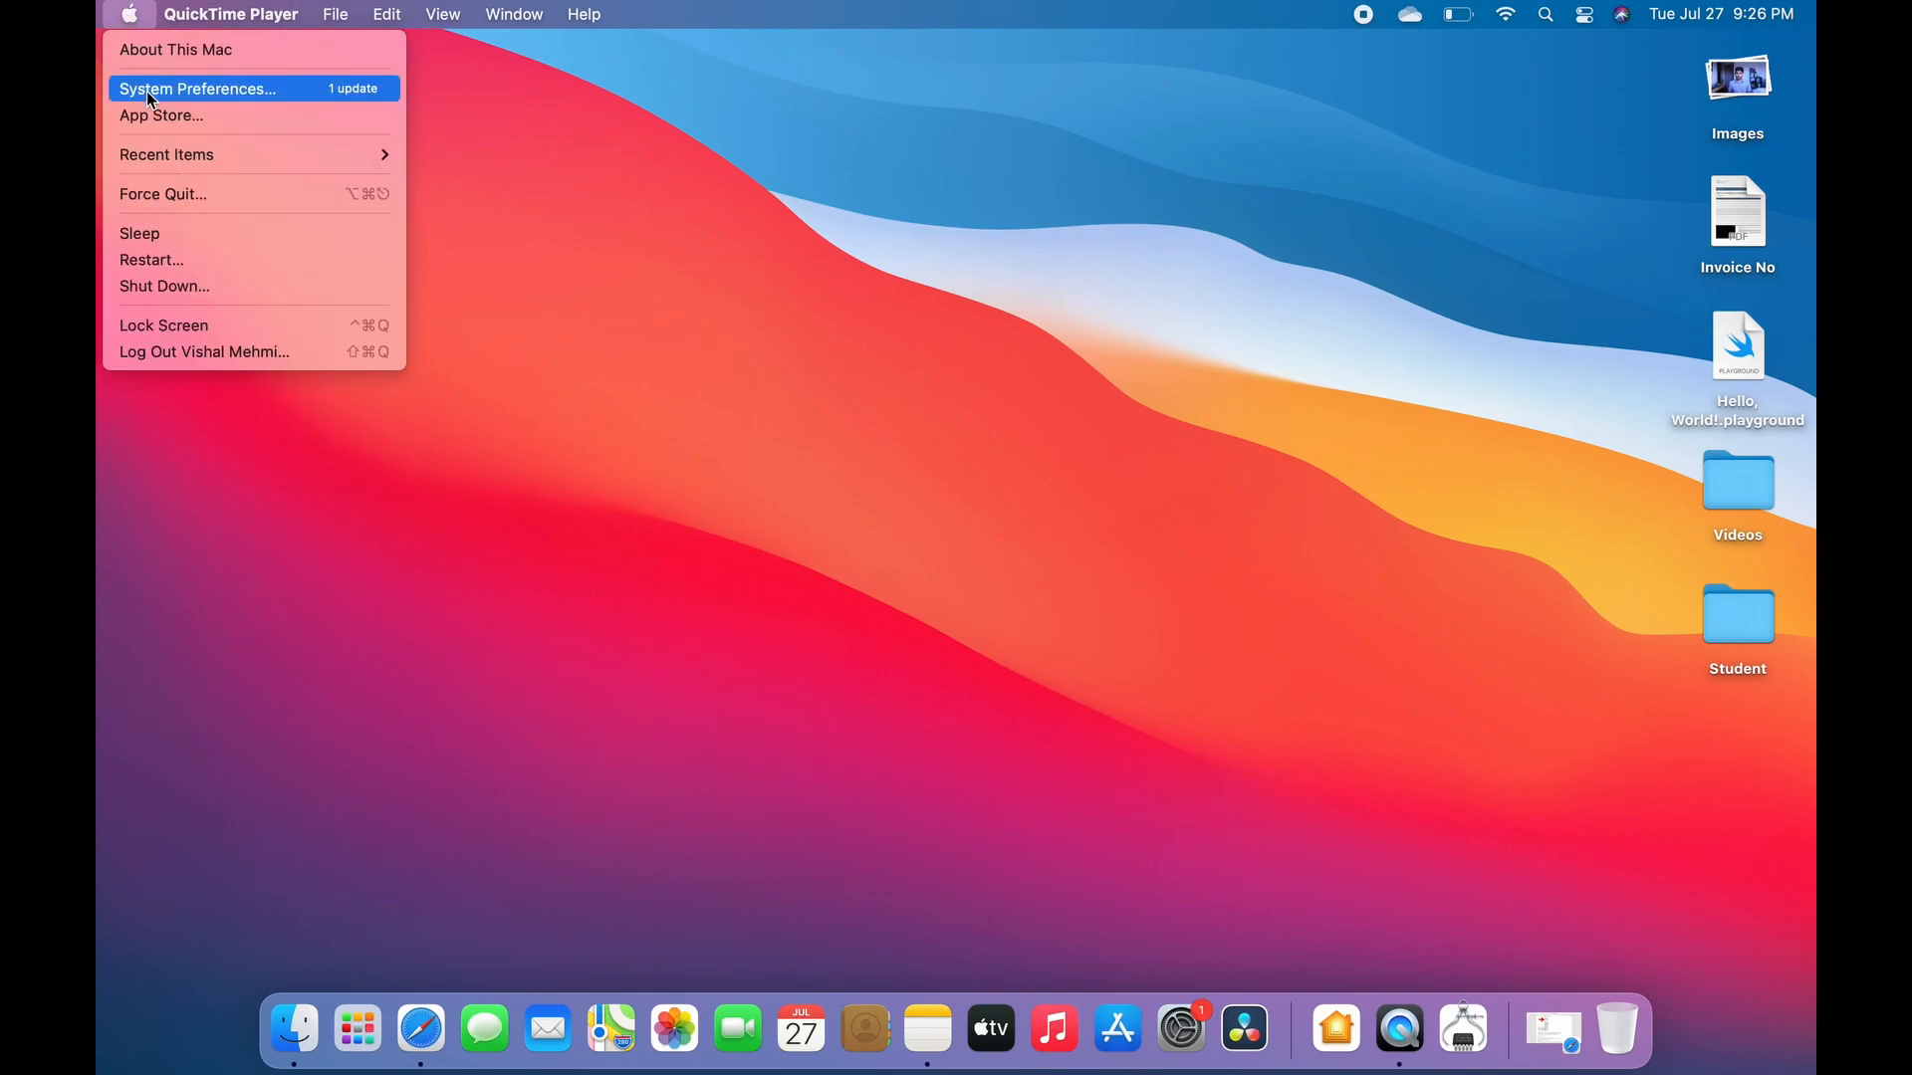
{"action": "mouse_move", "coordinate": [223, 96]}
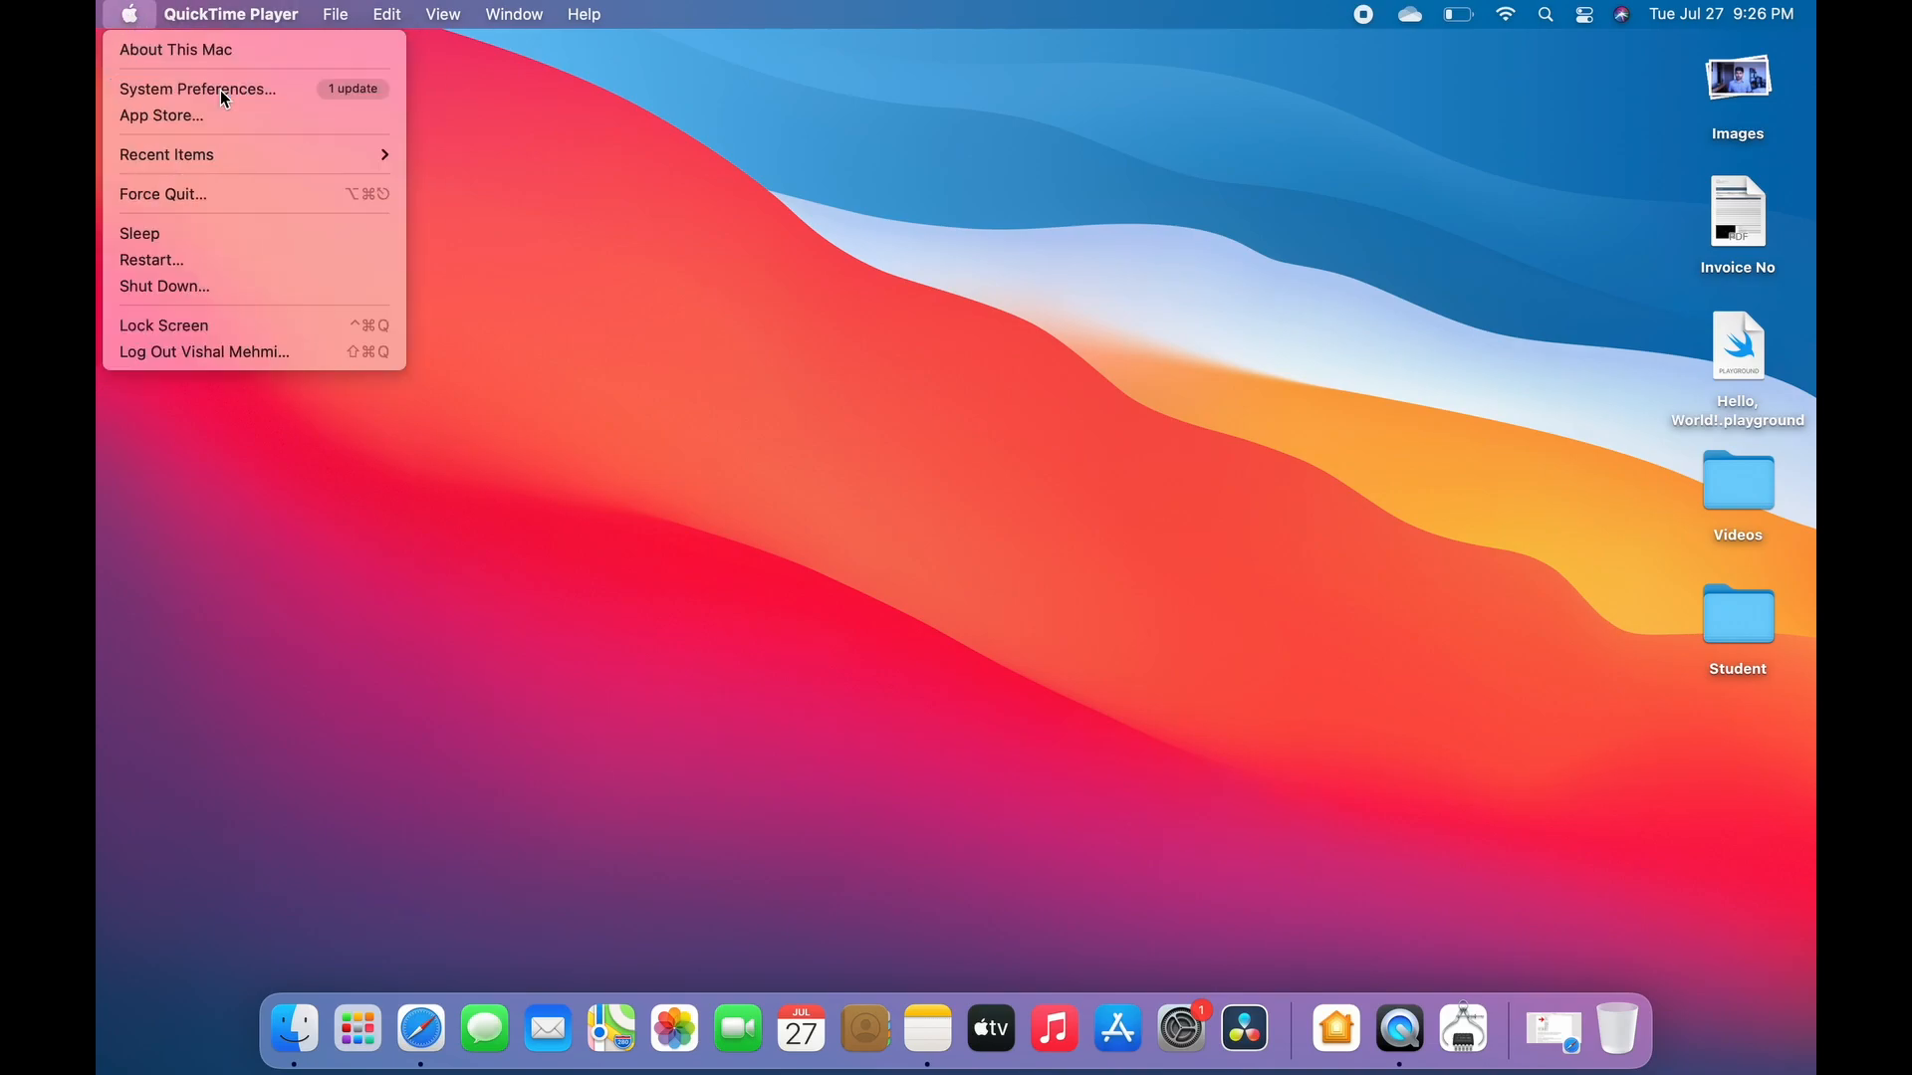
{"action": "left_click", "coordinate": [197, 88]}
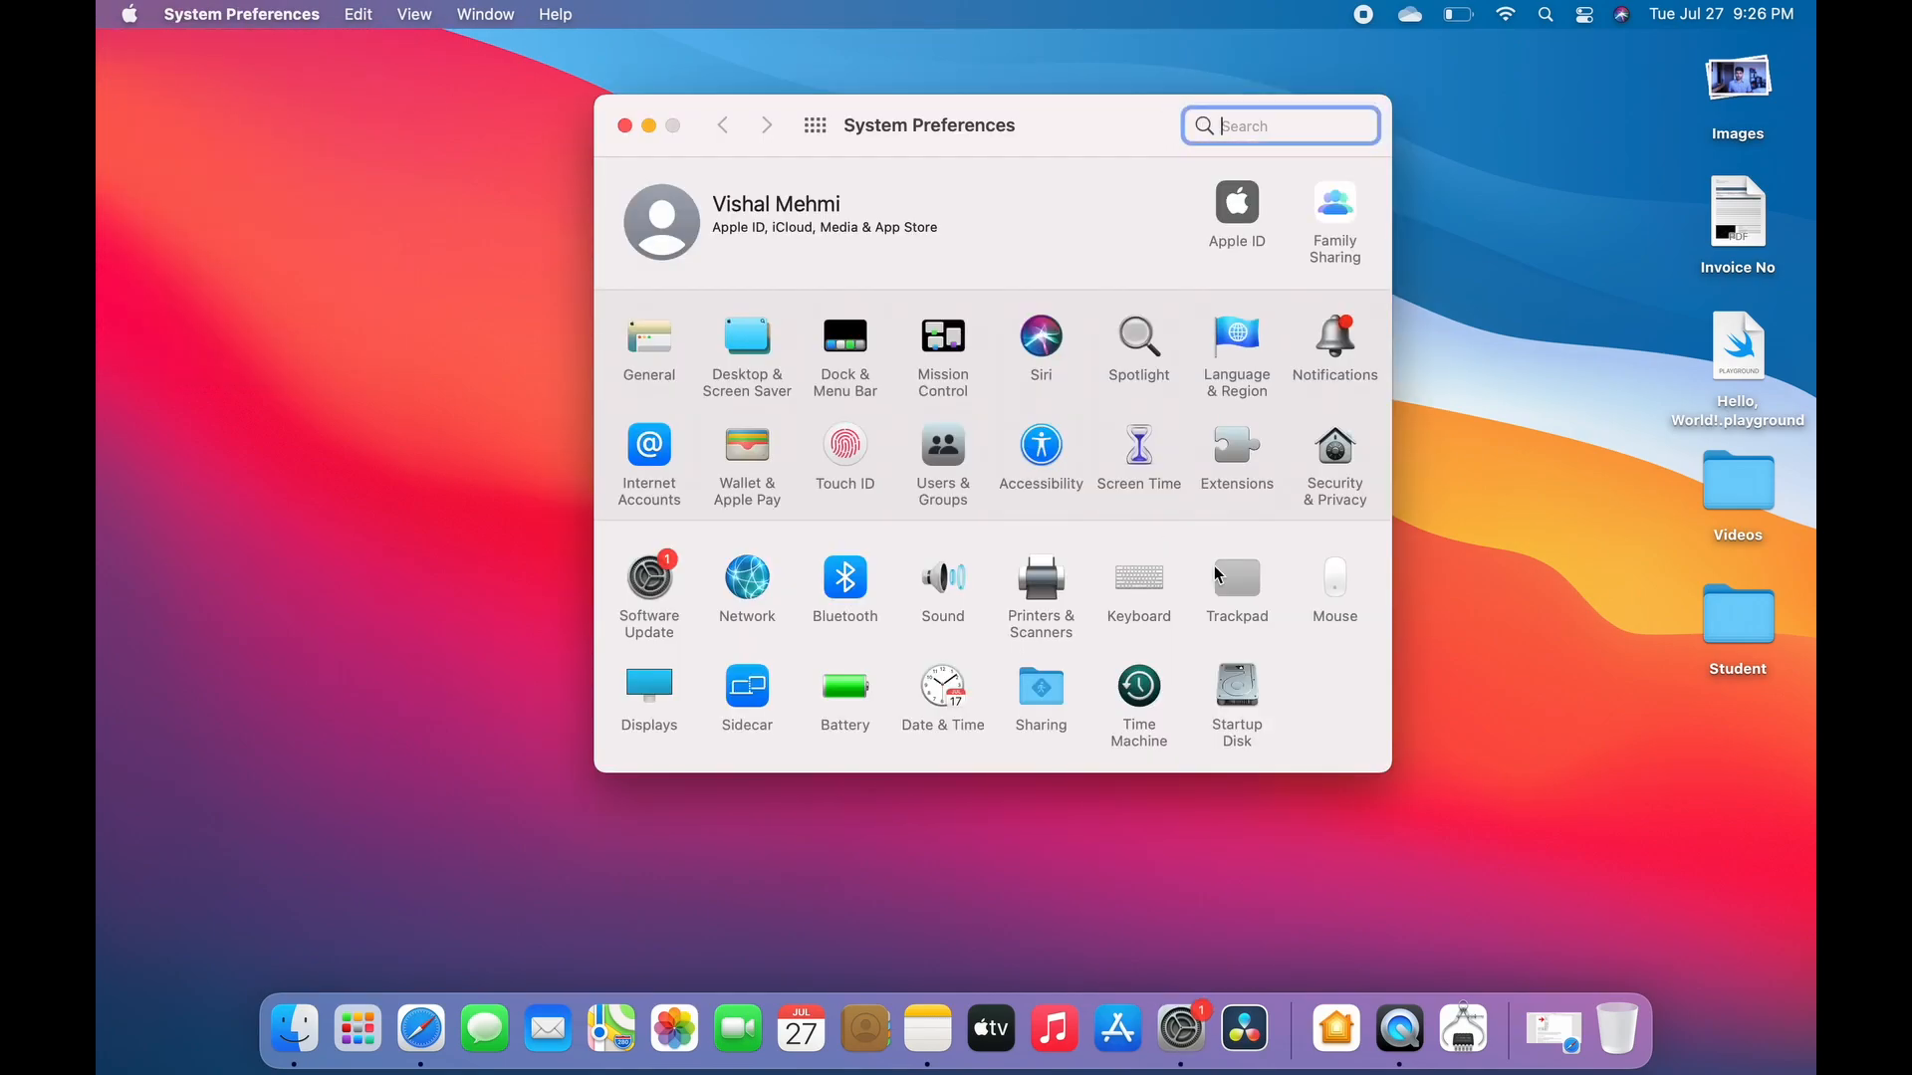
{"action": "left_click", "coordinate": [1235, 576]}
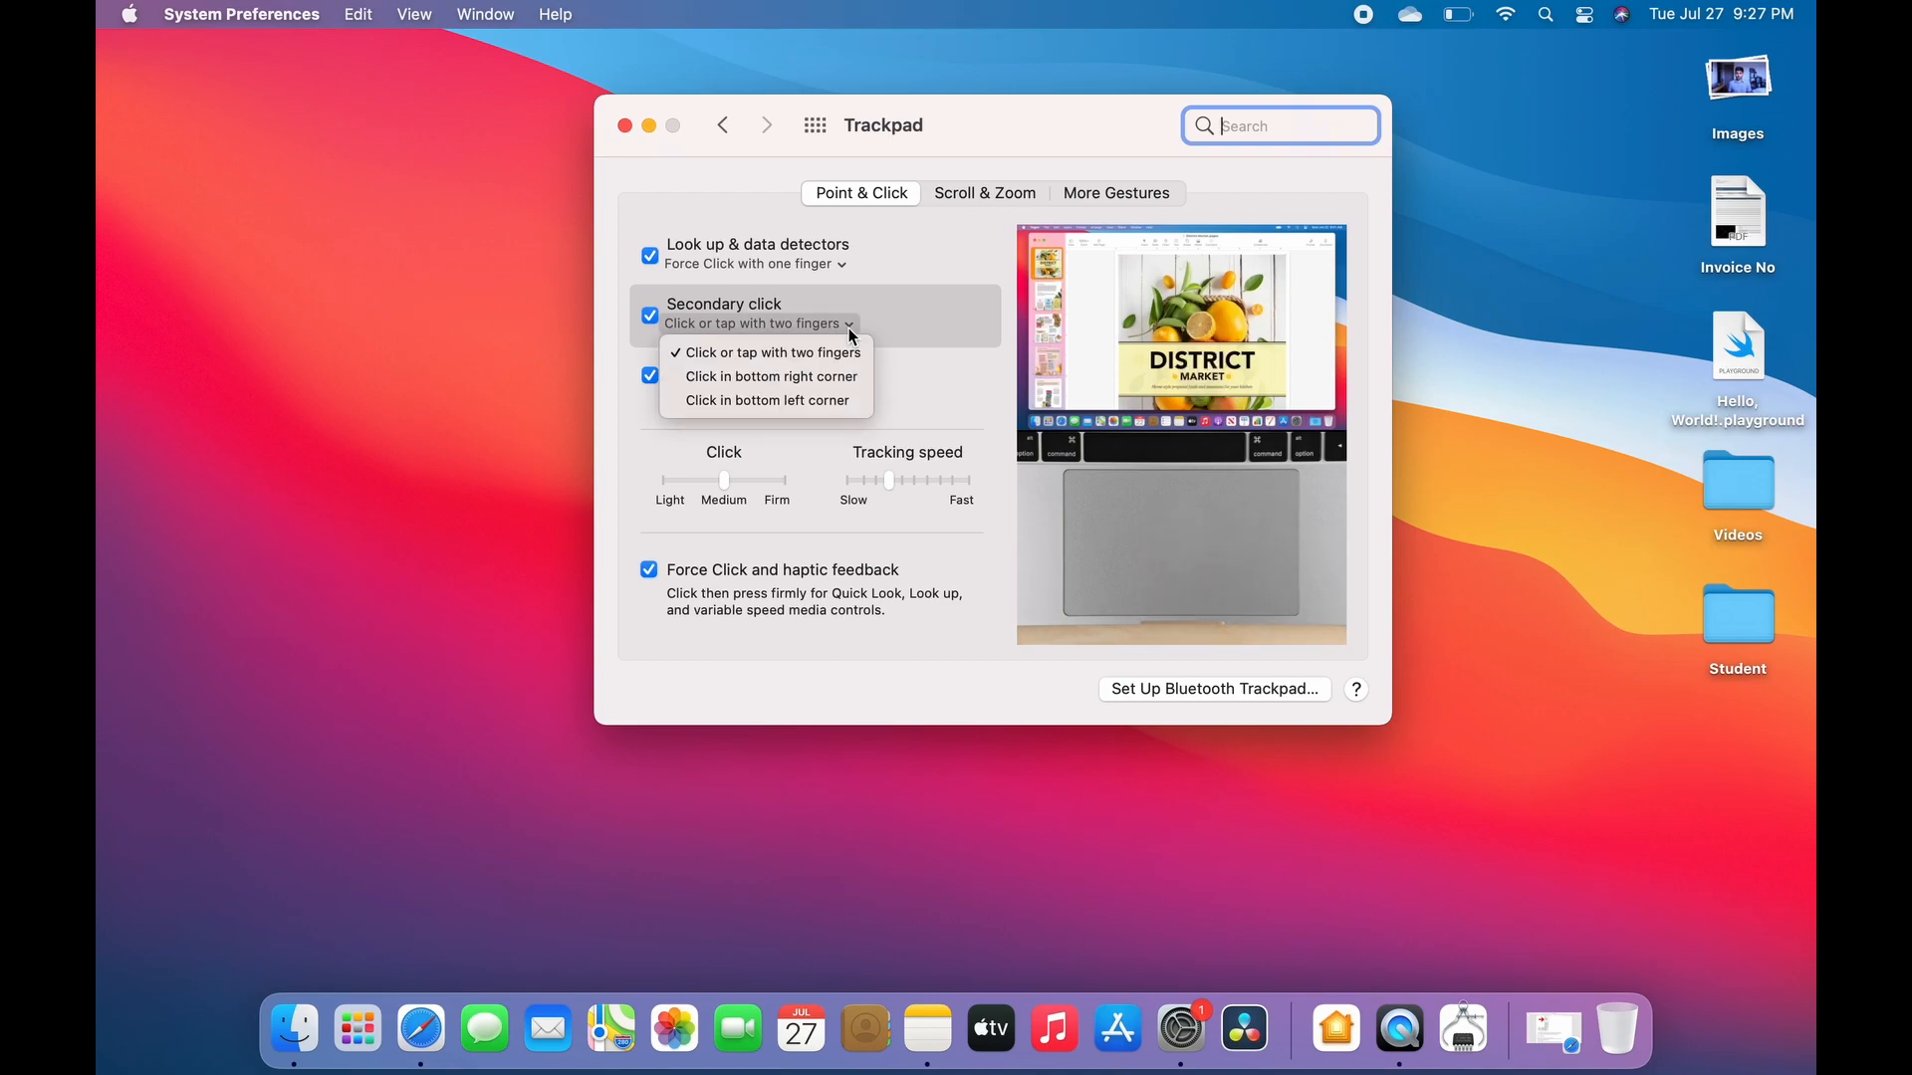
{"action": "mouse_move", "coordinate": [770, 376]}
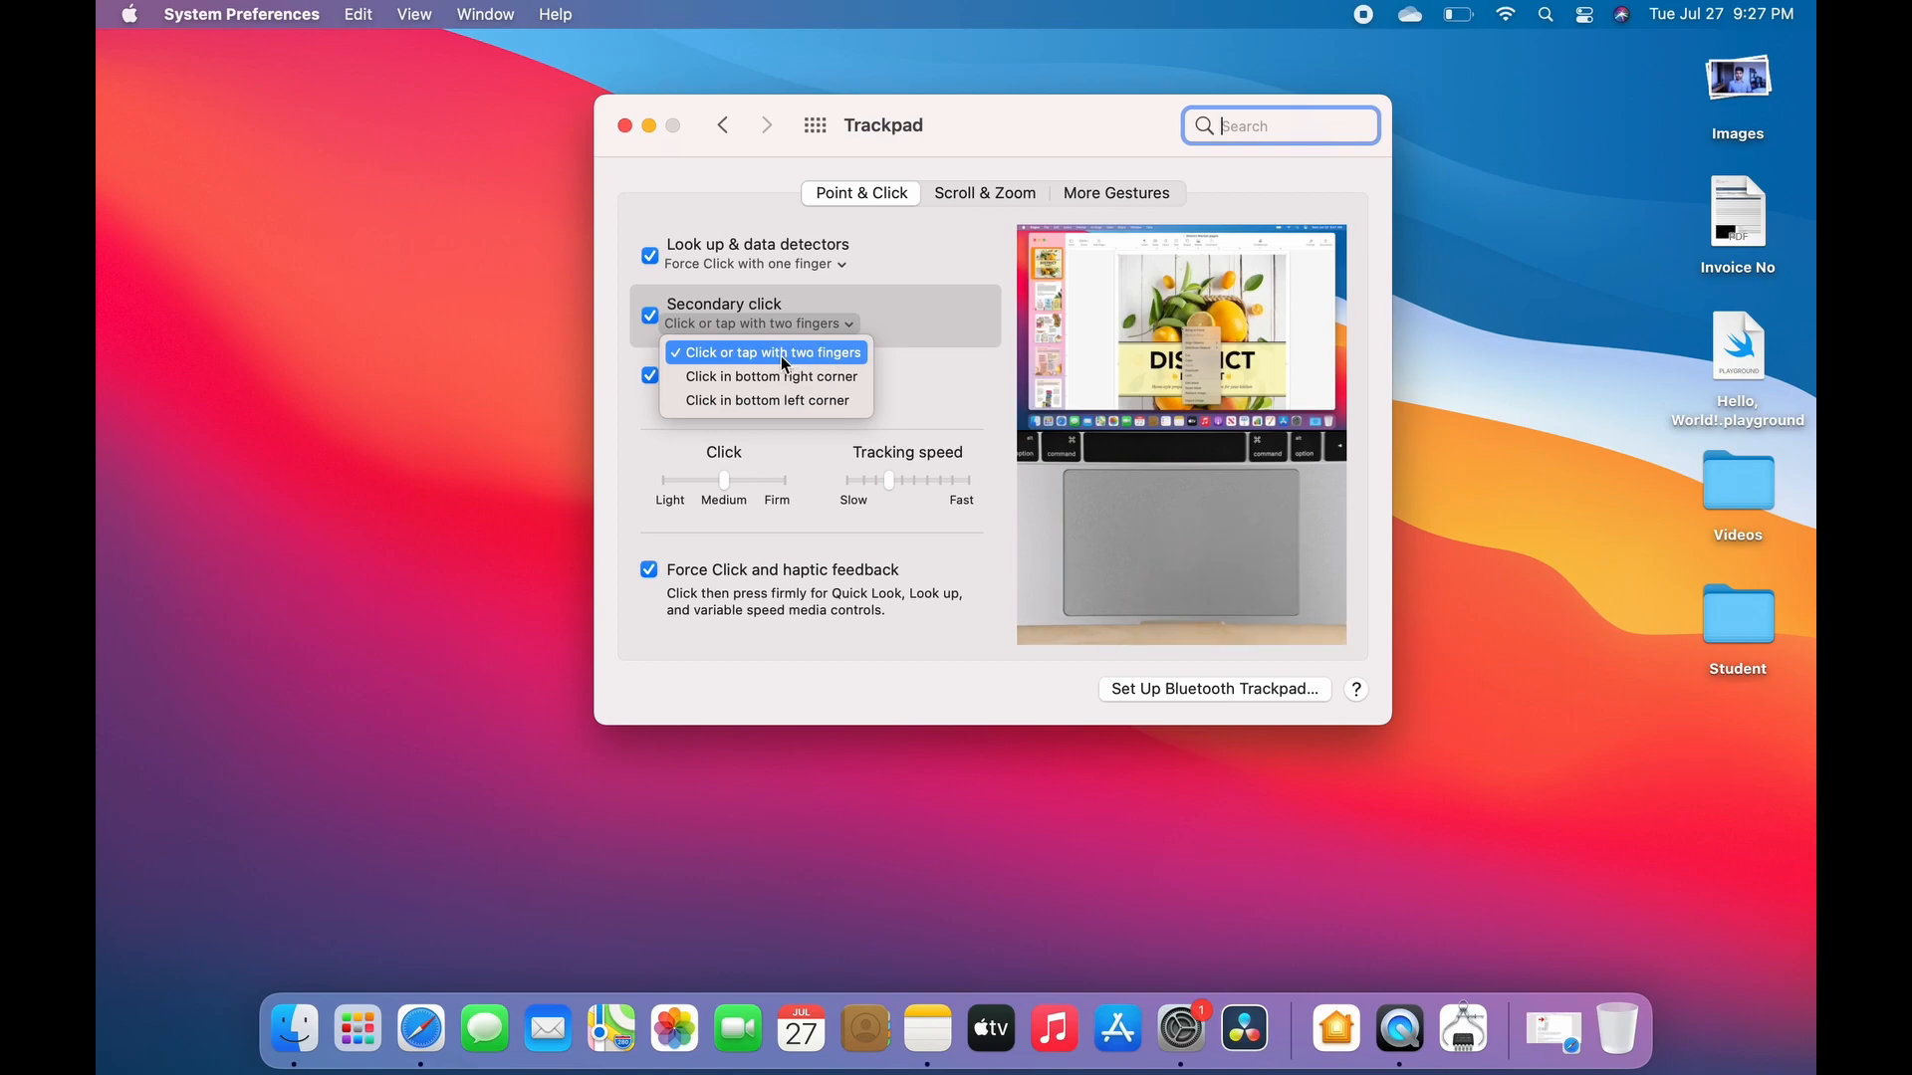
{"action": "mouse_move", "coordinate": [765, 400]}
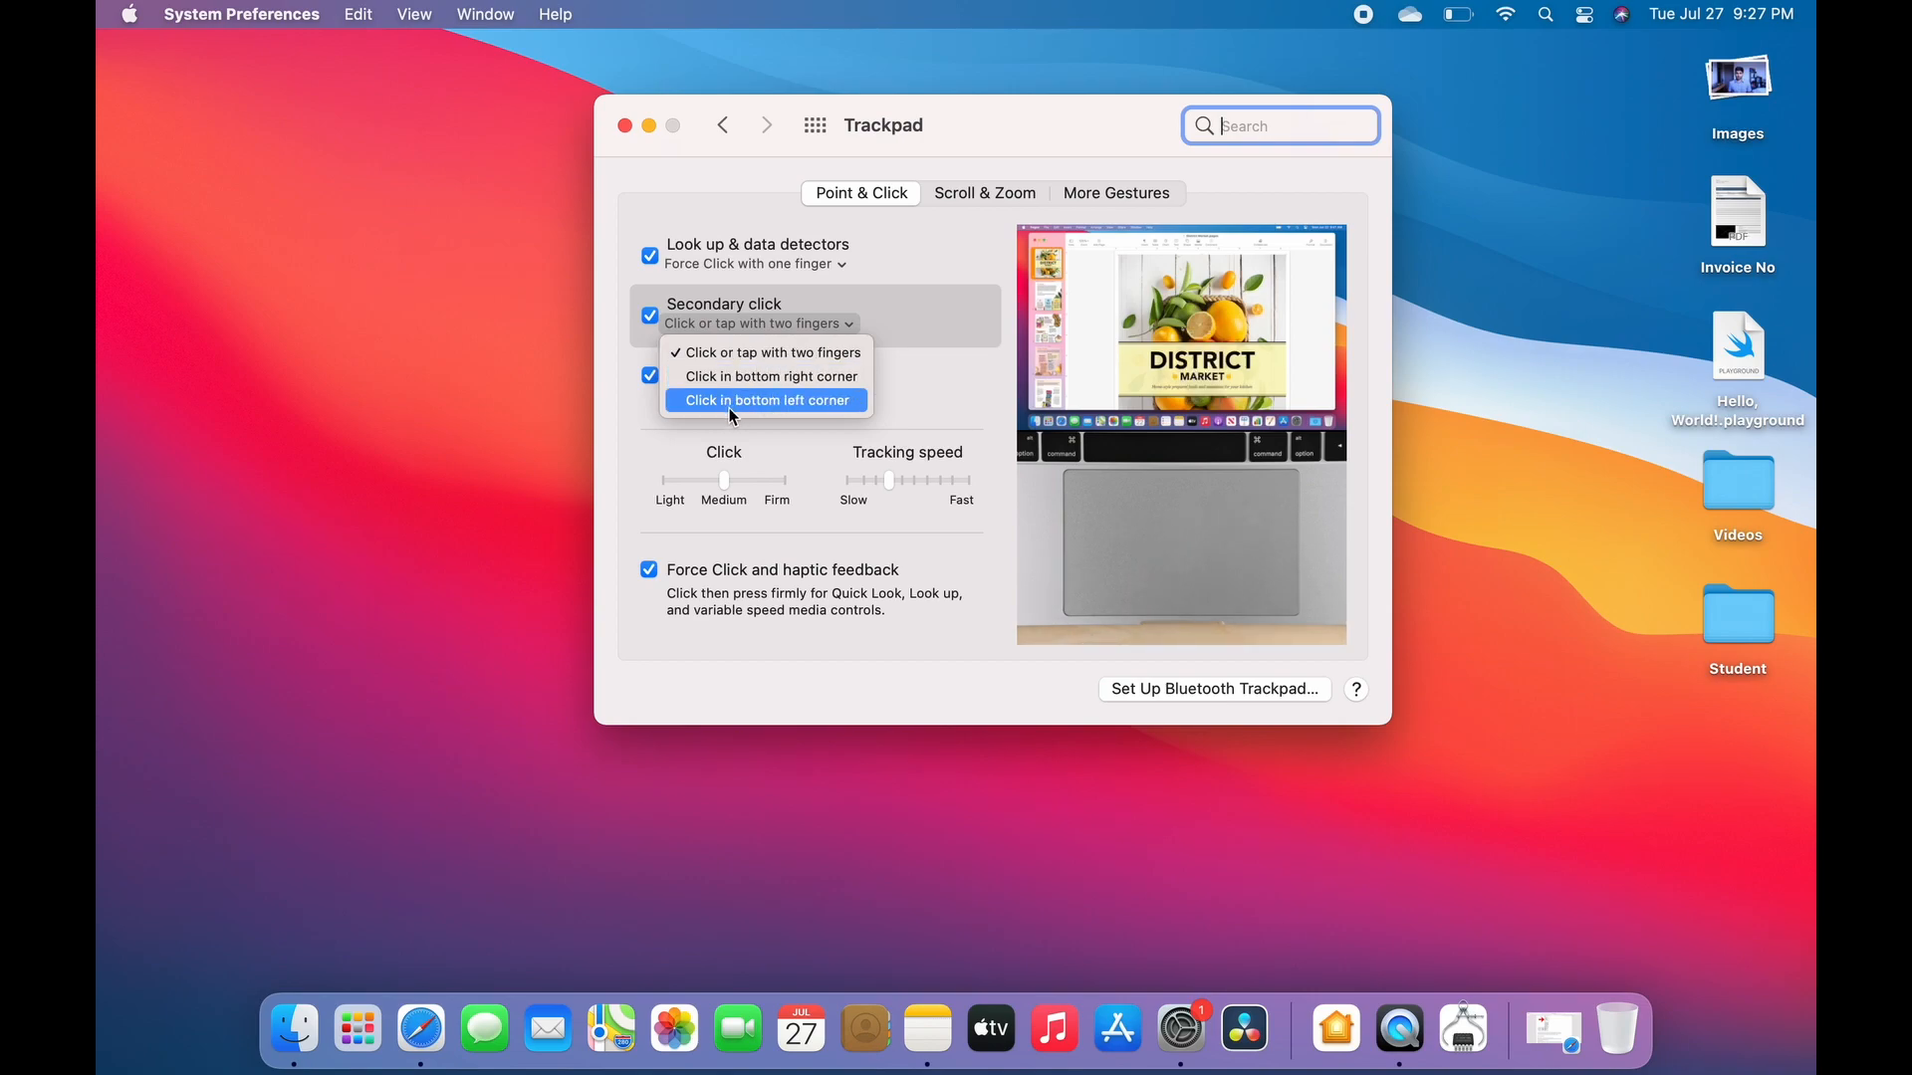
{"action": "mouse_move", "coordinate": [810, 323]}
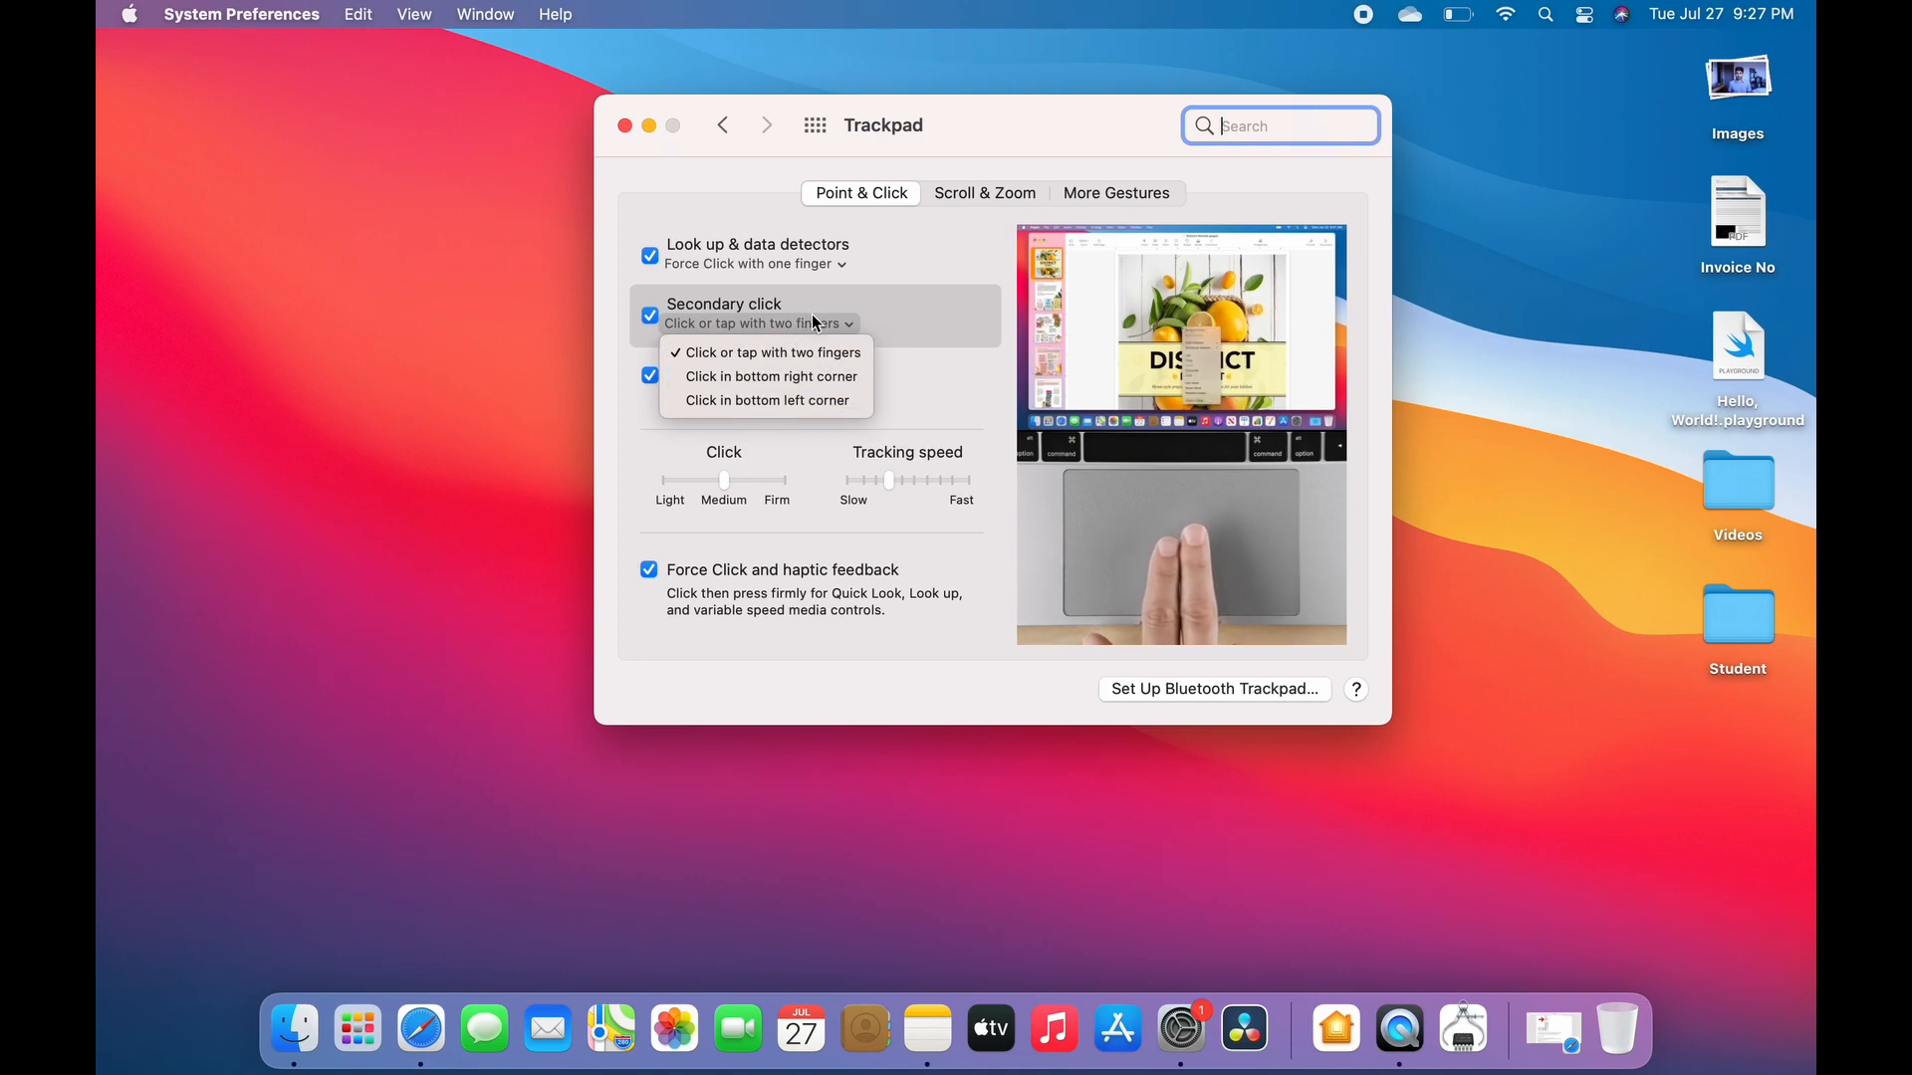
{"action": "left_click", "coordinate": [769, 352]}
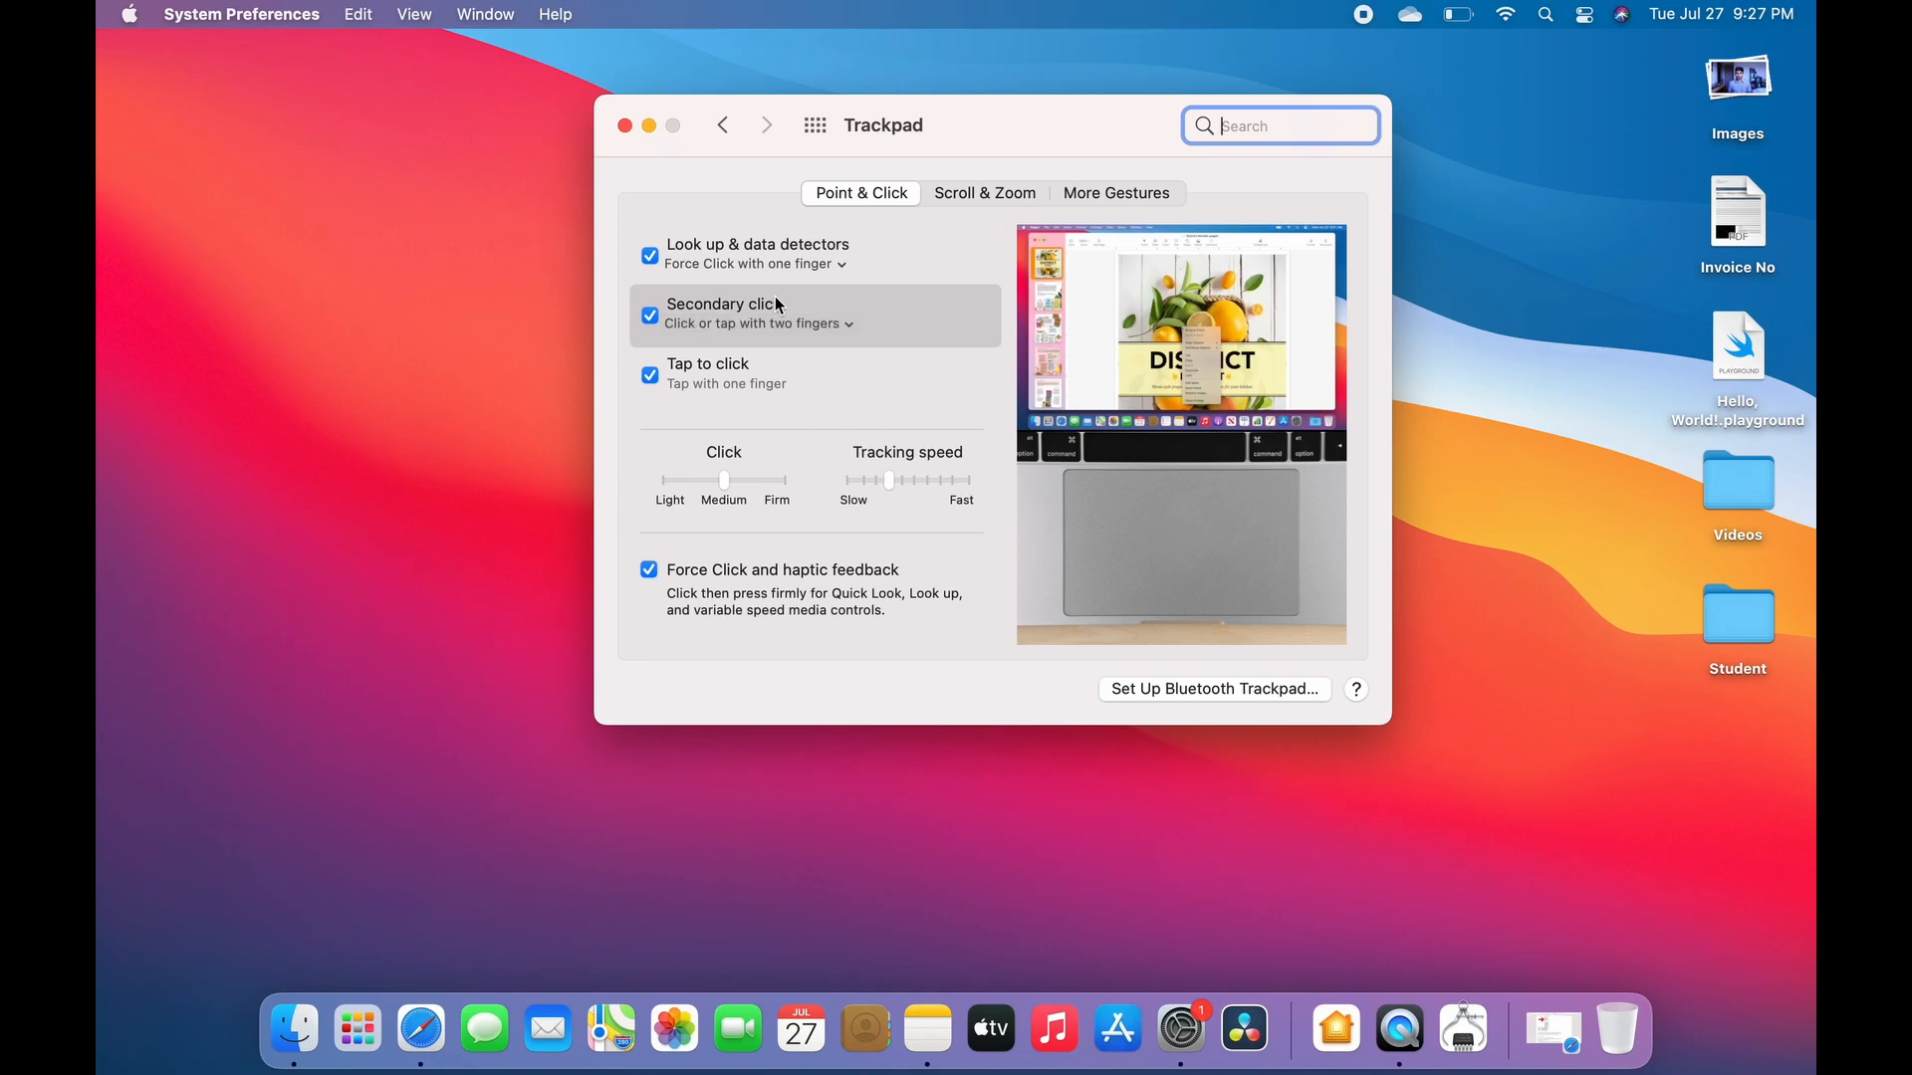
{"action": "right_click", "coordinate": [457, 391]}
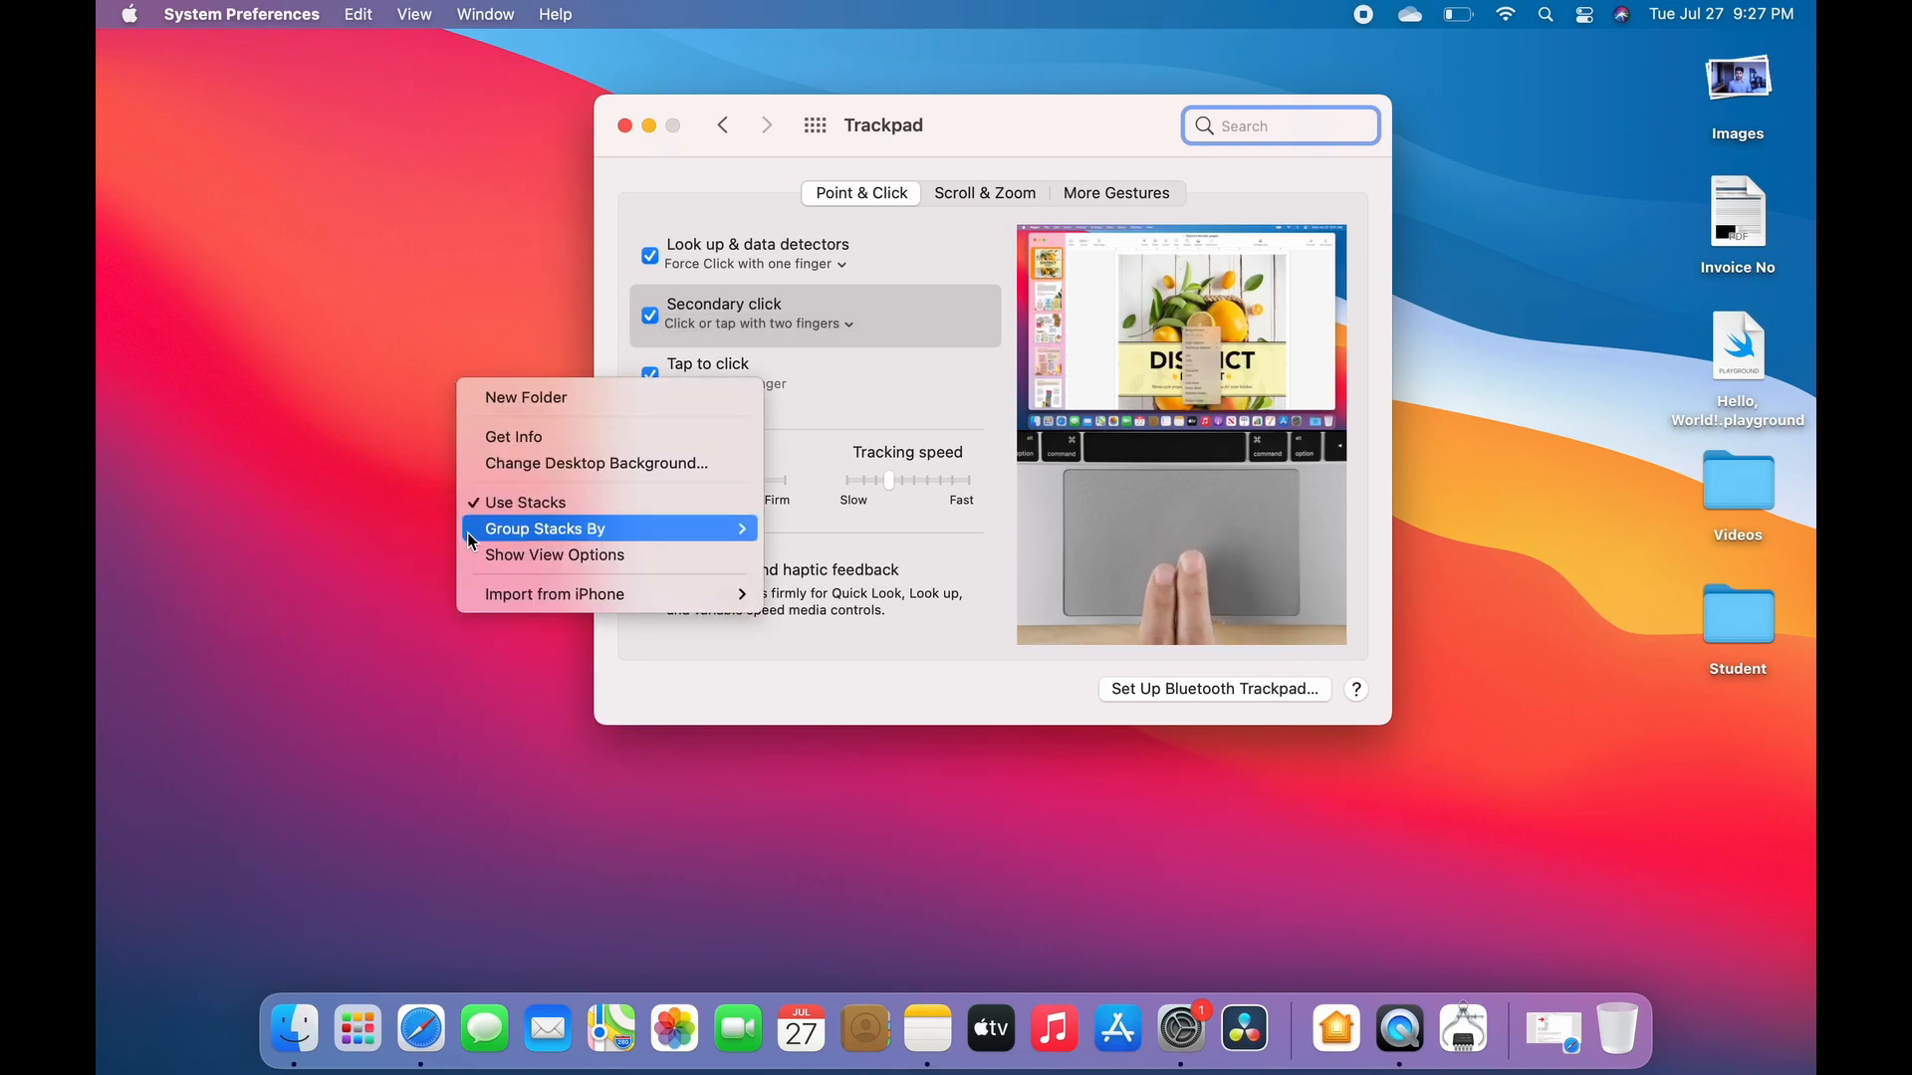
{"action": "left_click", "coordinate": [427, 923]}
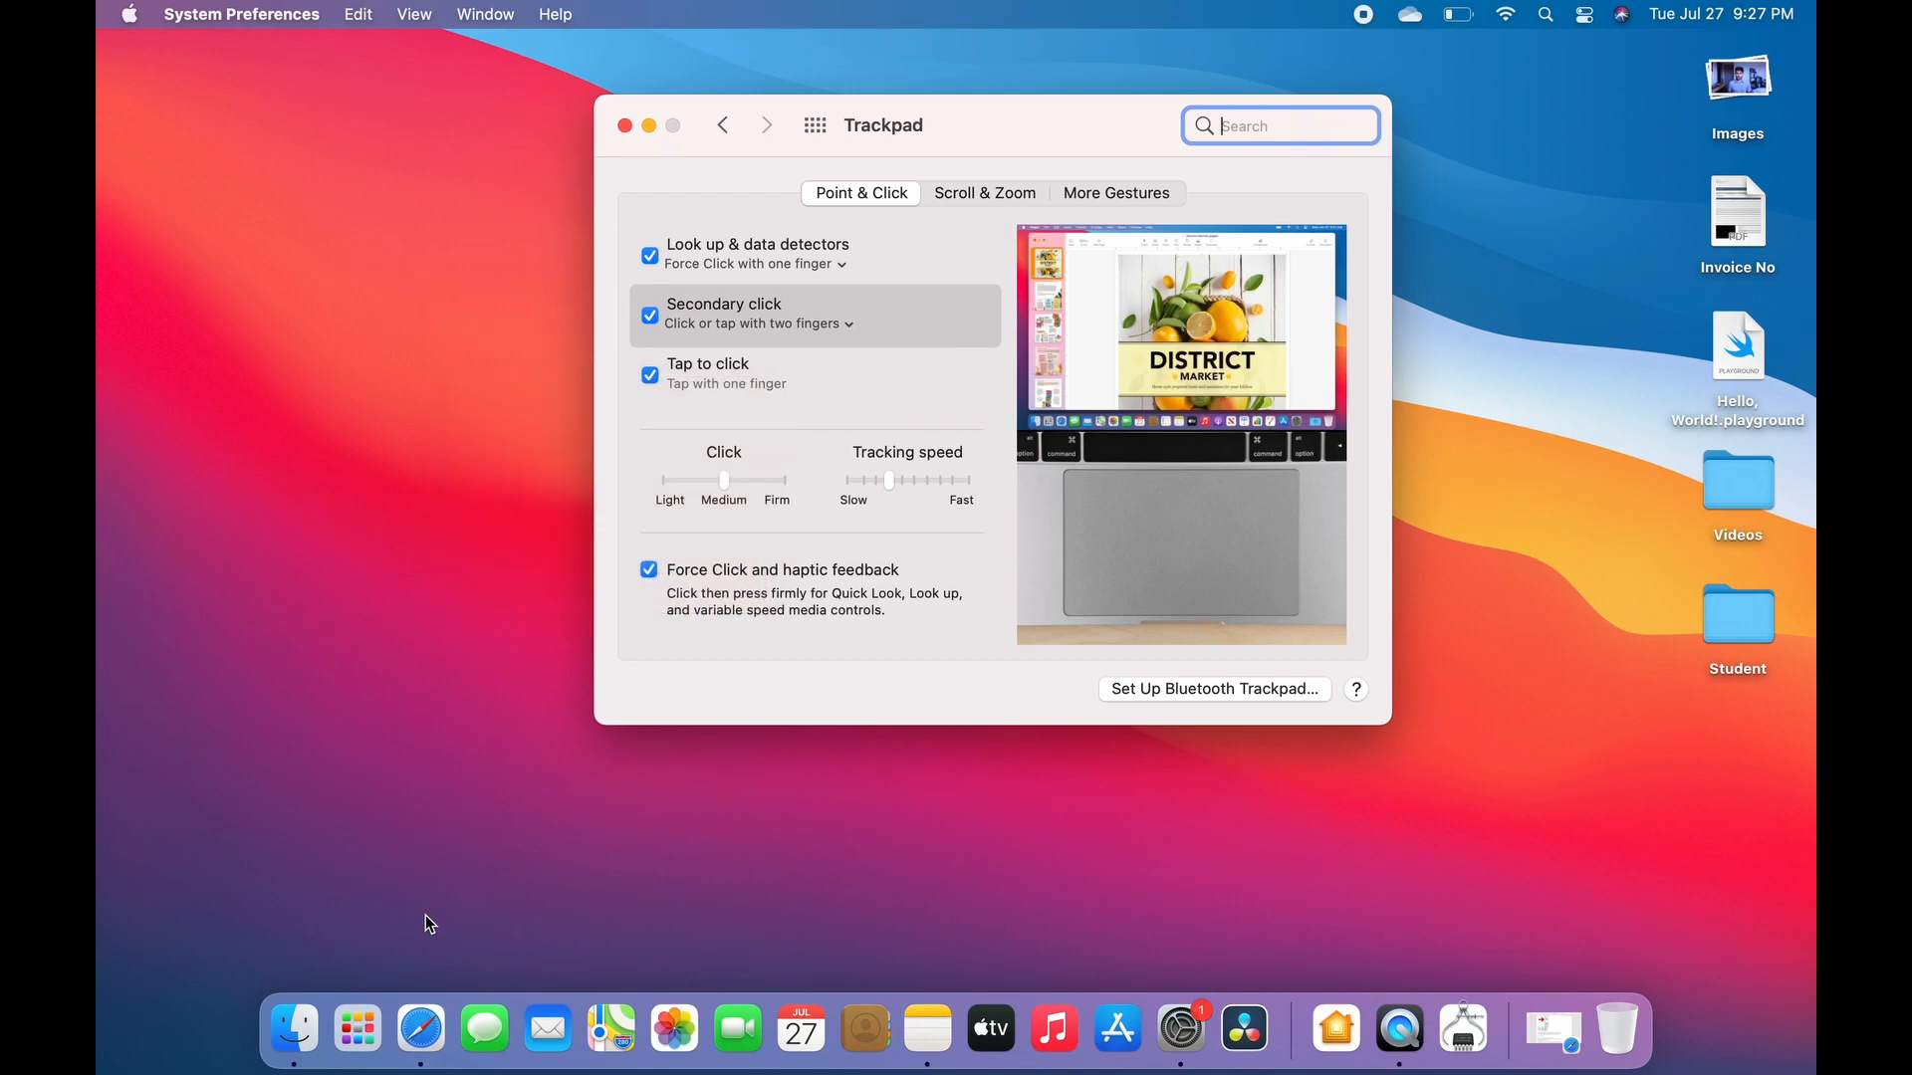
{"action": "mouse_move", "coordinate": [425, 777]}
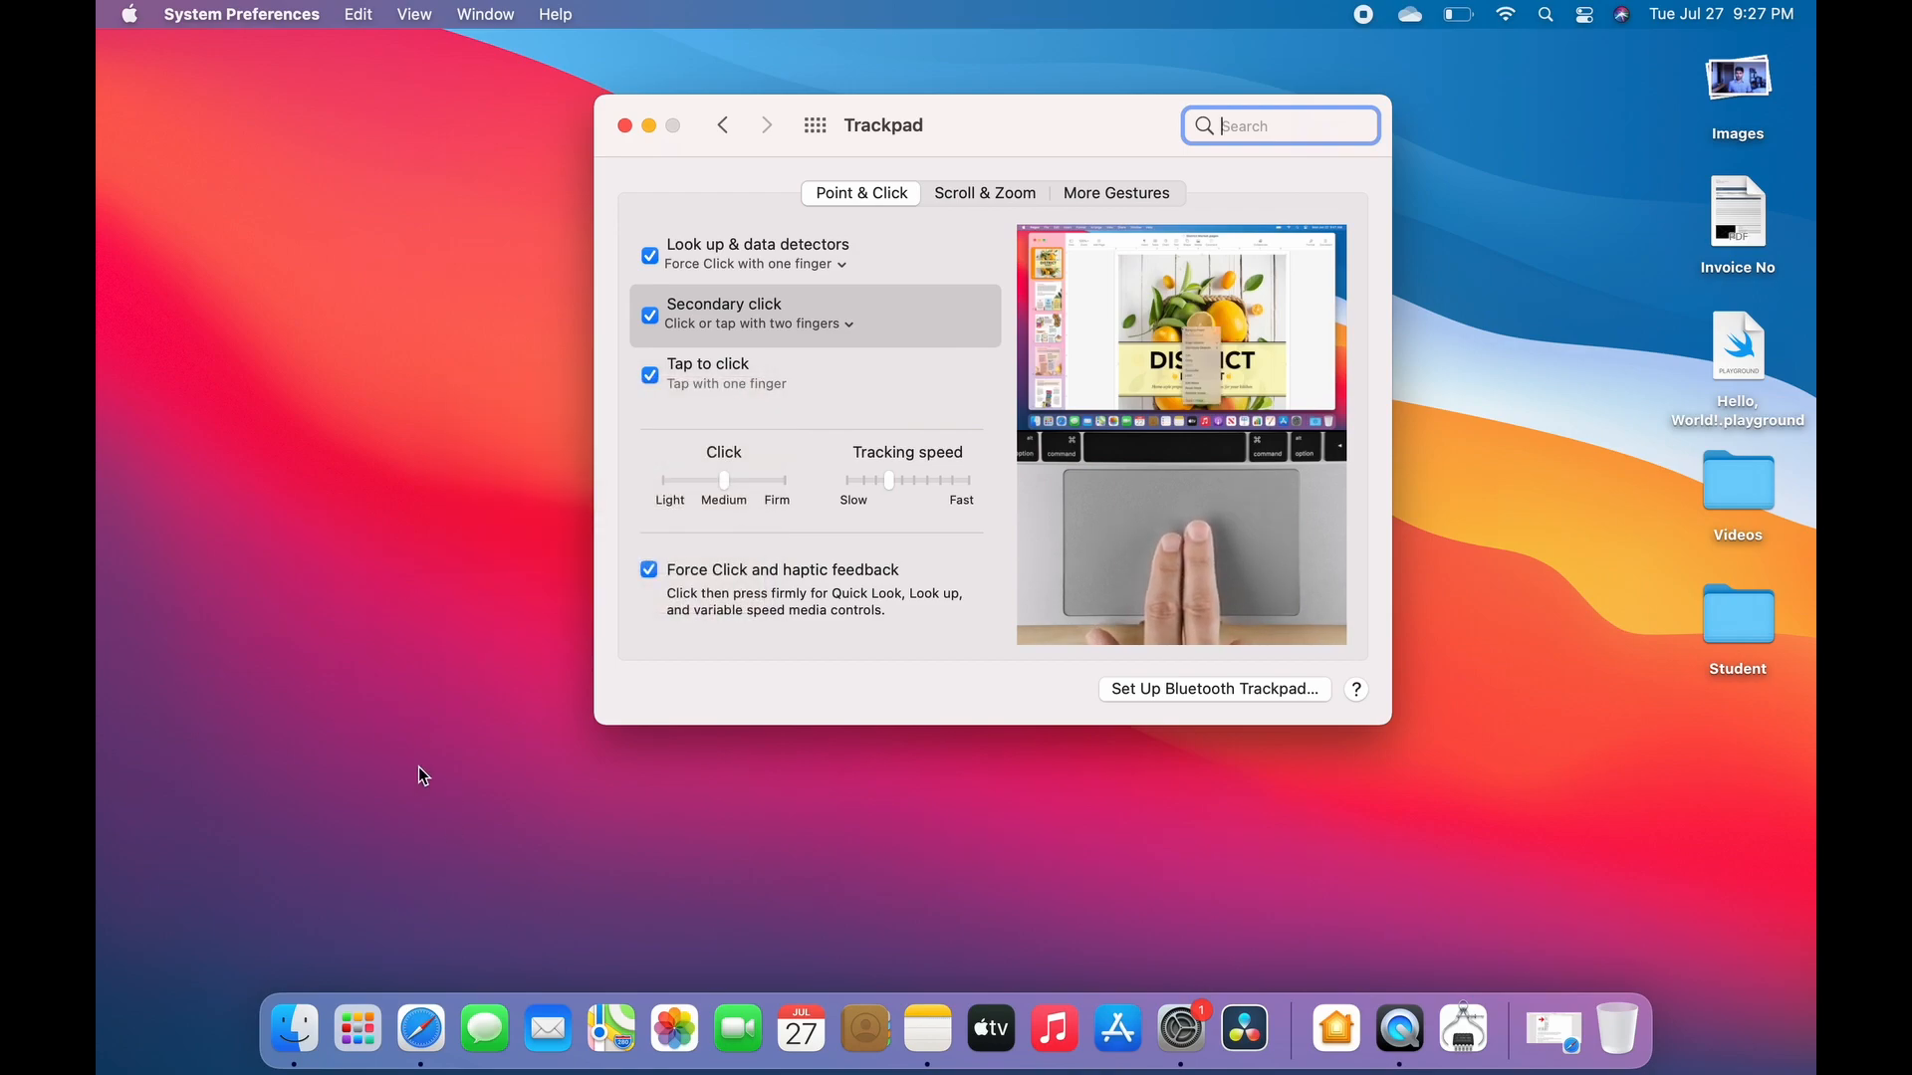
{"action": "mouse_move", "coordinate": [451, 549]}
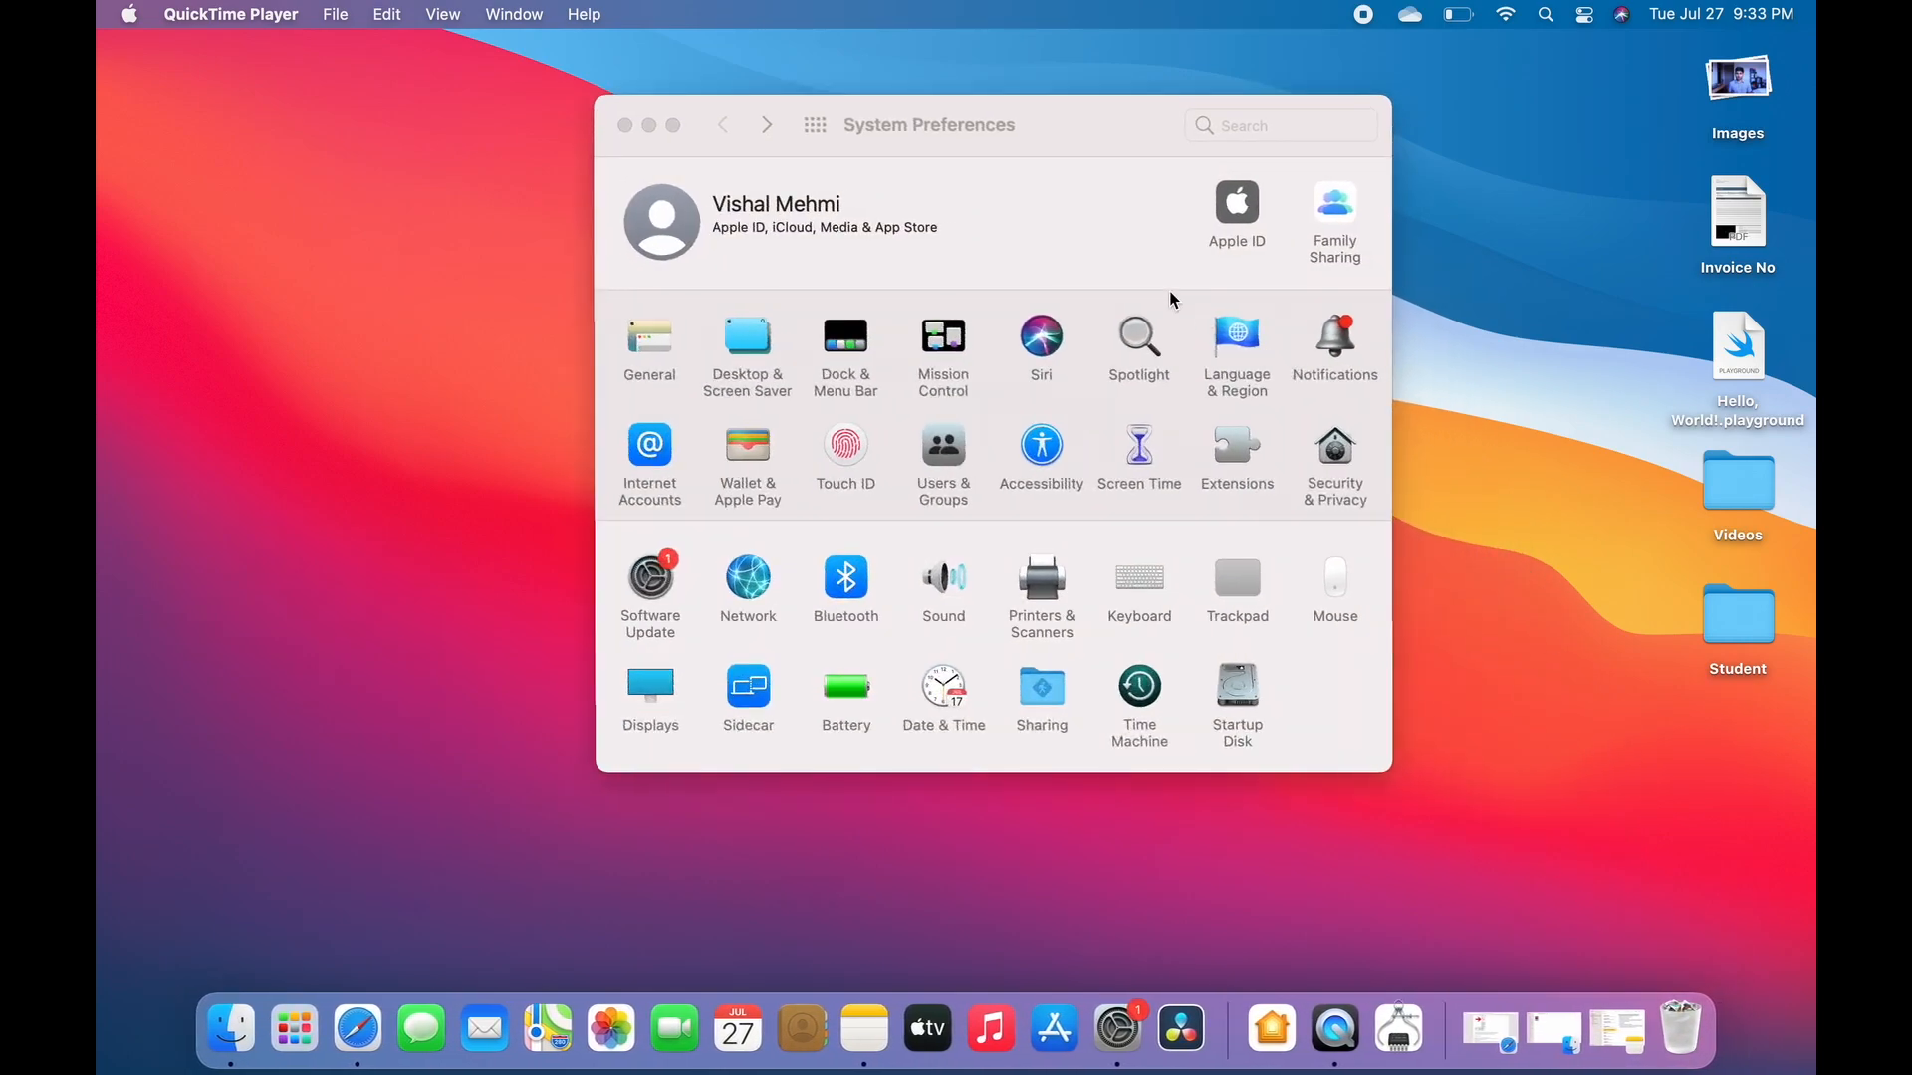
{"action": "left_click", "coordinate": [648, 124]}
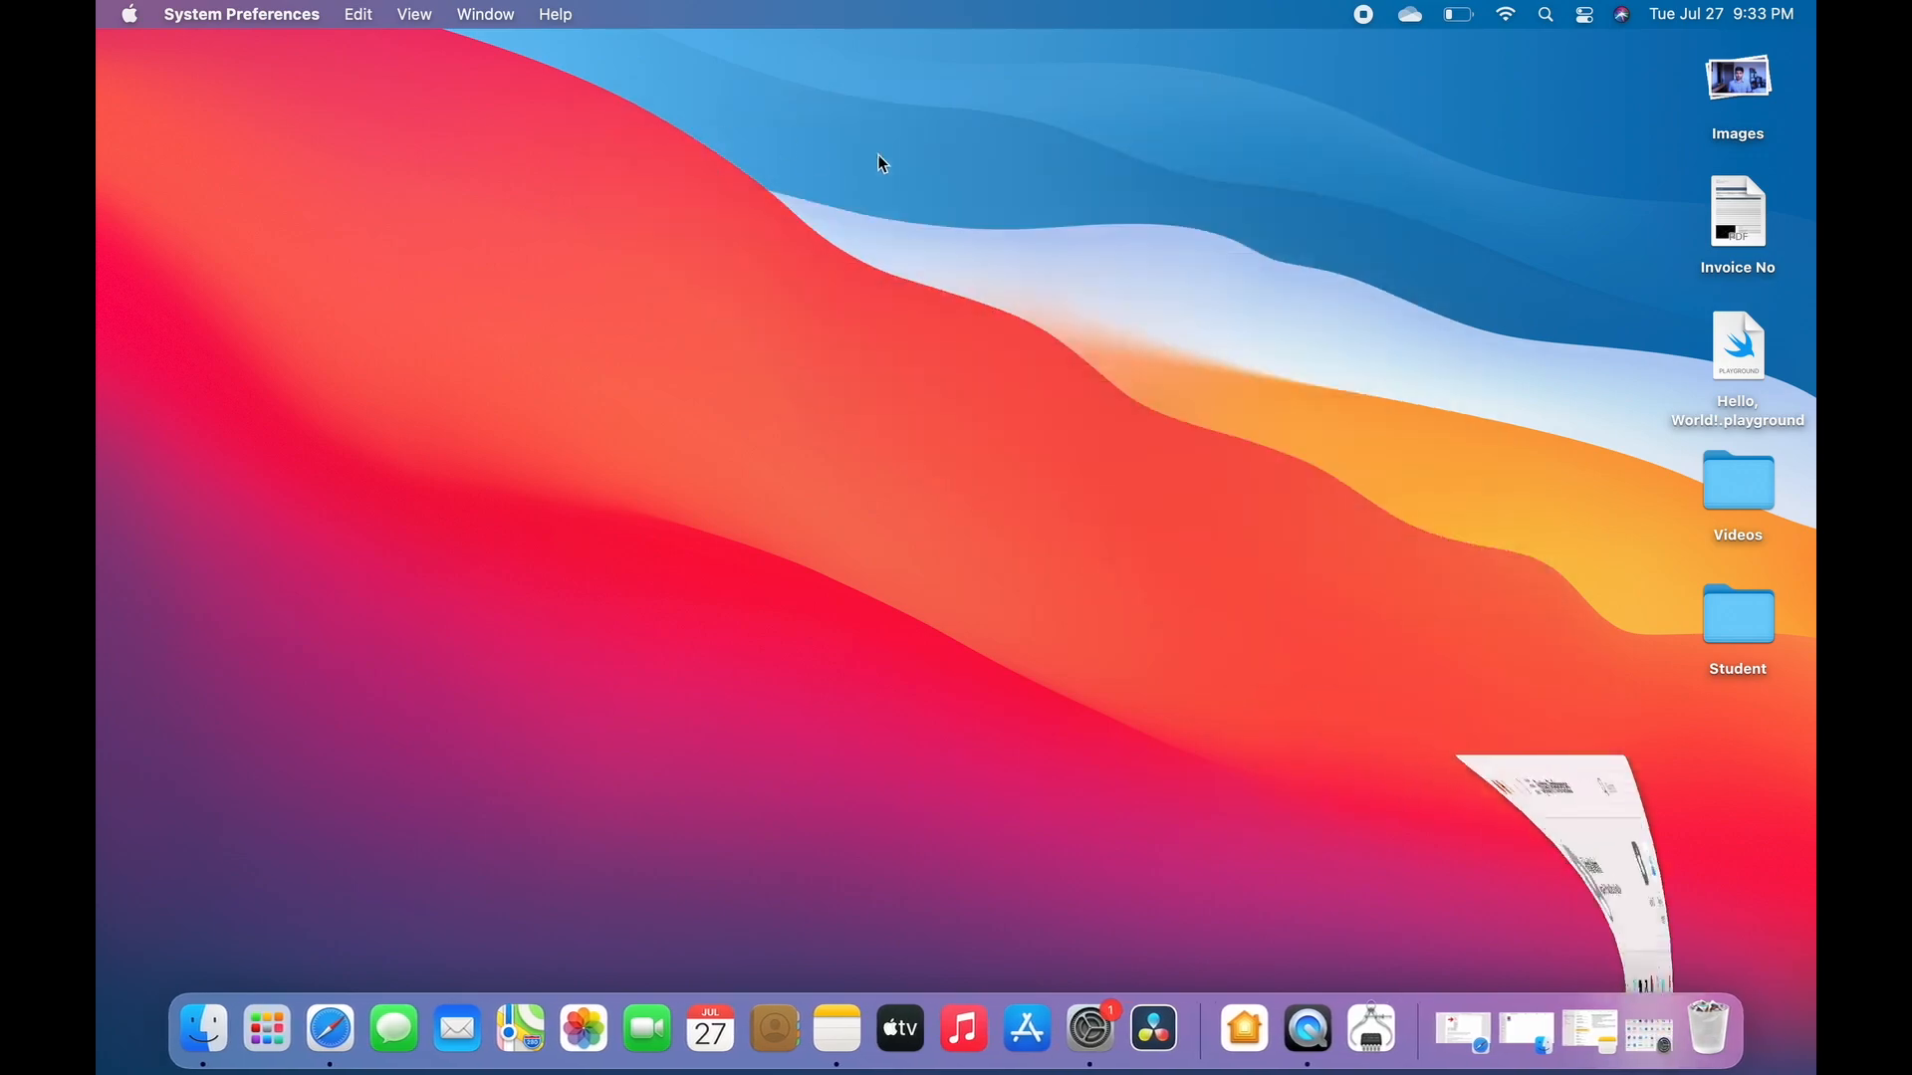
{"action": "left_click", "coordinate": [1086, 1028]}
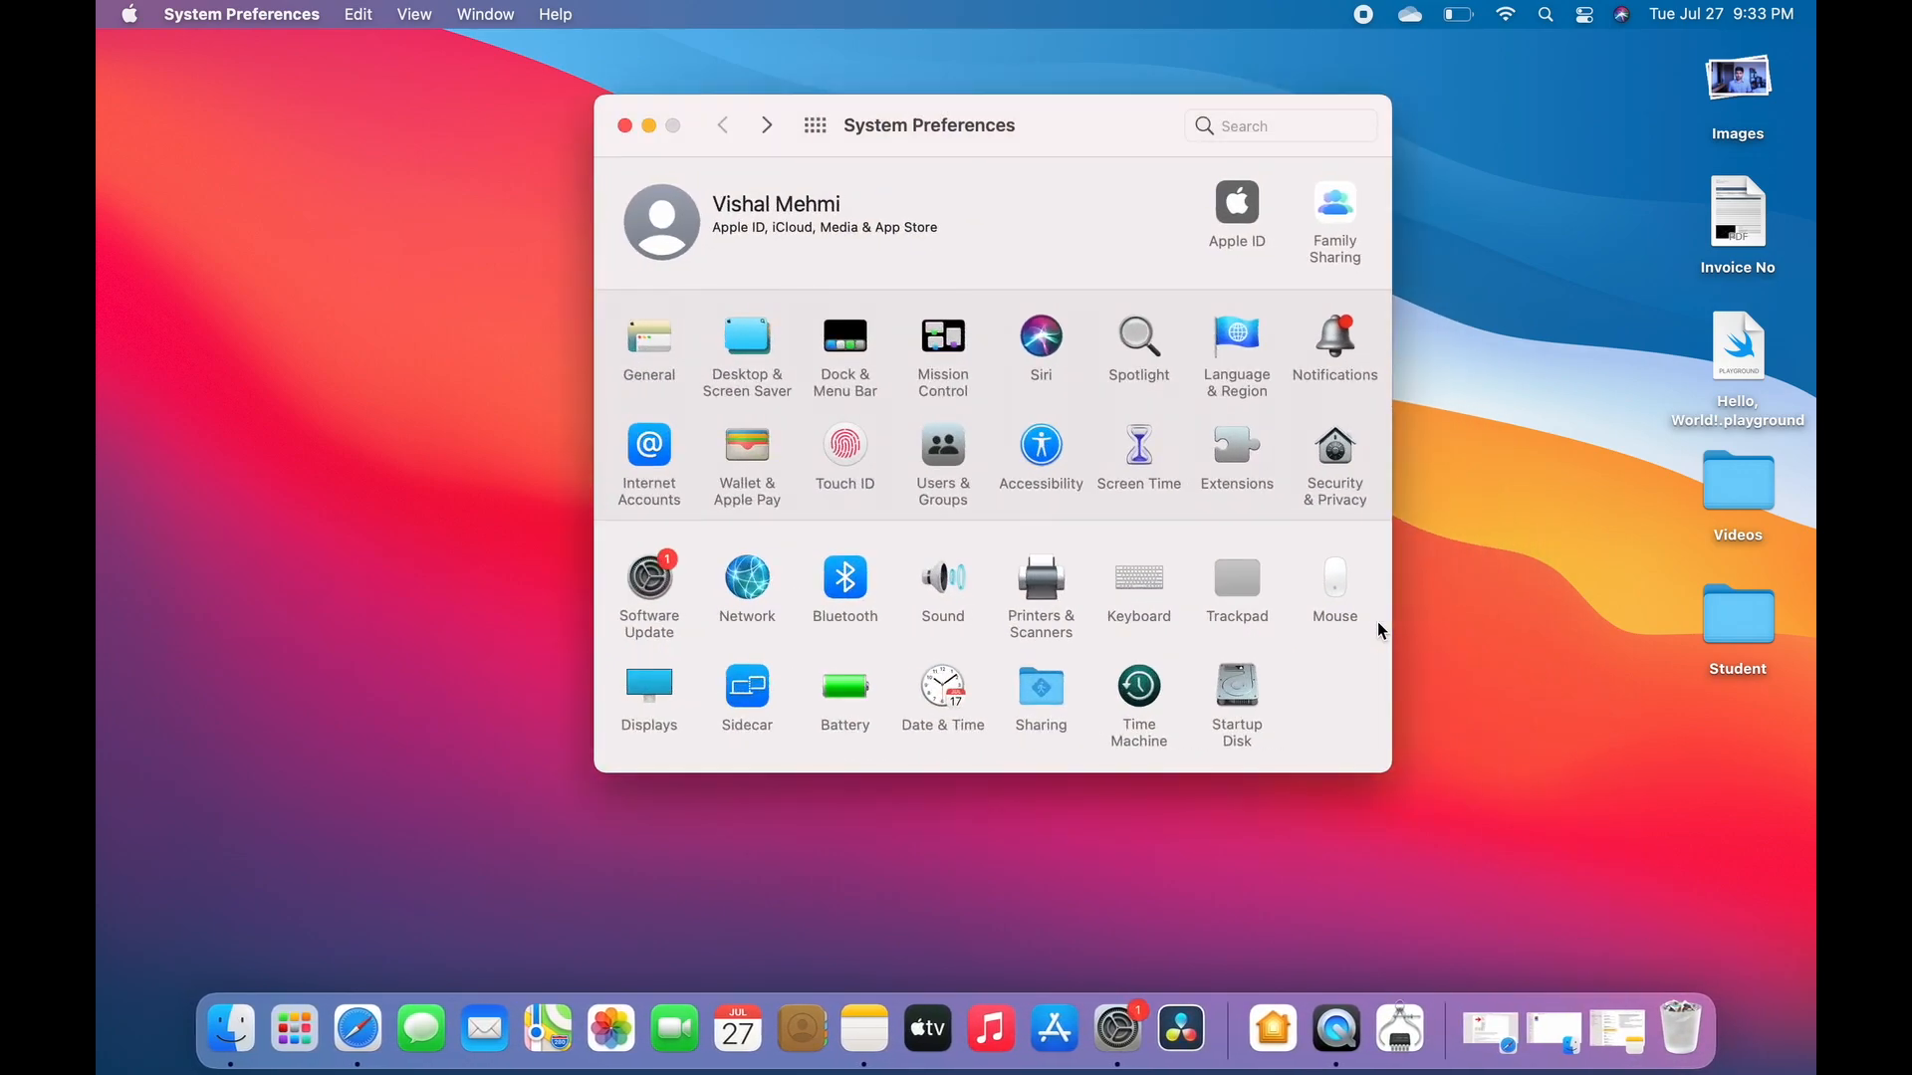
{"action": "mouse_move", "coordinate": [1174, 532]}
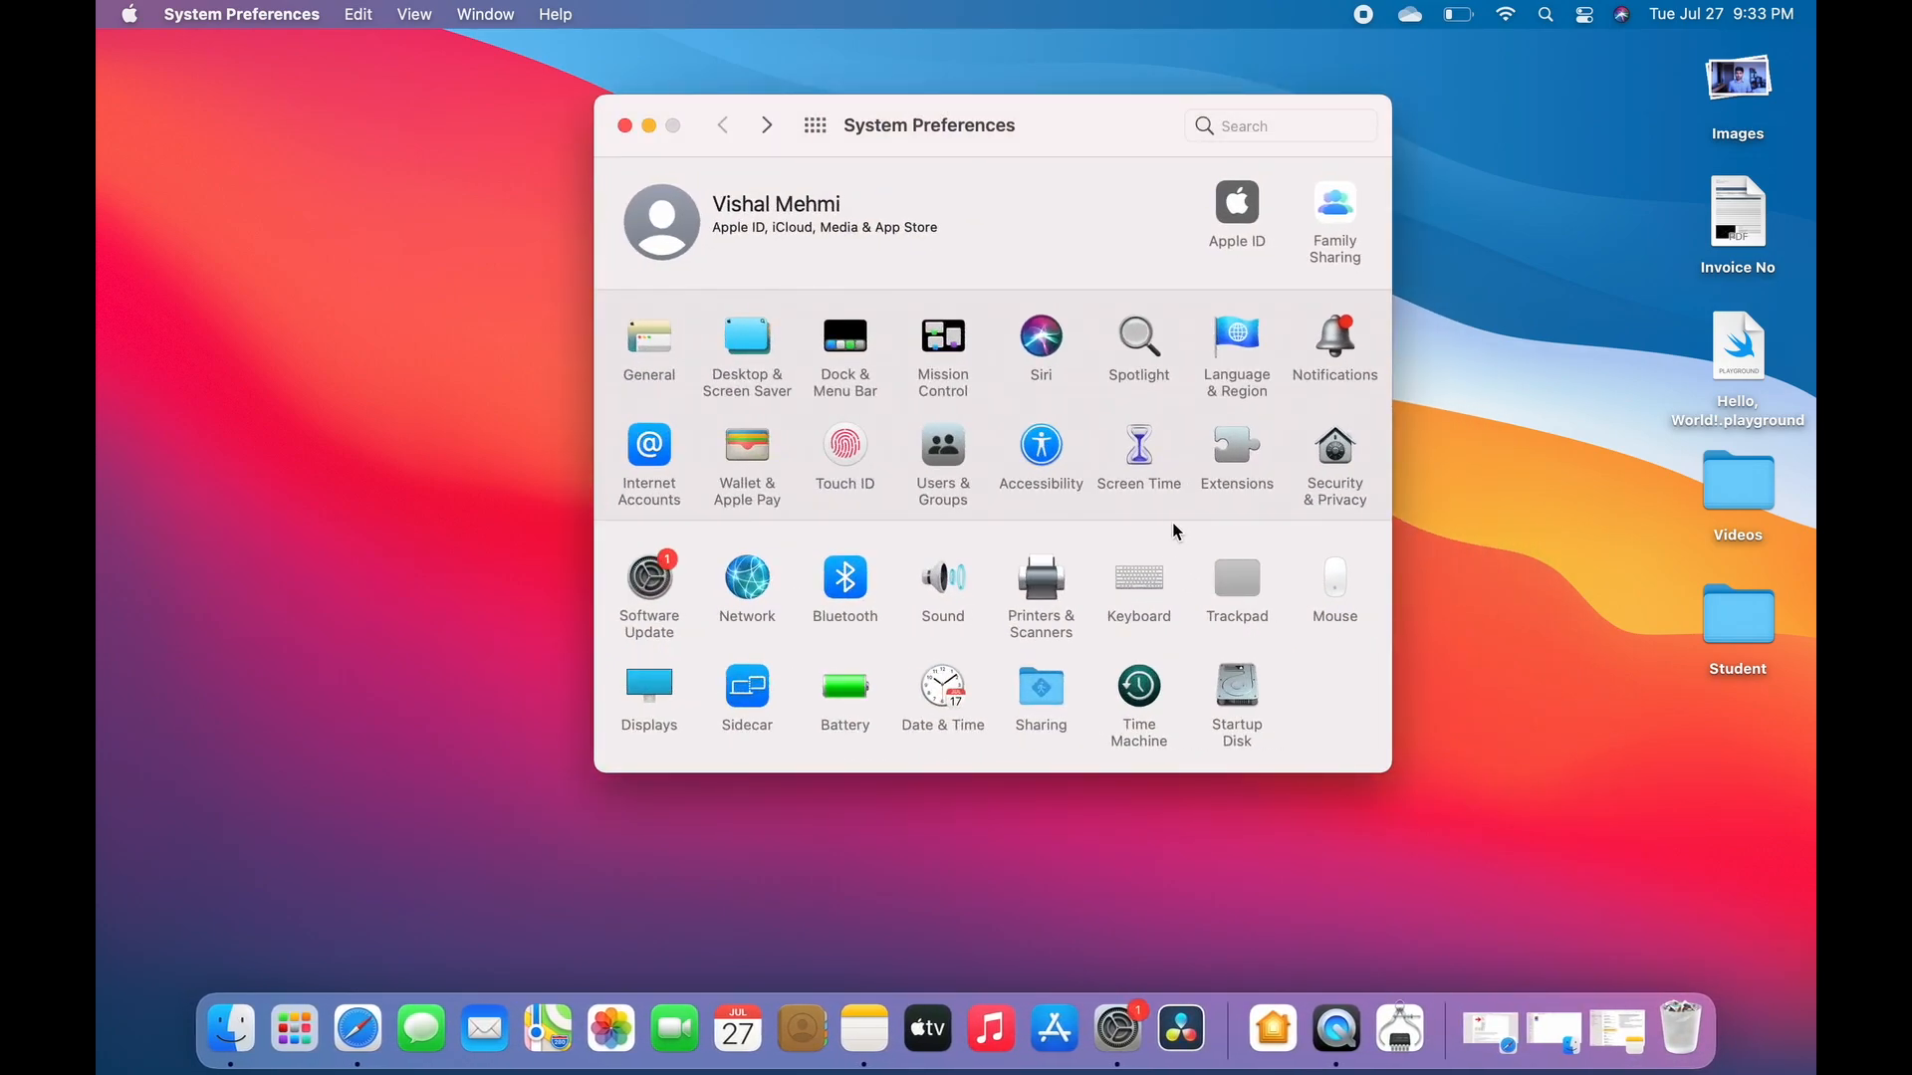
{"action": "mouse_move", "coordinate": [992, 553]}
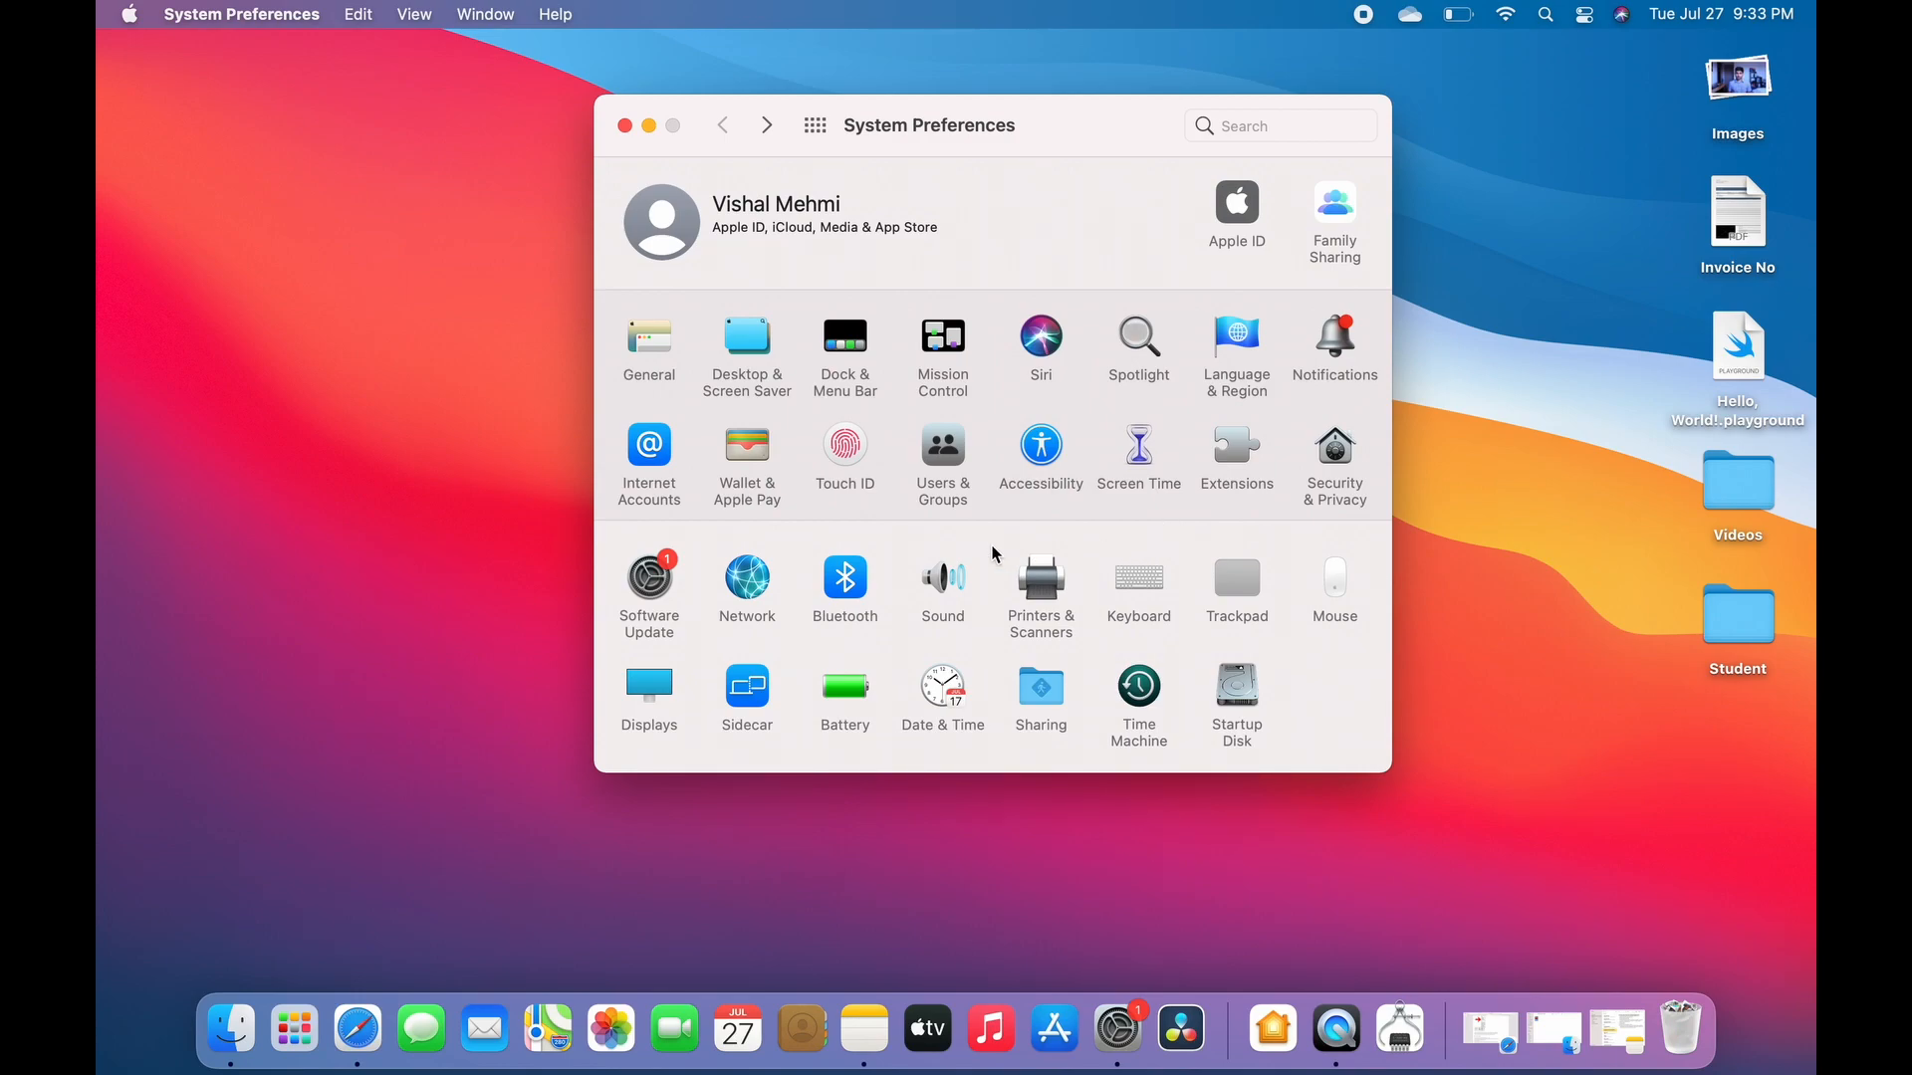
{"action": "mouse_move", "coordinate": [851, 354]}
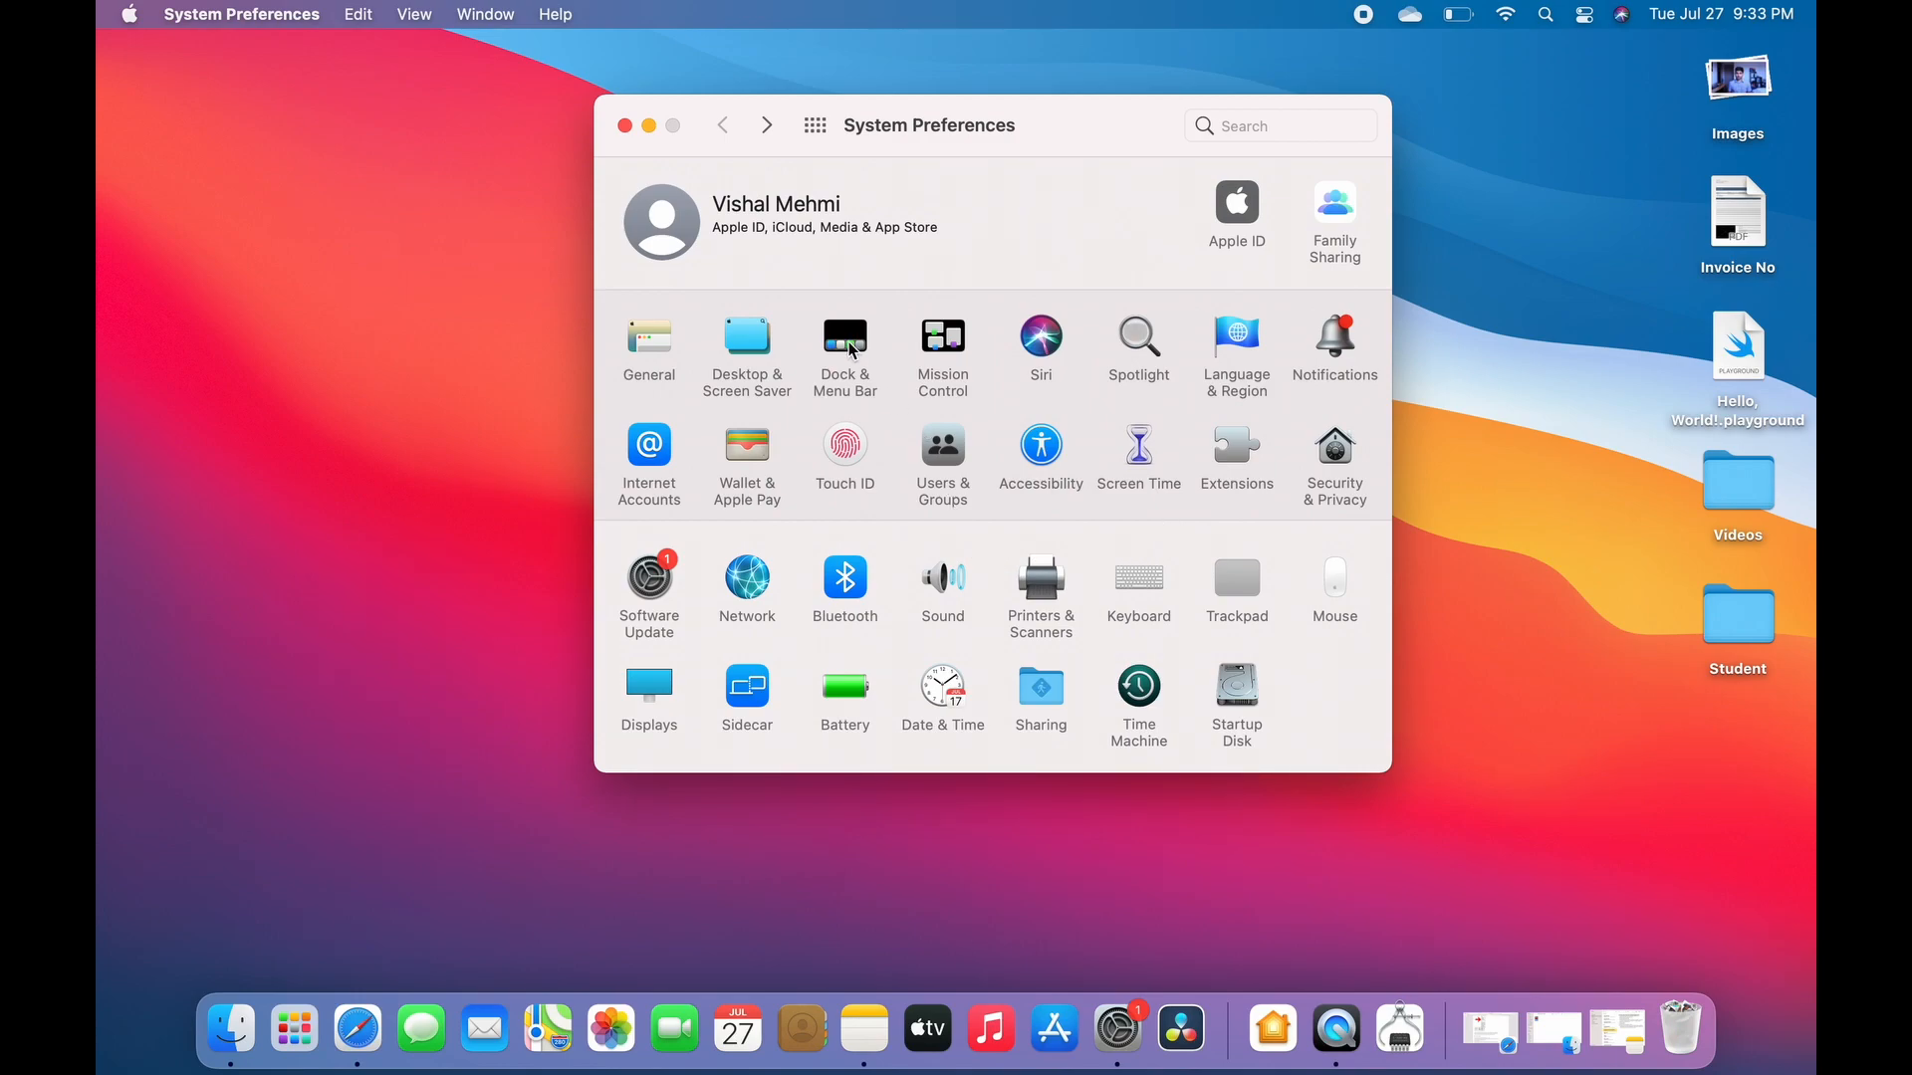
{"action": "mouse_move", "coordinate": [823, 159]}
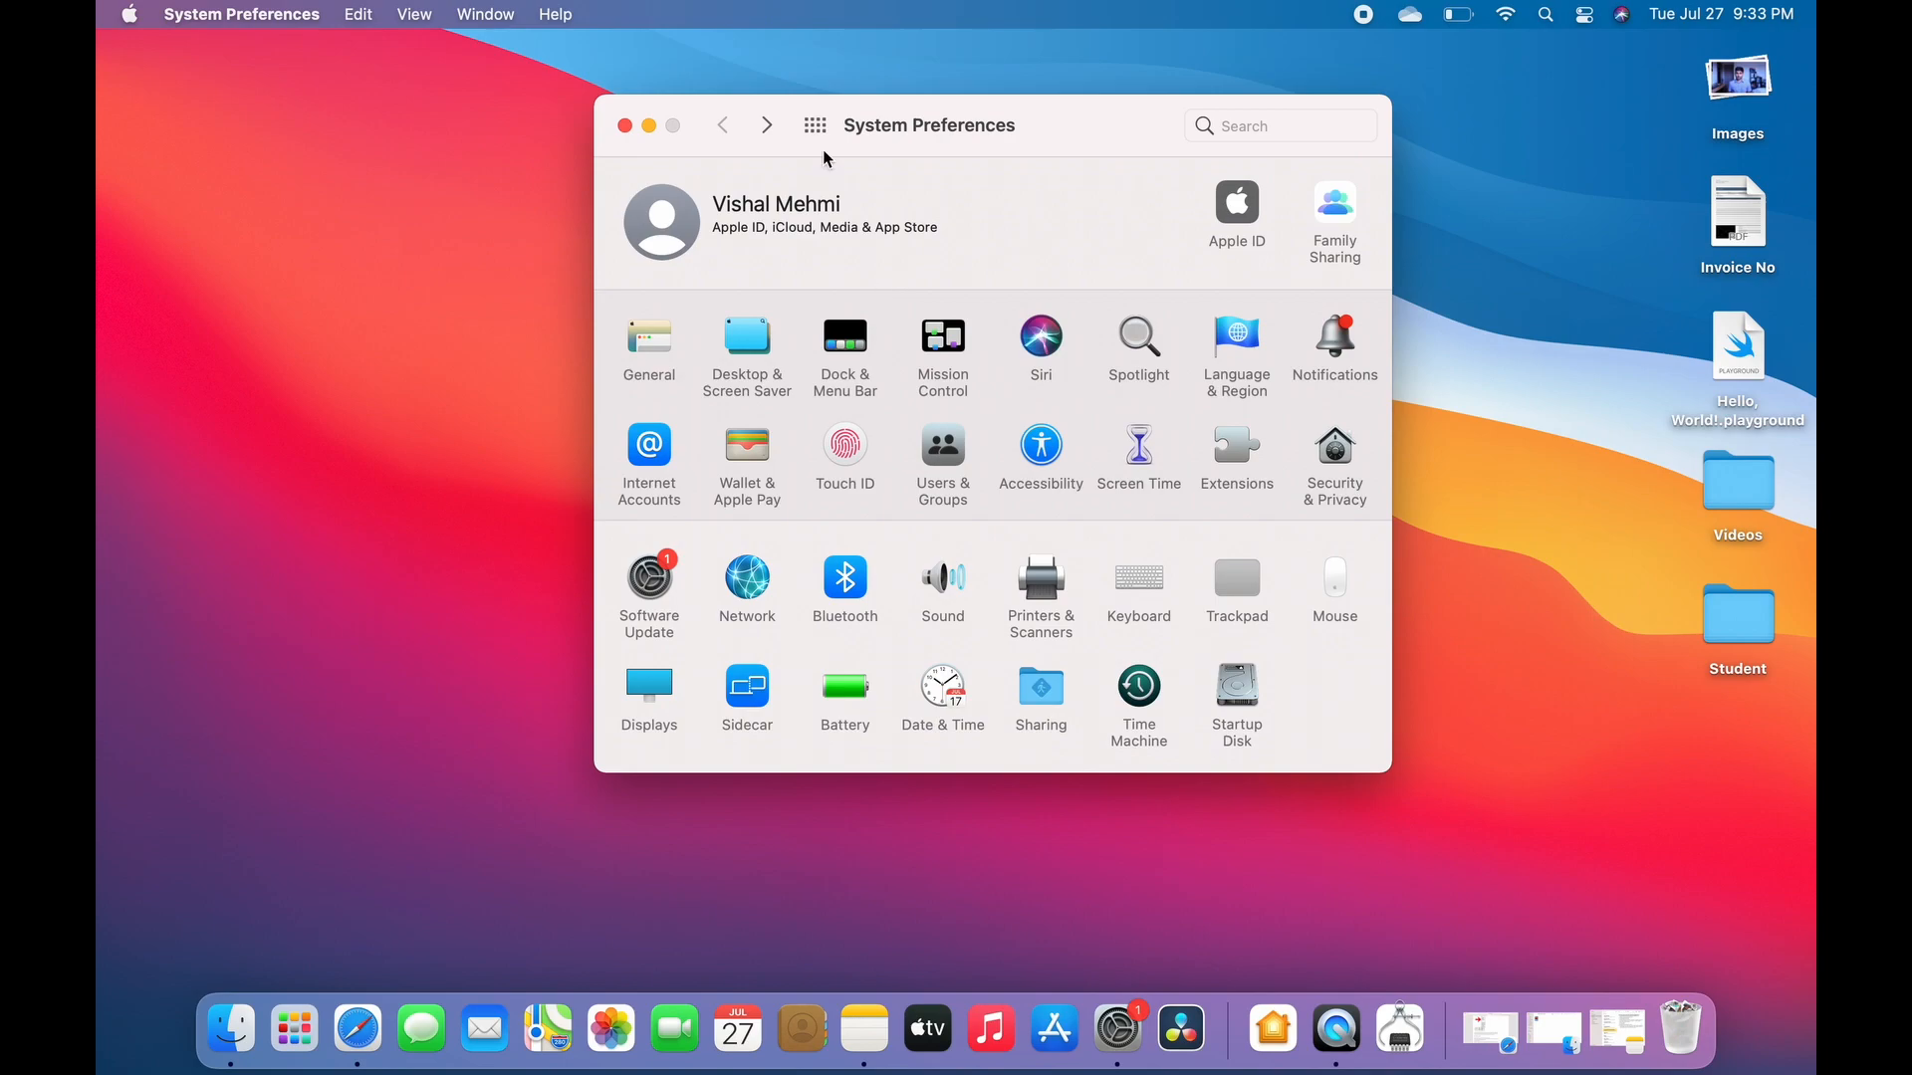
{"action": "mouse_move", "coordinate": [843, 439]}
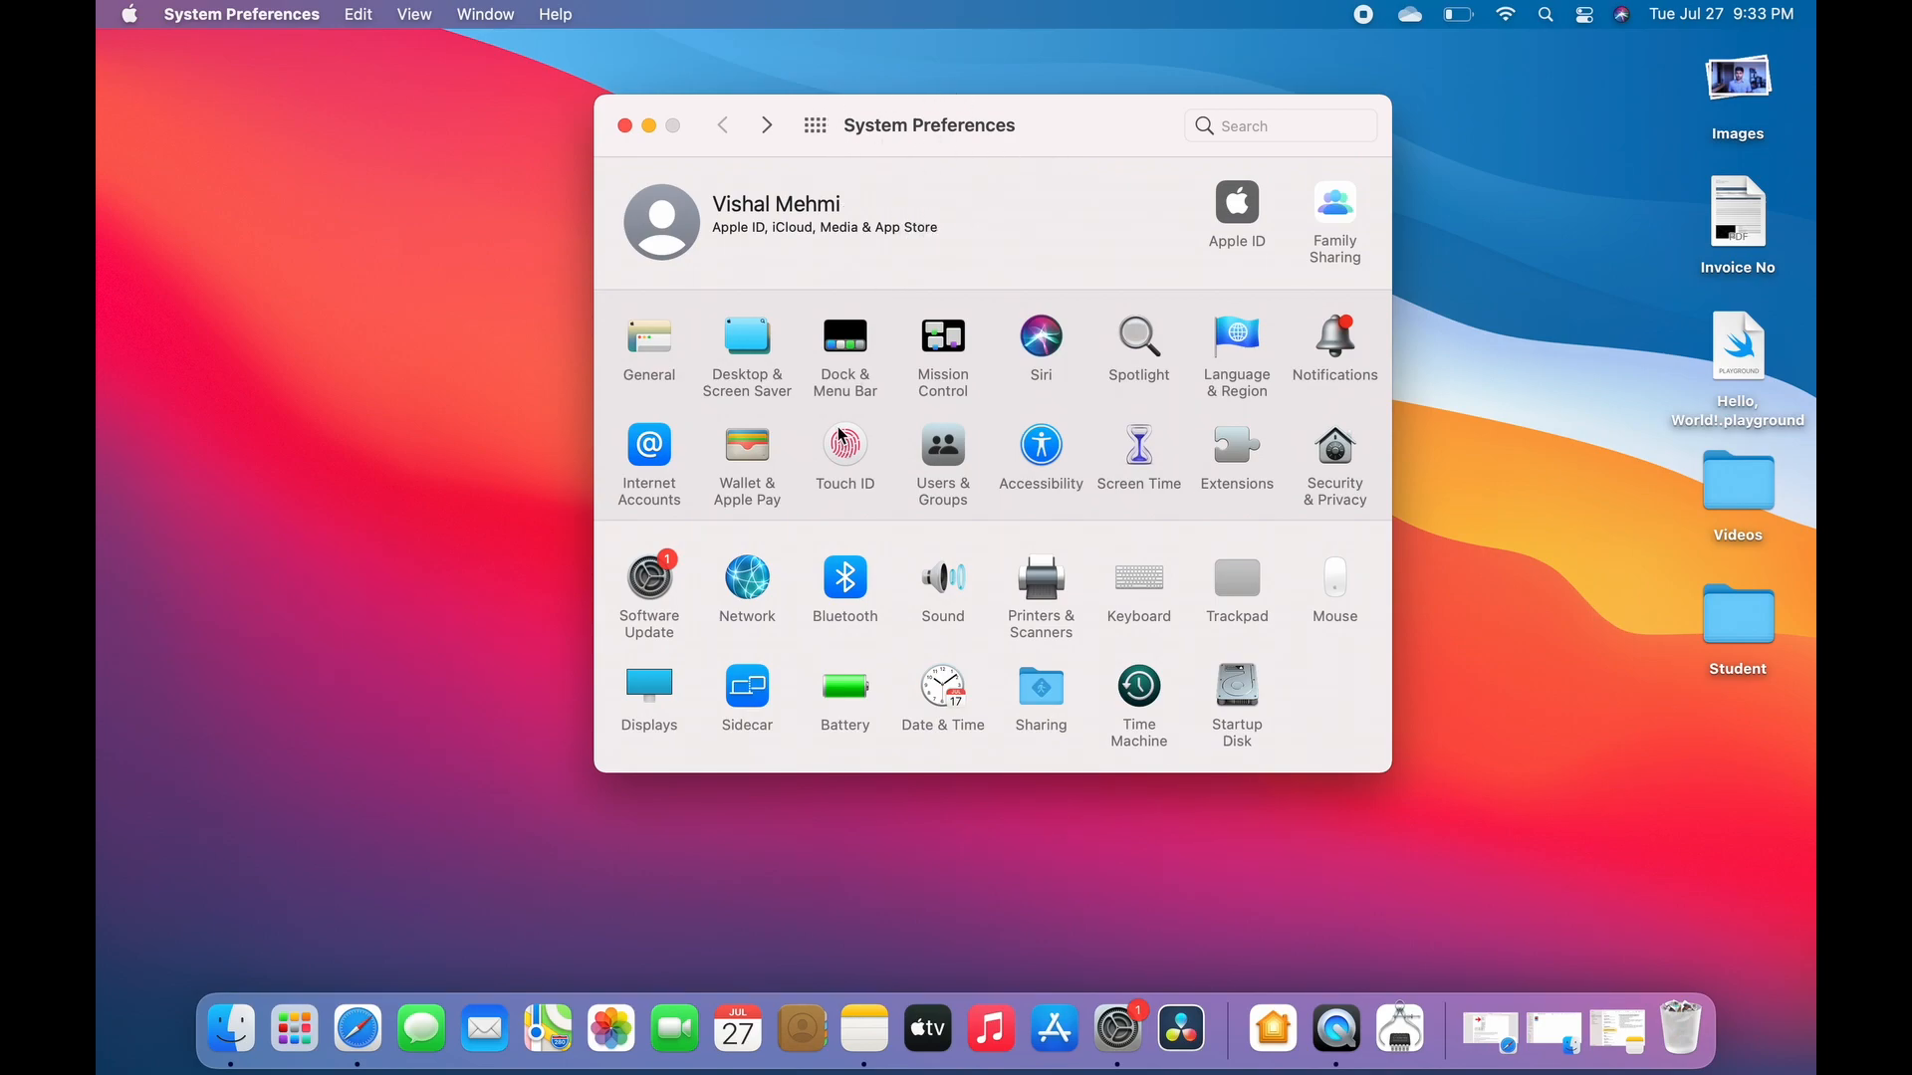
{"action": "mouse_move", "coordinate": [845, 341]}
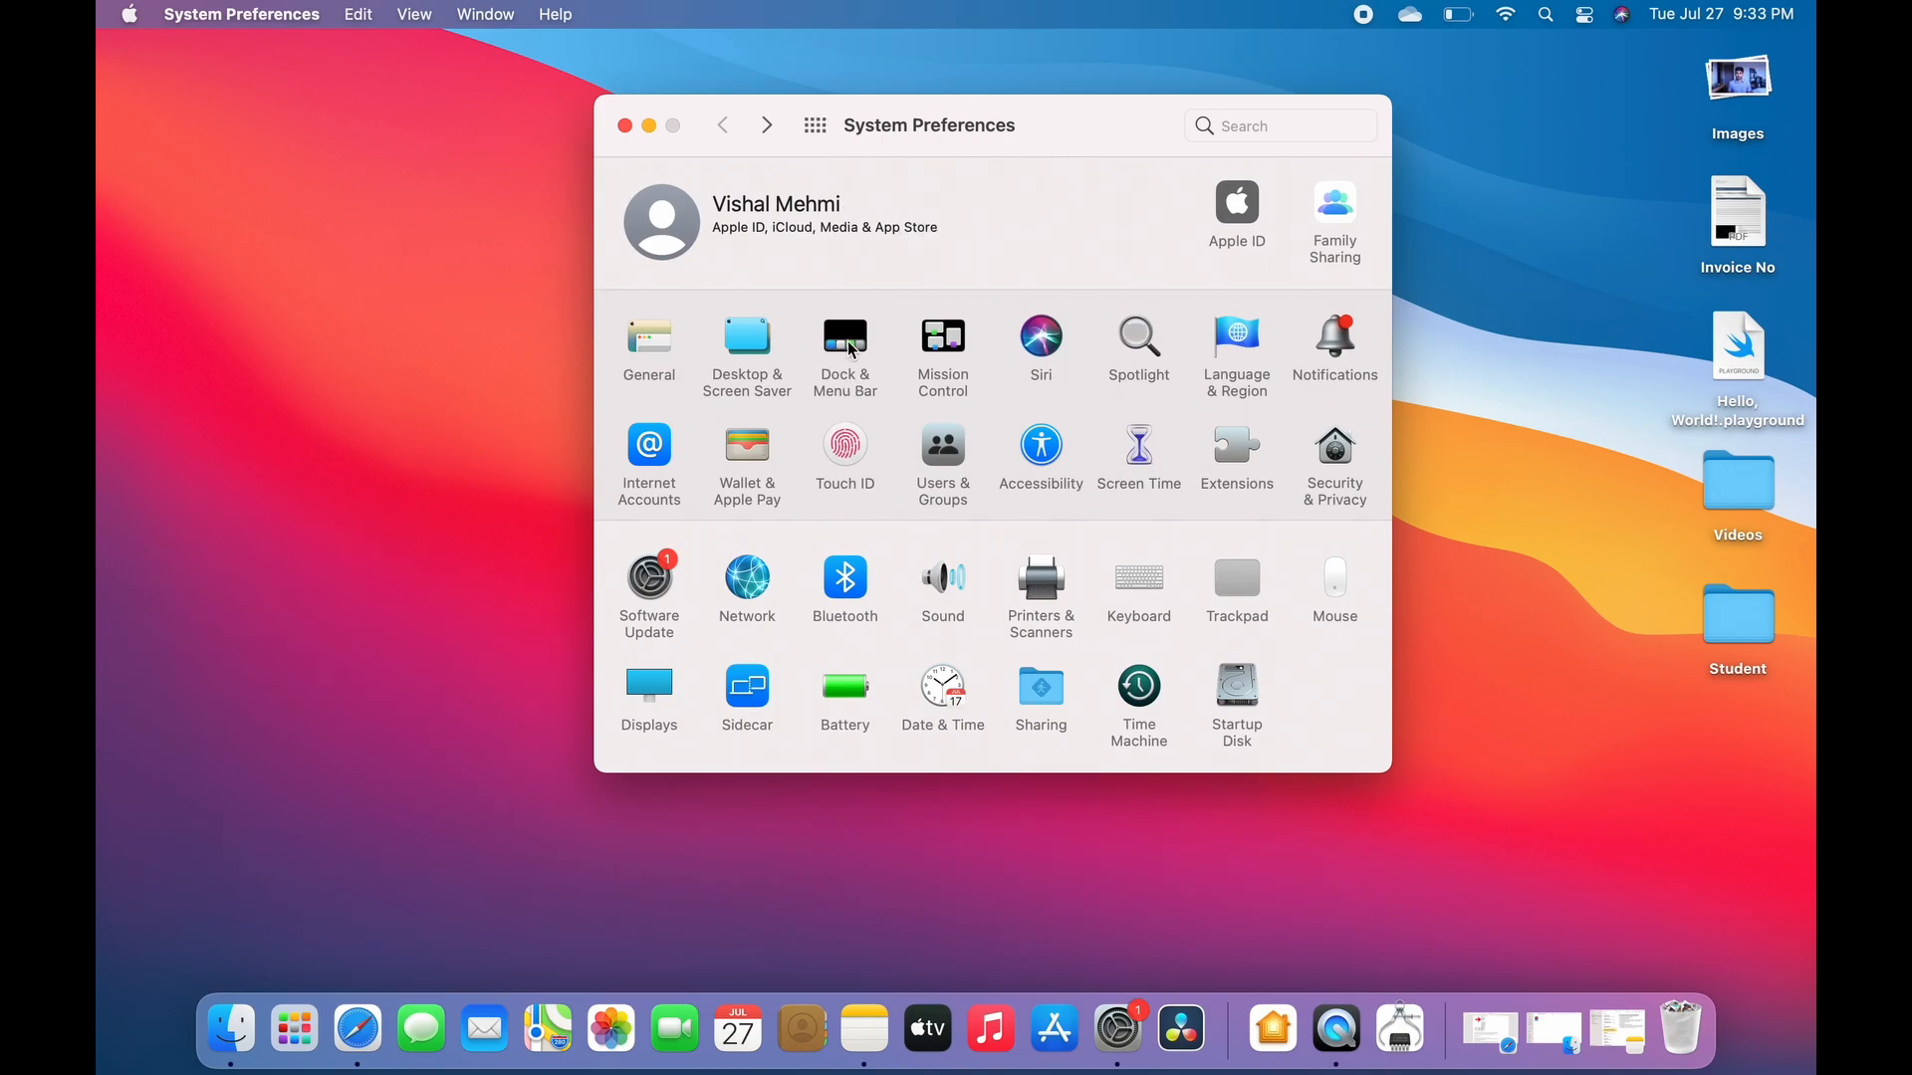
Set Dock & Menu Bar to minimize windows with the Scale effect, then test it
{"action": "left_click", "coordinate": [844, 337]}
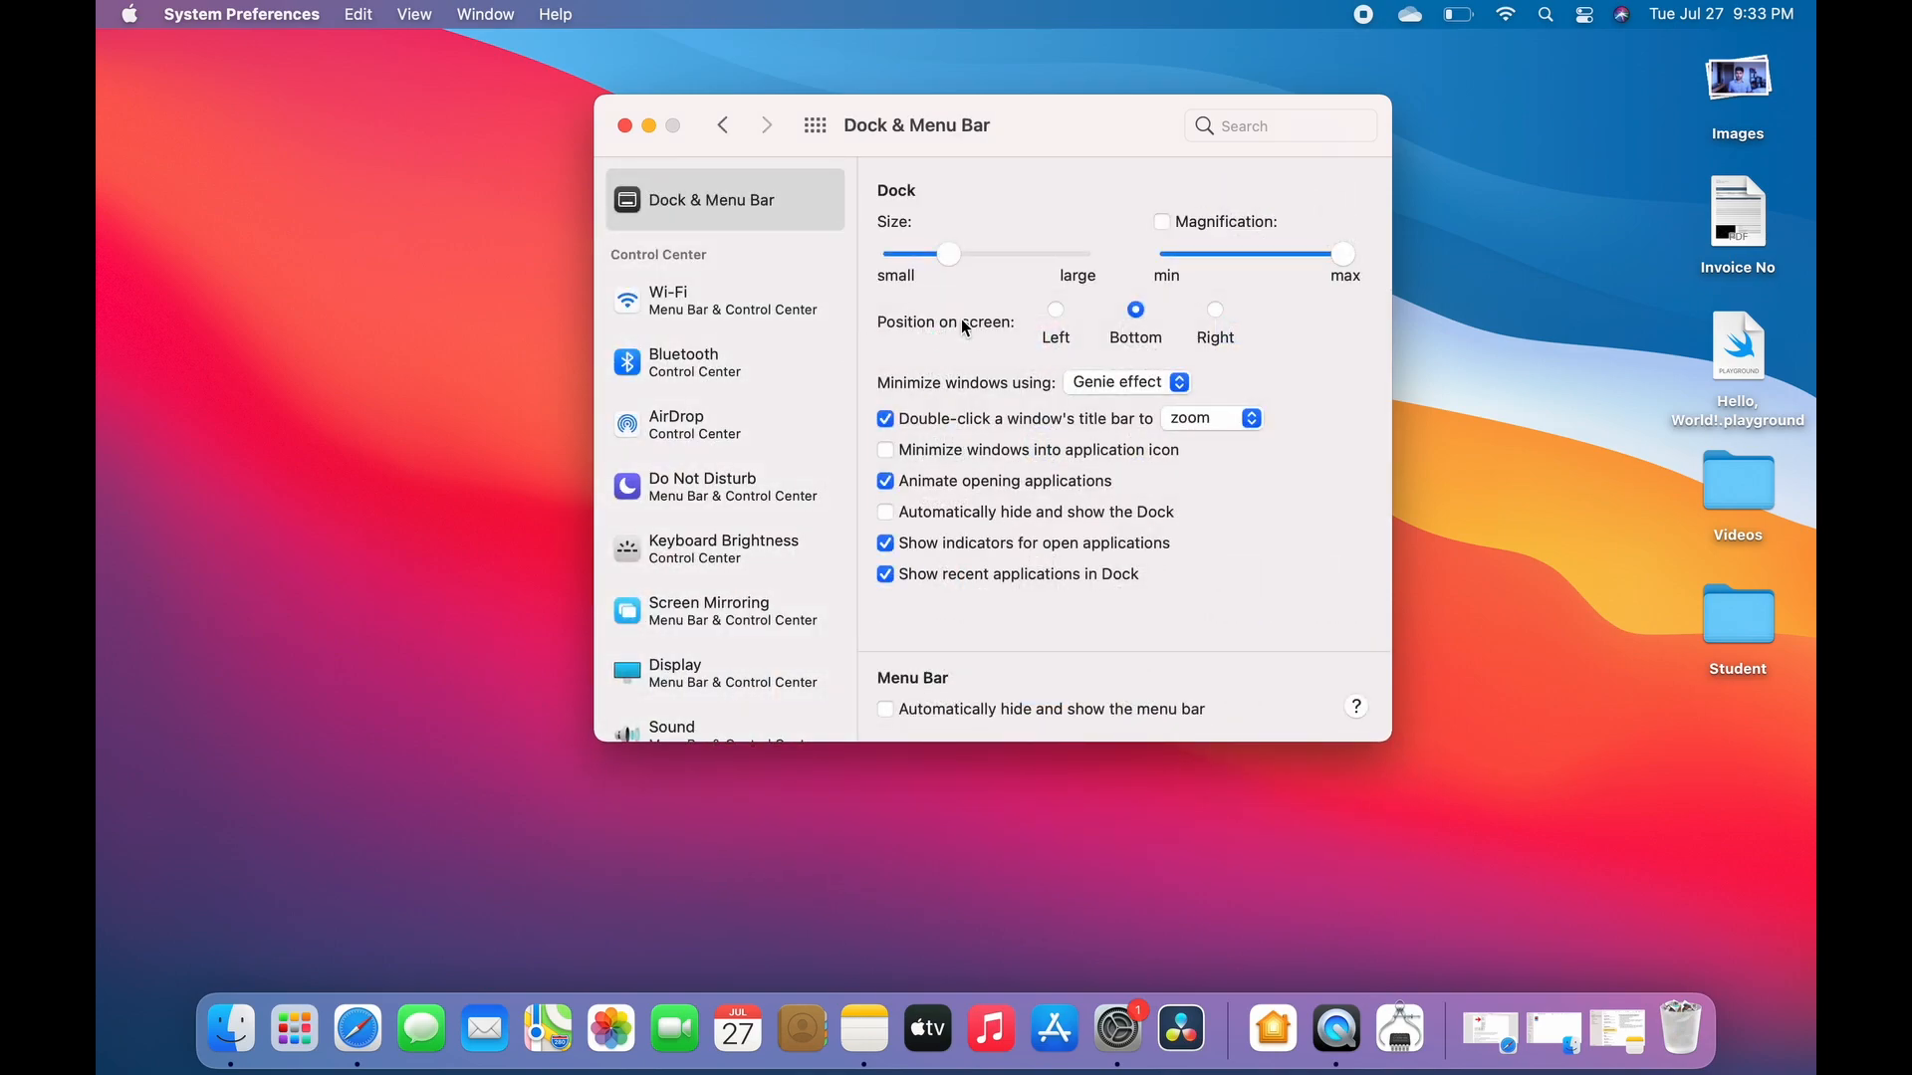
{"action": "mouse_move", "coordinate": [930, 396]}
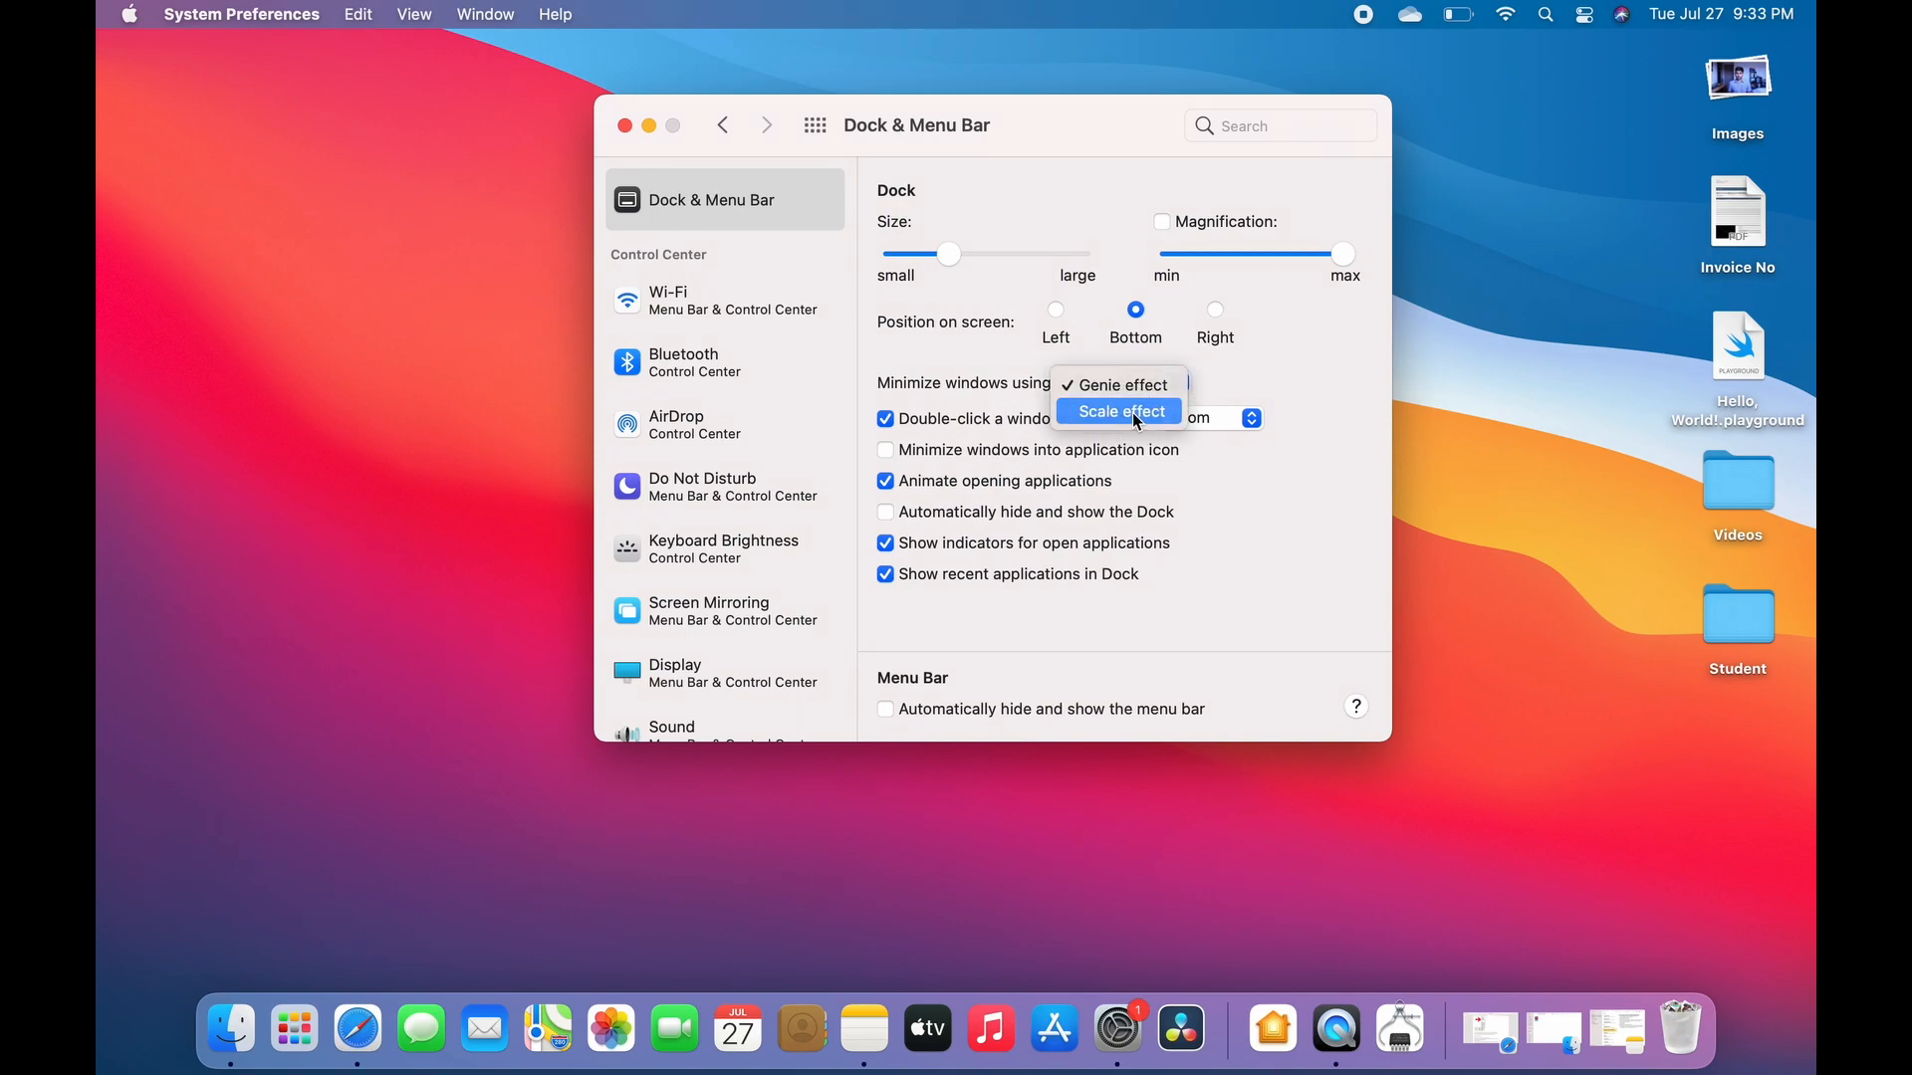
{"action": "left_click", "coordinate": [1117, 412]}
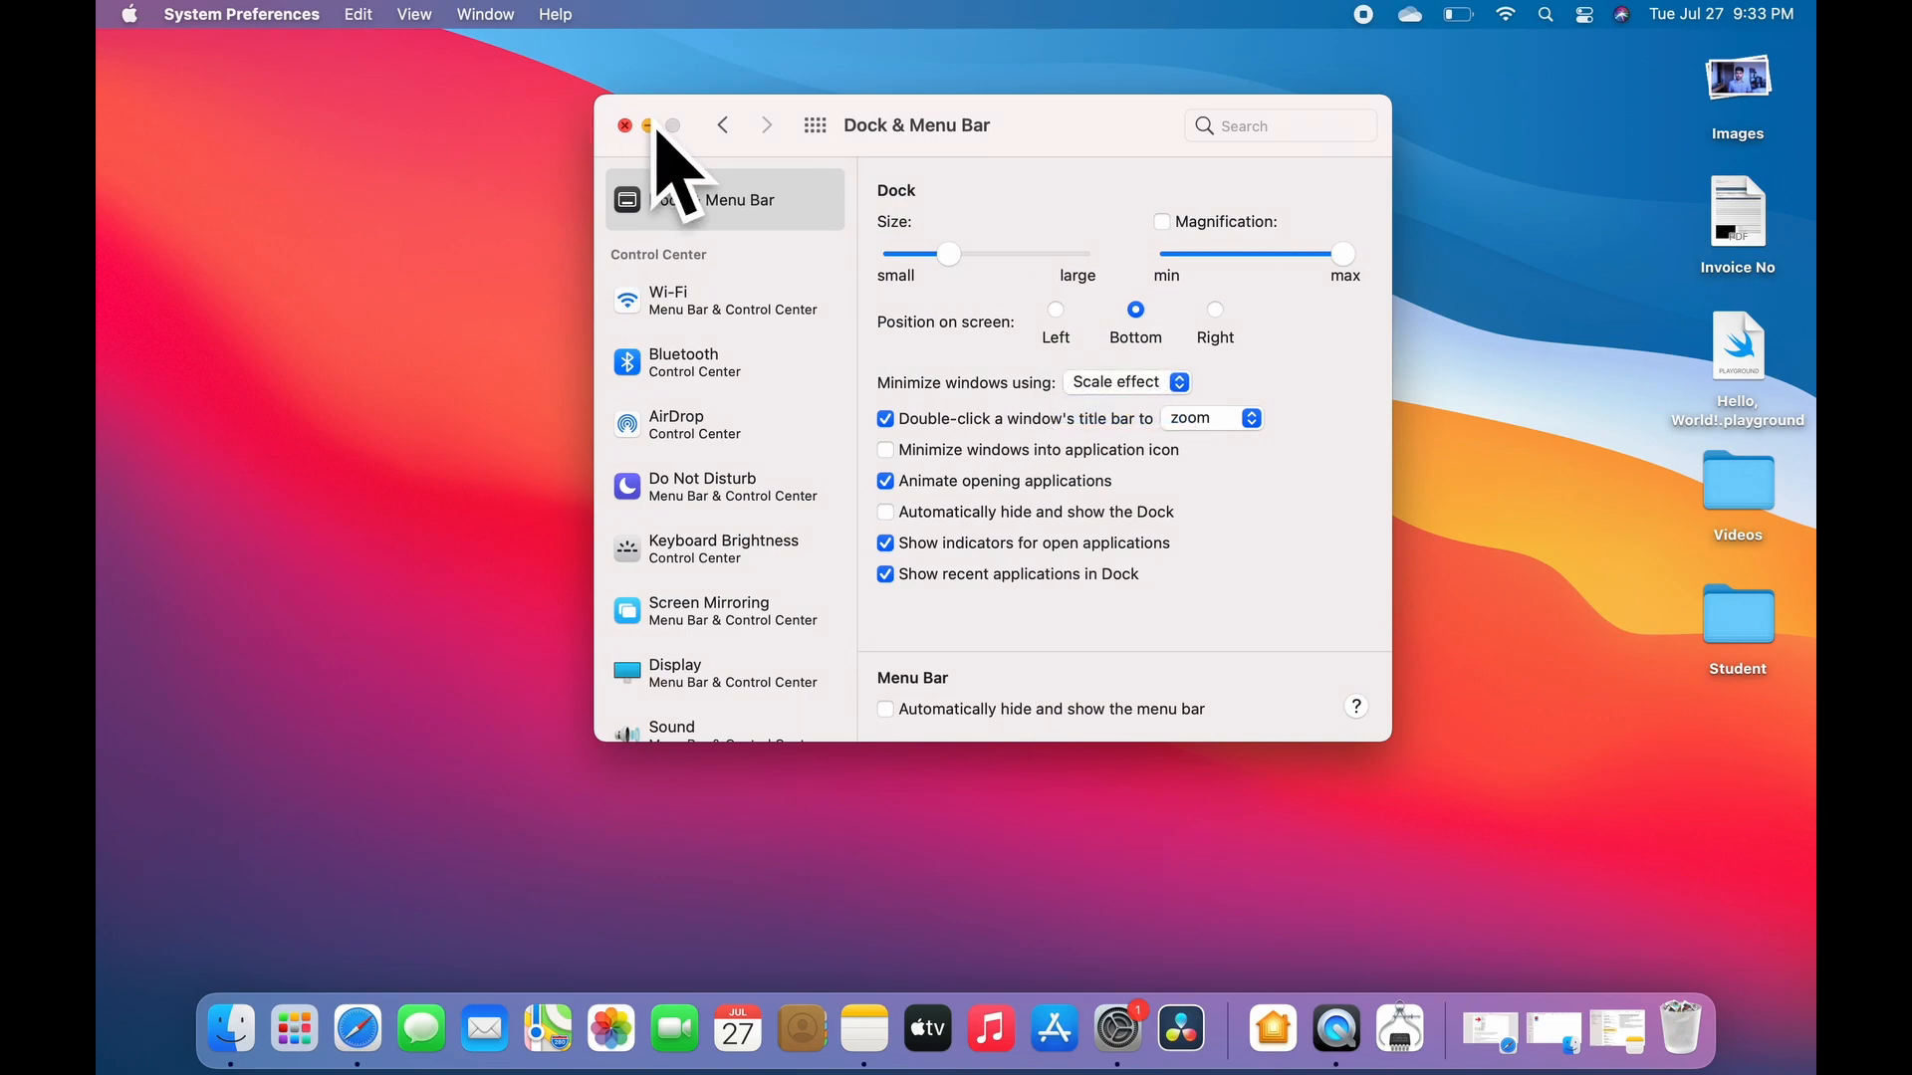
{"action": "left_click", "coordinate": [627, 125]}
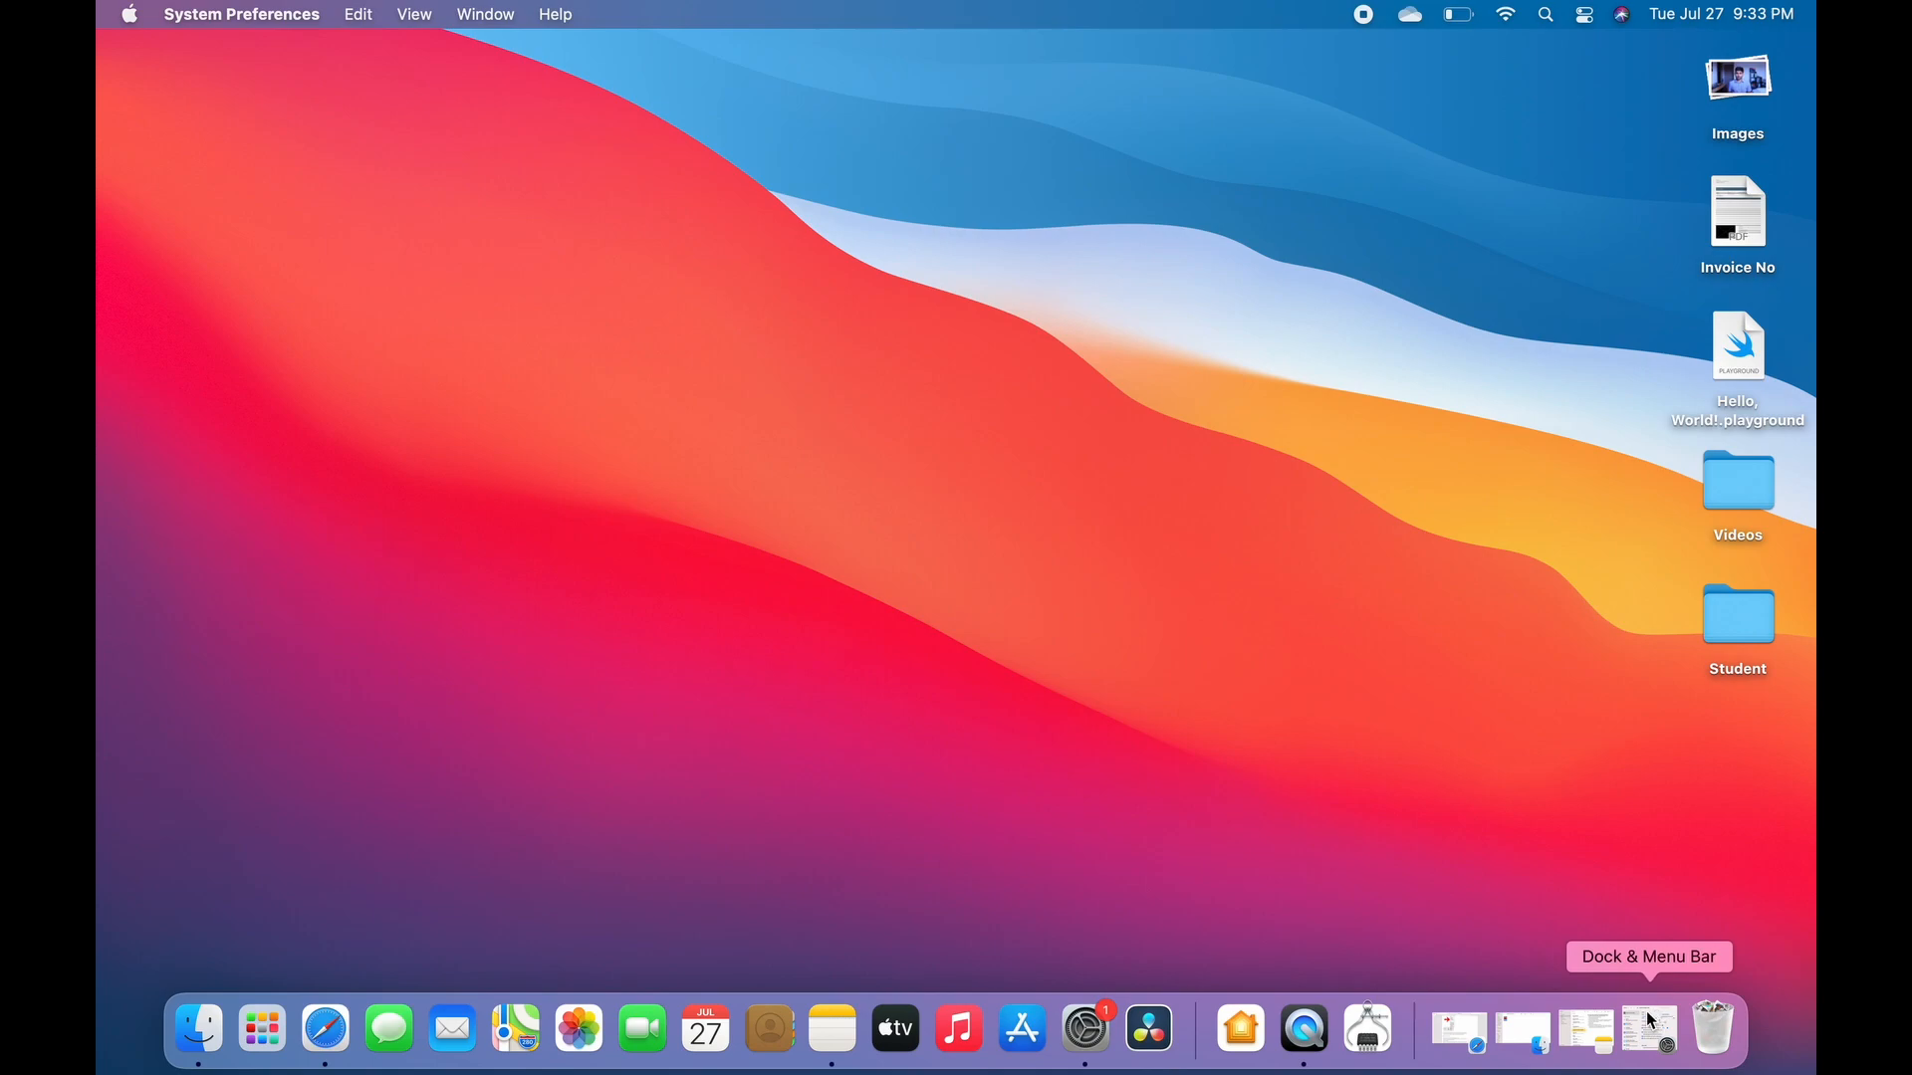
{"action": "mouse_move", "coordinate": [1648, 1028]}
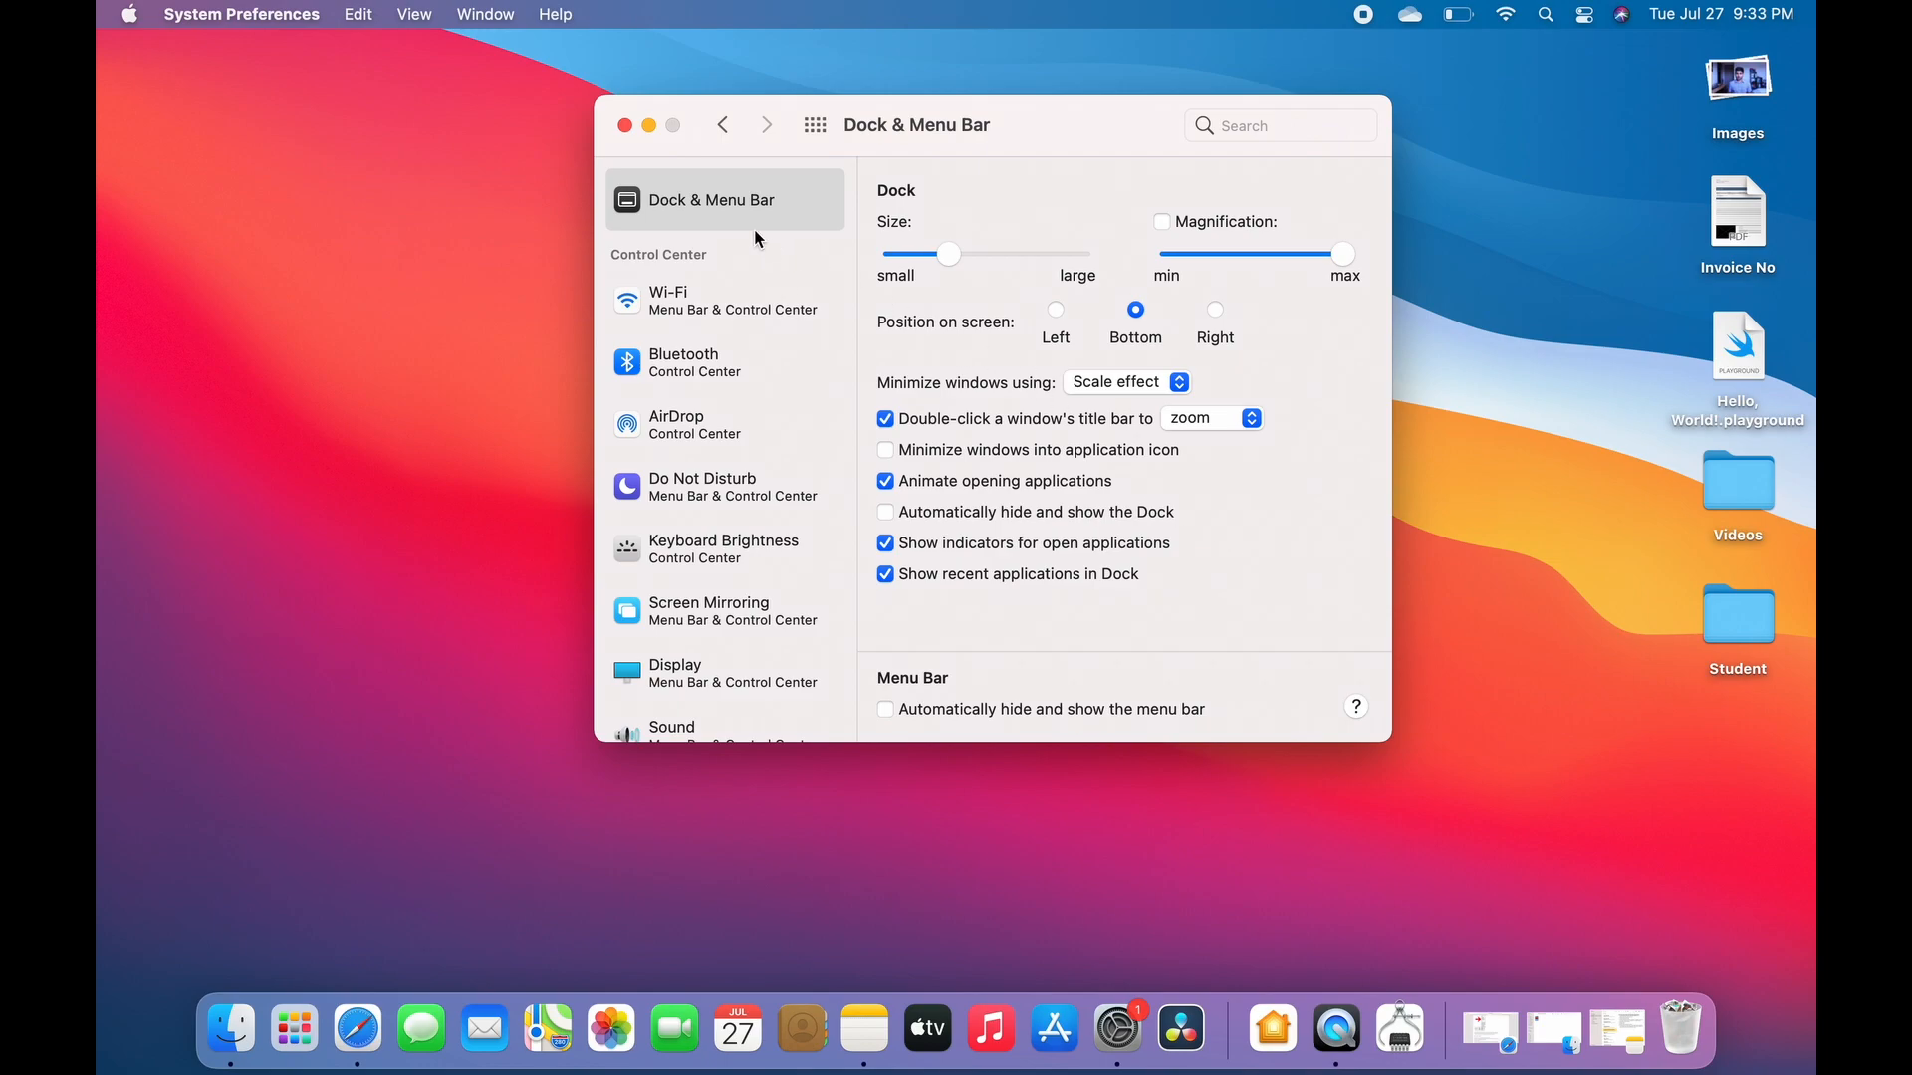
{"action": "mouse_move", "coordinate": [648, 125]}
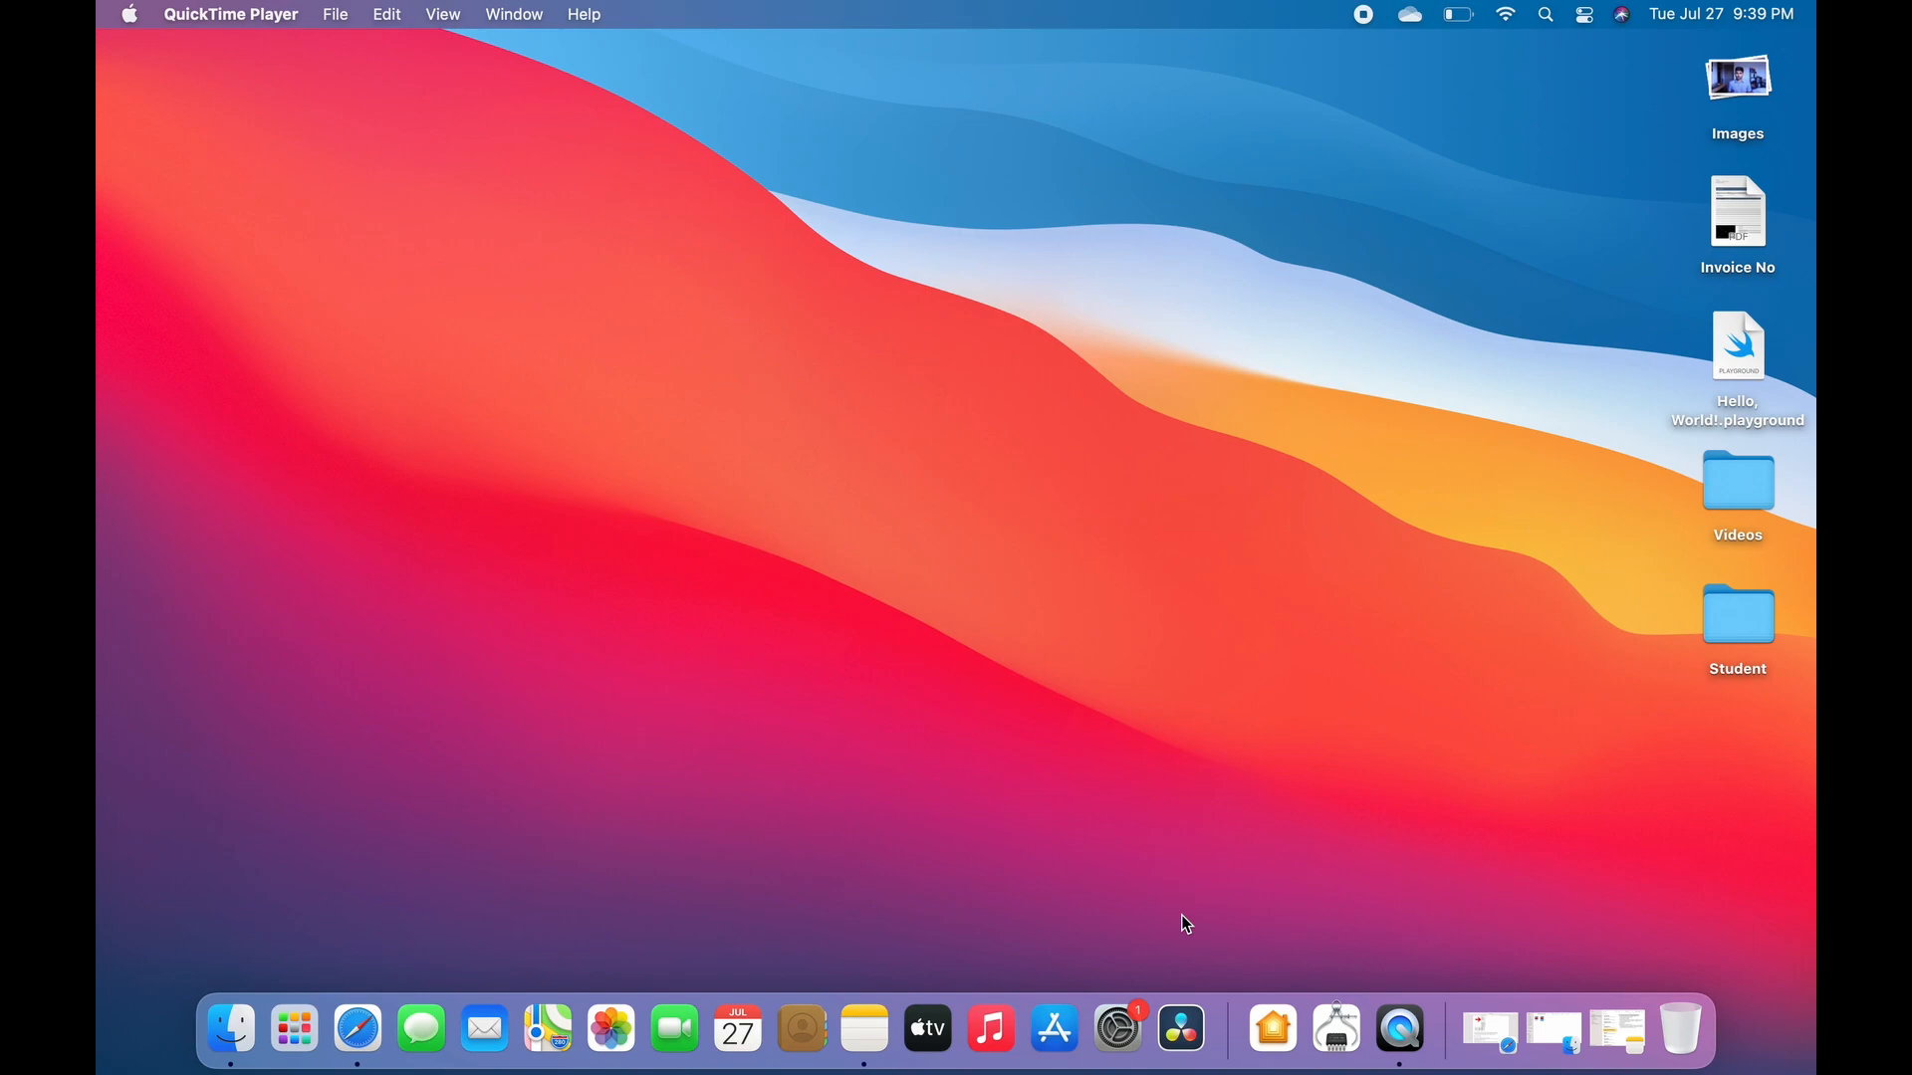
{"action": "mouse_move", "coordinate": [99, 9]}
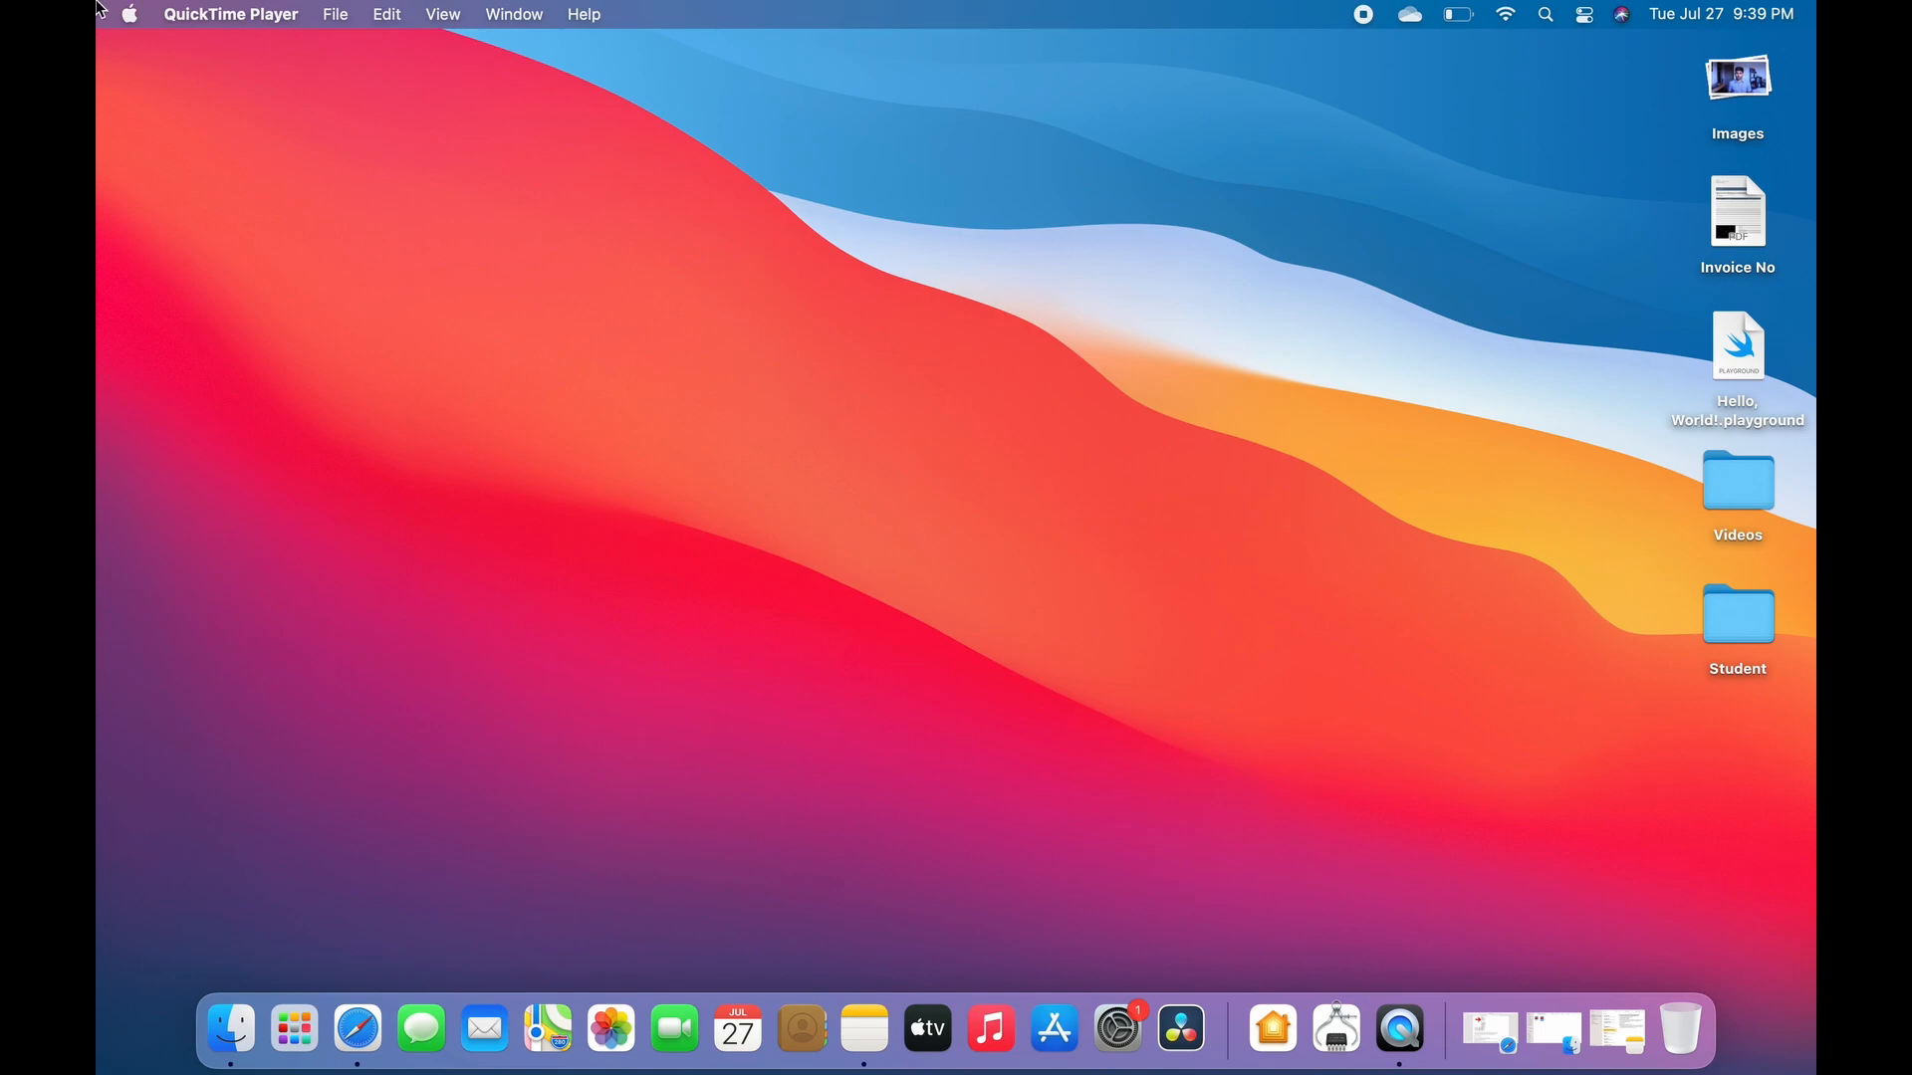
Reopen System Preferences from the Apple menu and go to the Keyboard pane
{"action": "left_click", "coordinate": [127, 13]}
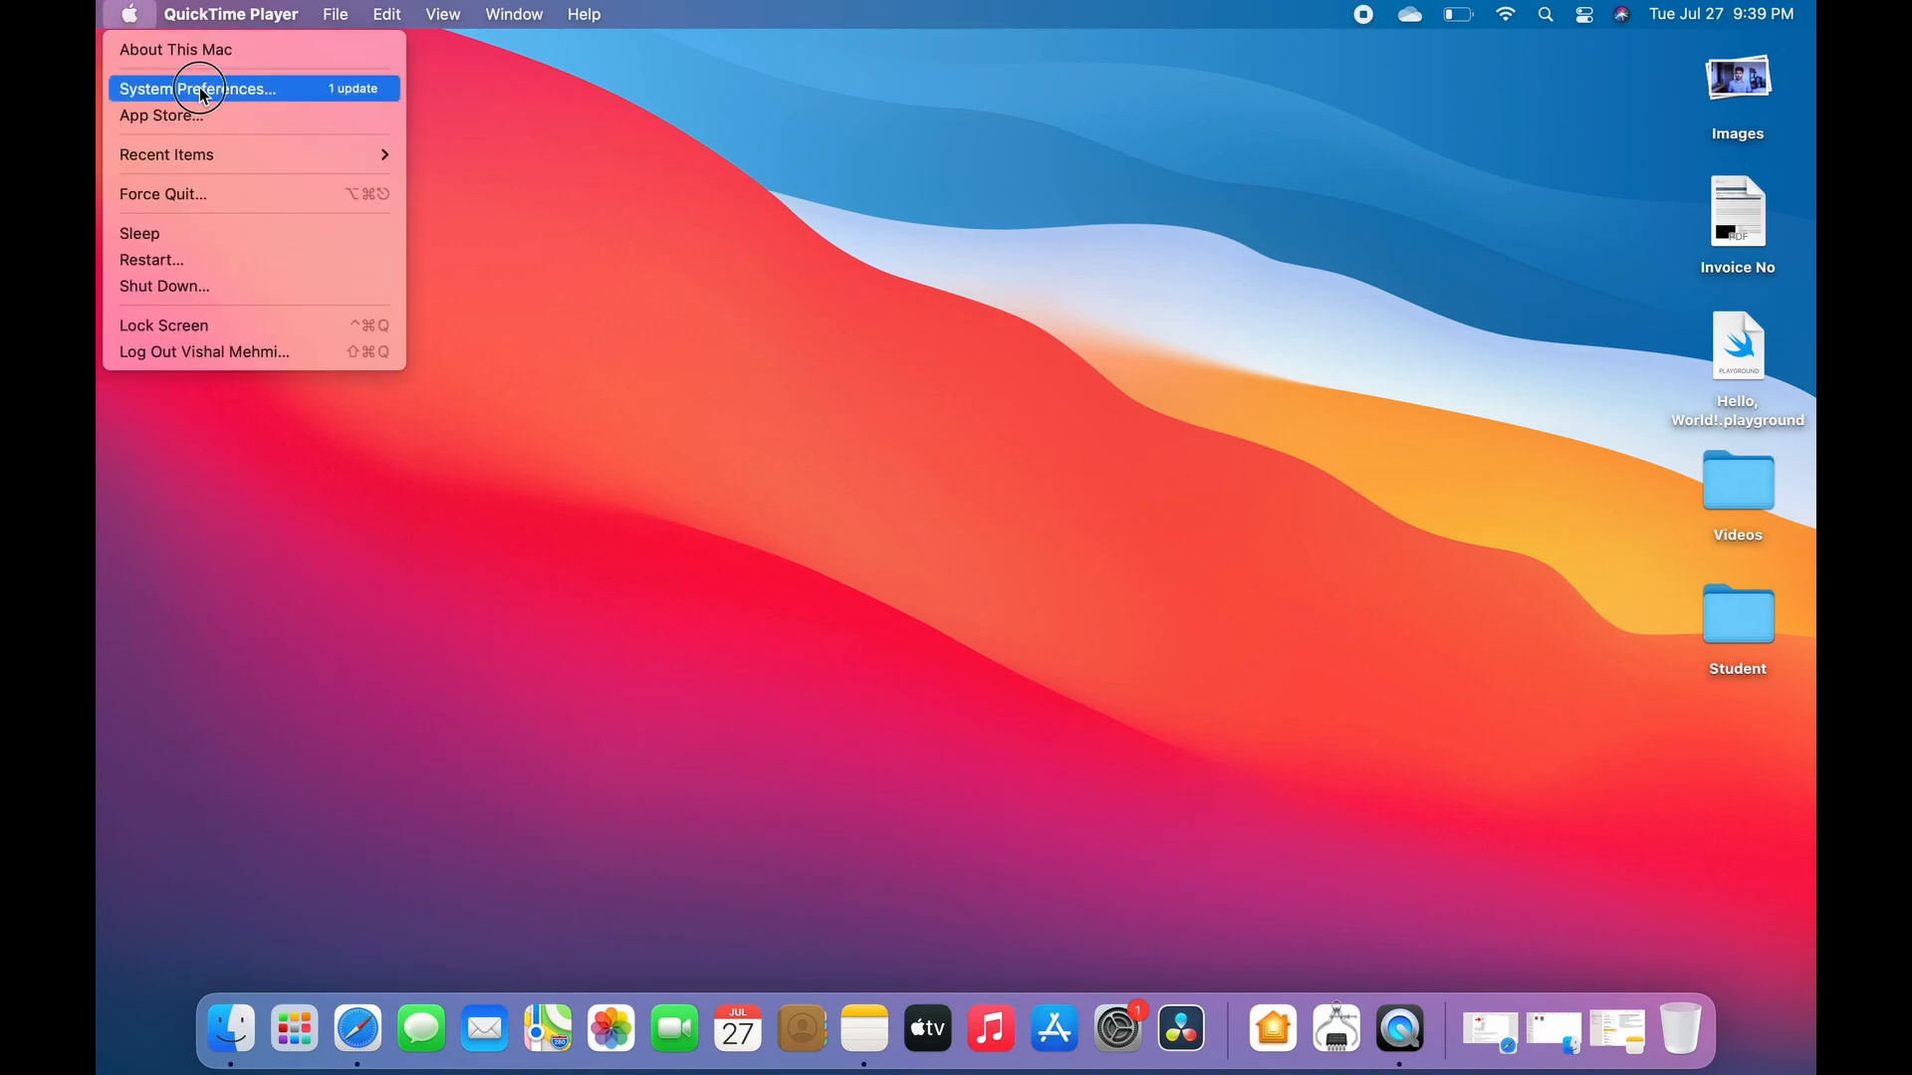
{"action": "left_click", "coordinate": [196, 87]}
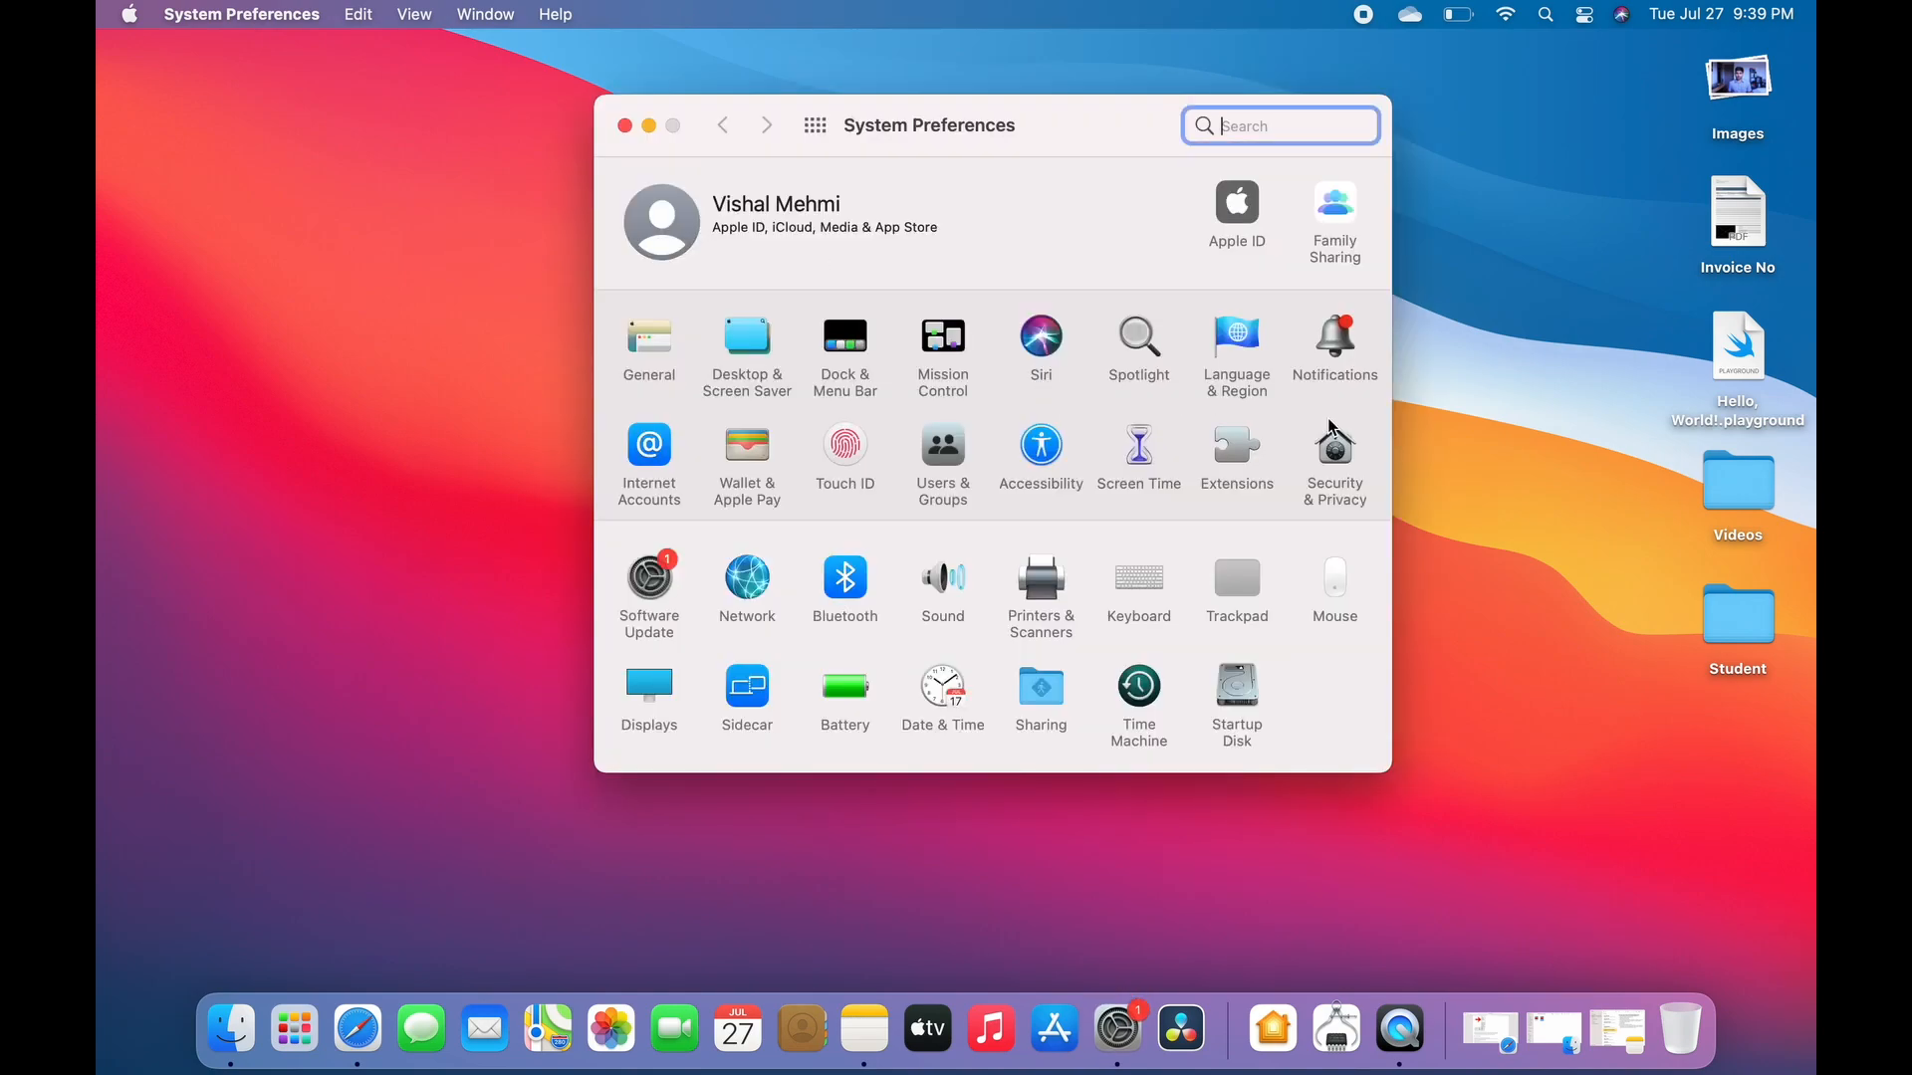
{"action": "mouse_move", "coordinate": [1147, 591]}
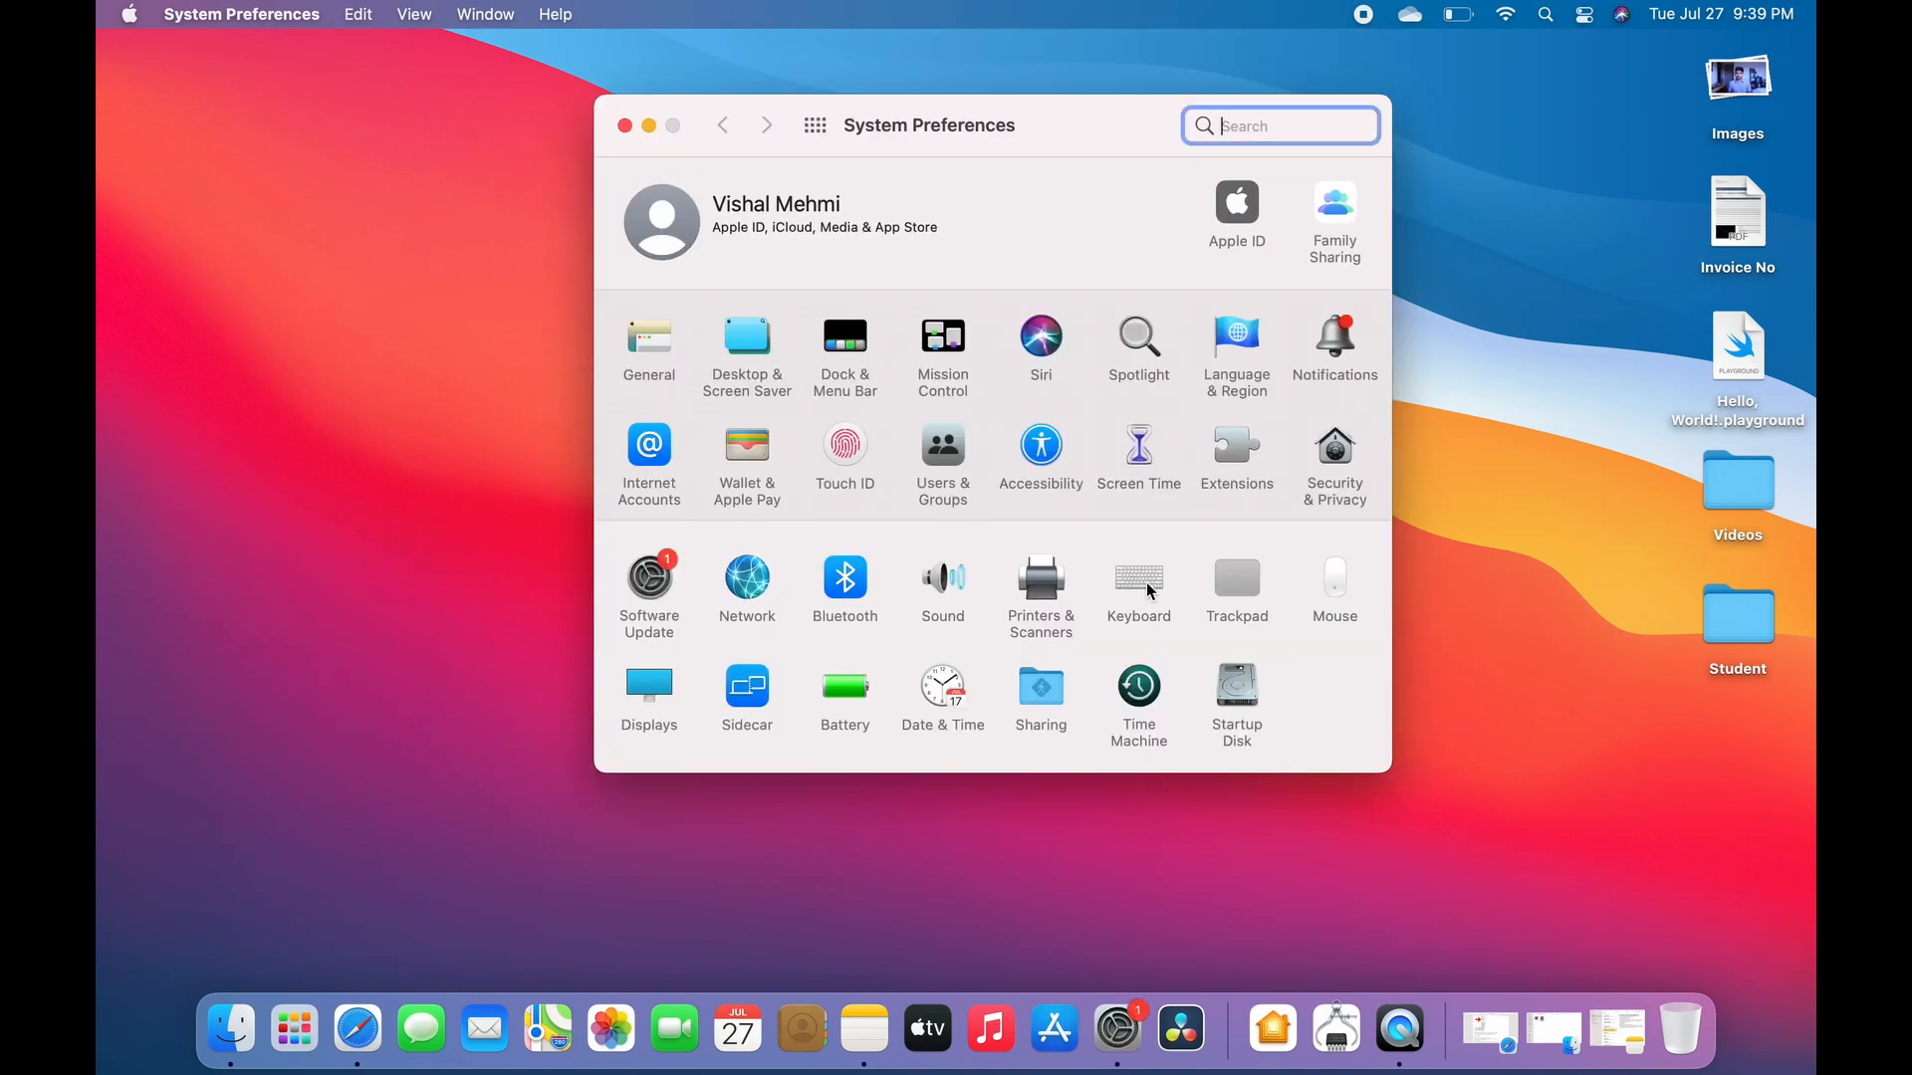
{"action": "left_click", "coordinate": [1137, 578]}
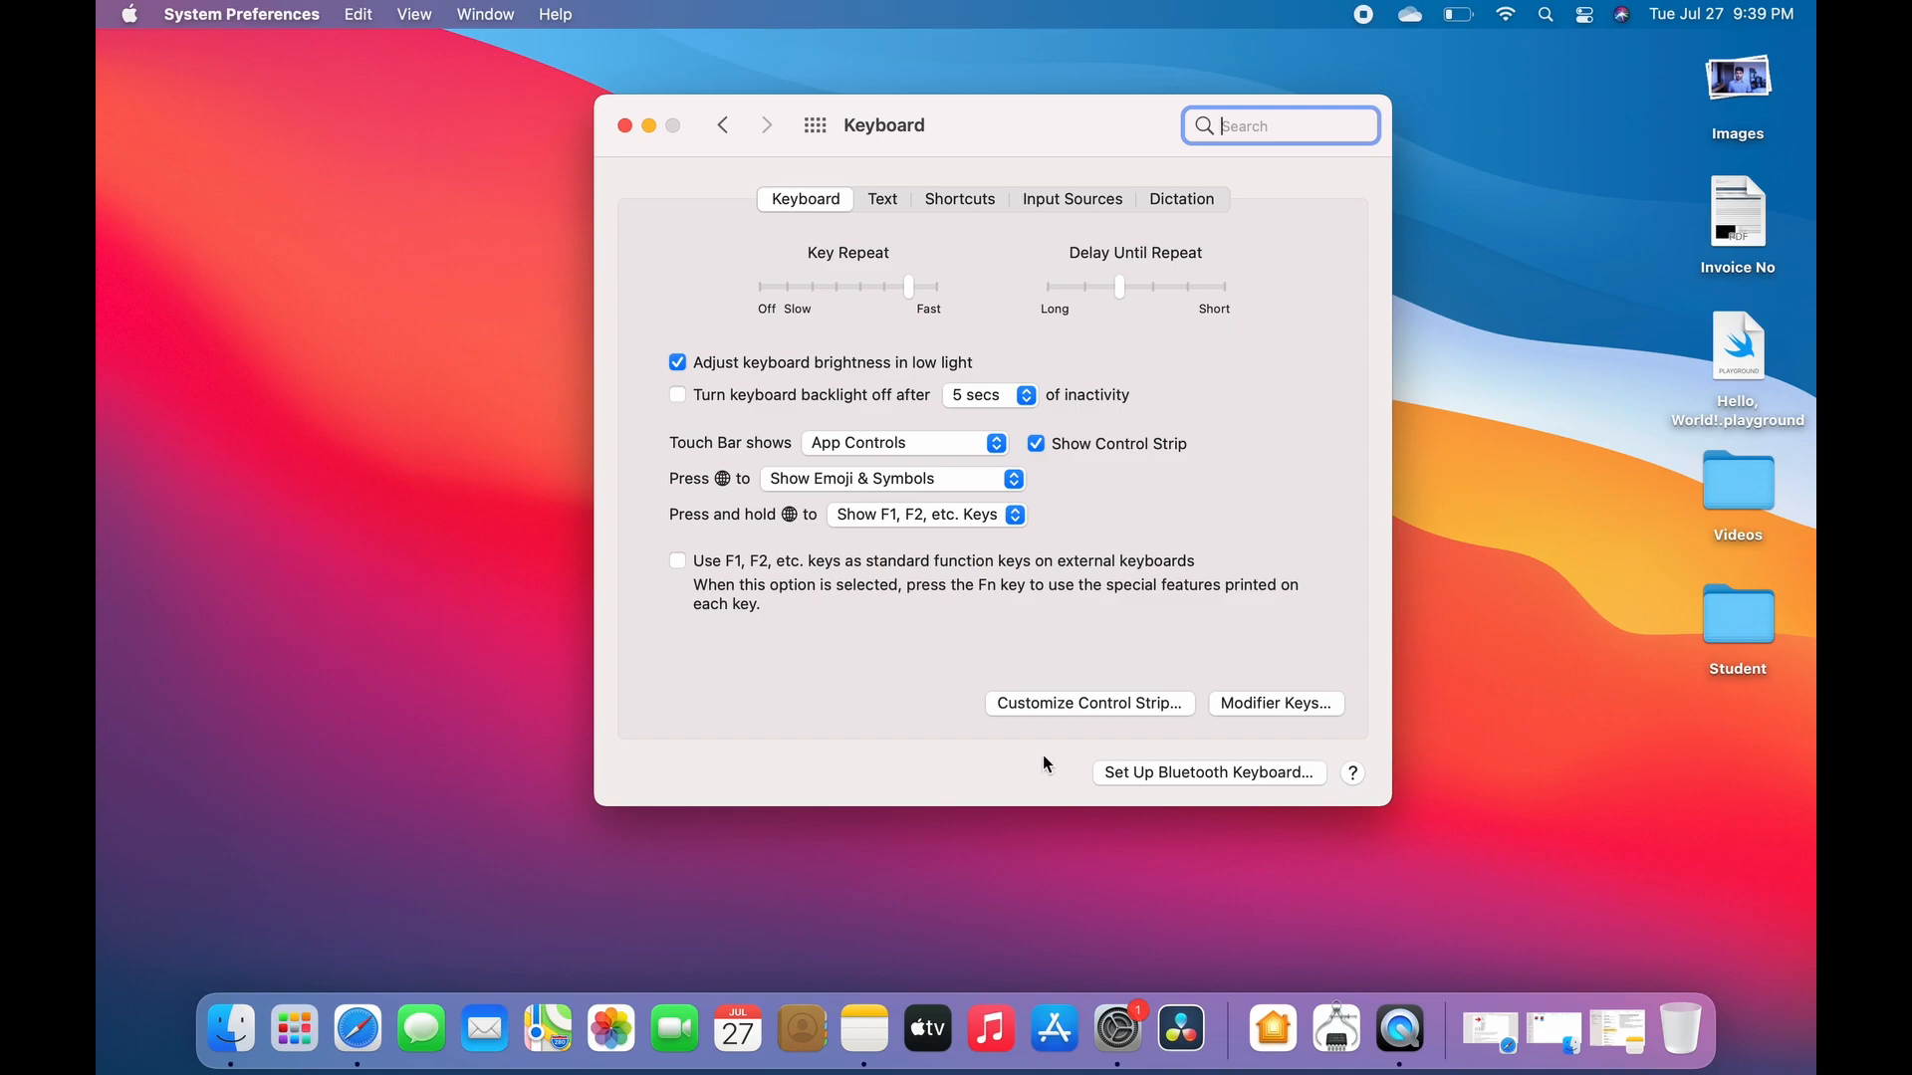
{"action": "mouse_move", "coordinate": [1069, 716]}
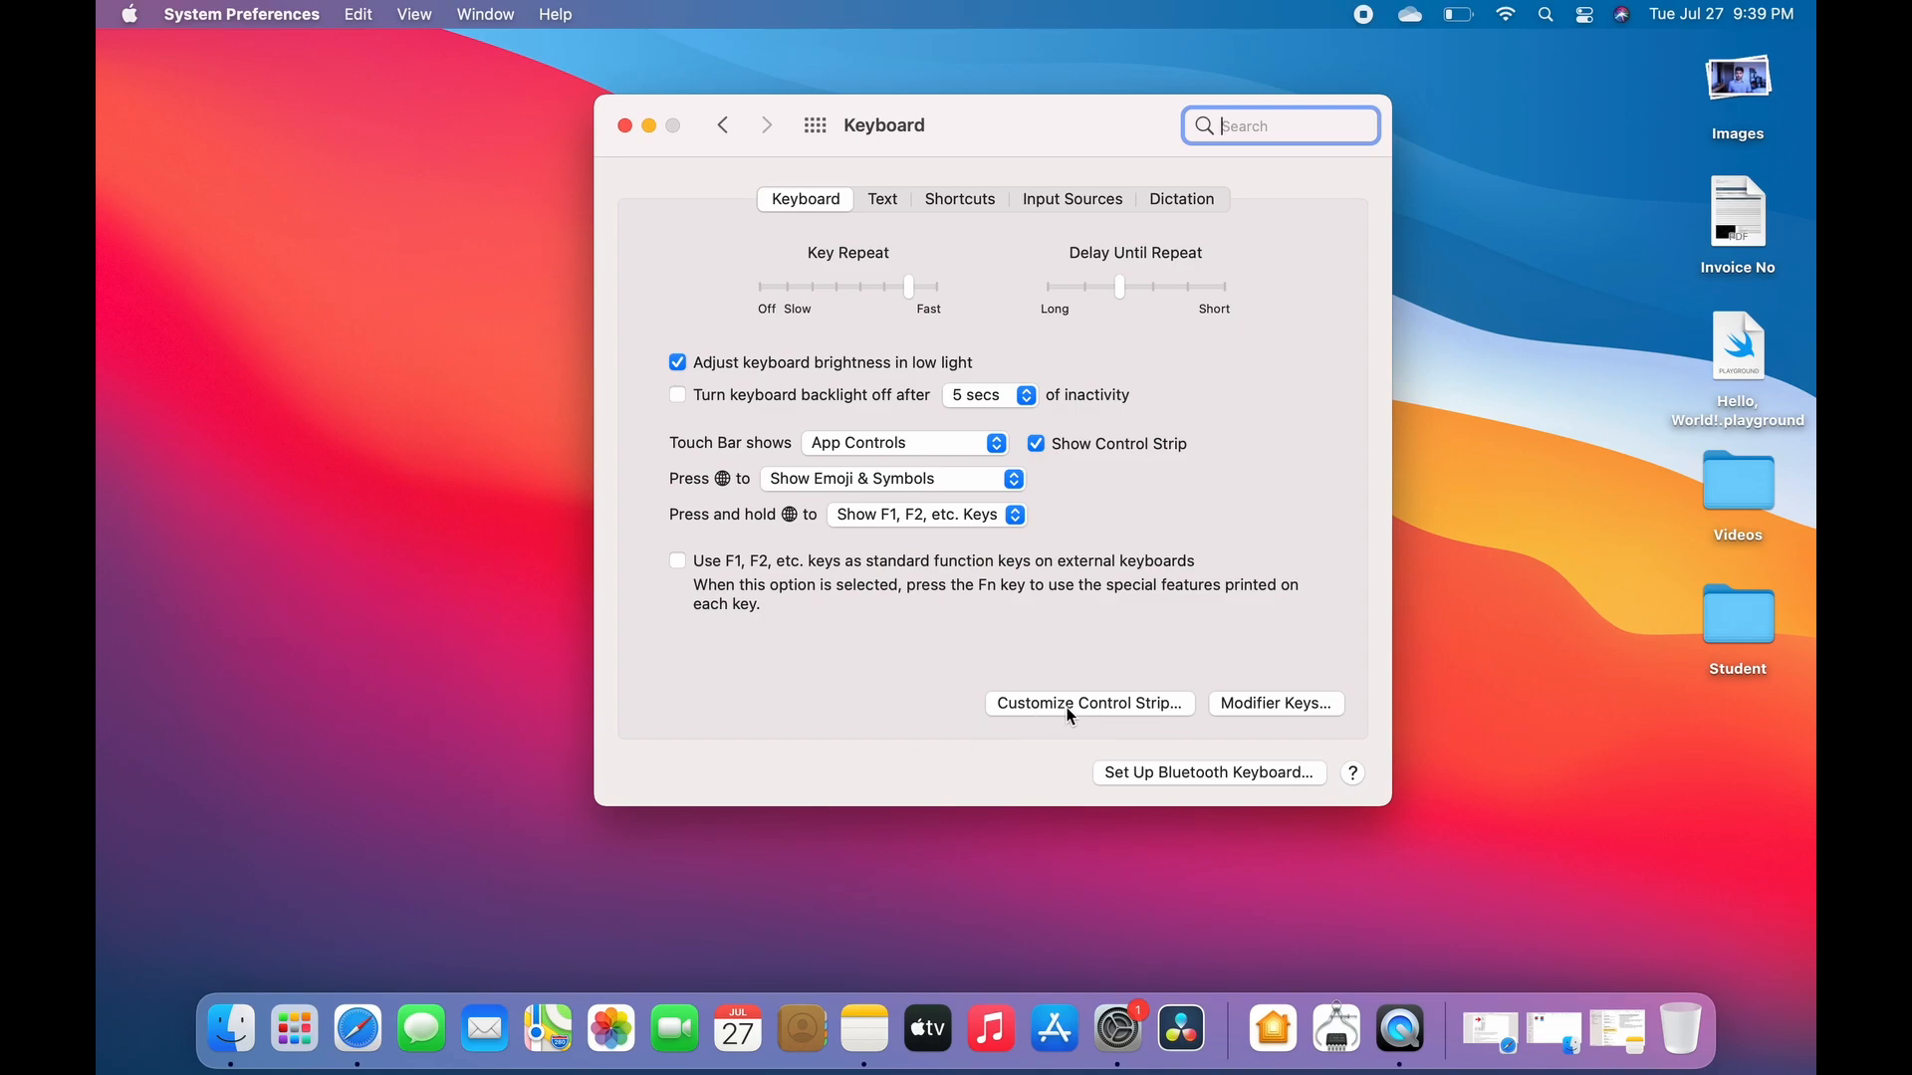
Review the Touch Bar Control Strip customization items and finish with Done
{"action": "left_click", "coordinate": [1086, 704]}
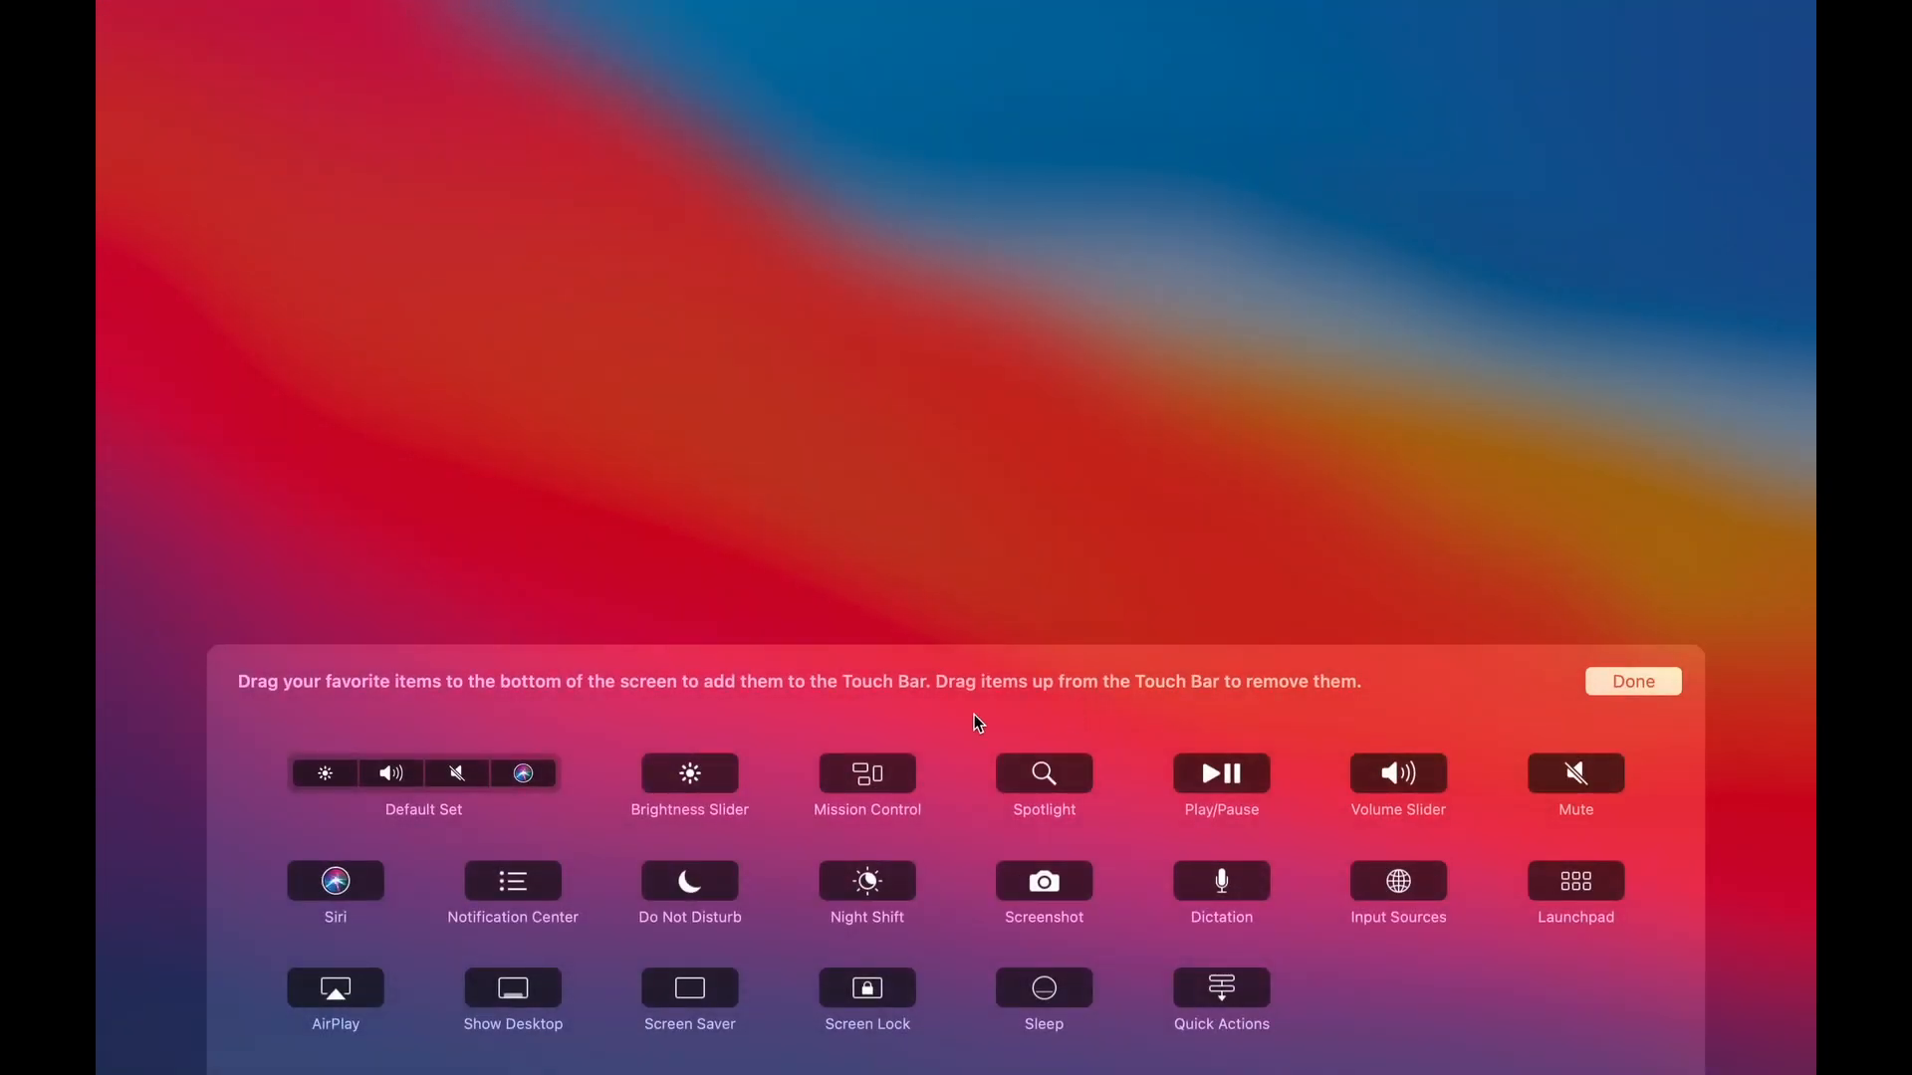
{"action": "mouse_move", "coordinate": [716, 782]}
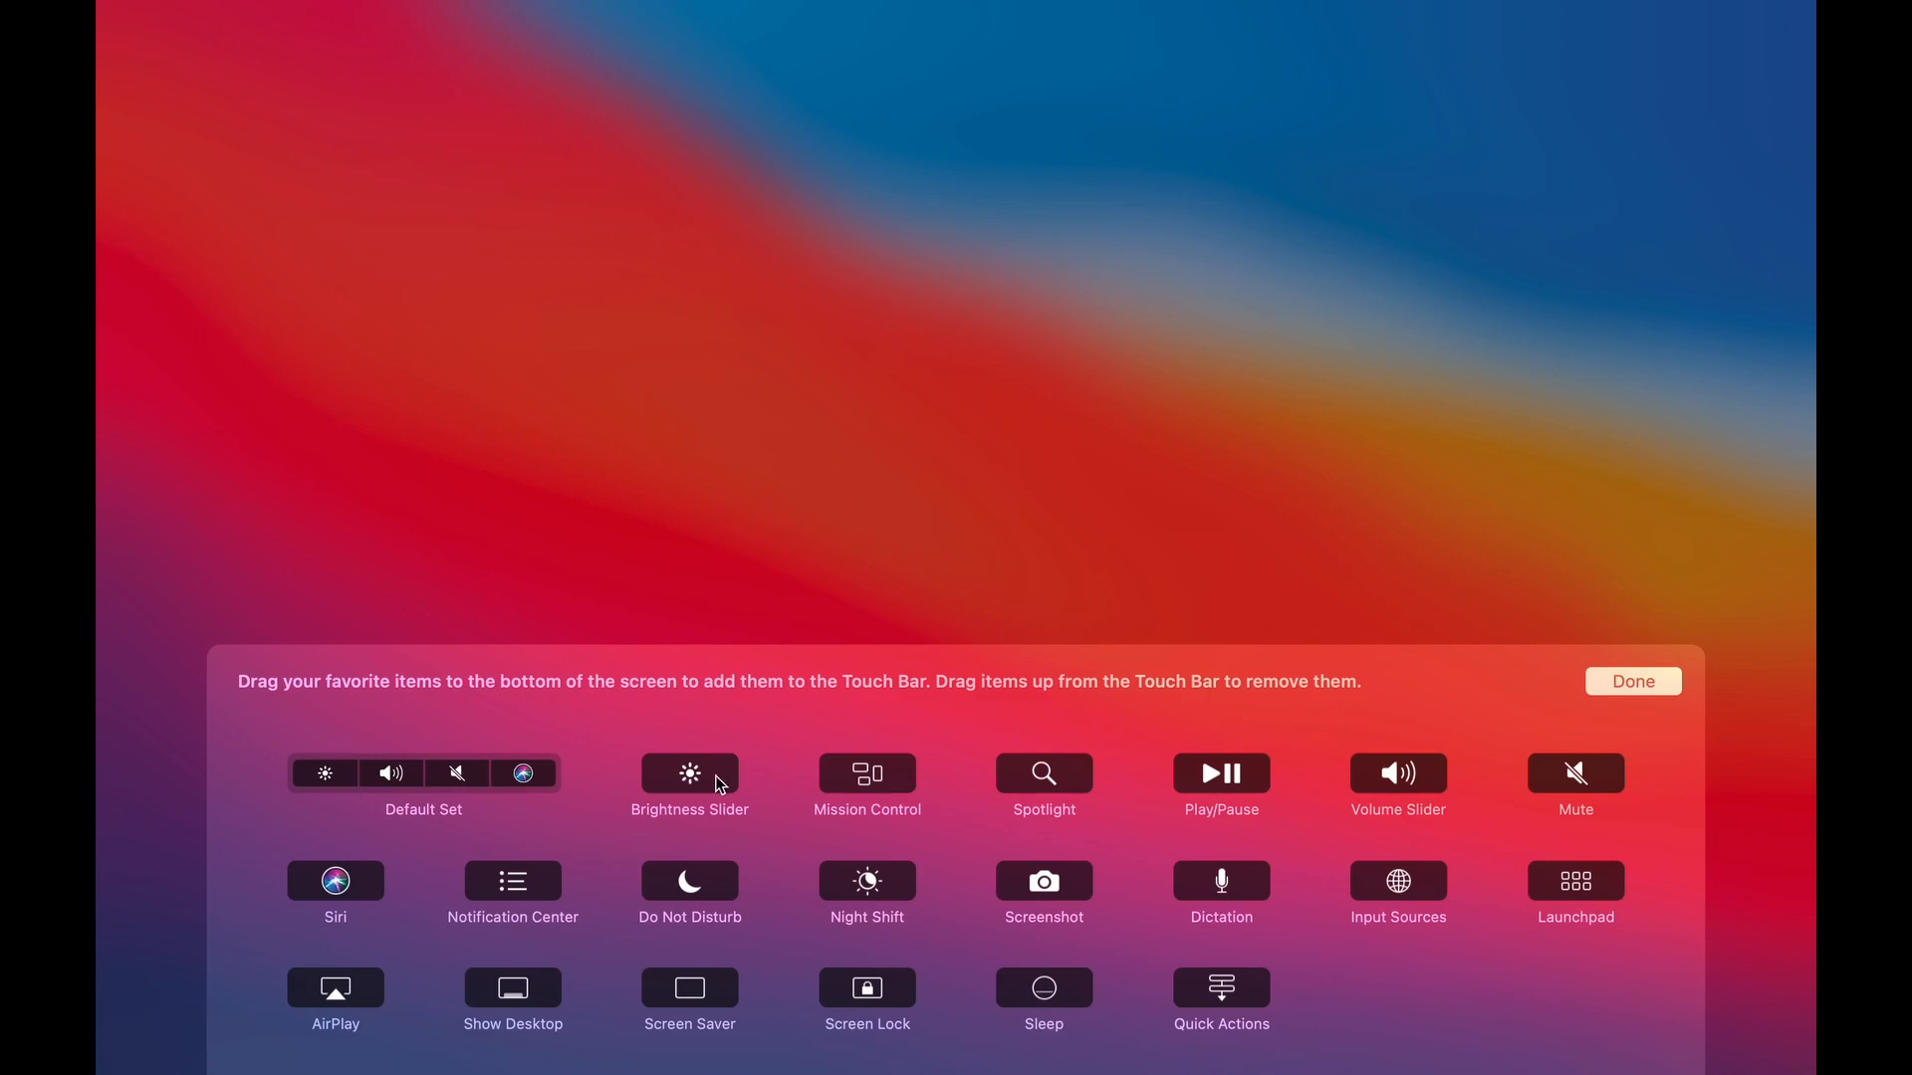
{"action": "mouse_move", "coordinate": [586, 711]}
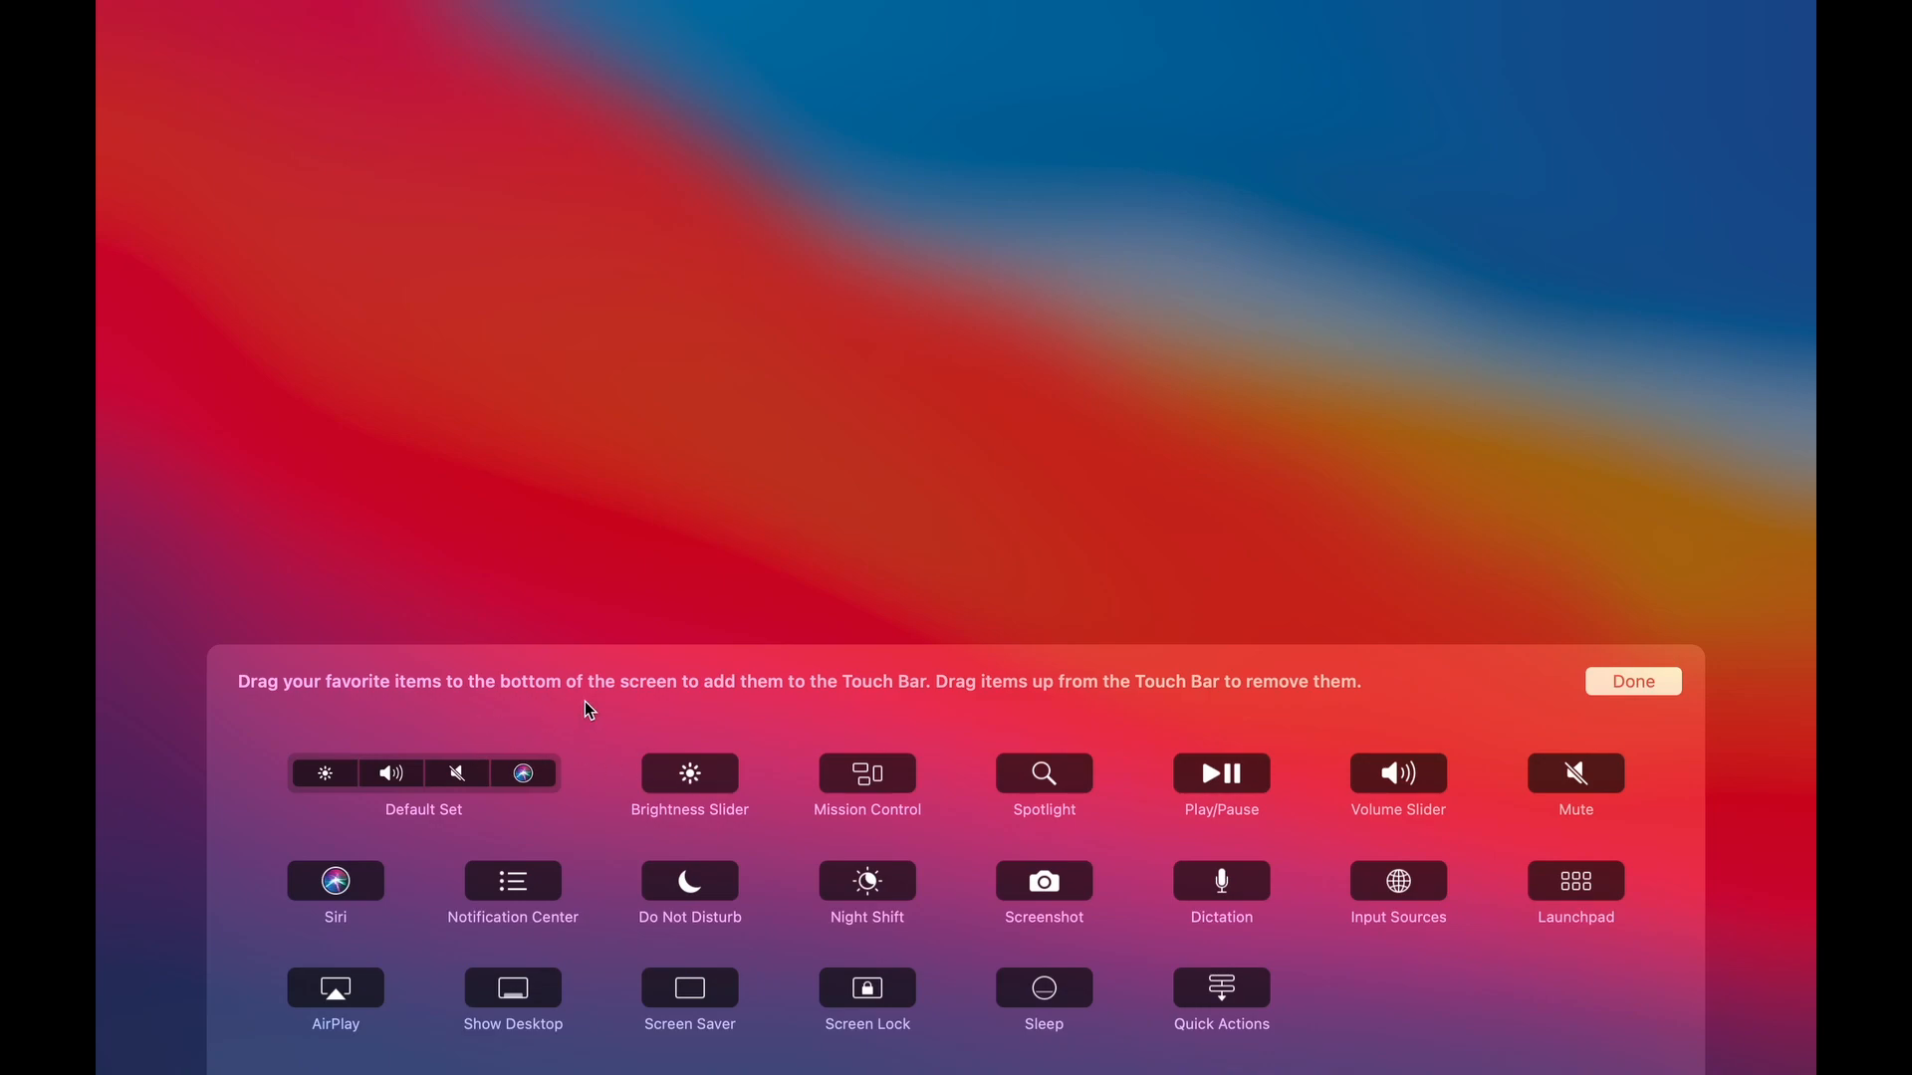
{"action": "mouse_move", "coordinate": [1396, 908]}
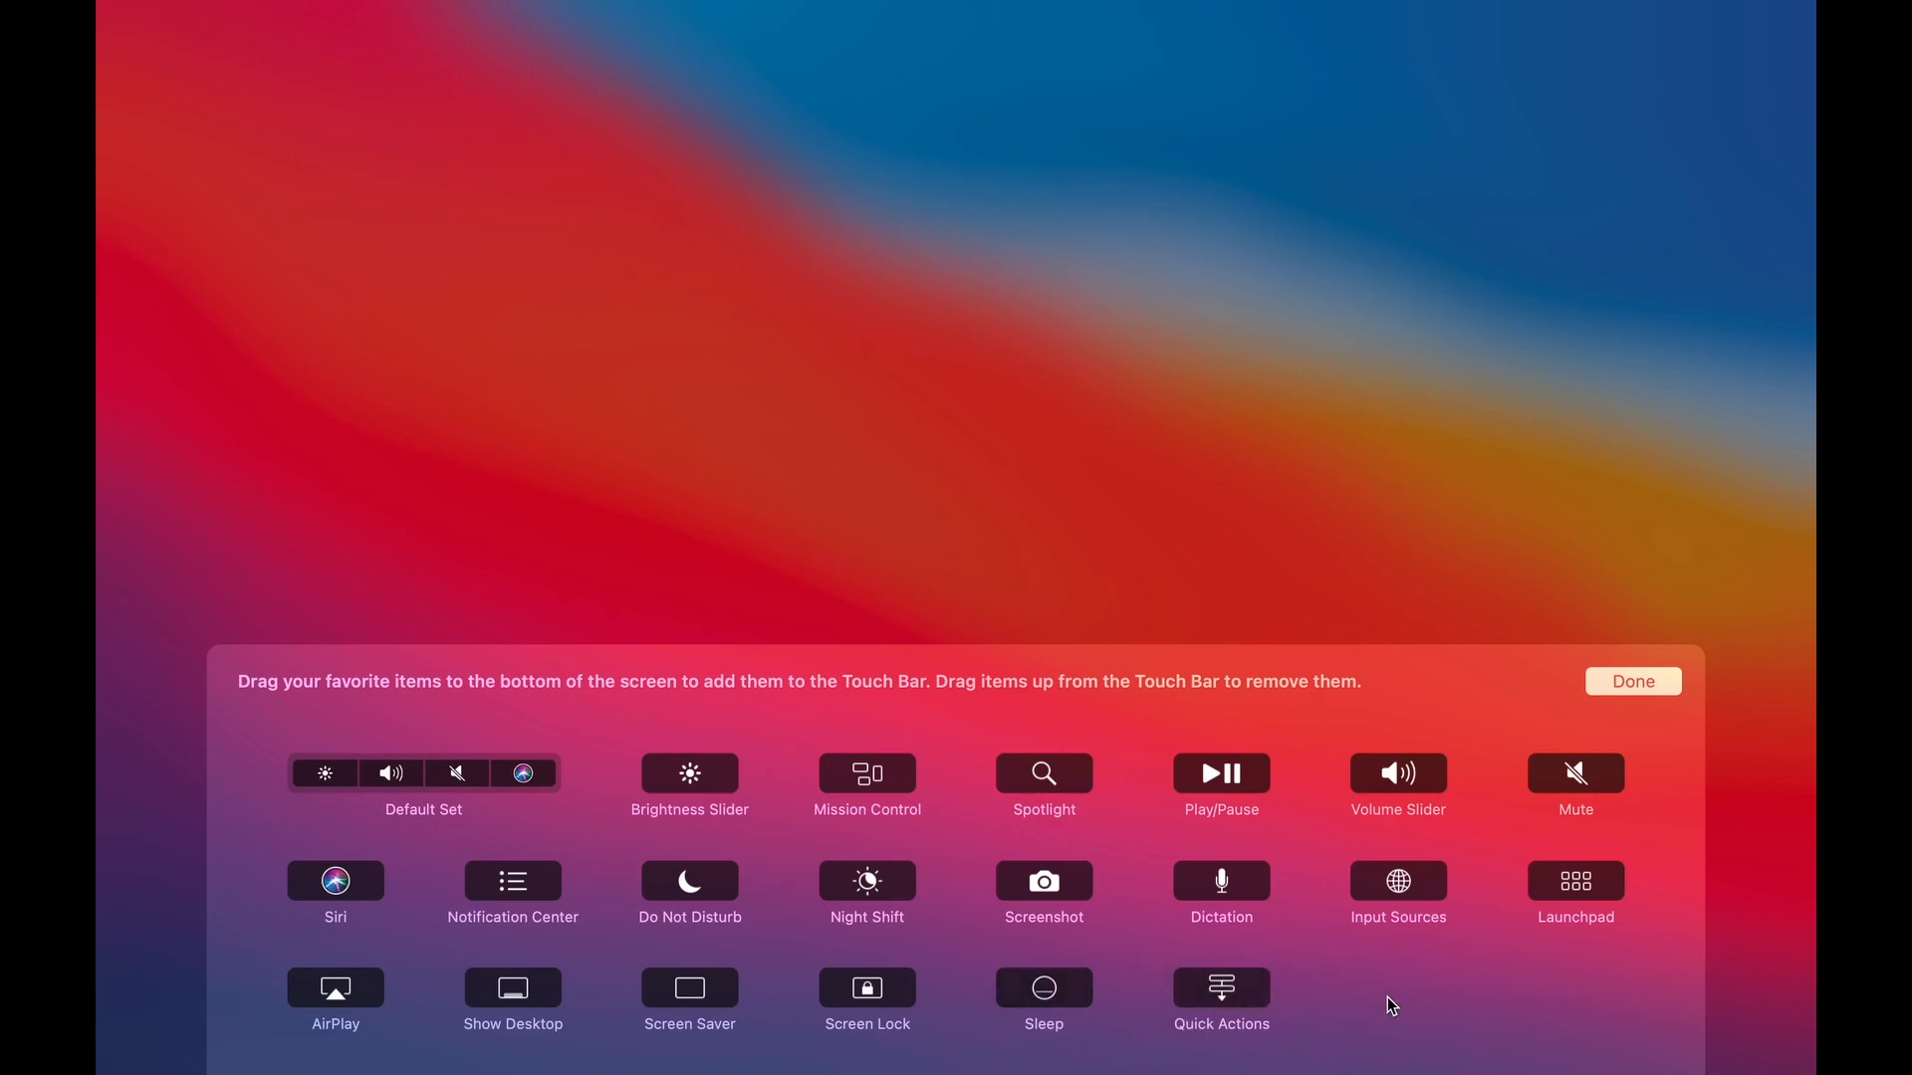
{"action": "left_click", "coordinate": [1631, 680]}
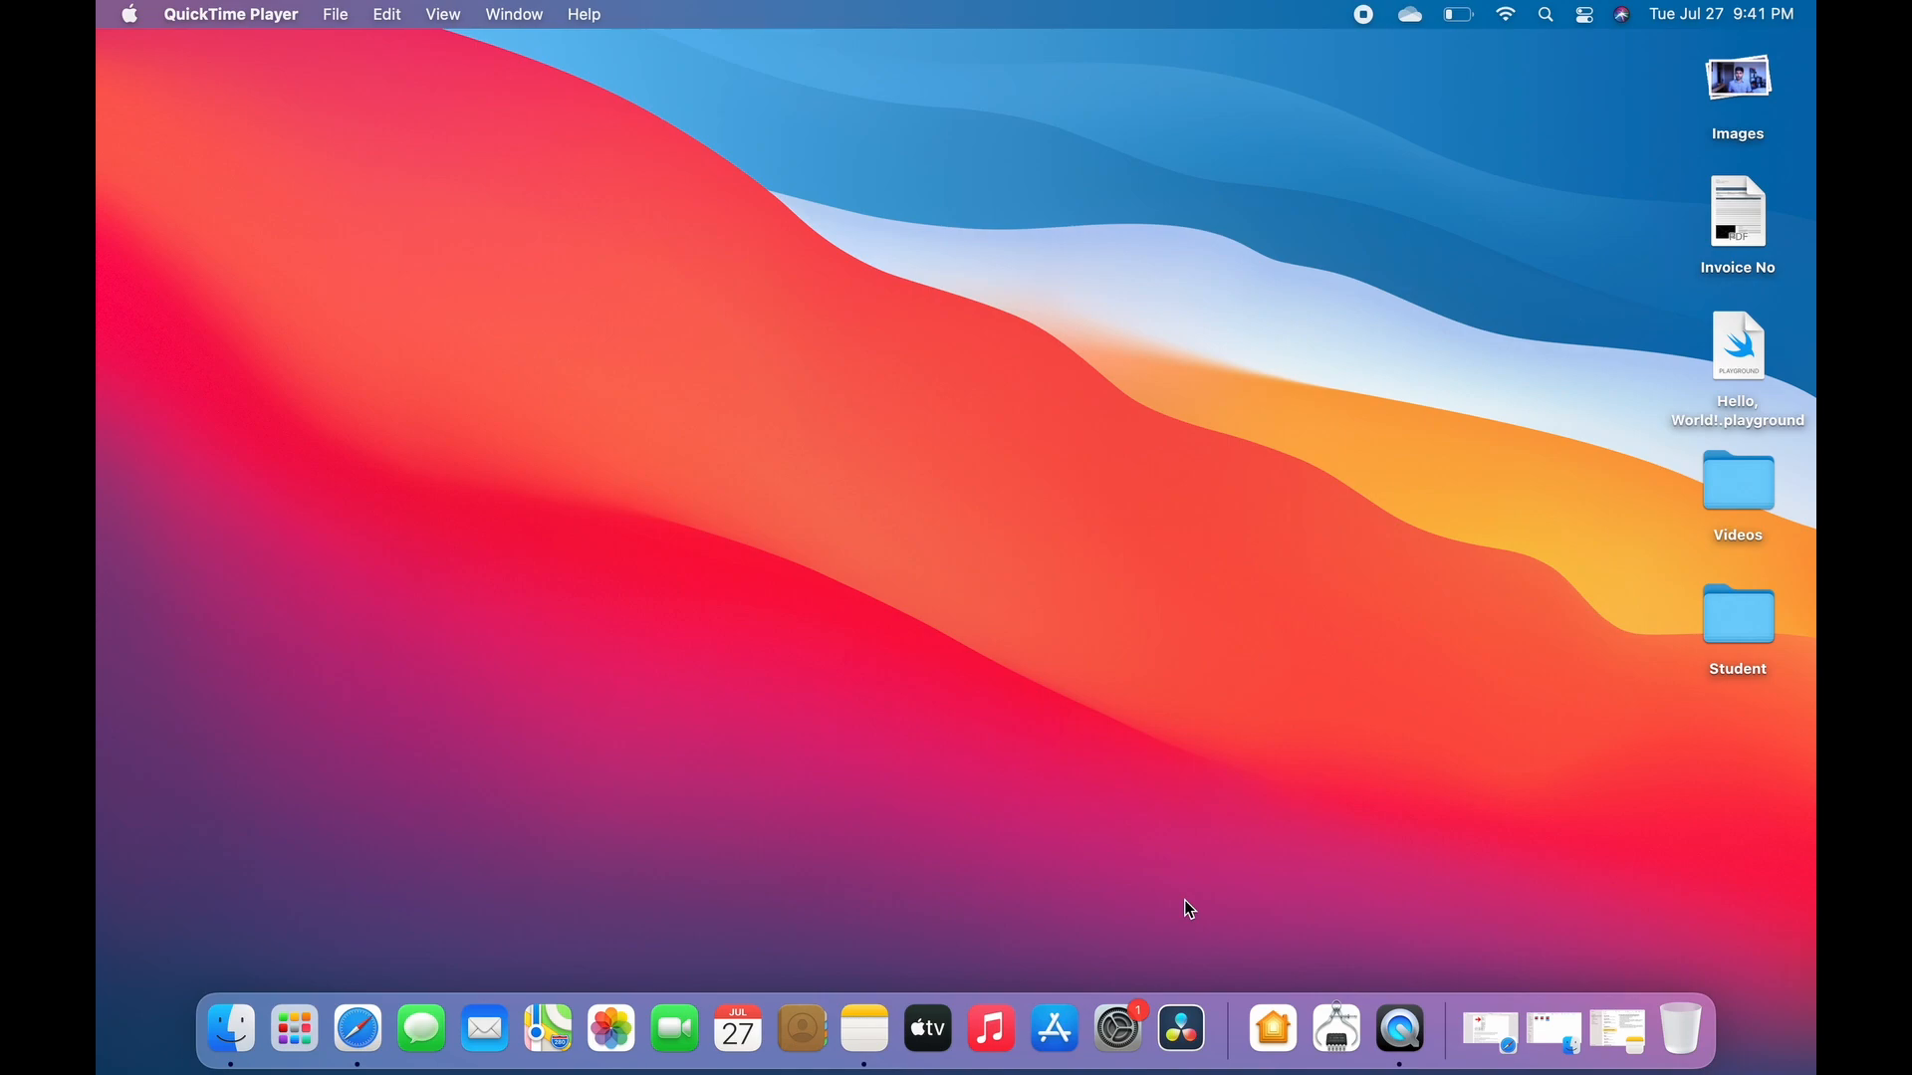
{"action": "key", "text": "cmd+space"}
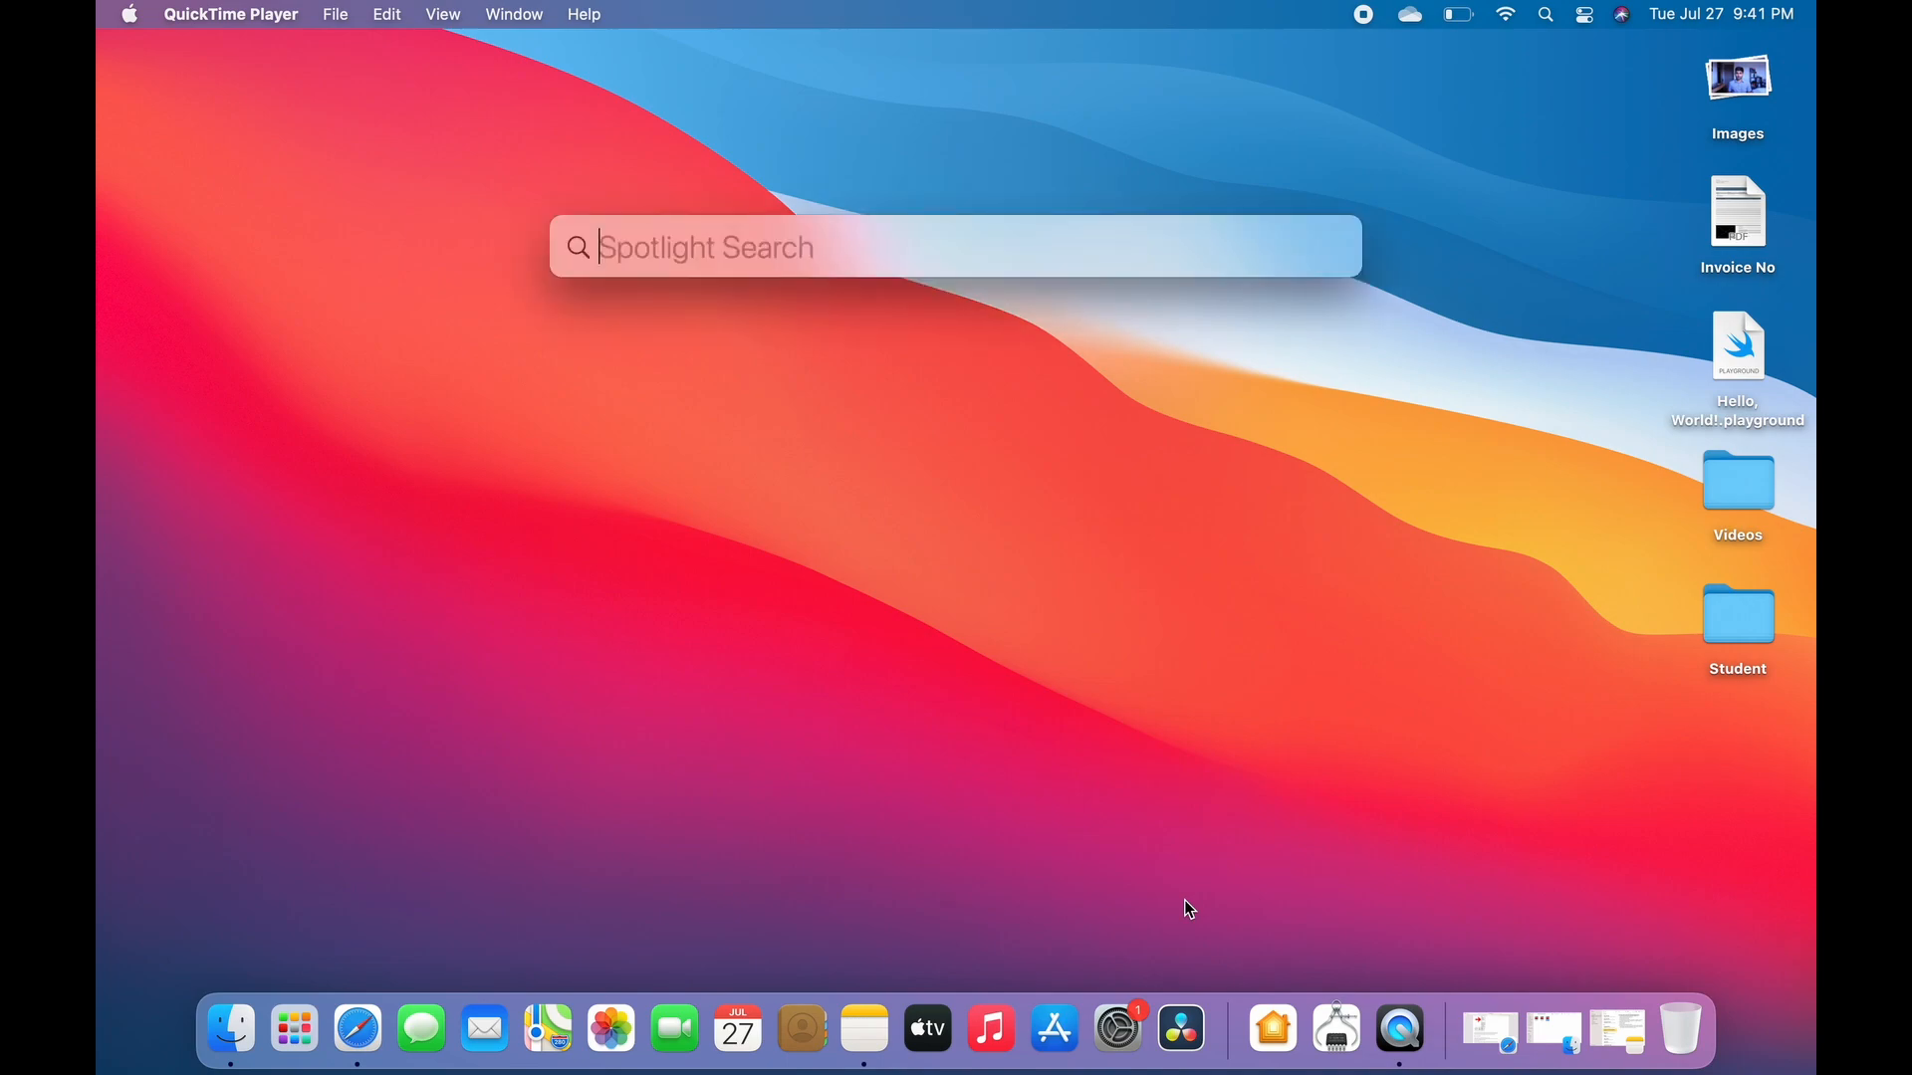
{"action": "type", "text": "quickTime Player"}
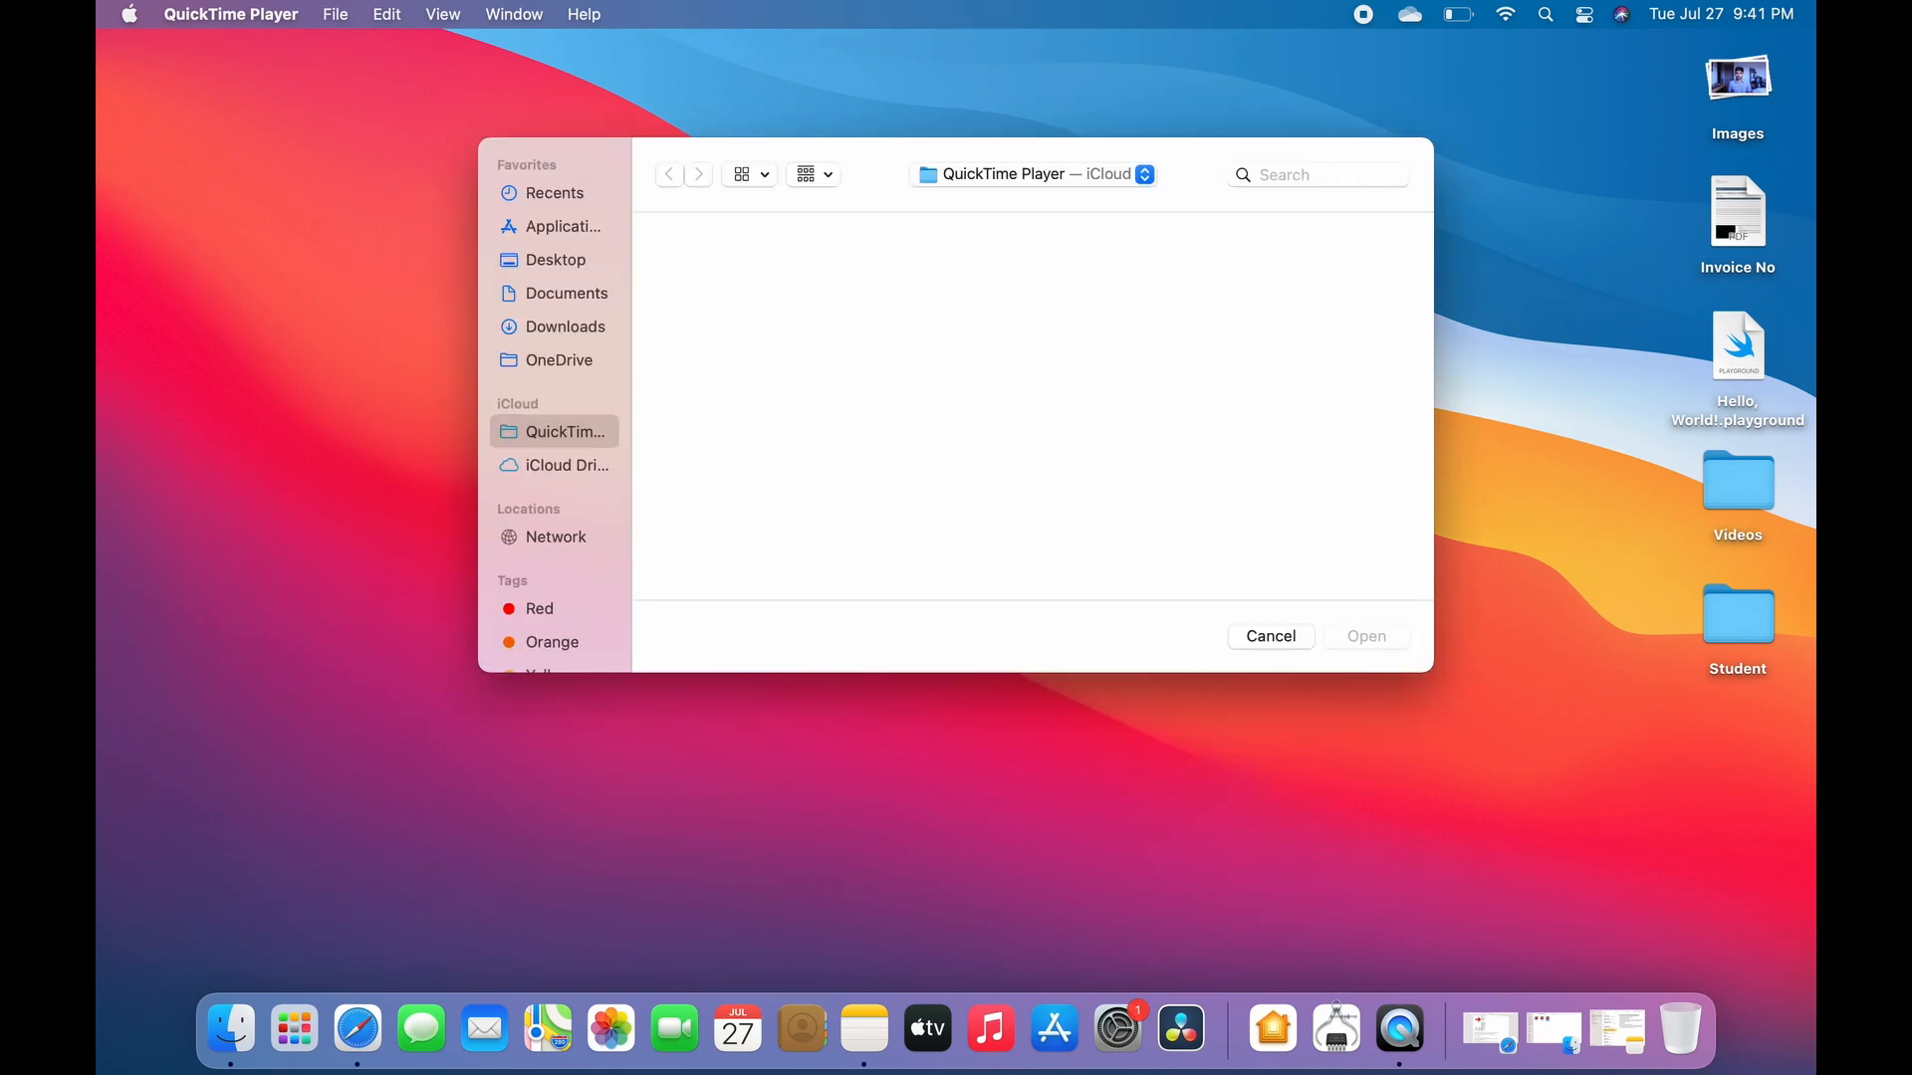
{"action": "mouse_move", "coordinate": [1180, 829]}
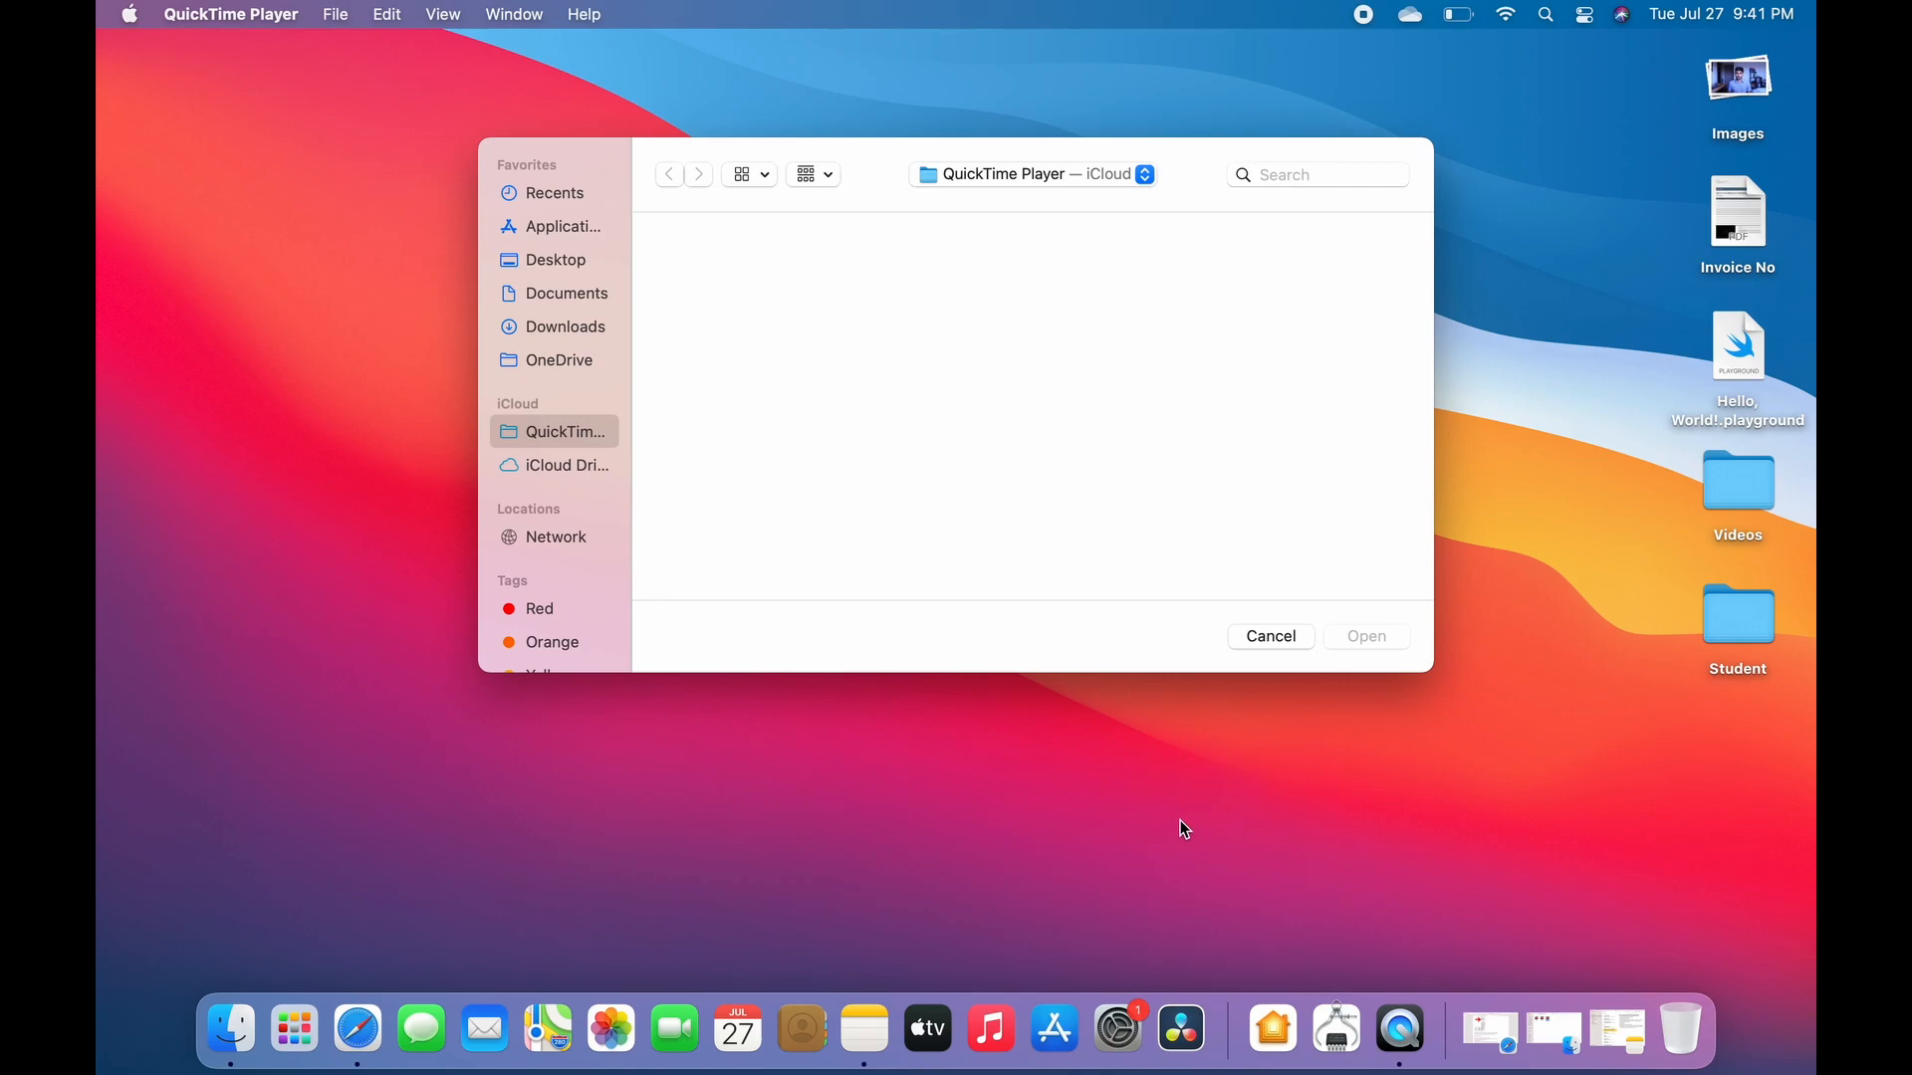
{"action": "mouse_move", "coordinate": [1175, 806]}
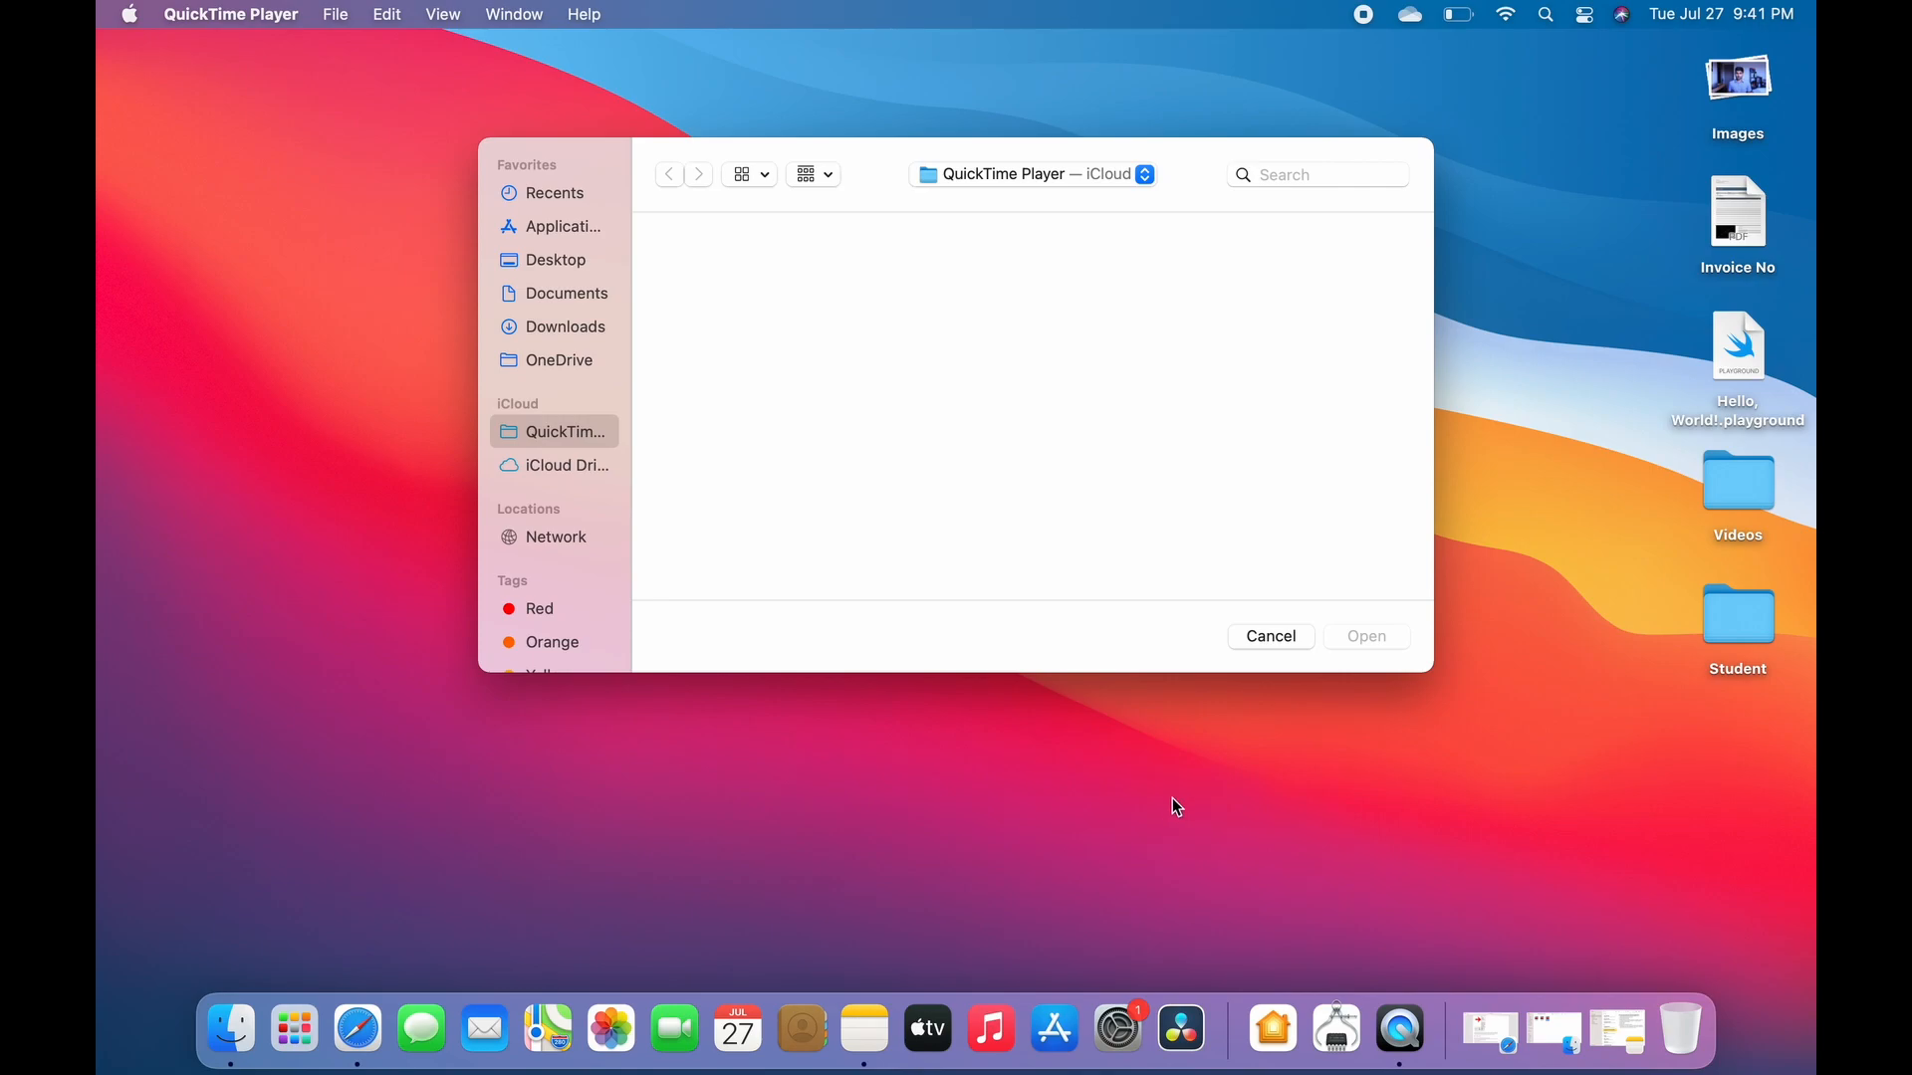
{"action": "mouse_move", "coordinate": [330, 75]}
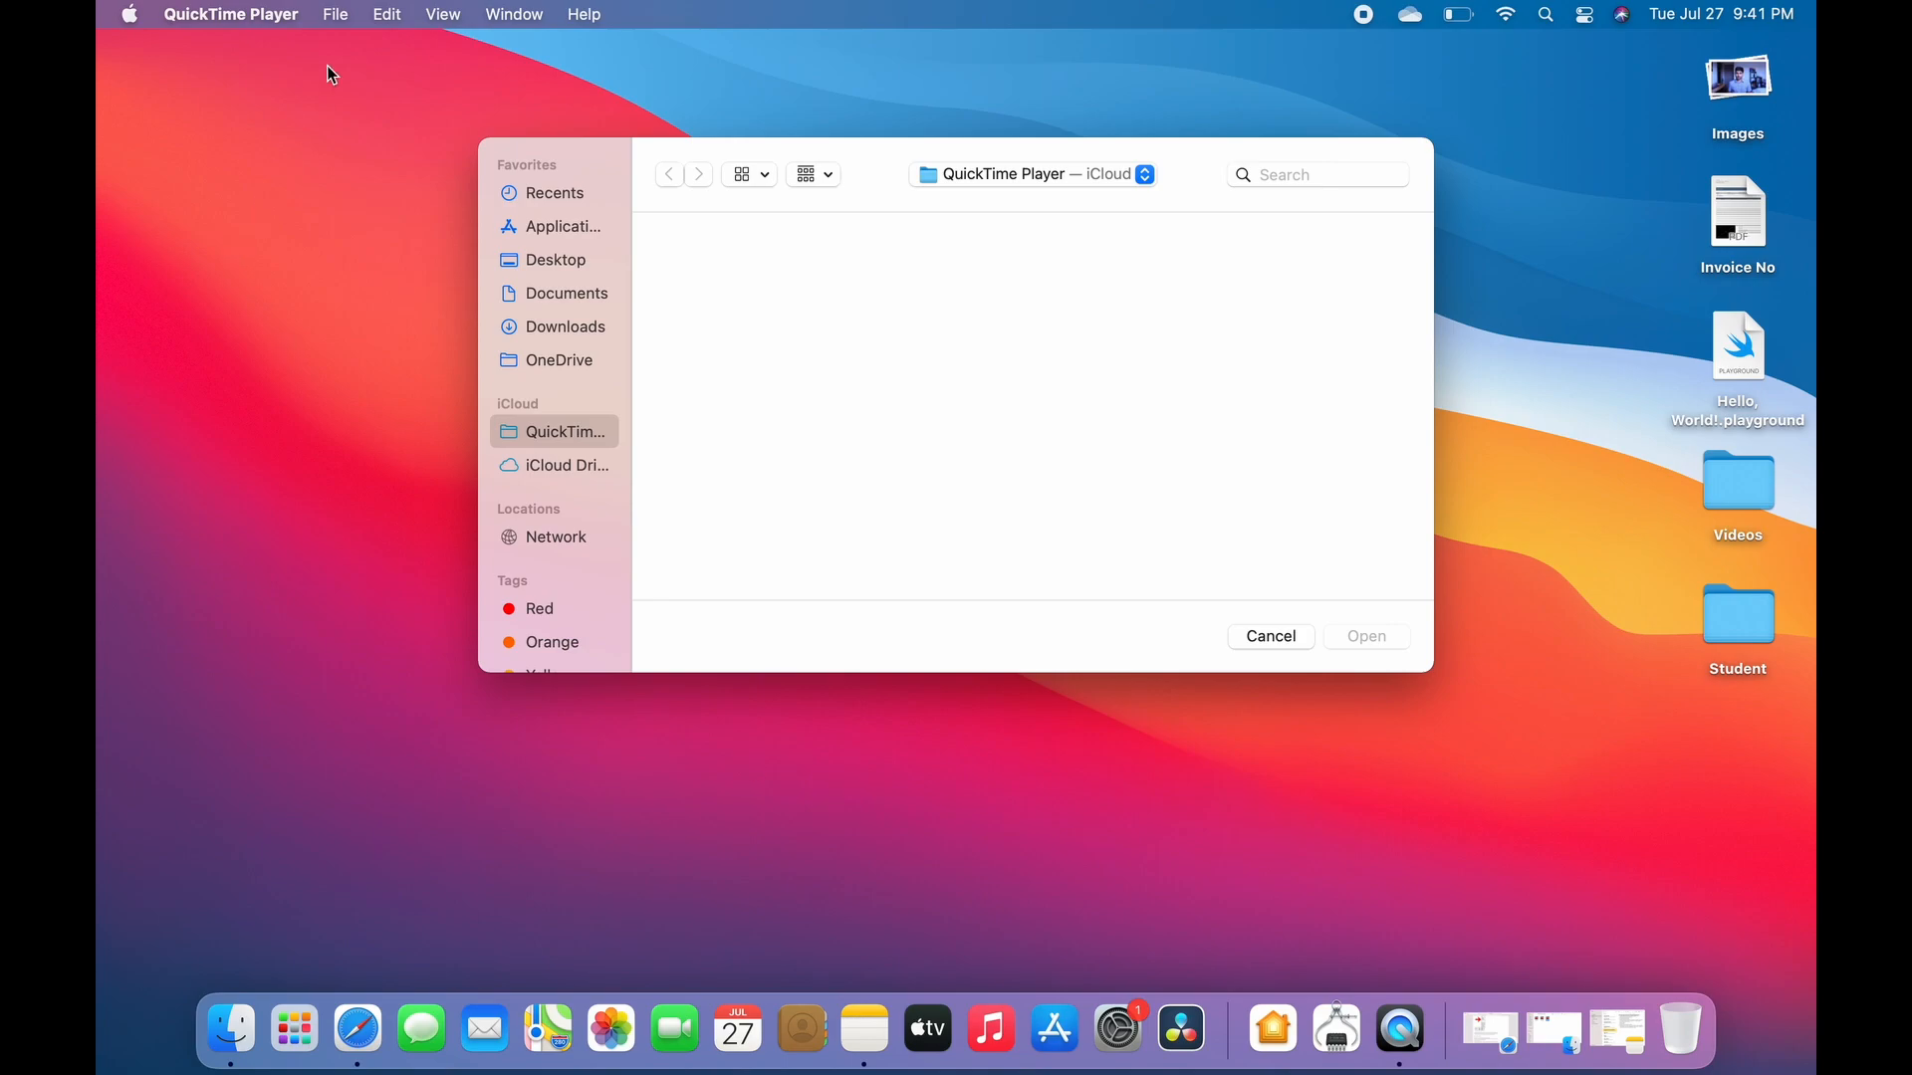
{"action": "left_click", "coordinate": [335, 13]}
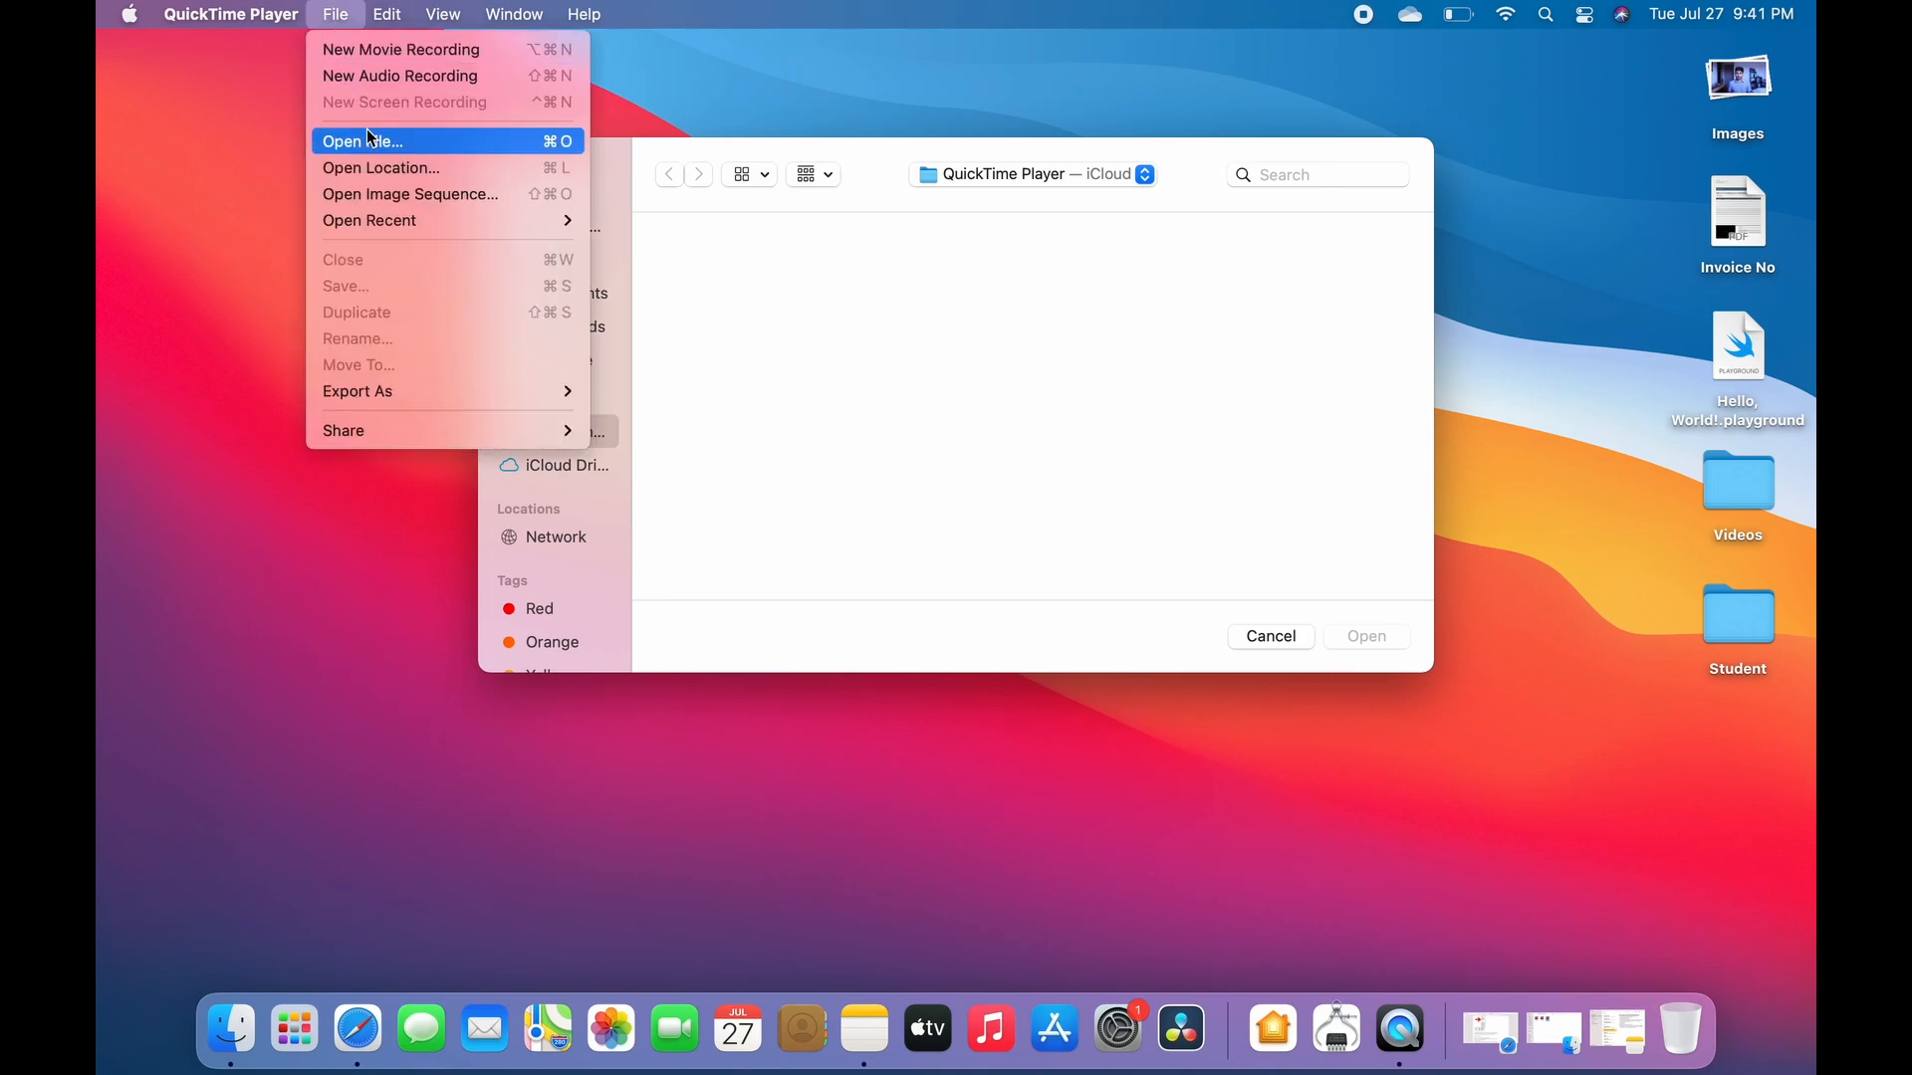
{"action": "mouse_move", "coordinate": [414, 109]}
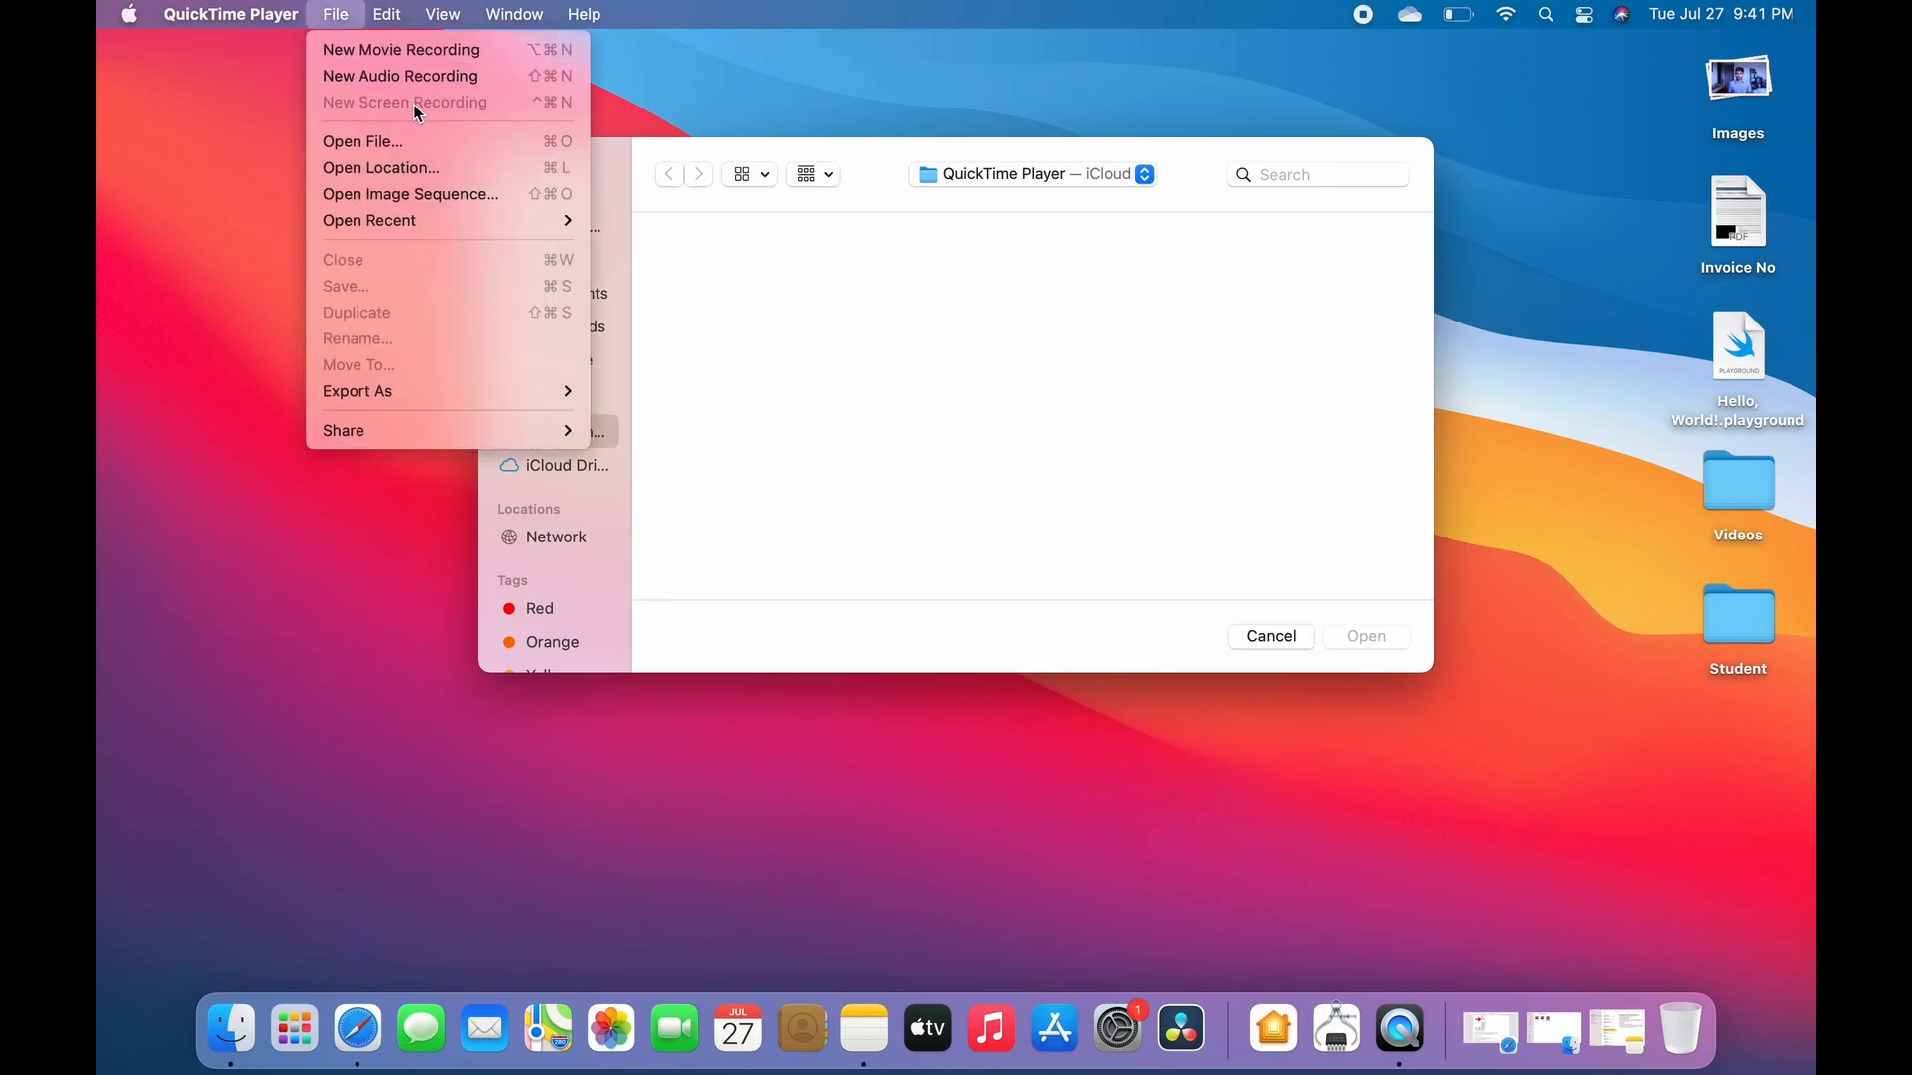
{"action": "left_click", "coordinate": [255, 186]}
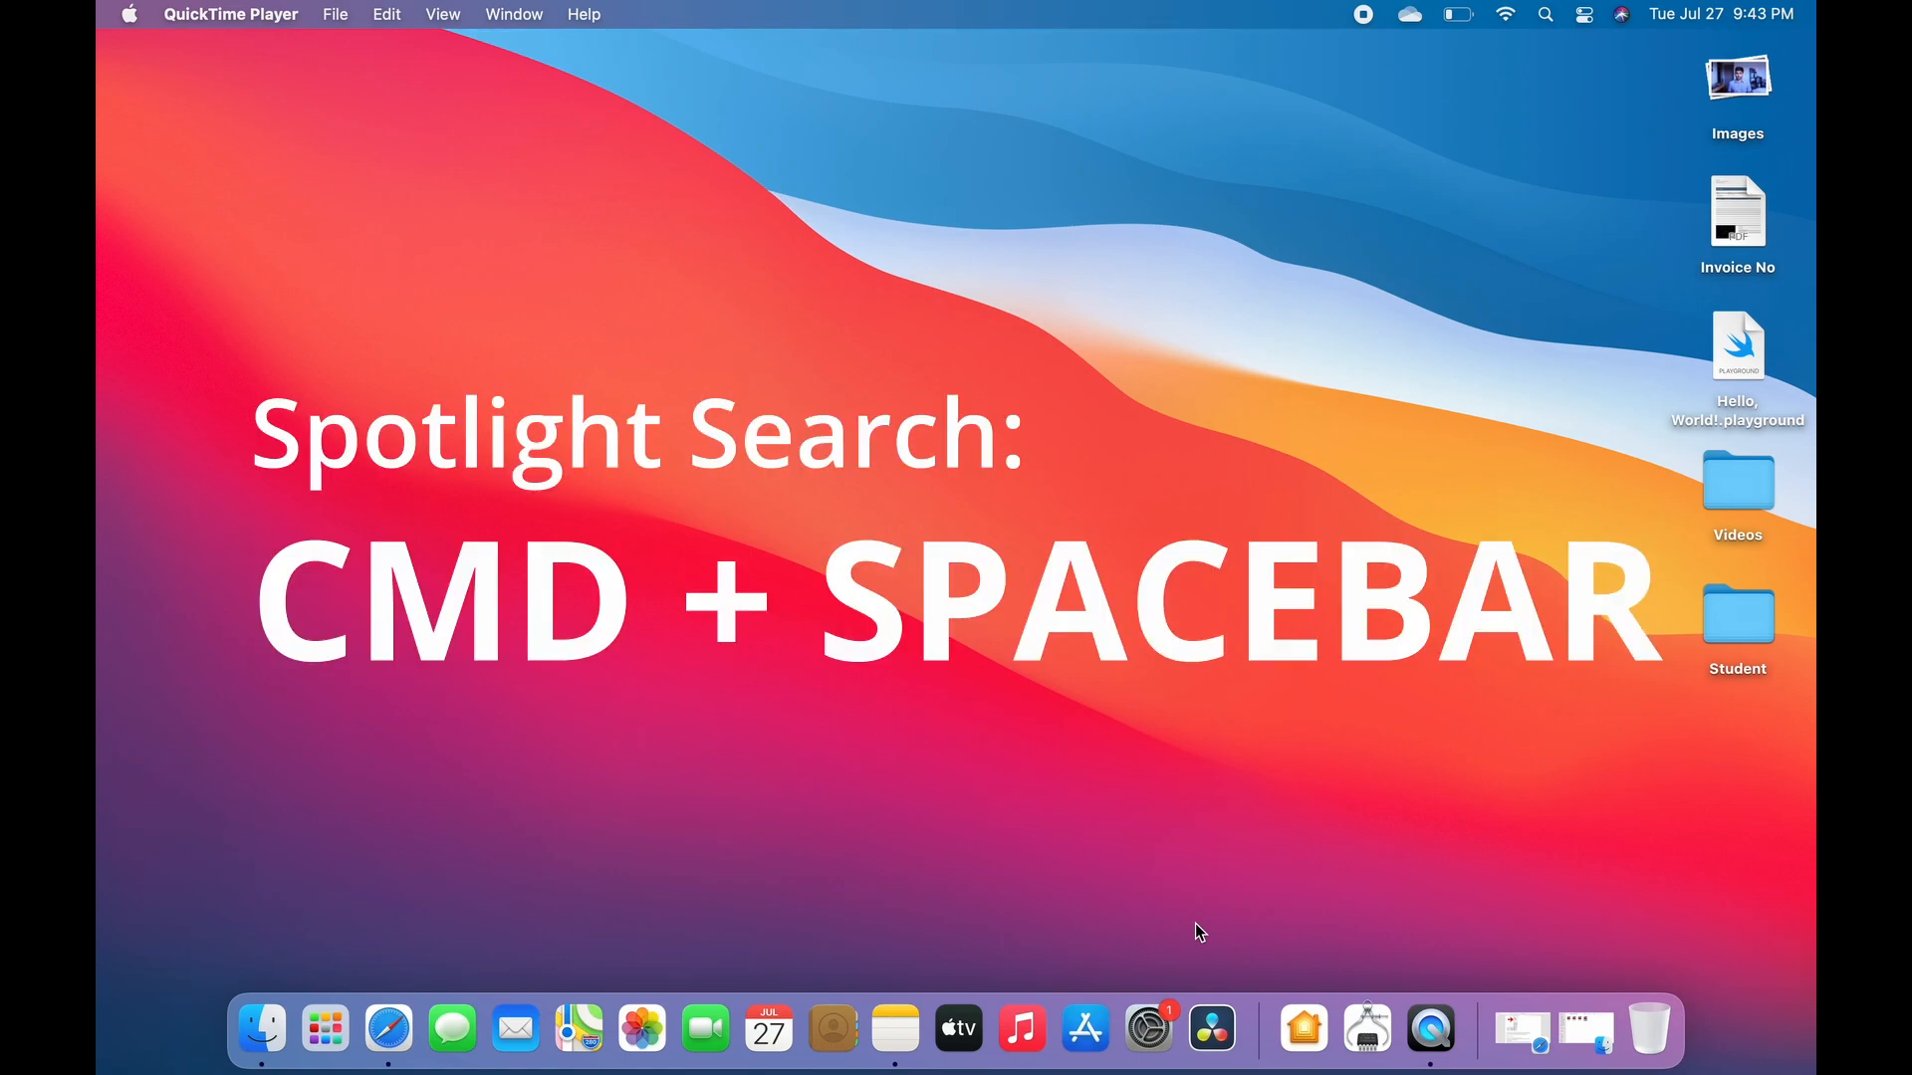
Open Spotlight, switch to the covid-19 Google search tab, and close Safari
{"action": "key", "text": "cmd+space"}
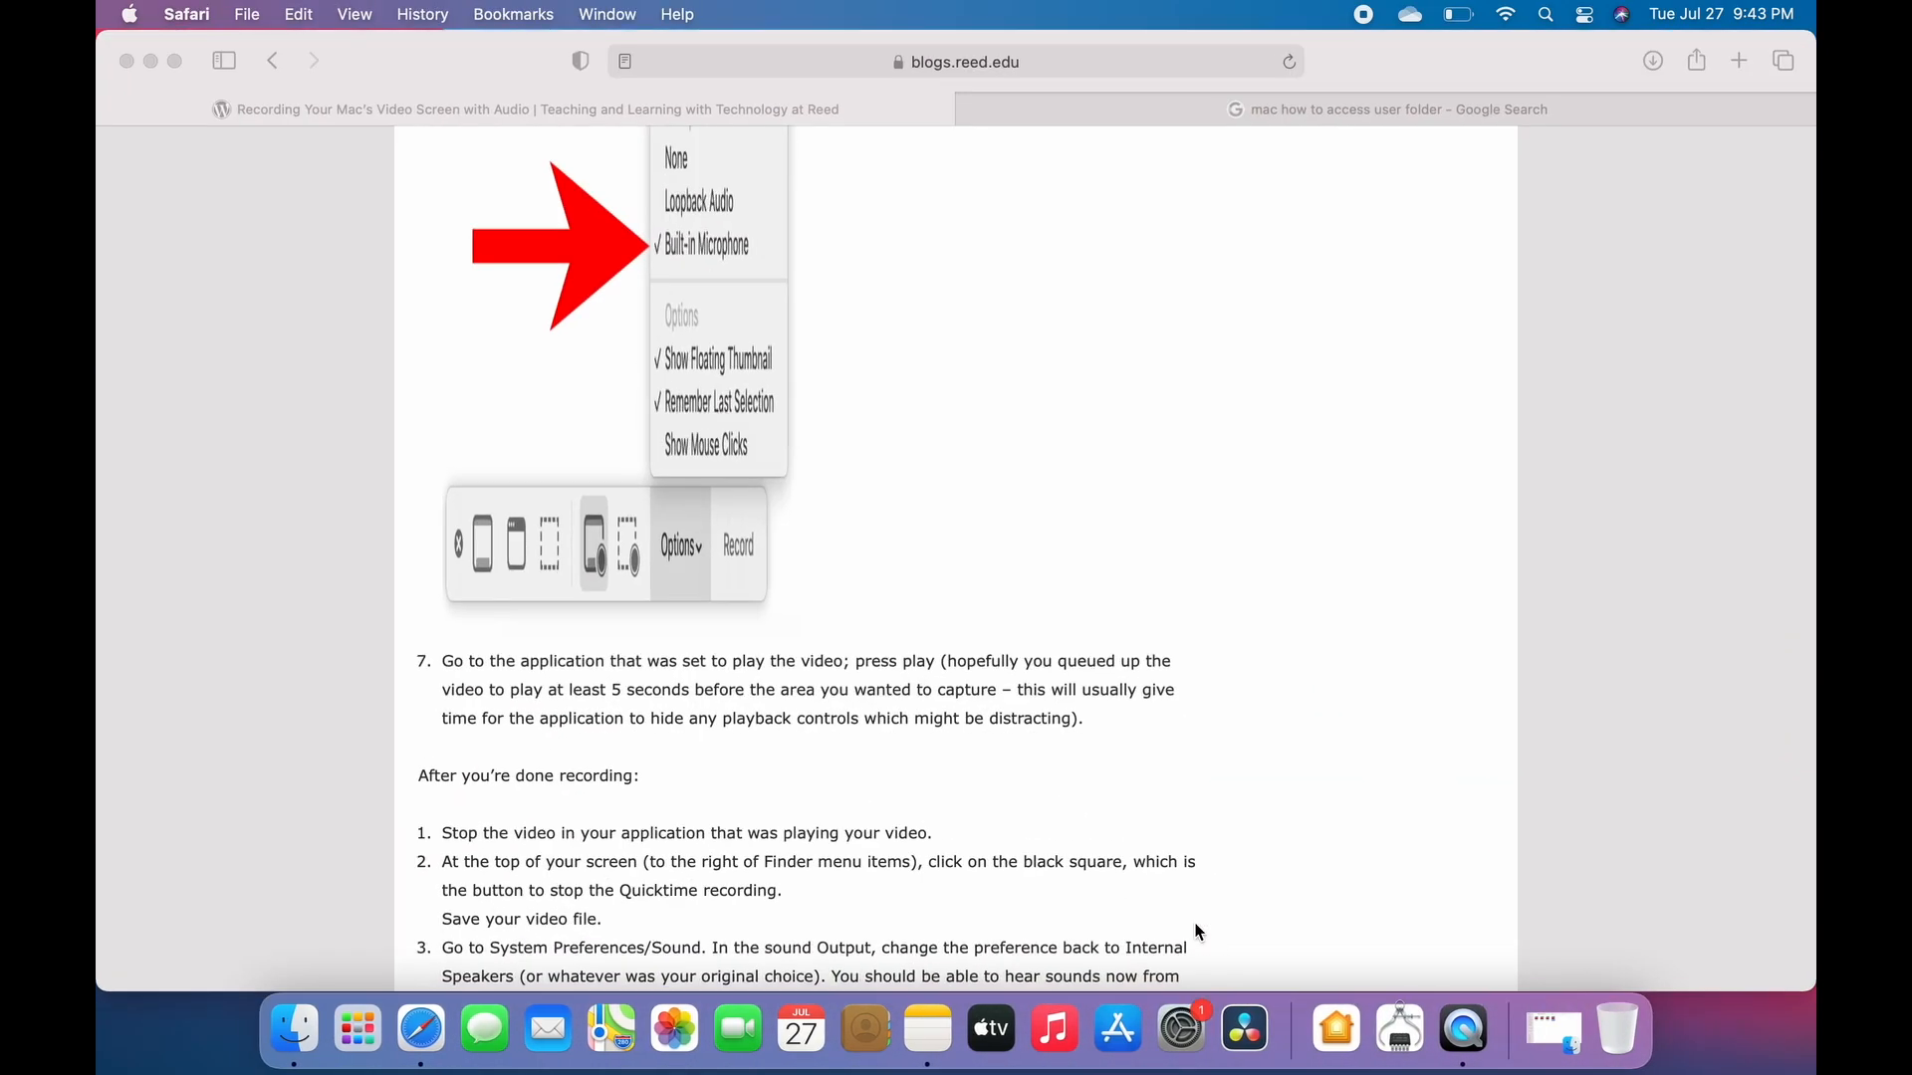
{"action": "left_click", "coordinate": [1541, 109]}
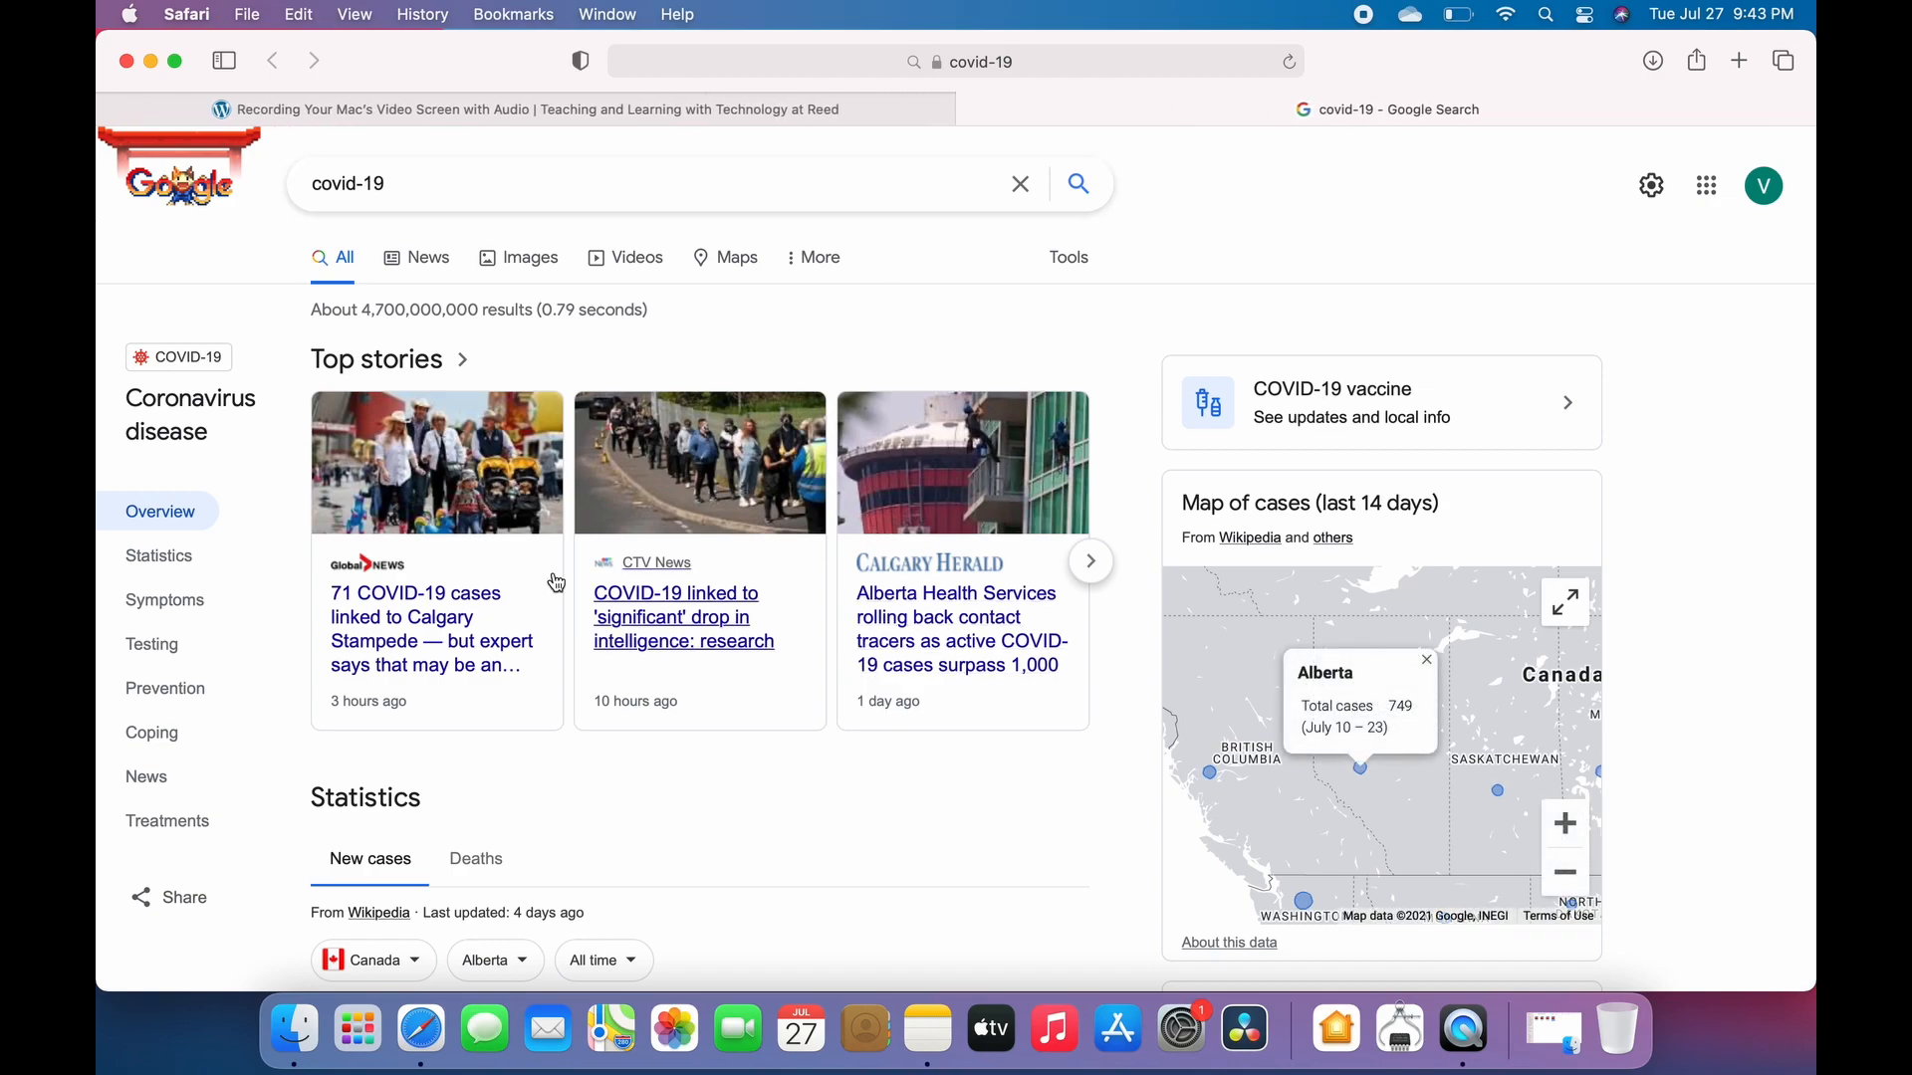
{"action": "scroll", "scroll_direction": "down", "scroll_amount": 3}
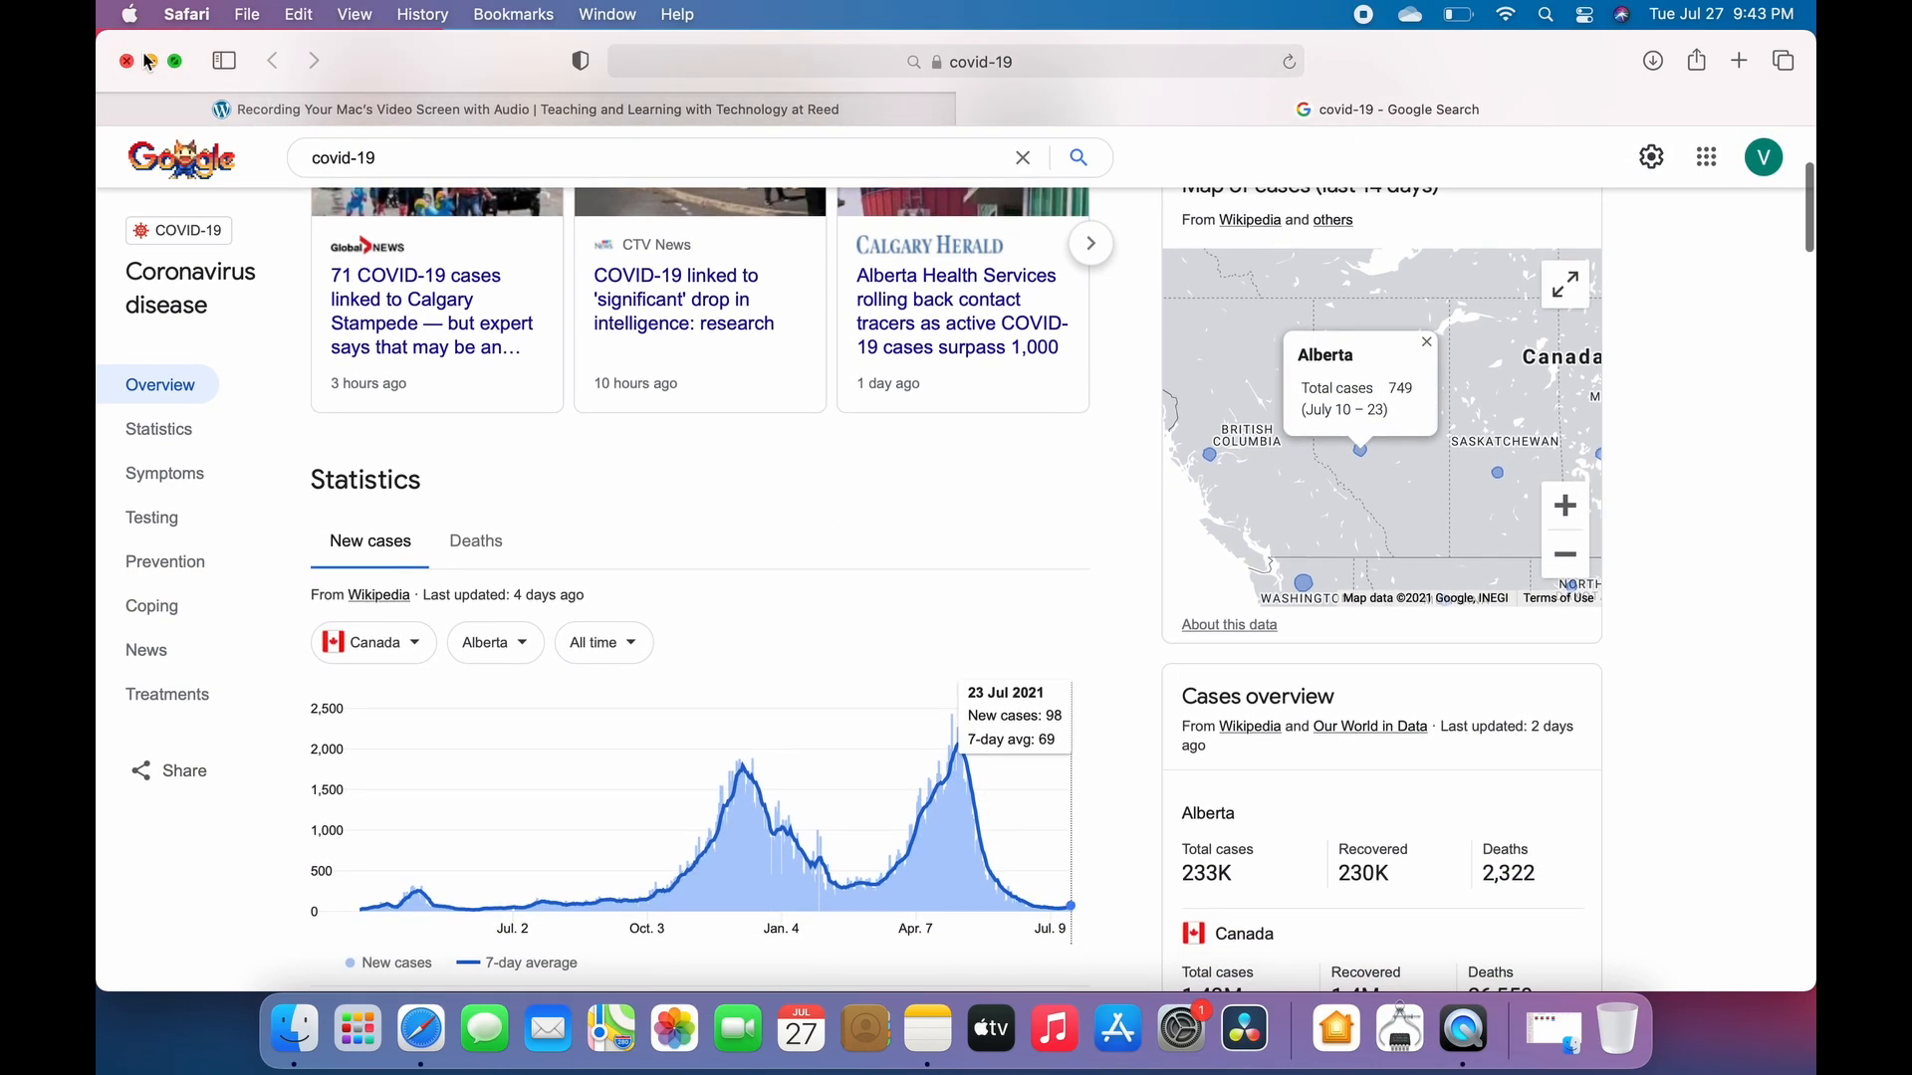
{"action": "left_click", "coordinate": [124, 61]}
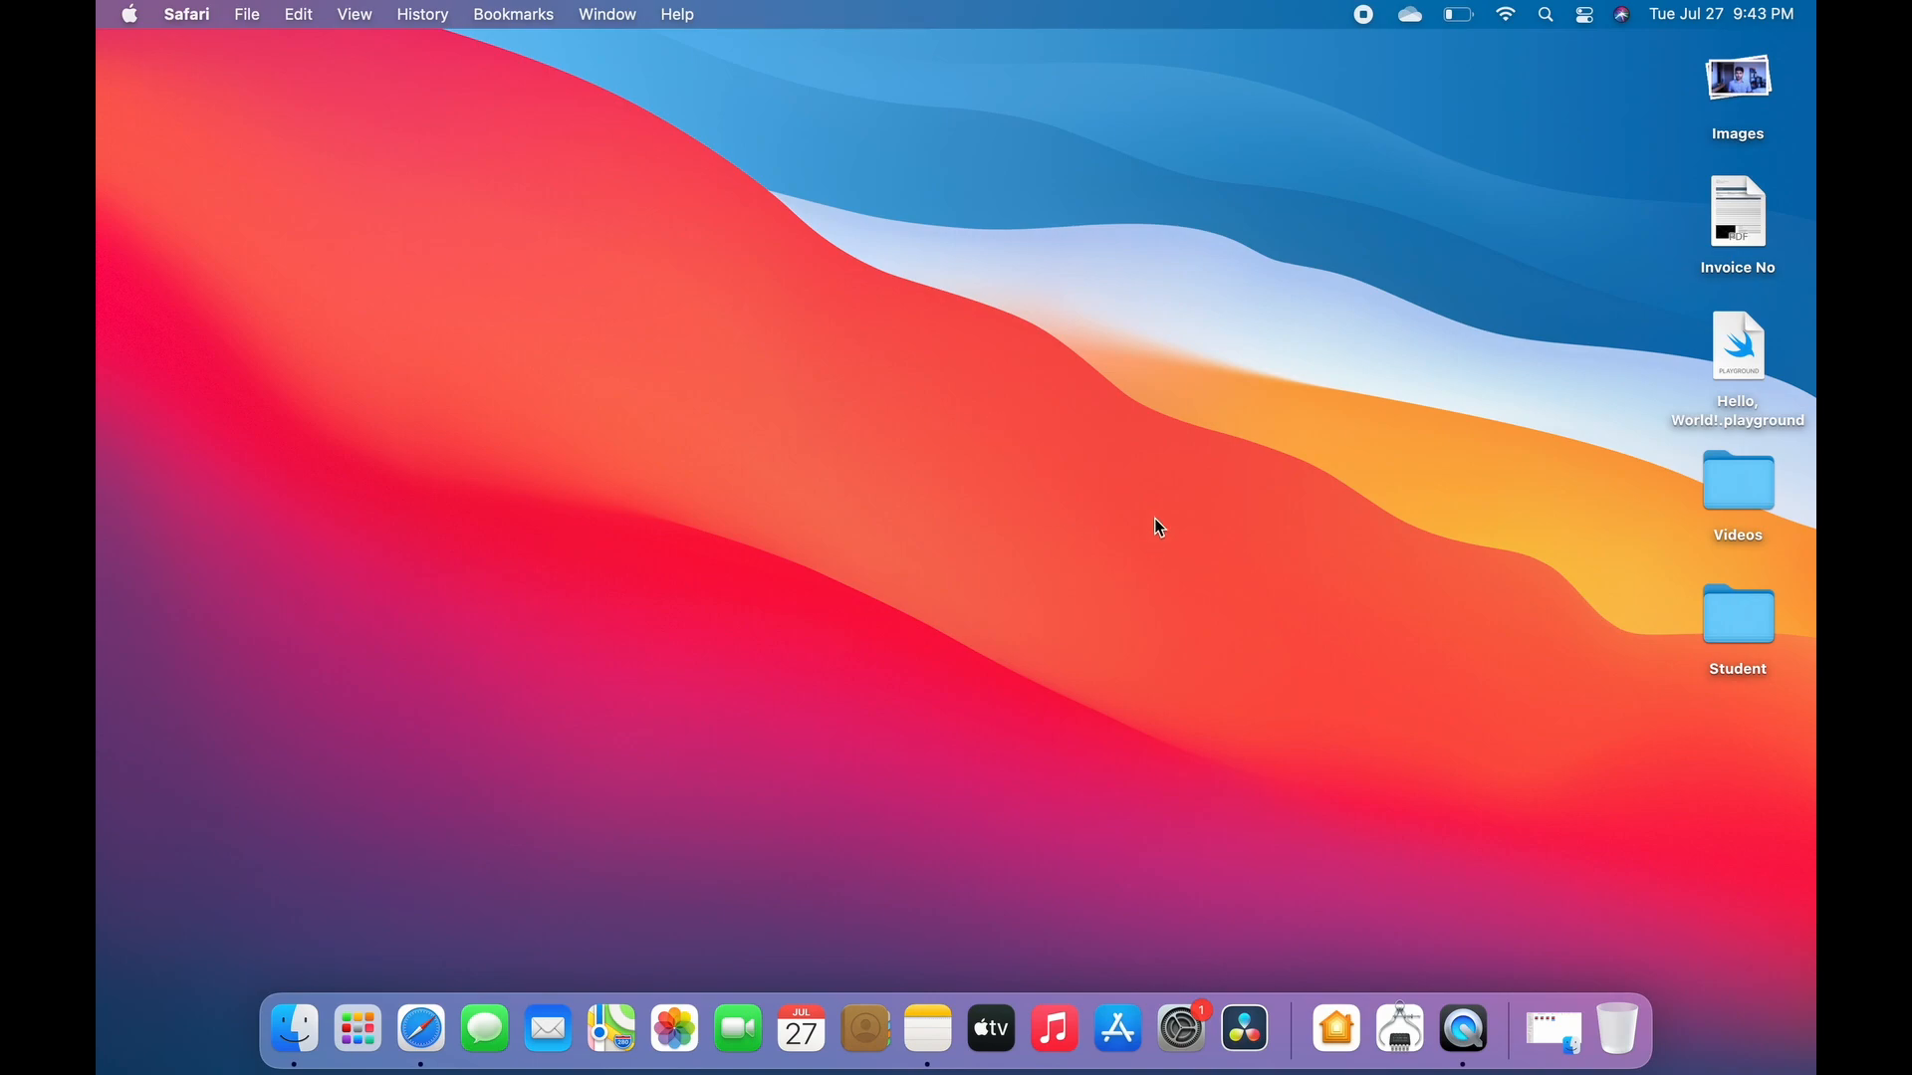
Search Spotlight for 'covid' and 'word' and launch Word
{"action": "type", "text": "covid"}
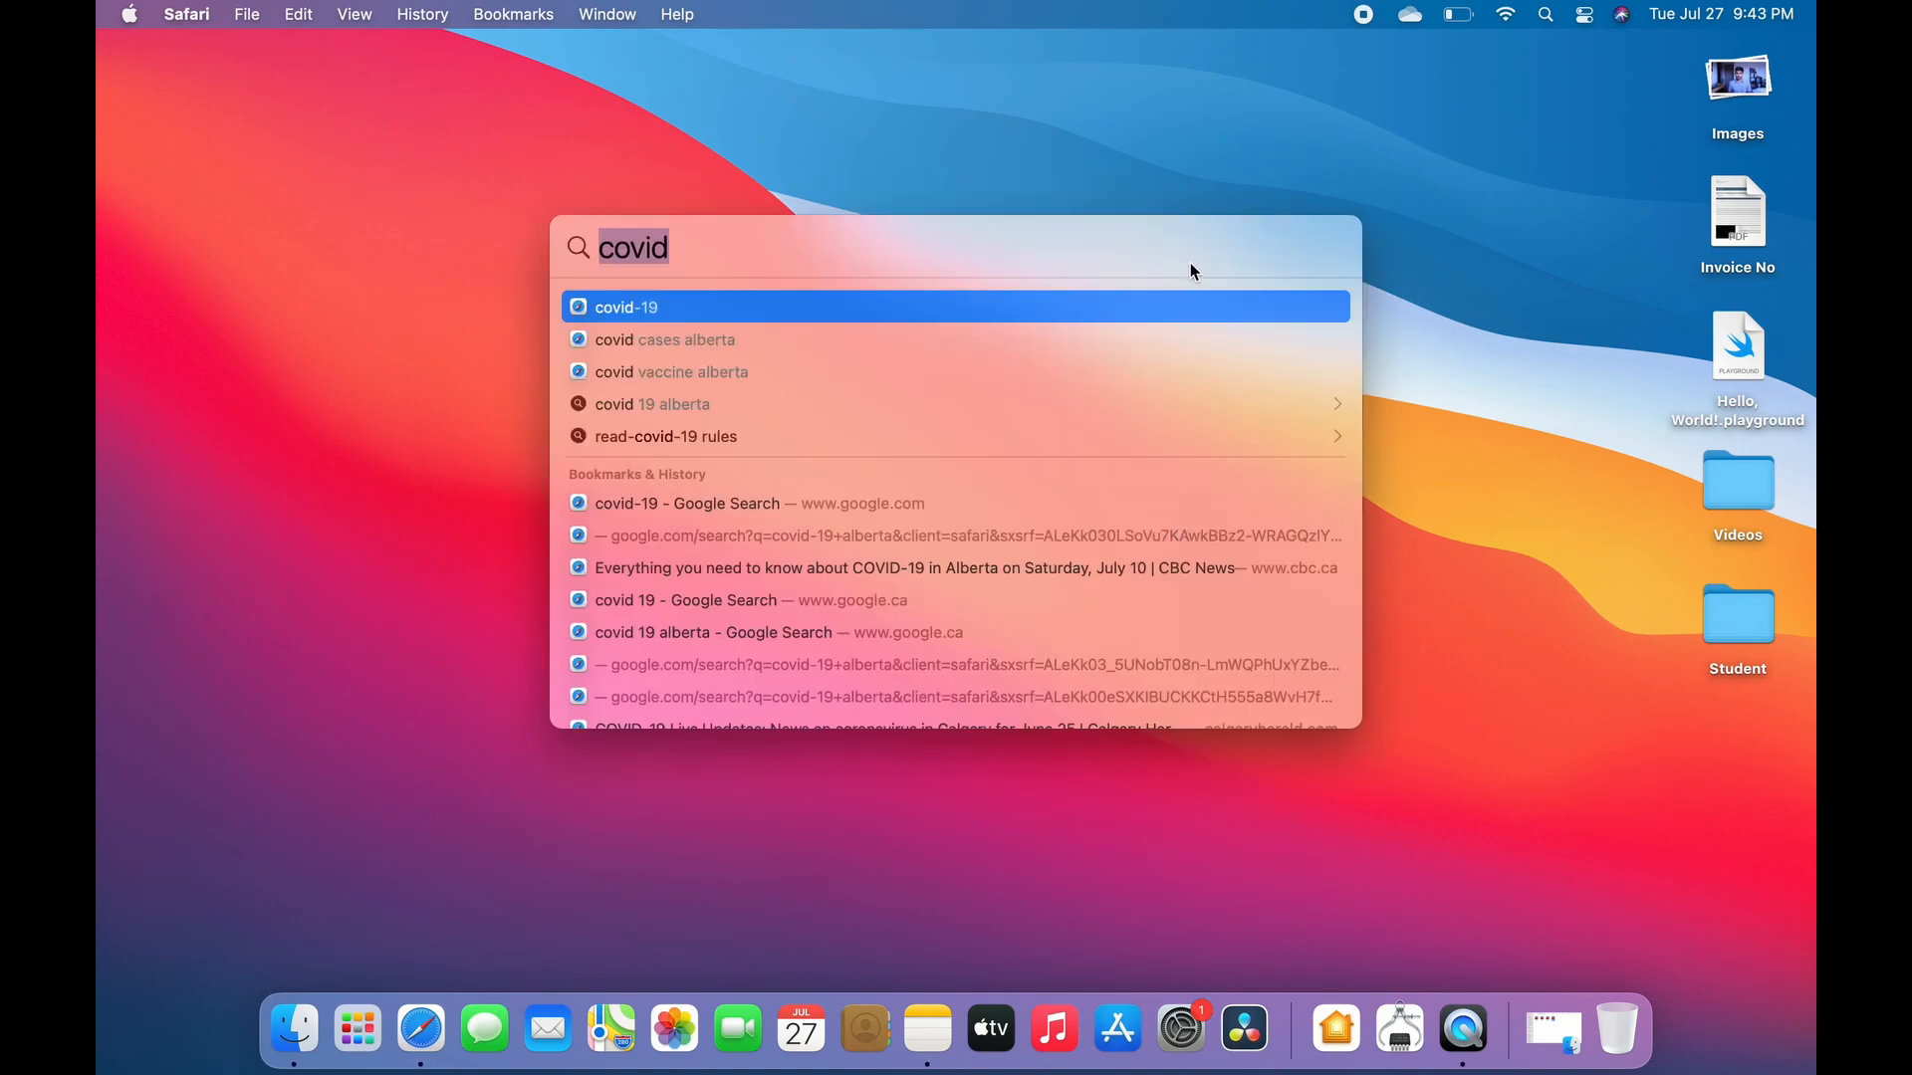
{"action": "type", "text": "word"}
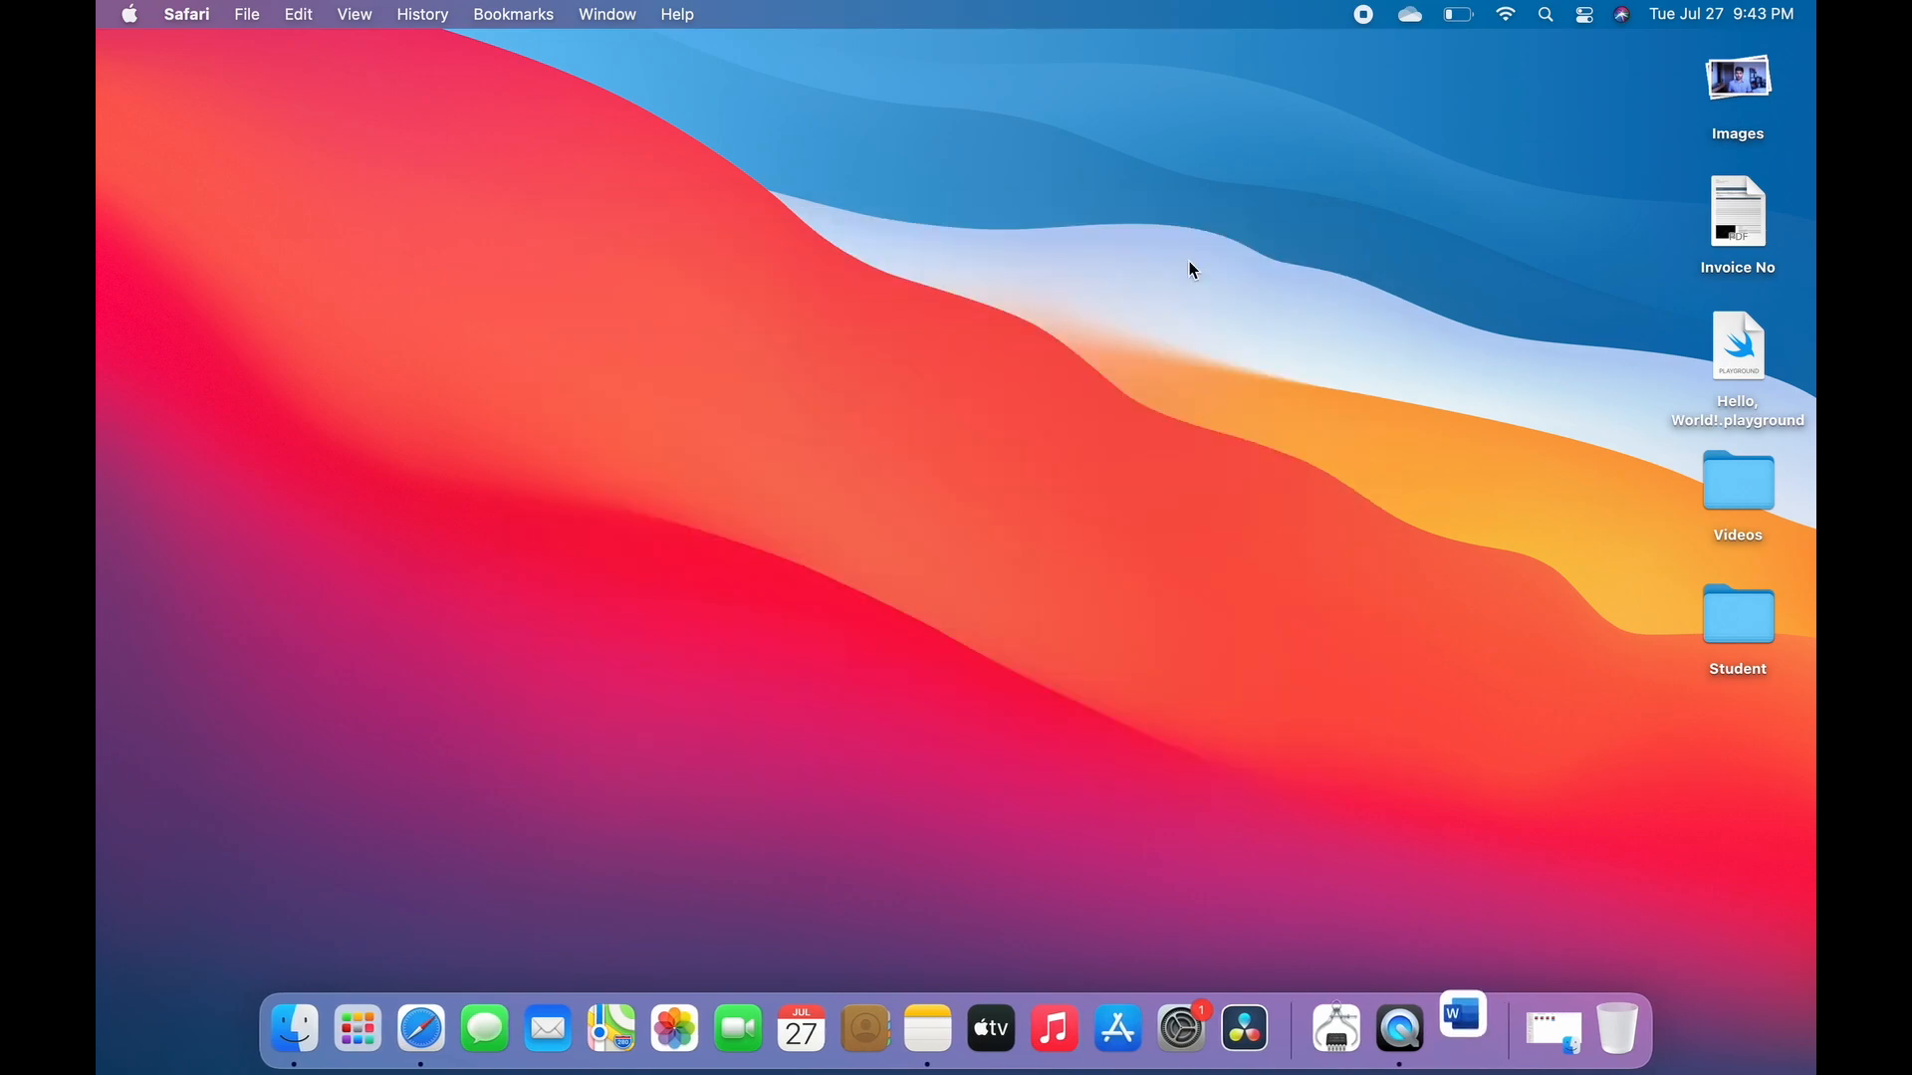
{"action": "left_click", "coordinate": [1460, 1030]}
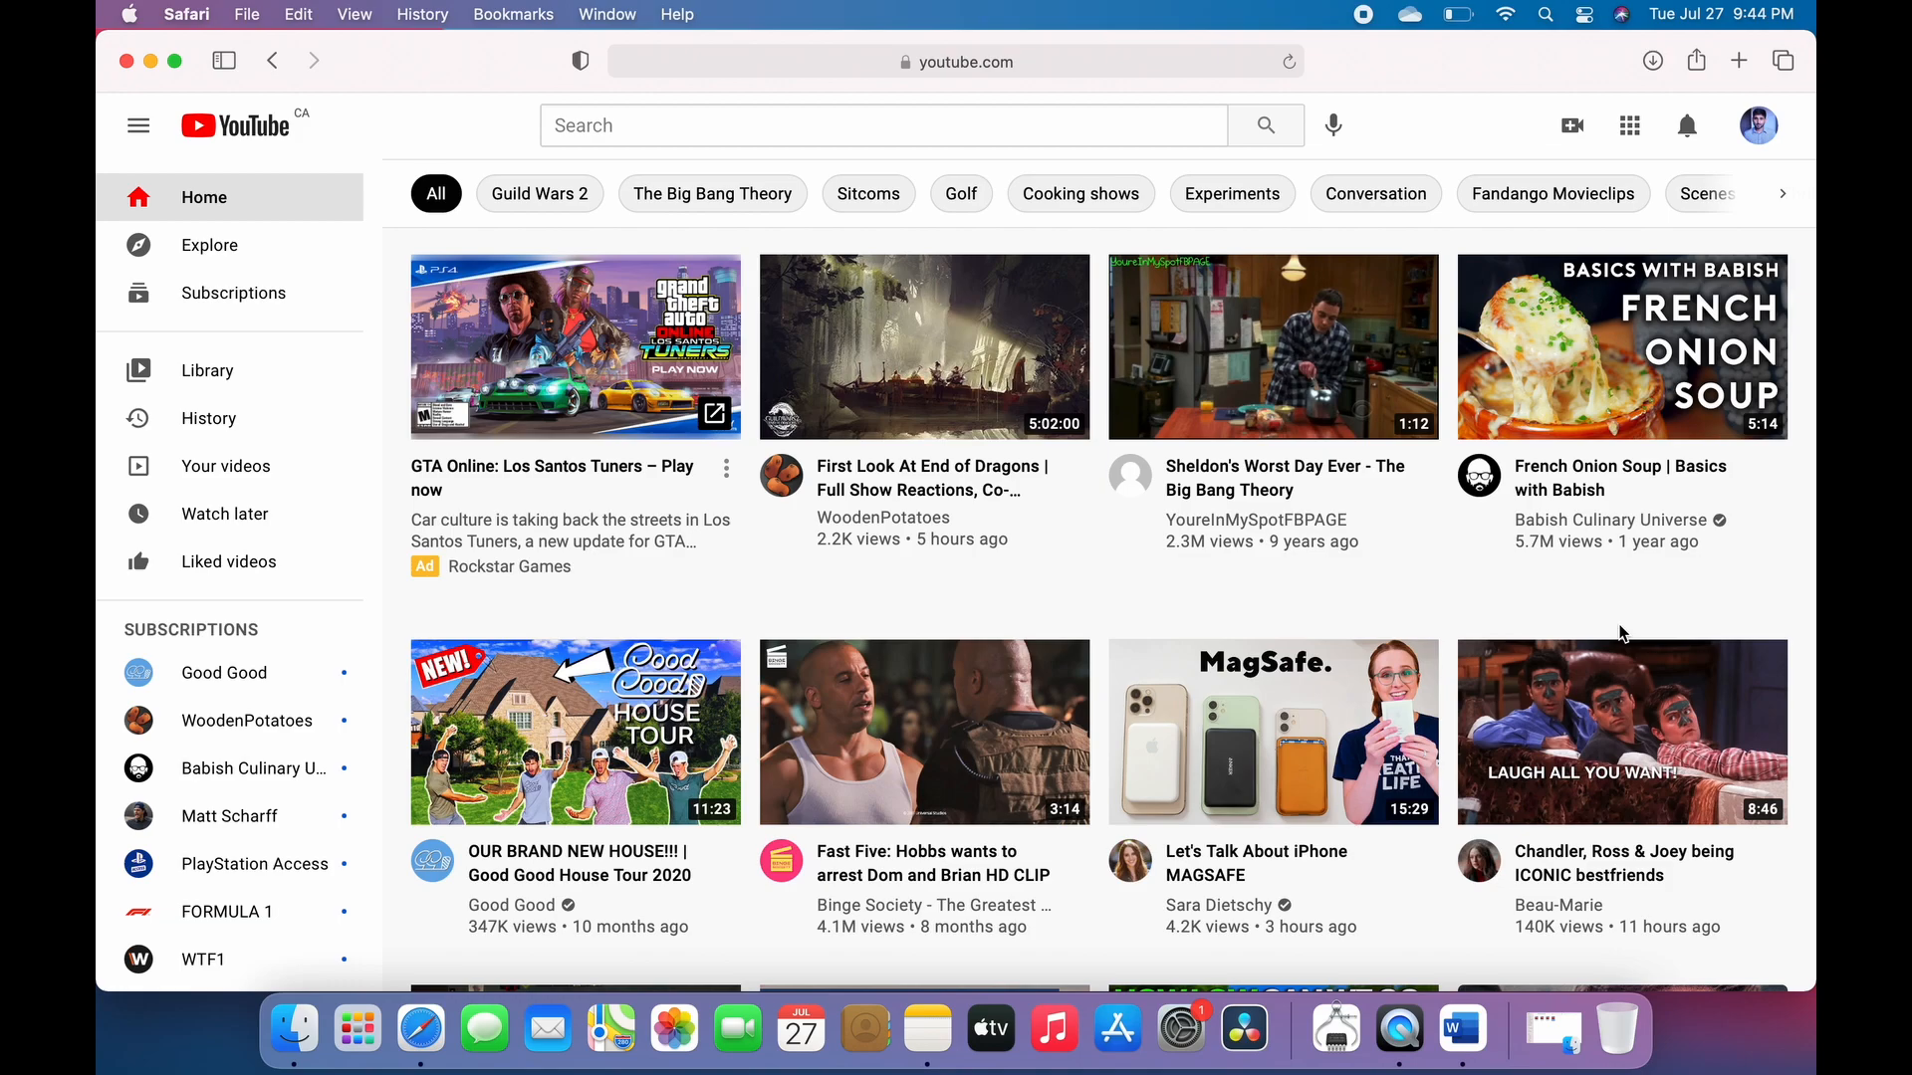
Close the YouTube window, reopen Safari to its start page, then quit it
{"action": "left_click", "coordinate": [172, 61]}
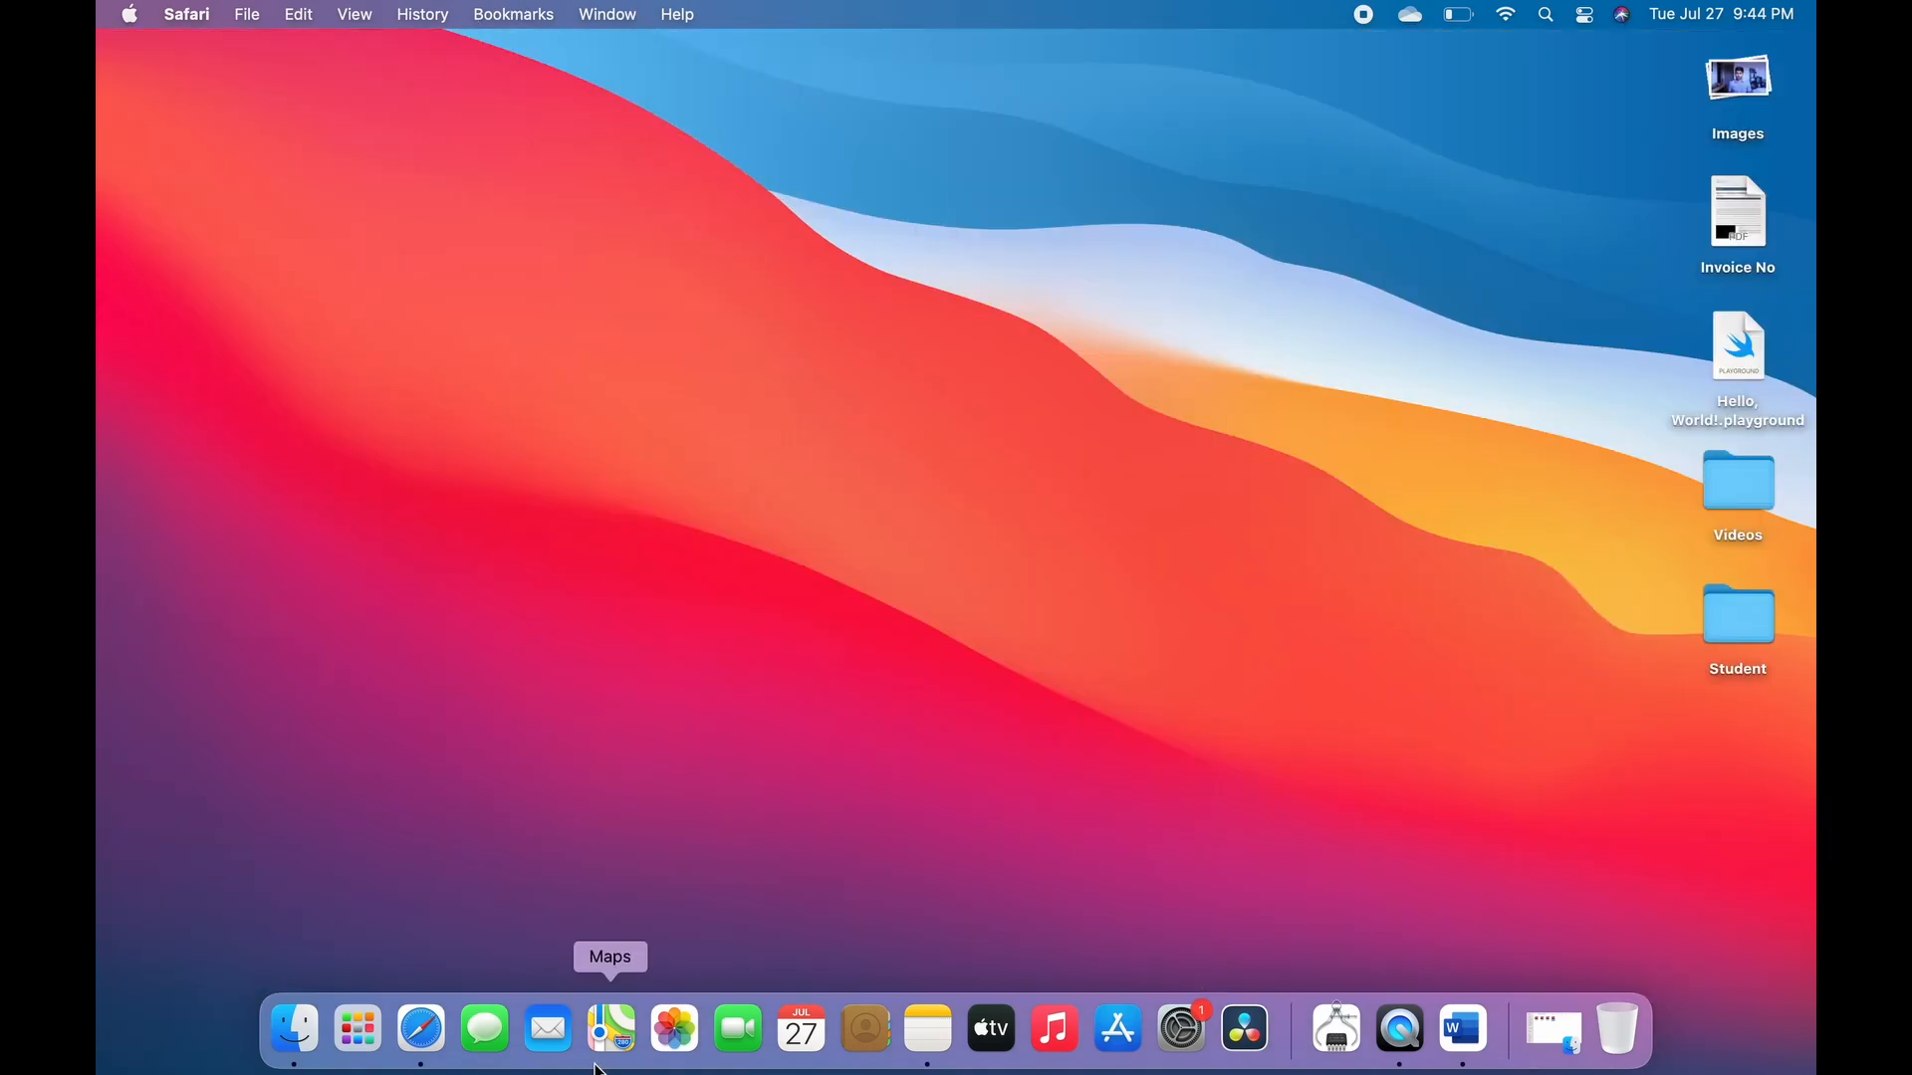
{"action": "mouse_move", "coordinate": [419, 1028]}
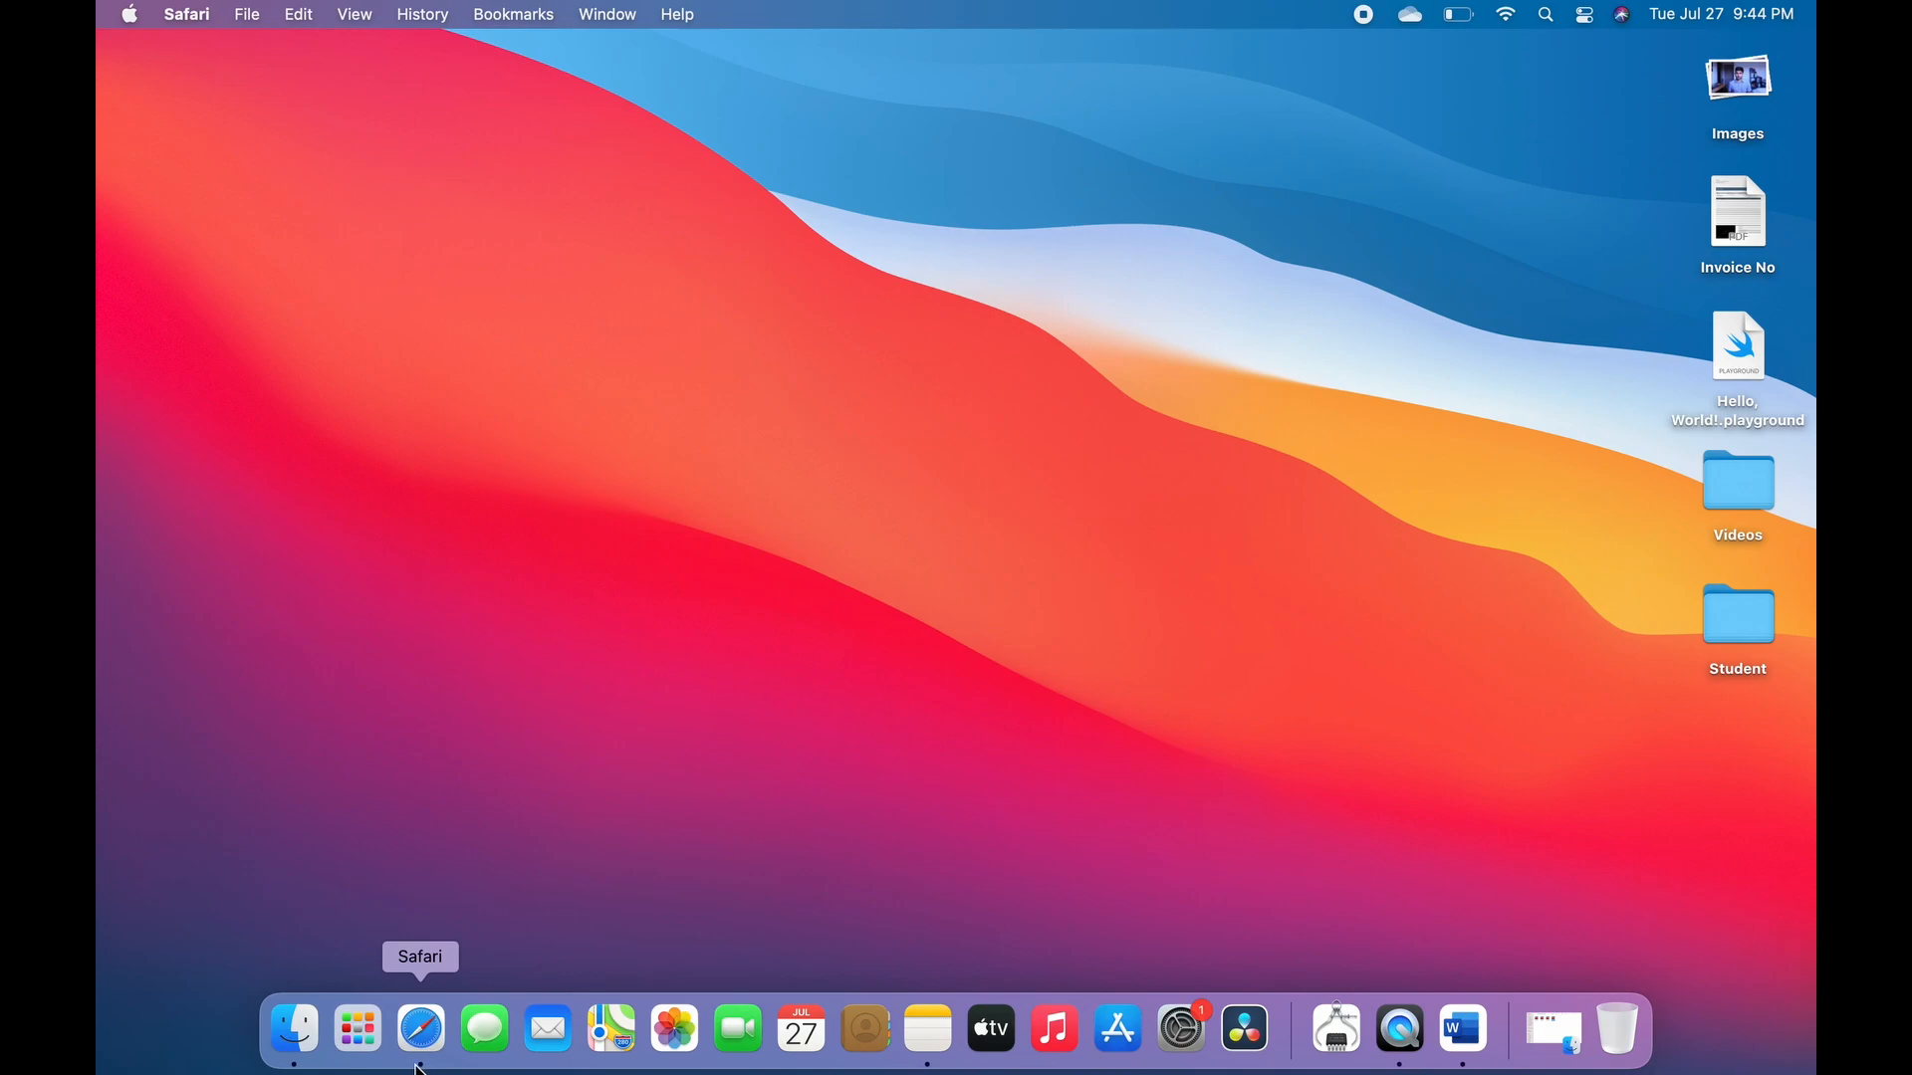
{"action": "left_click", "coordinate": [419, 1027]}
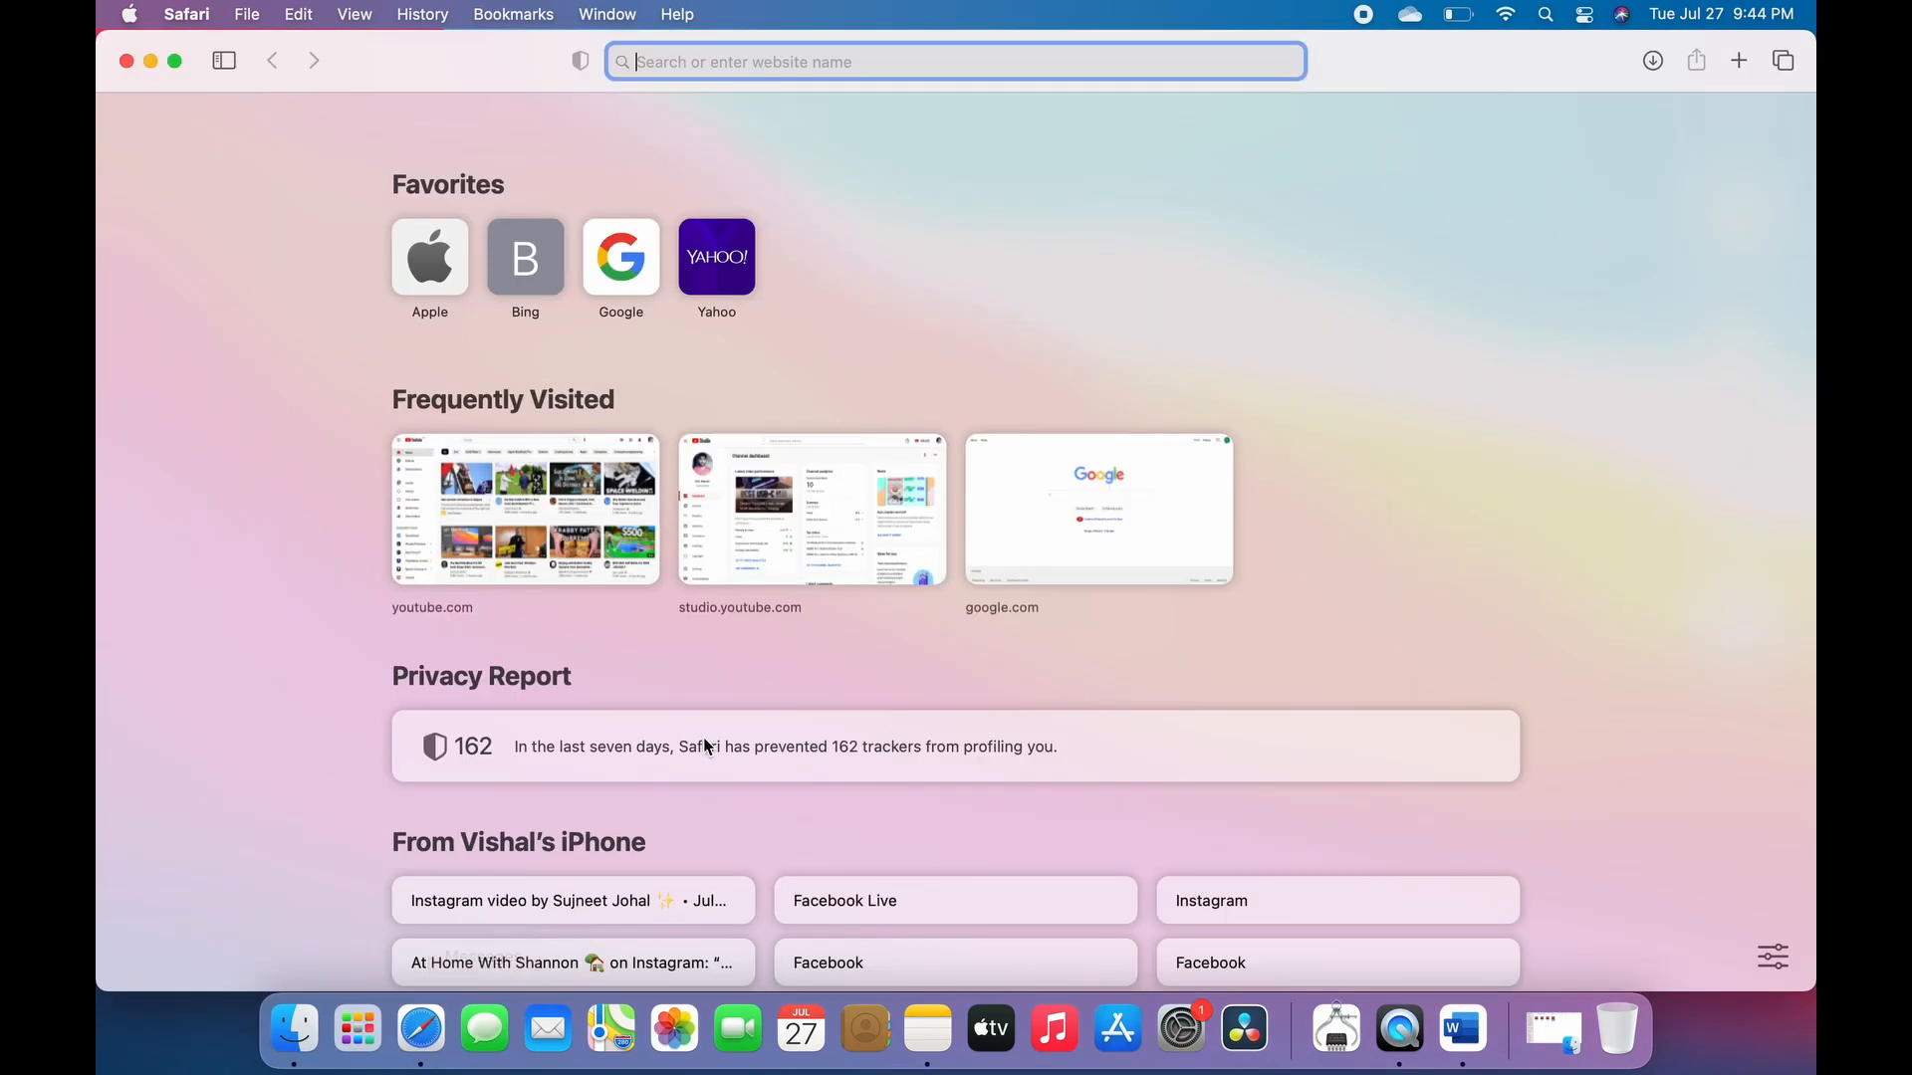
{"action": "mouse_move", "coordinate": [1464, 629]}
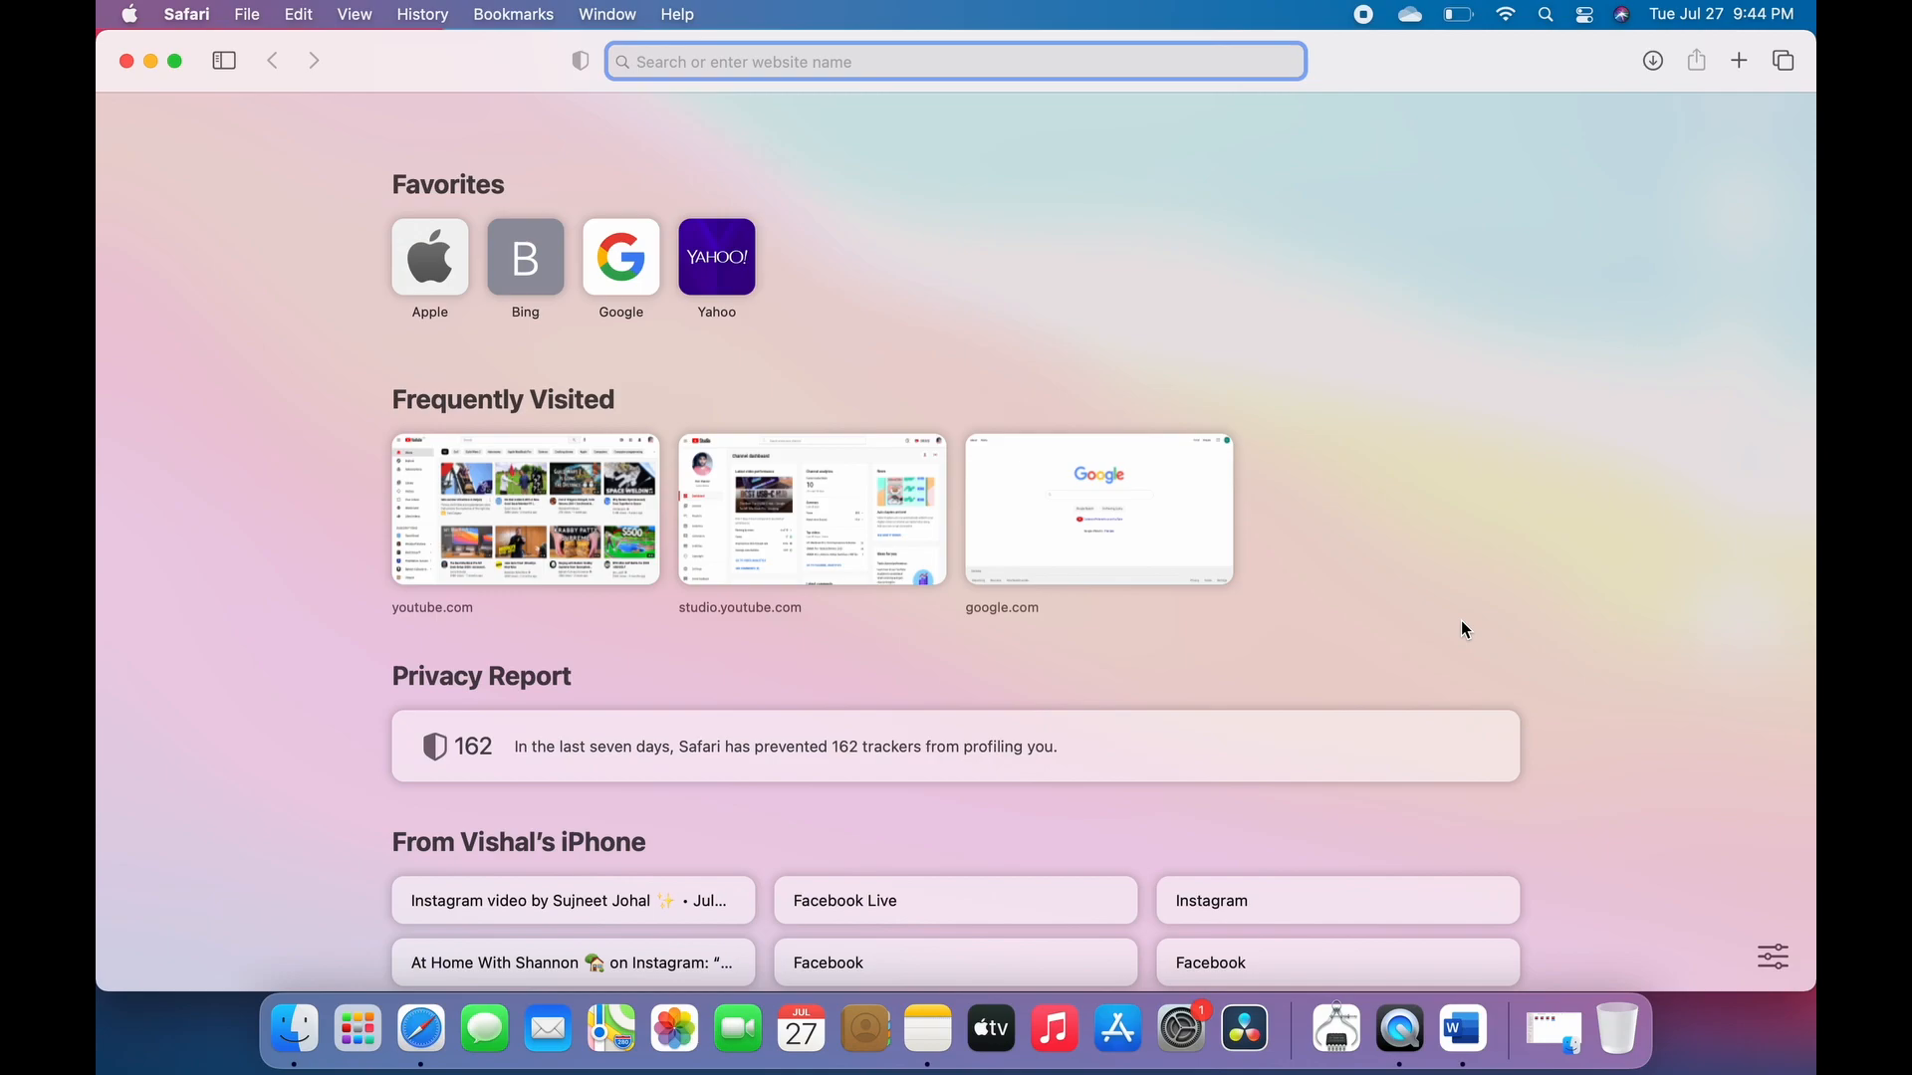
{"action": "key", "text": "cmd+q"}
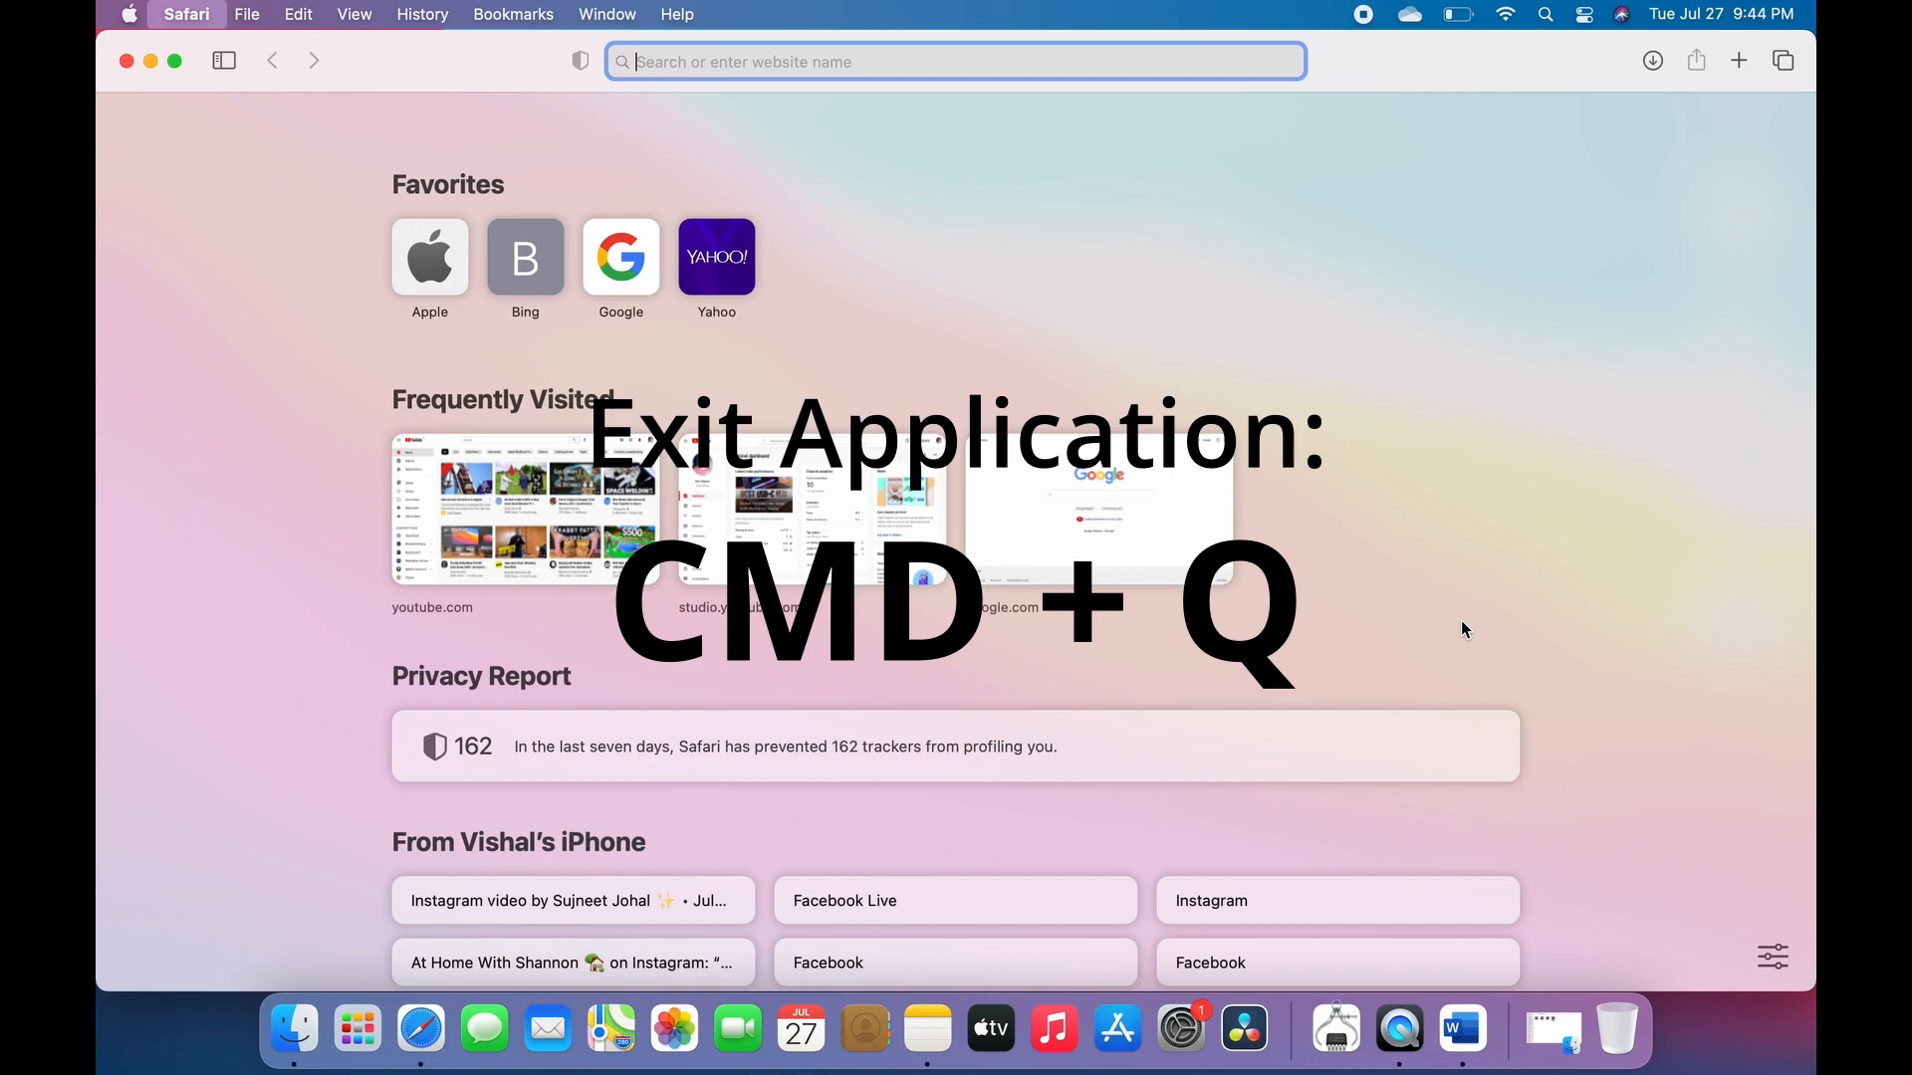
{"action": "key", "text": "cmd+q"}
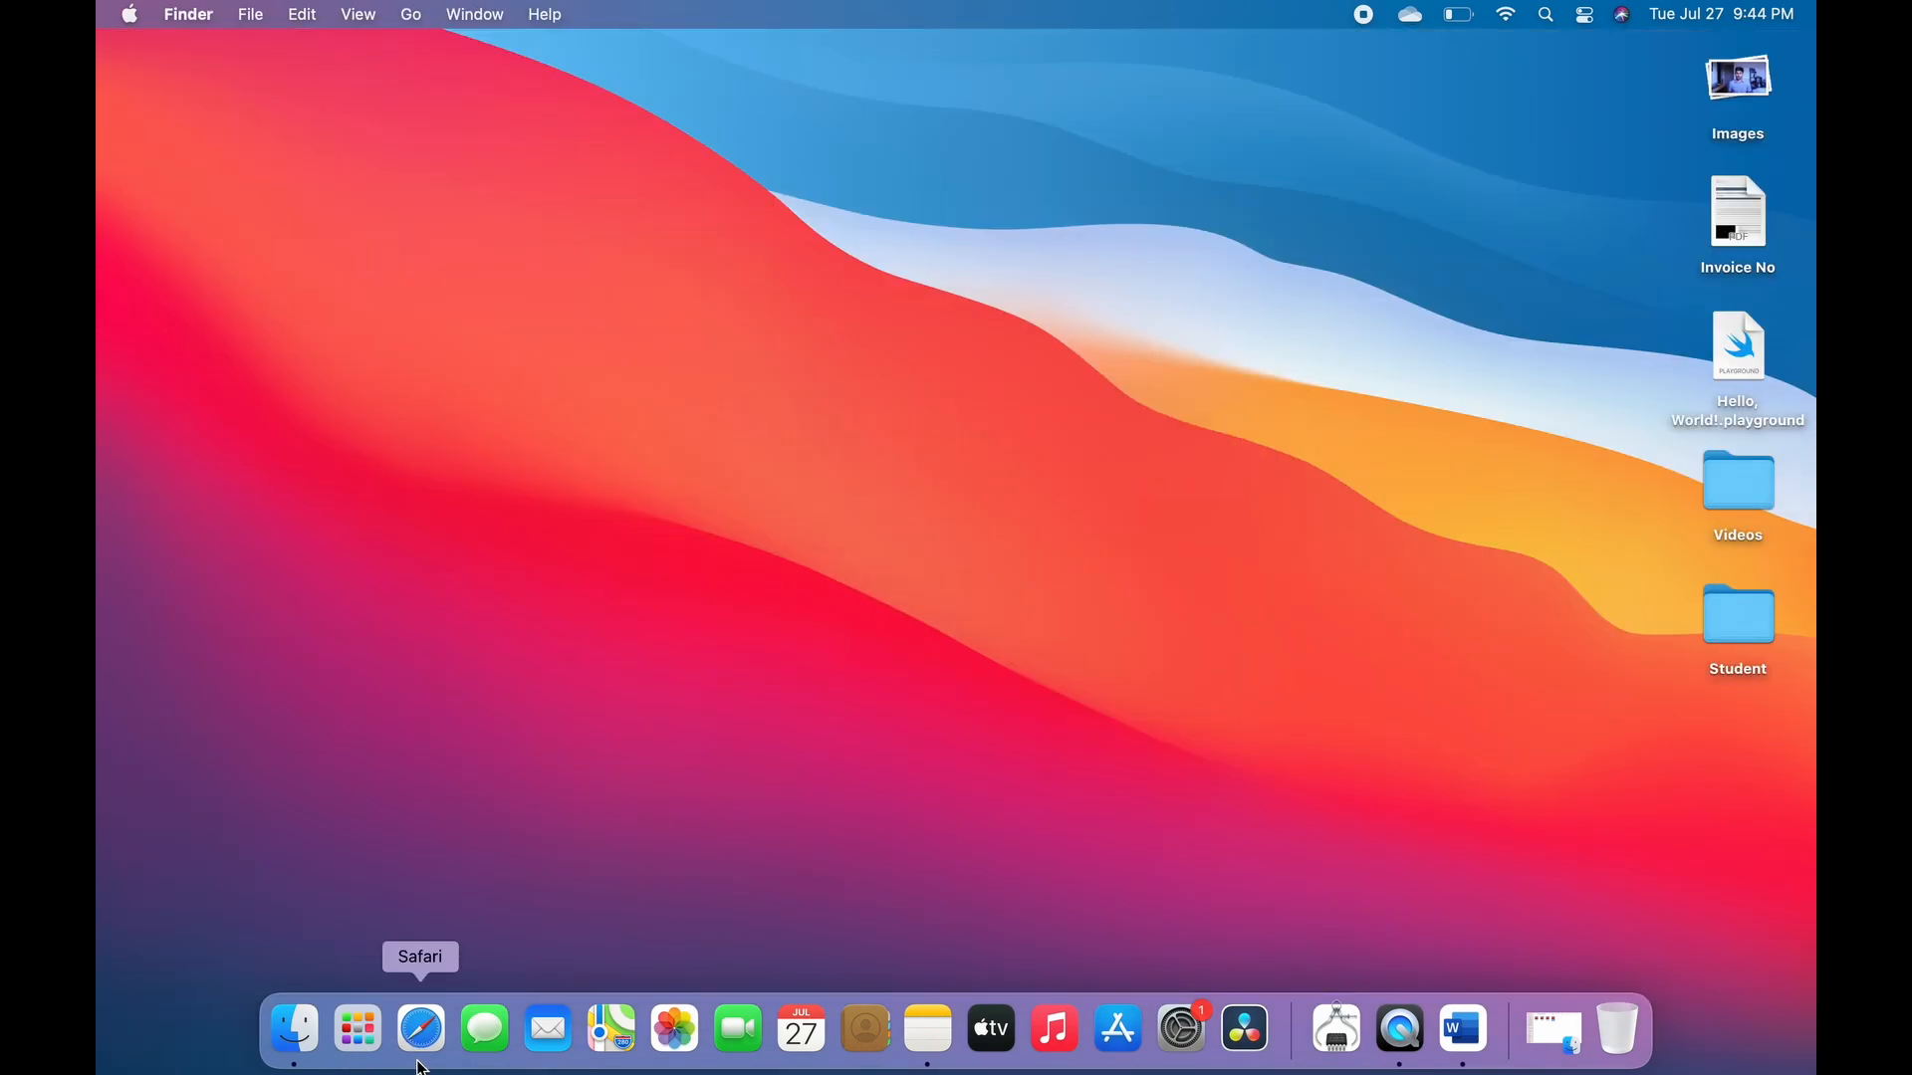
{"action": "mouse_move", "coordinate": [419, 1028]}
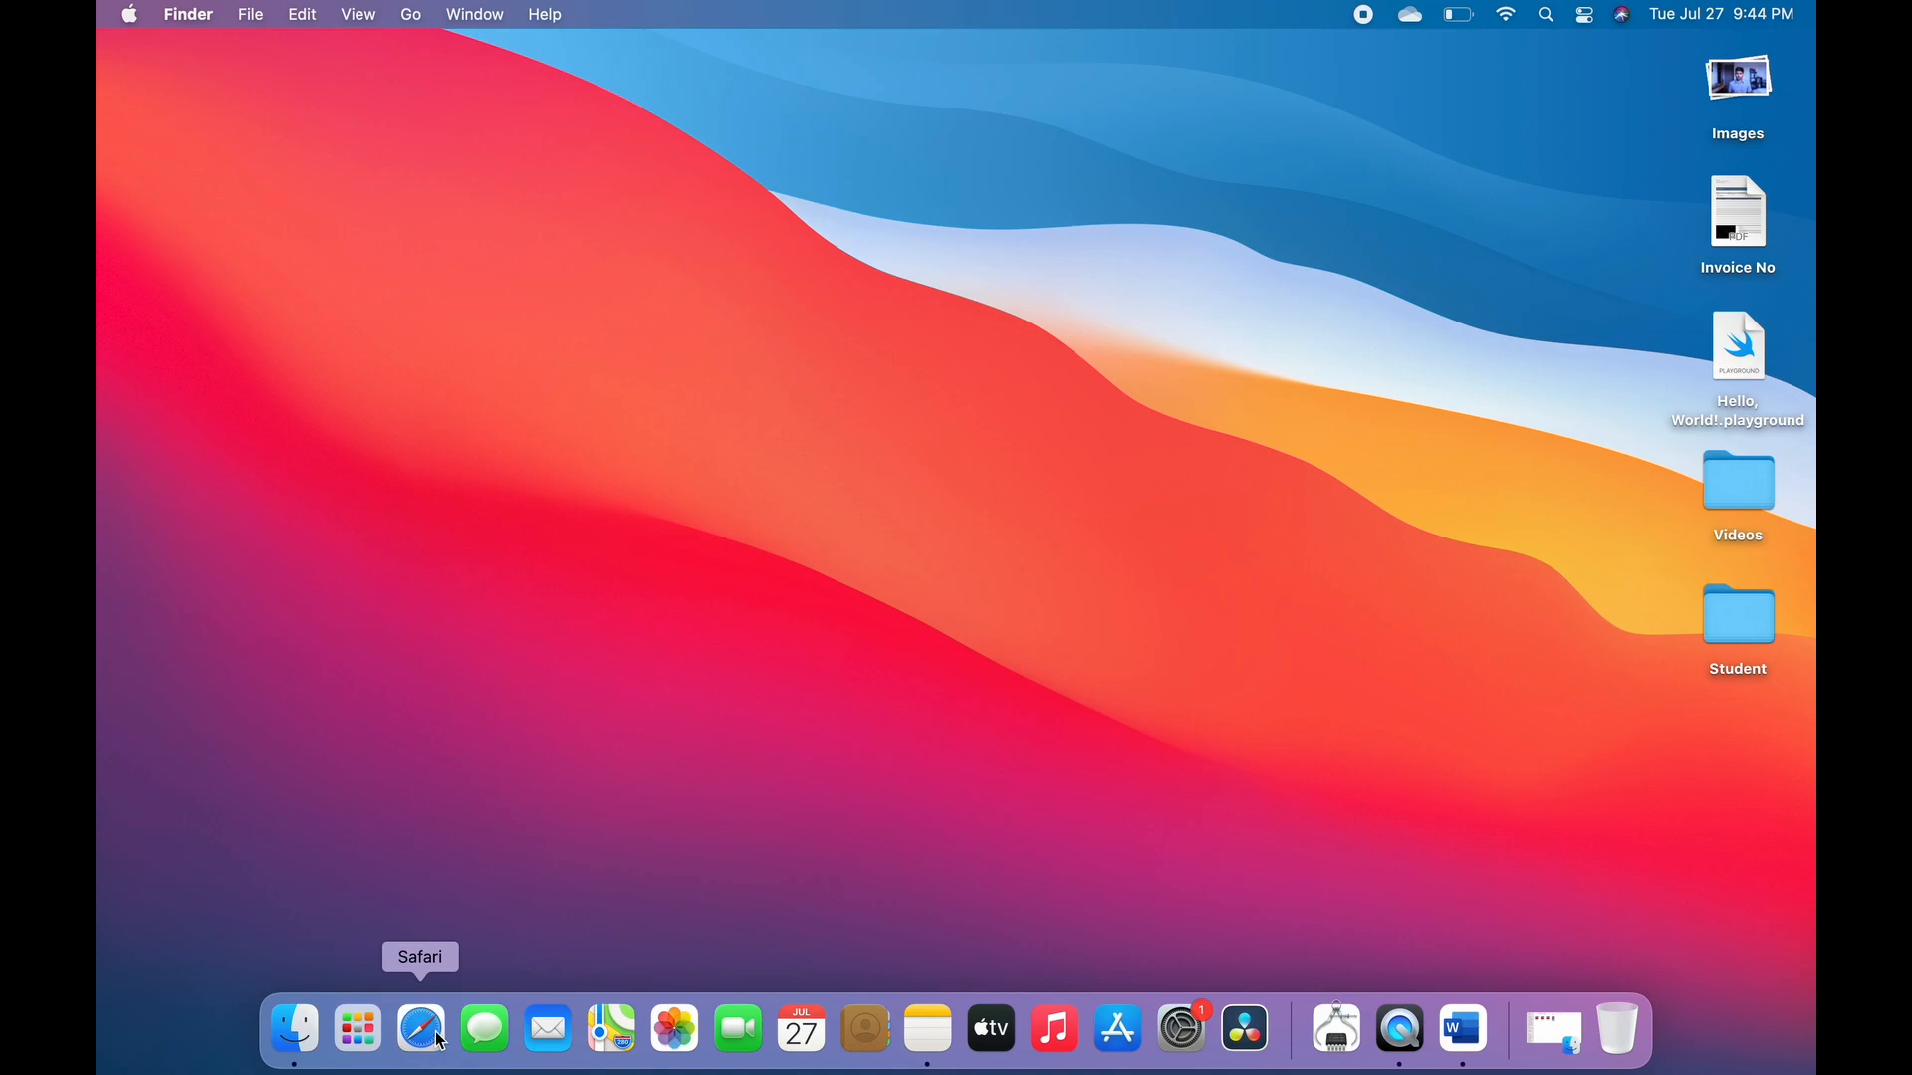
{"action": "mouse_move", "coordinate": [1262, 610]}
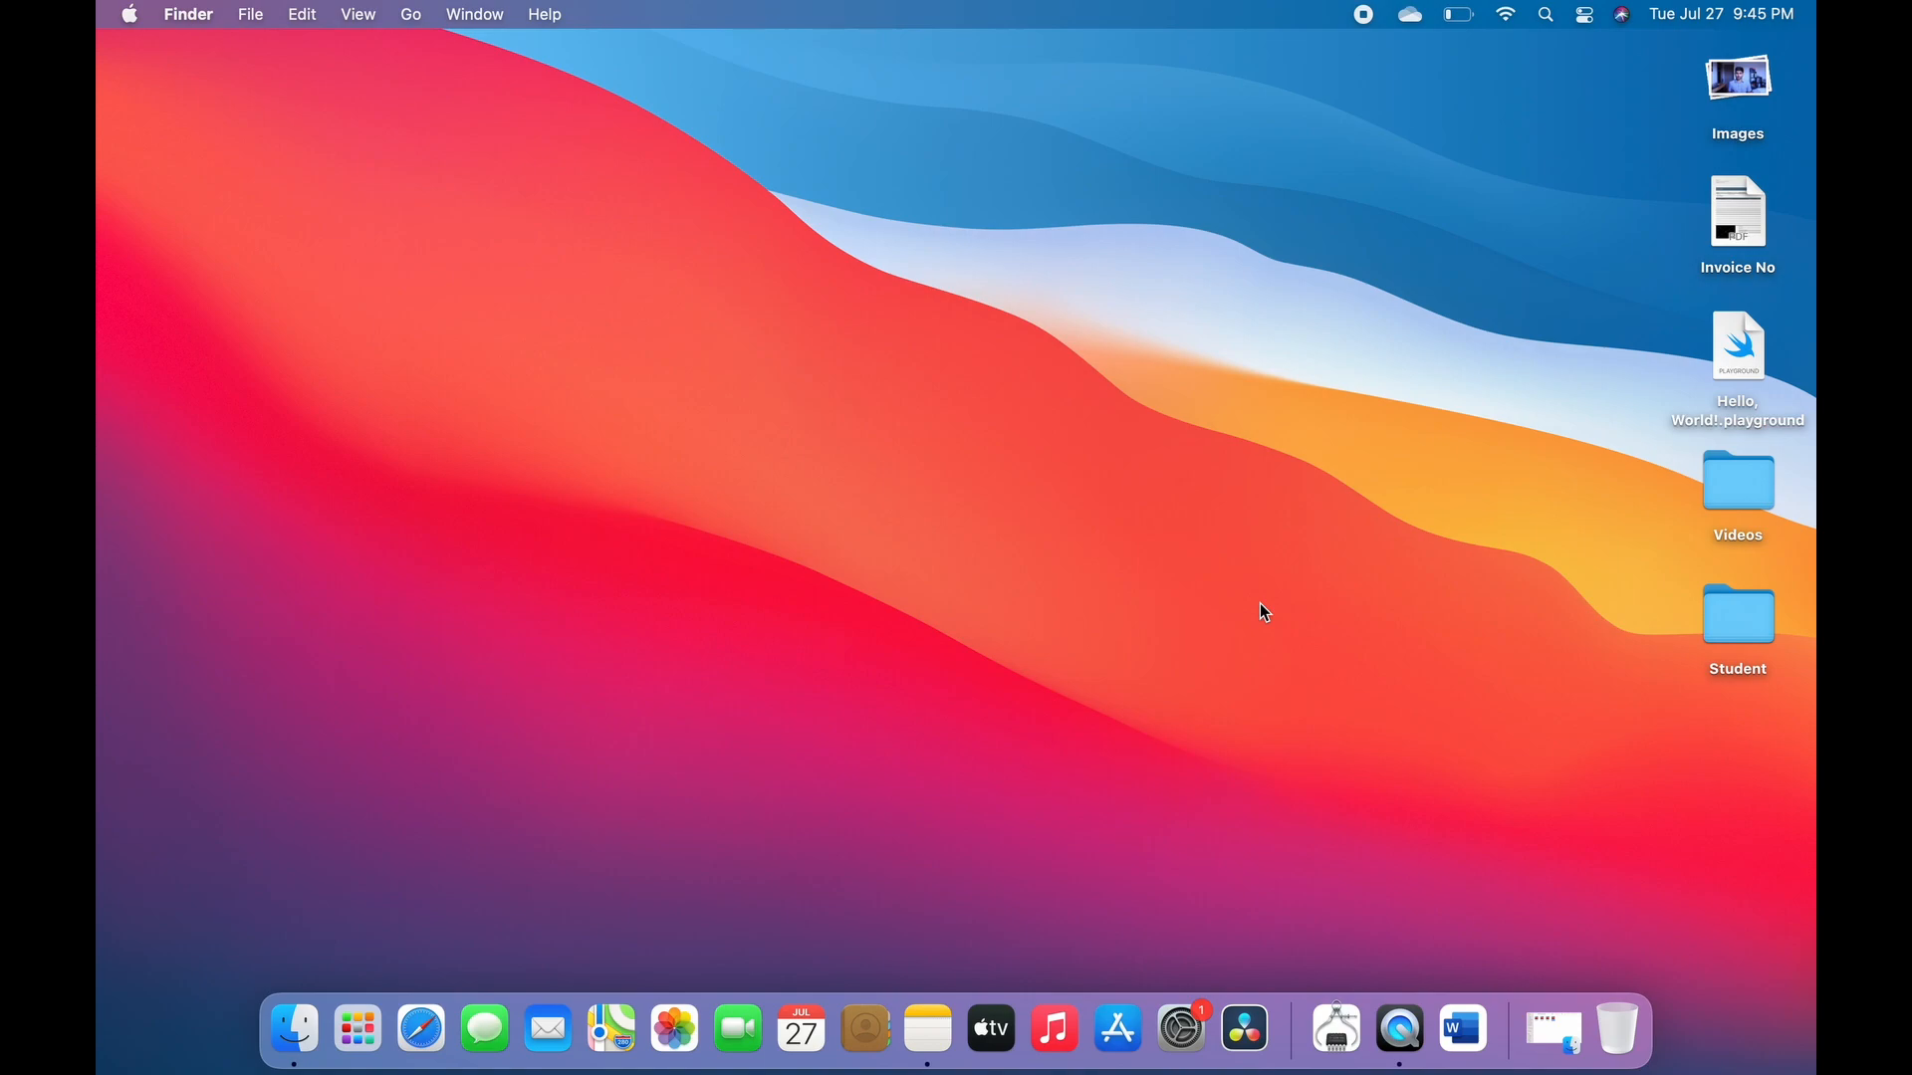
{"action": "mouse_move", "coordinate": [1335, 1031]}
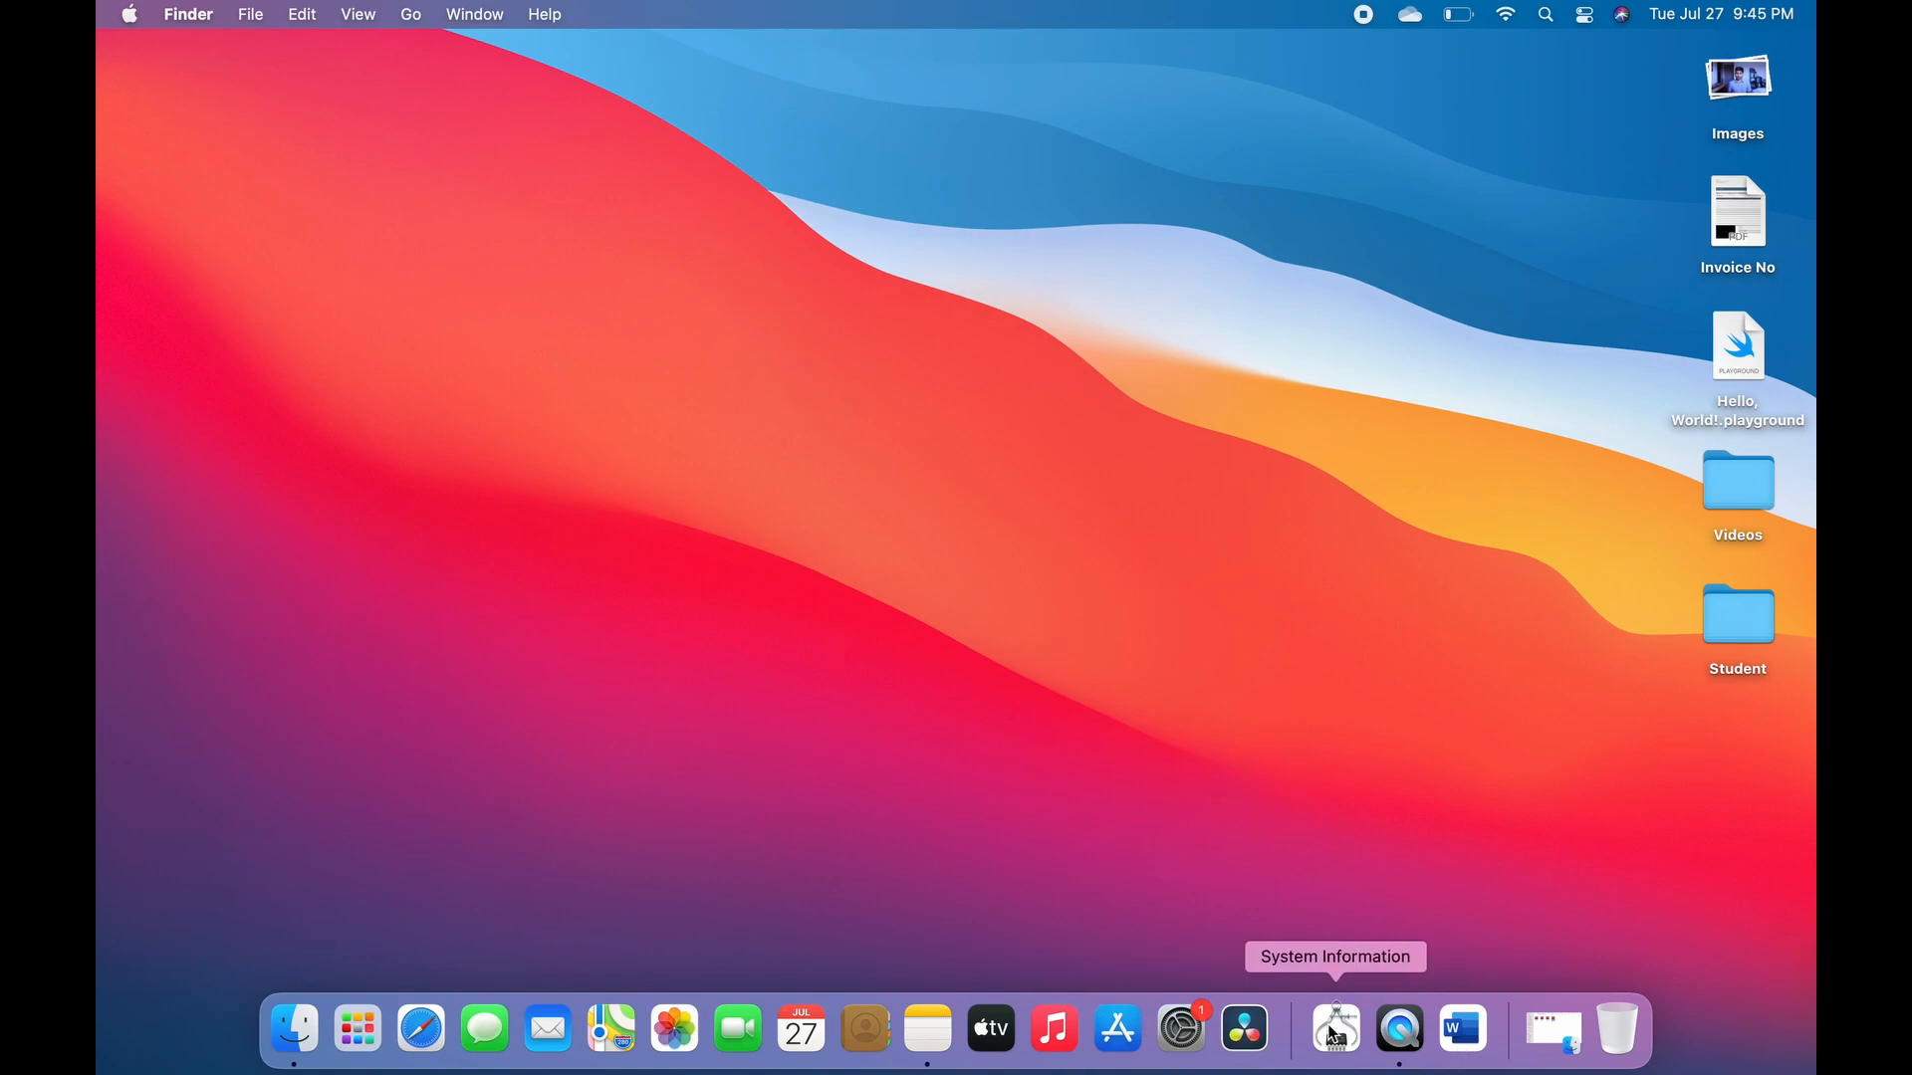
Reopen Safari from the Dock, capture a full-screen screenshot, and hide the browser window
{"action": "left_click", "coordinate": [419, 1028]}
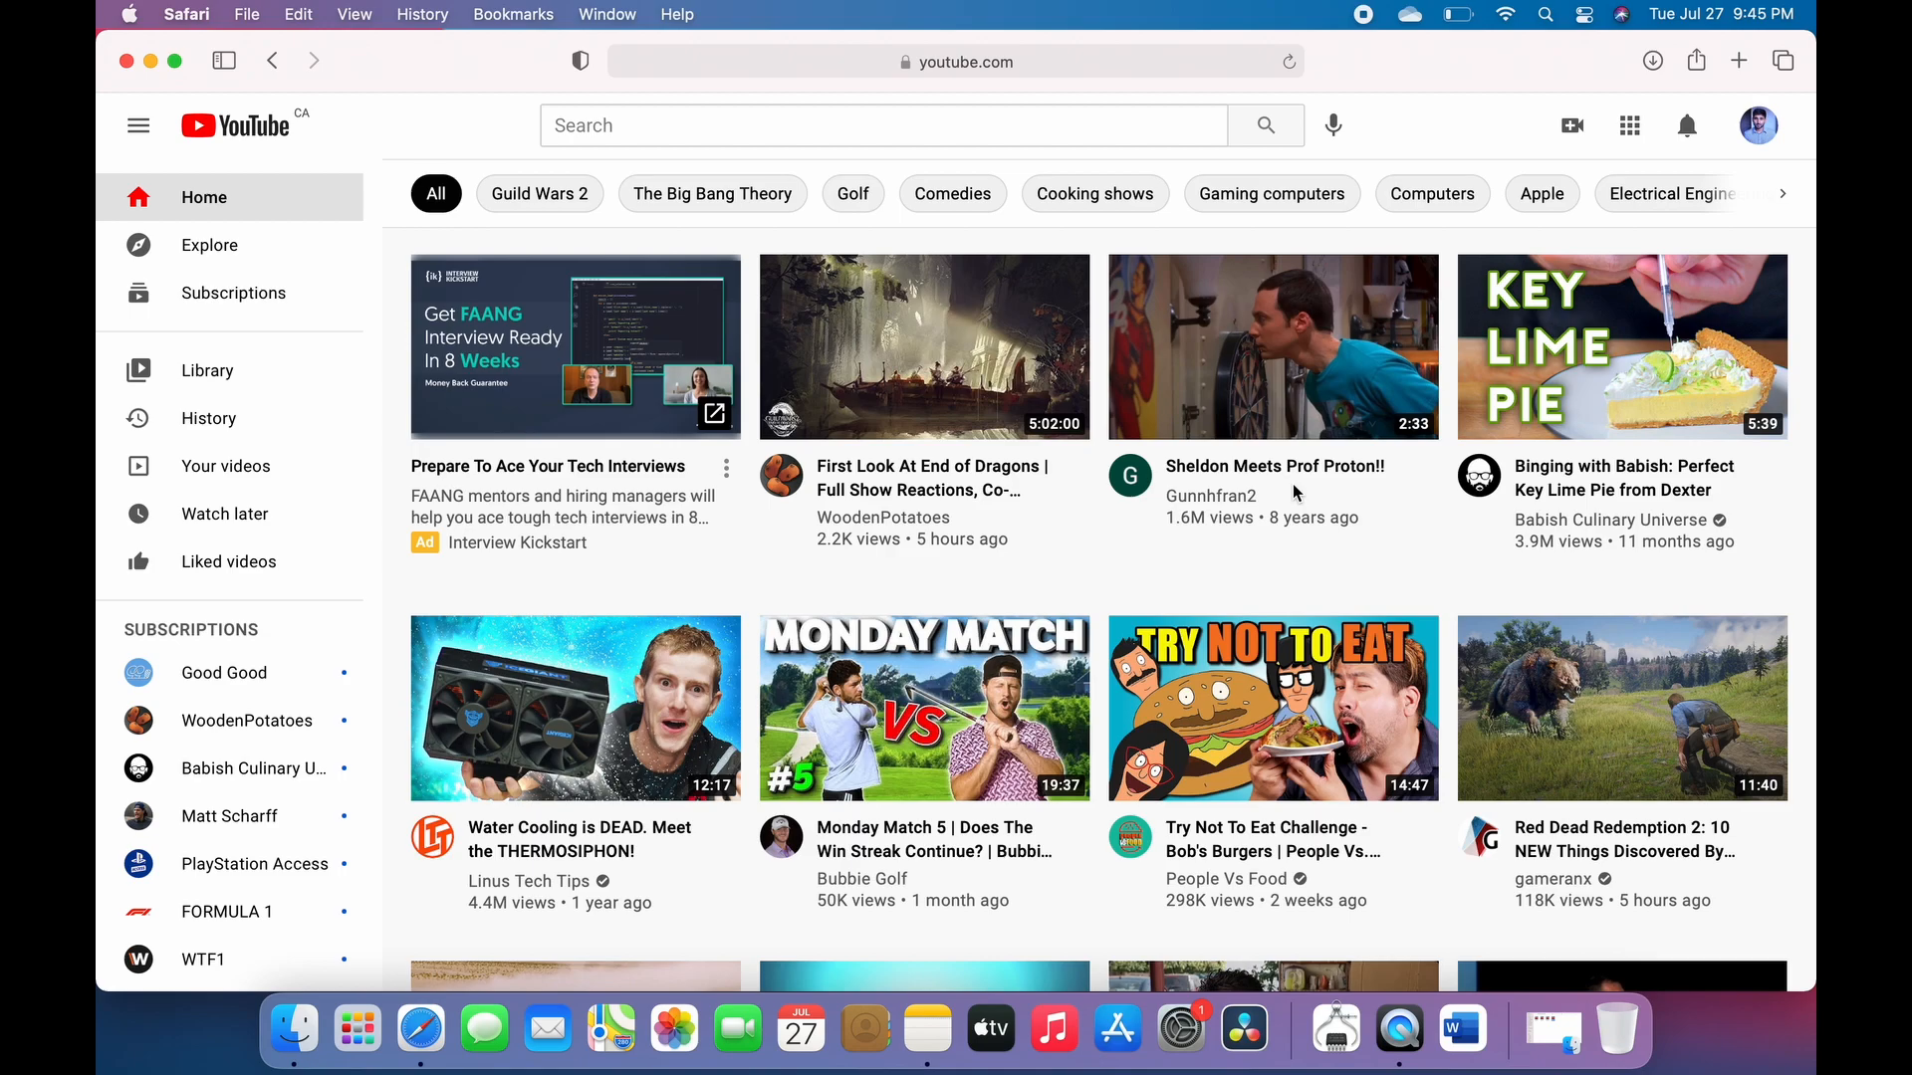
{"action": "key", "text": "shift+cmd+3"}
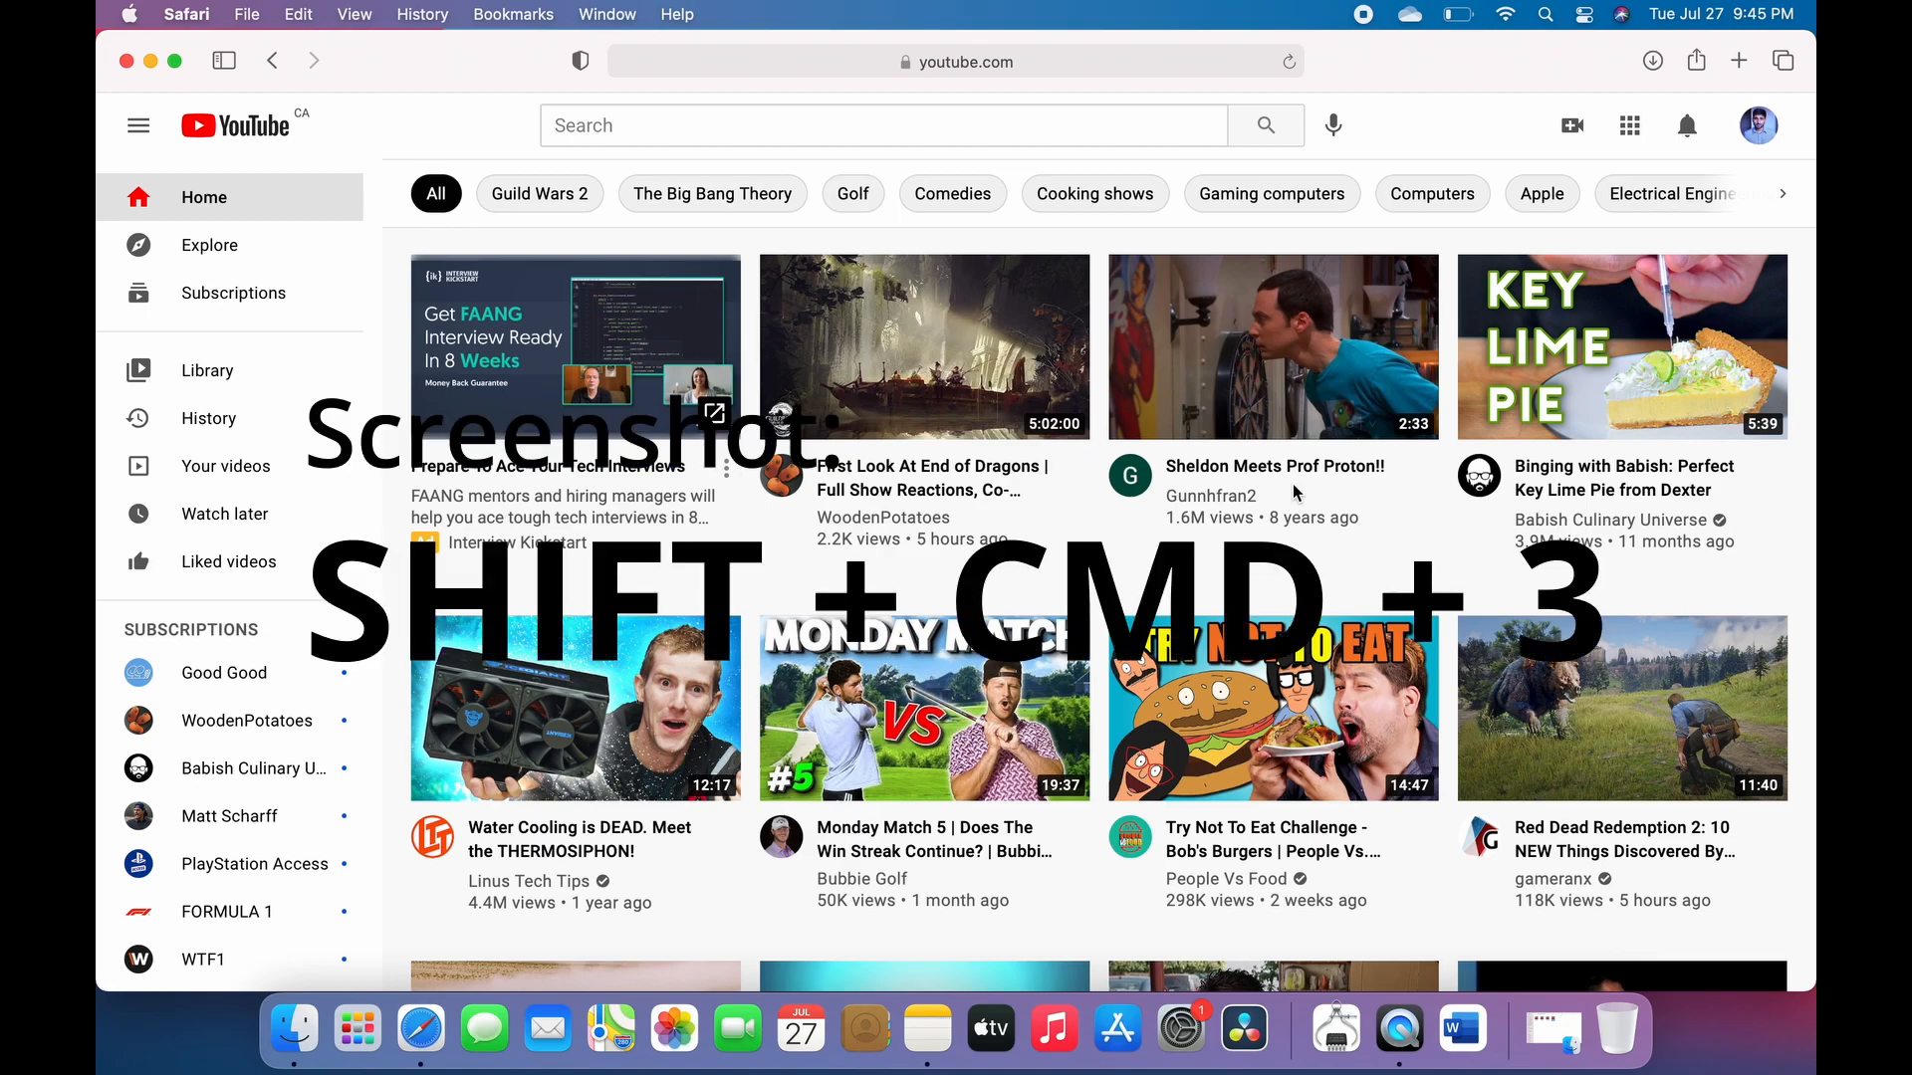
{"action": "mouse_move", "coordinate": [1296, 493]}
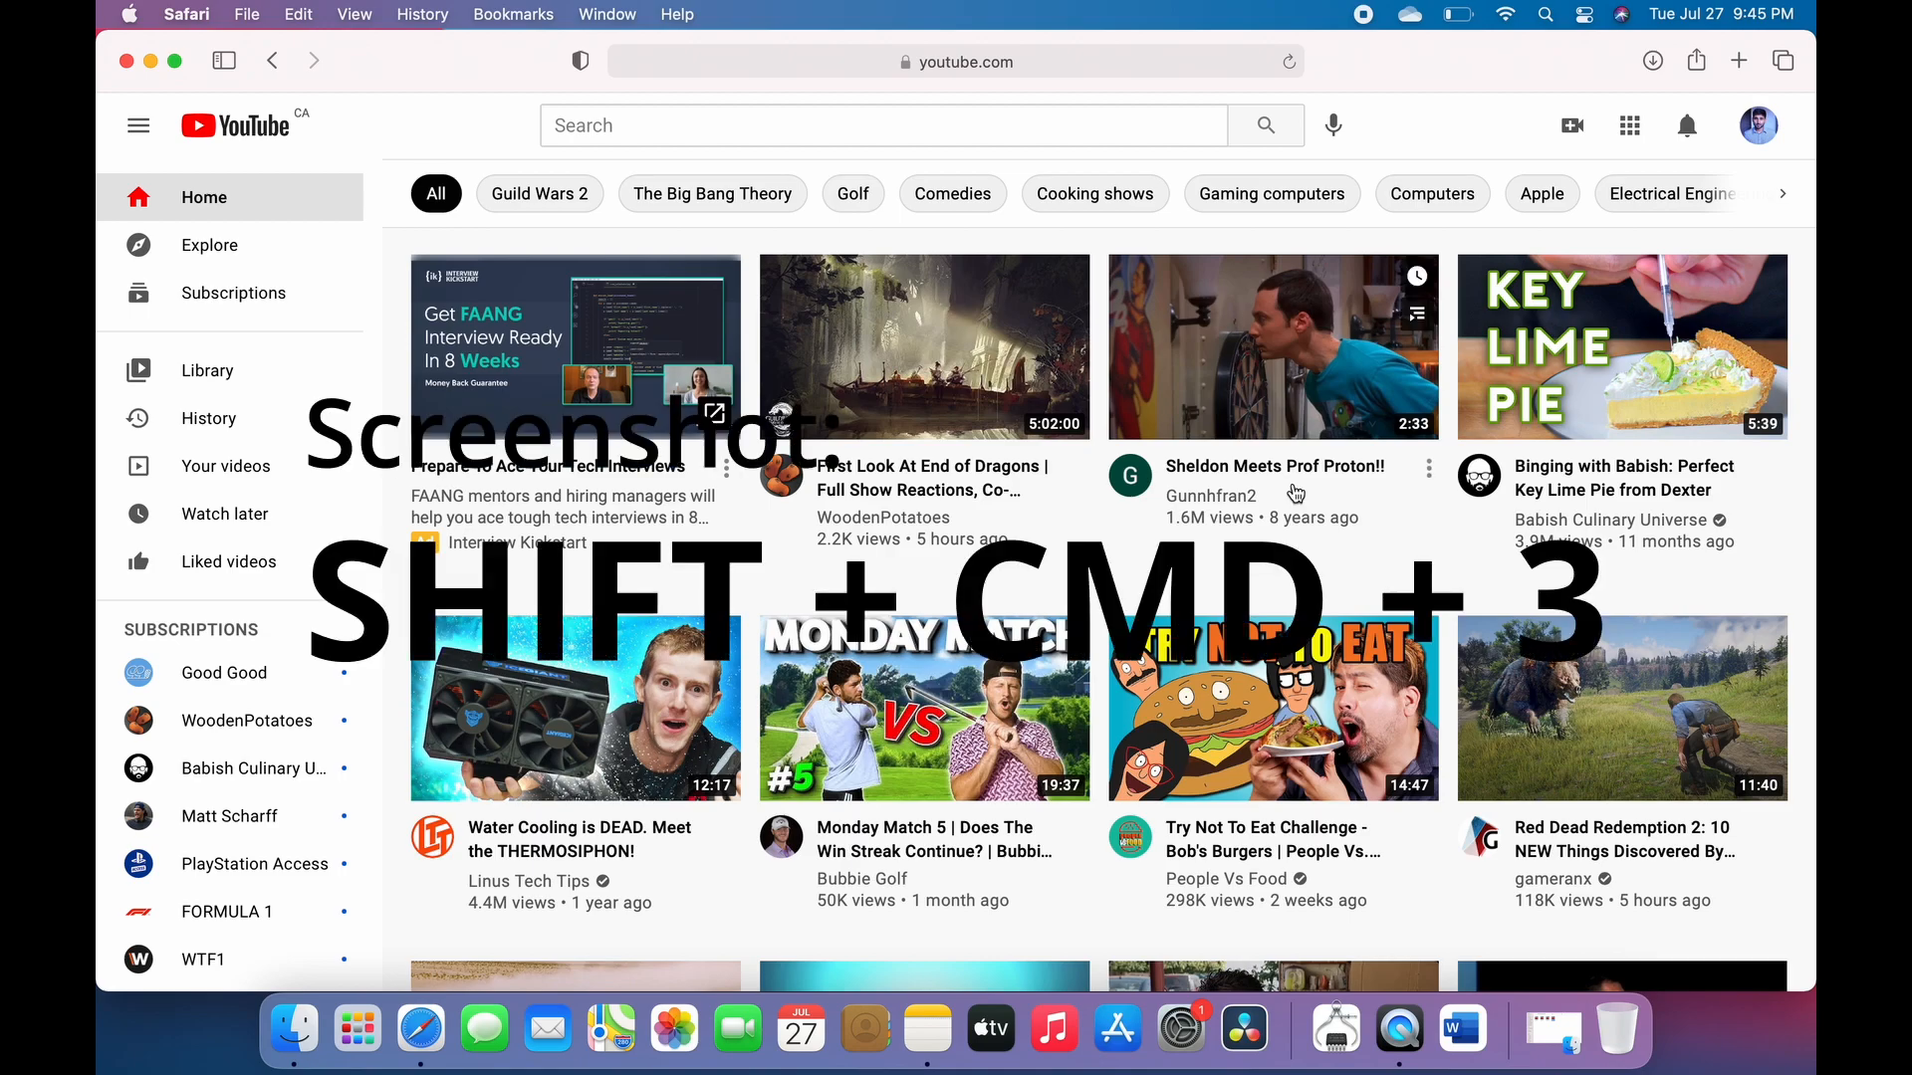
{"action": "key", "text": "shift+cmd+3"}
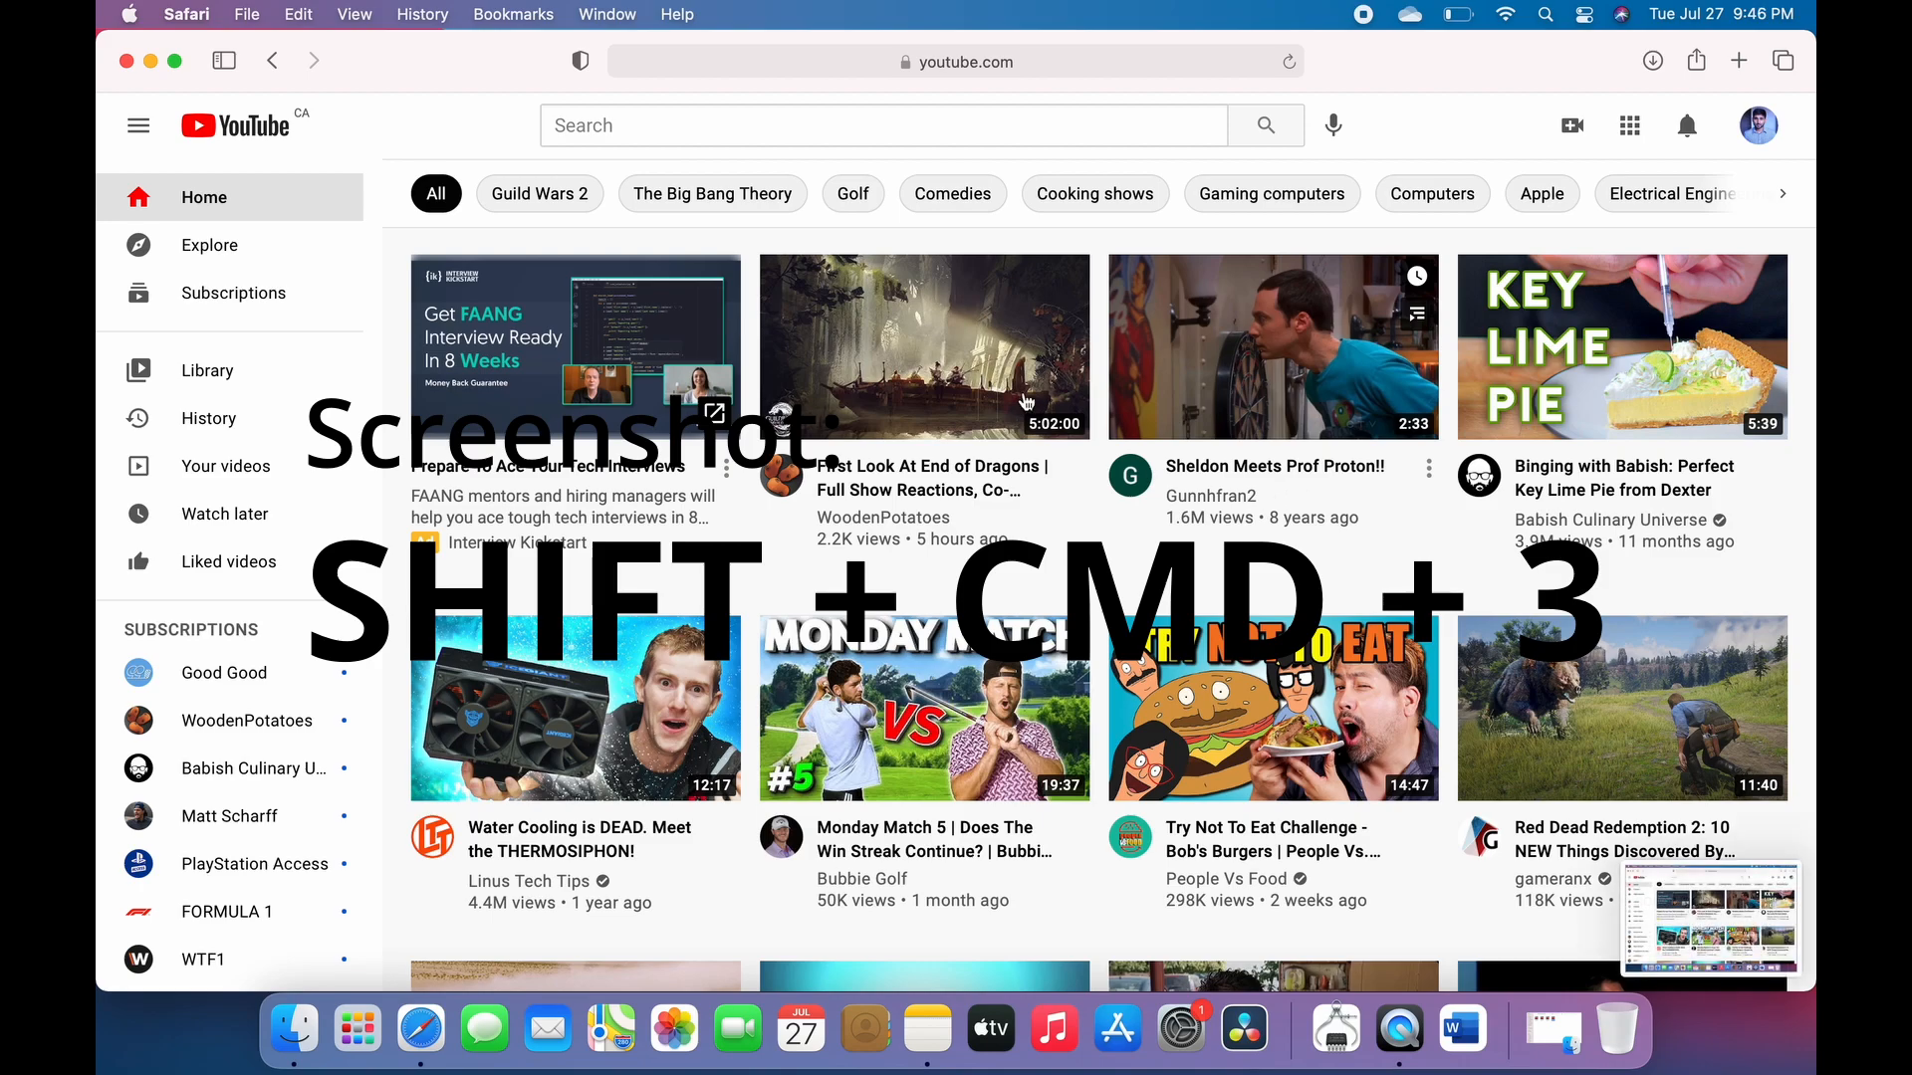
{"action": "key", "text": "shift+cmd+3"}
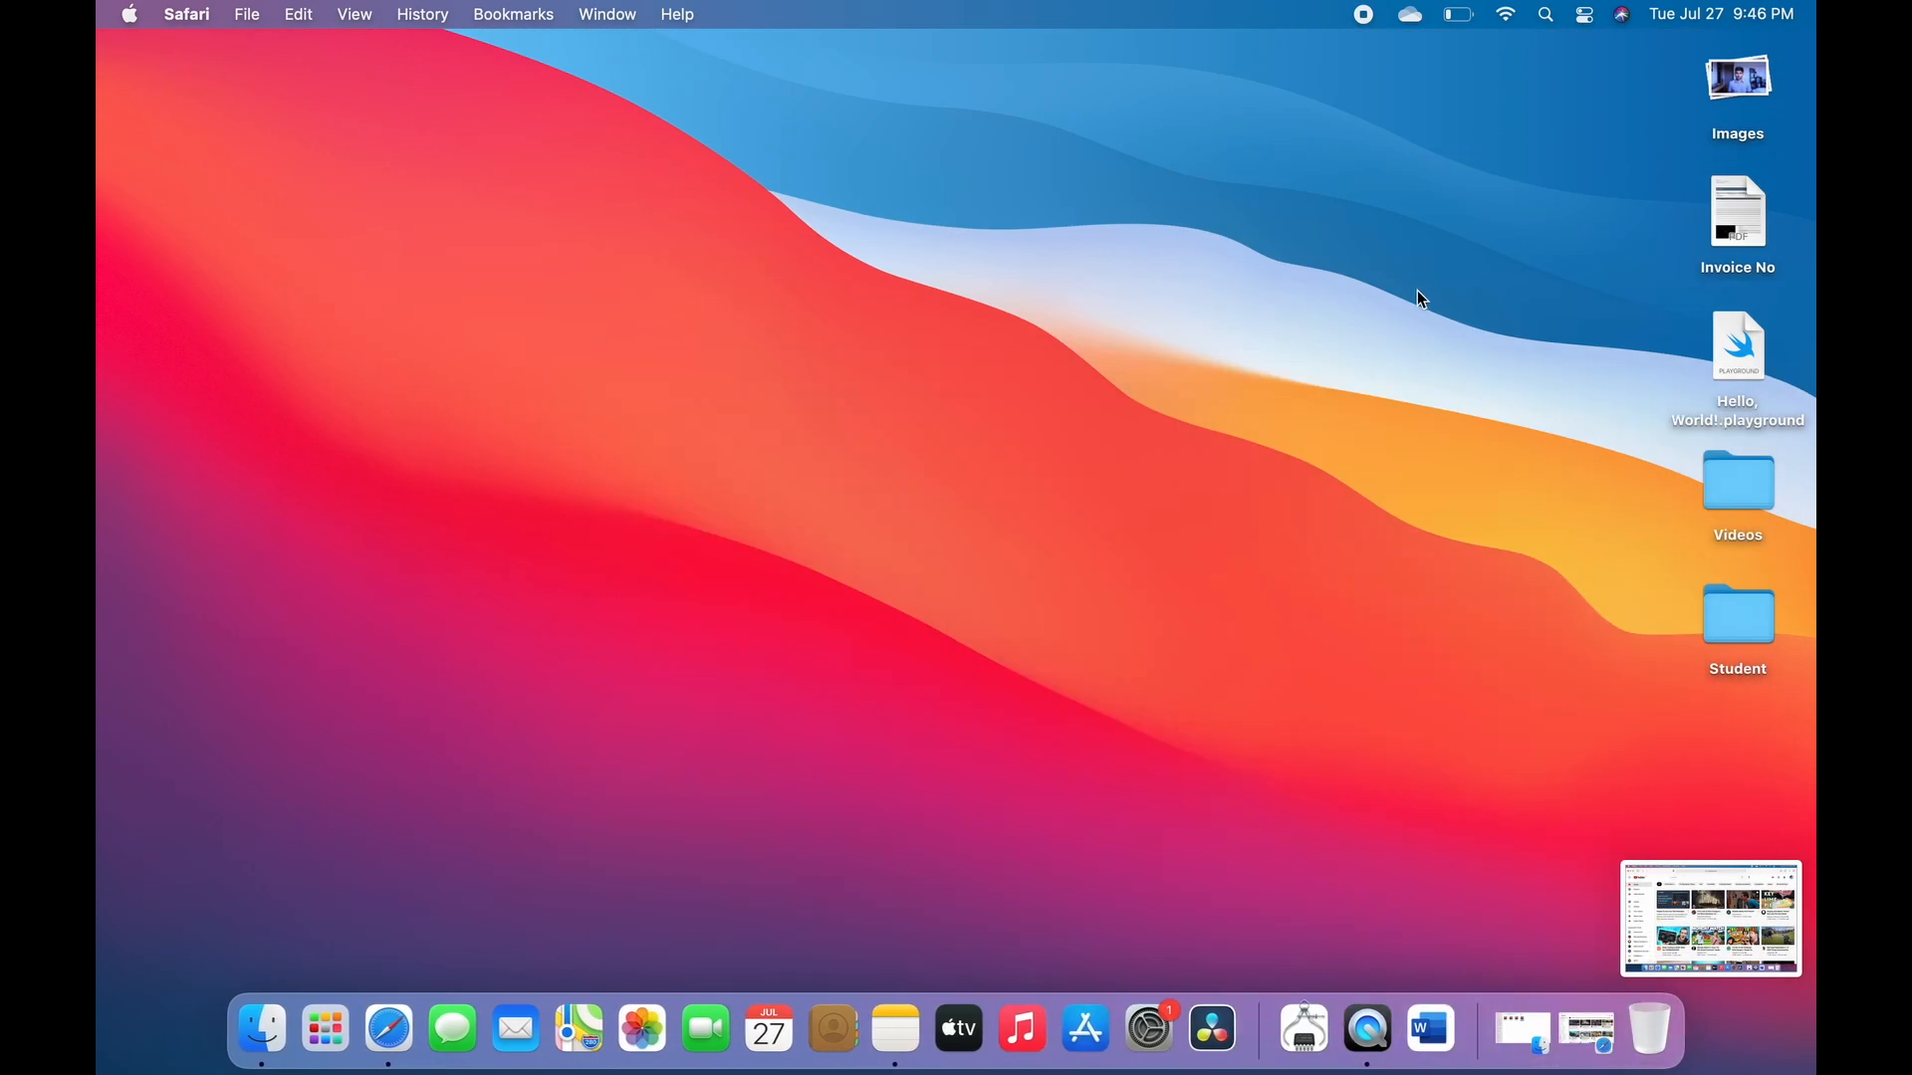
{"action": "mouse_move", "coordinate": [1755, 927]}
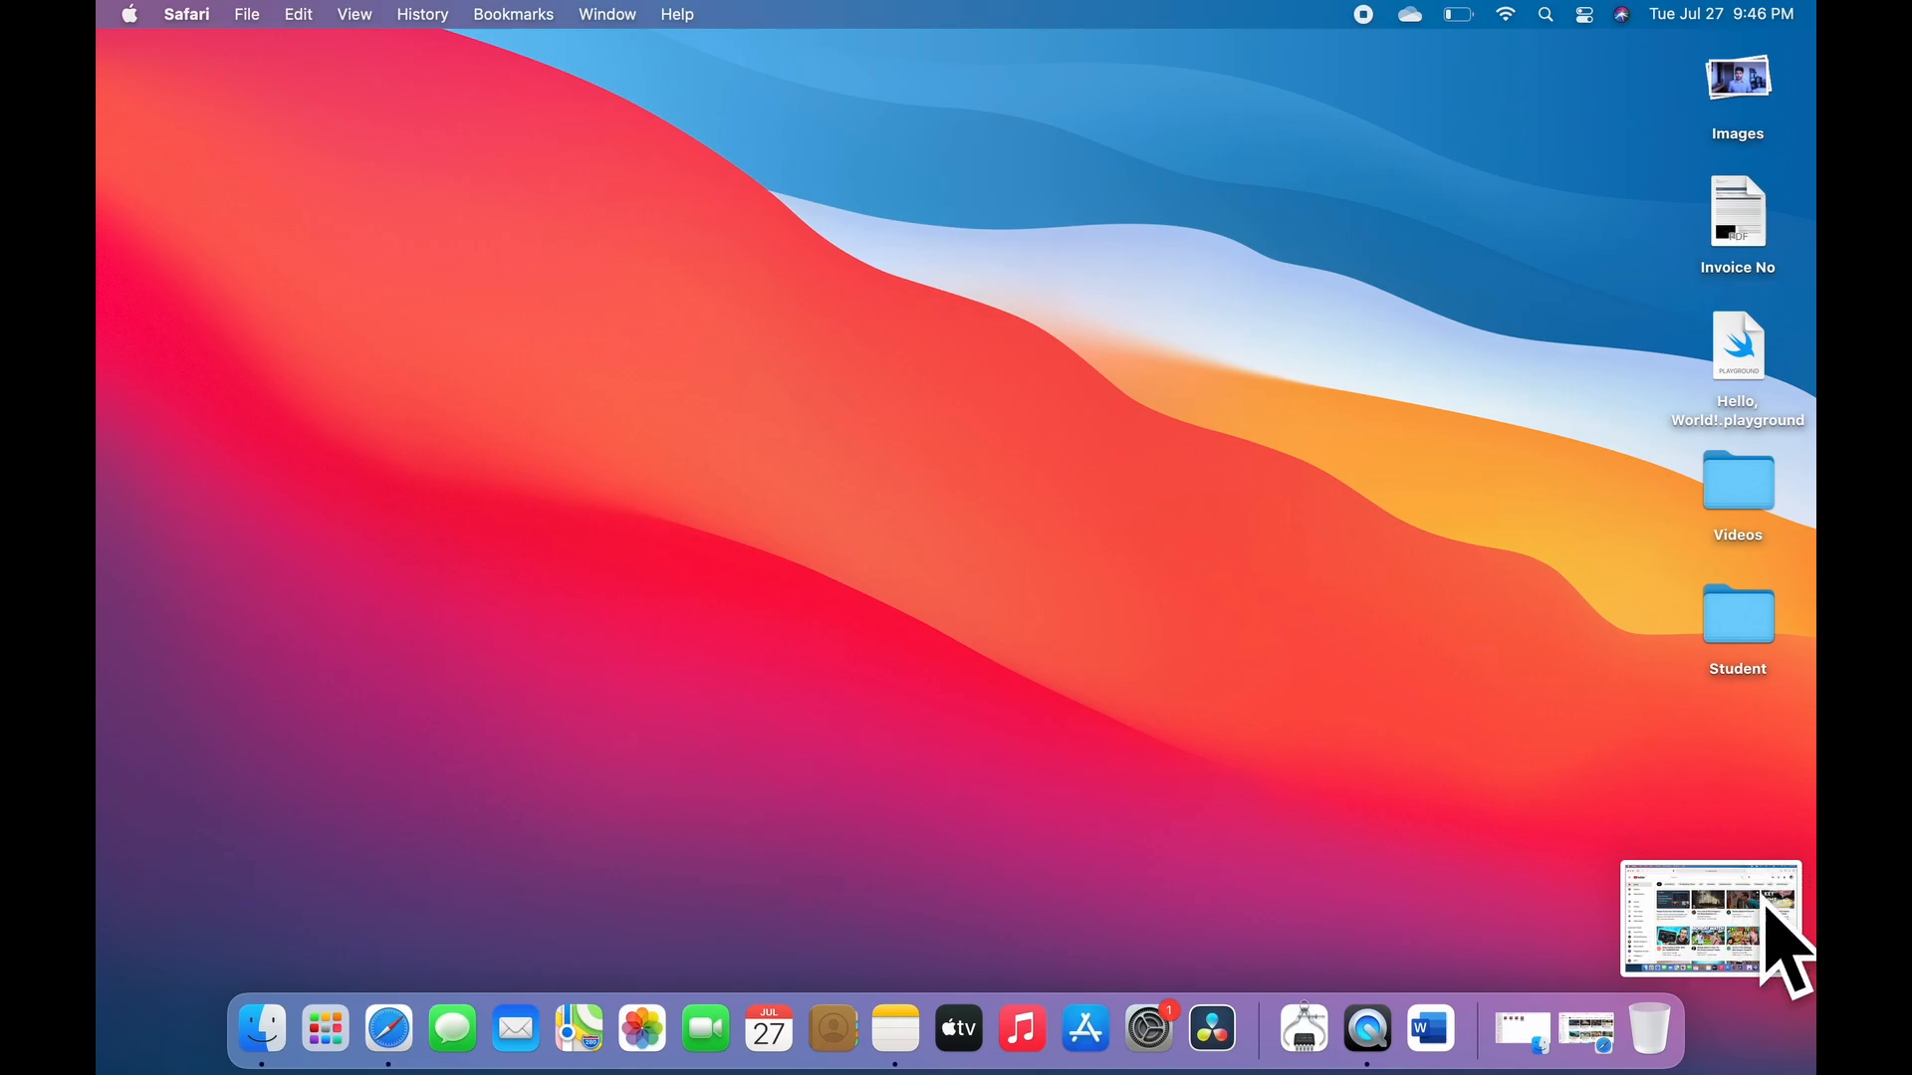
{"action": "mouse_move", "coordinate": [1772, 989]}
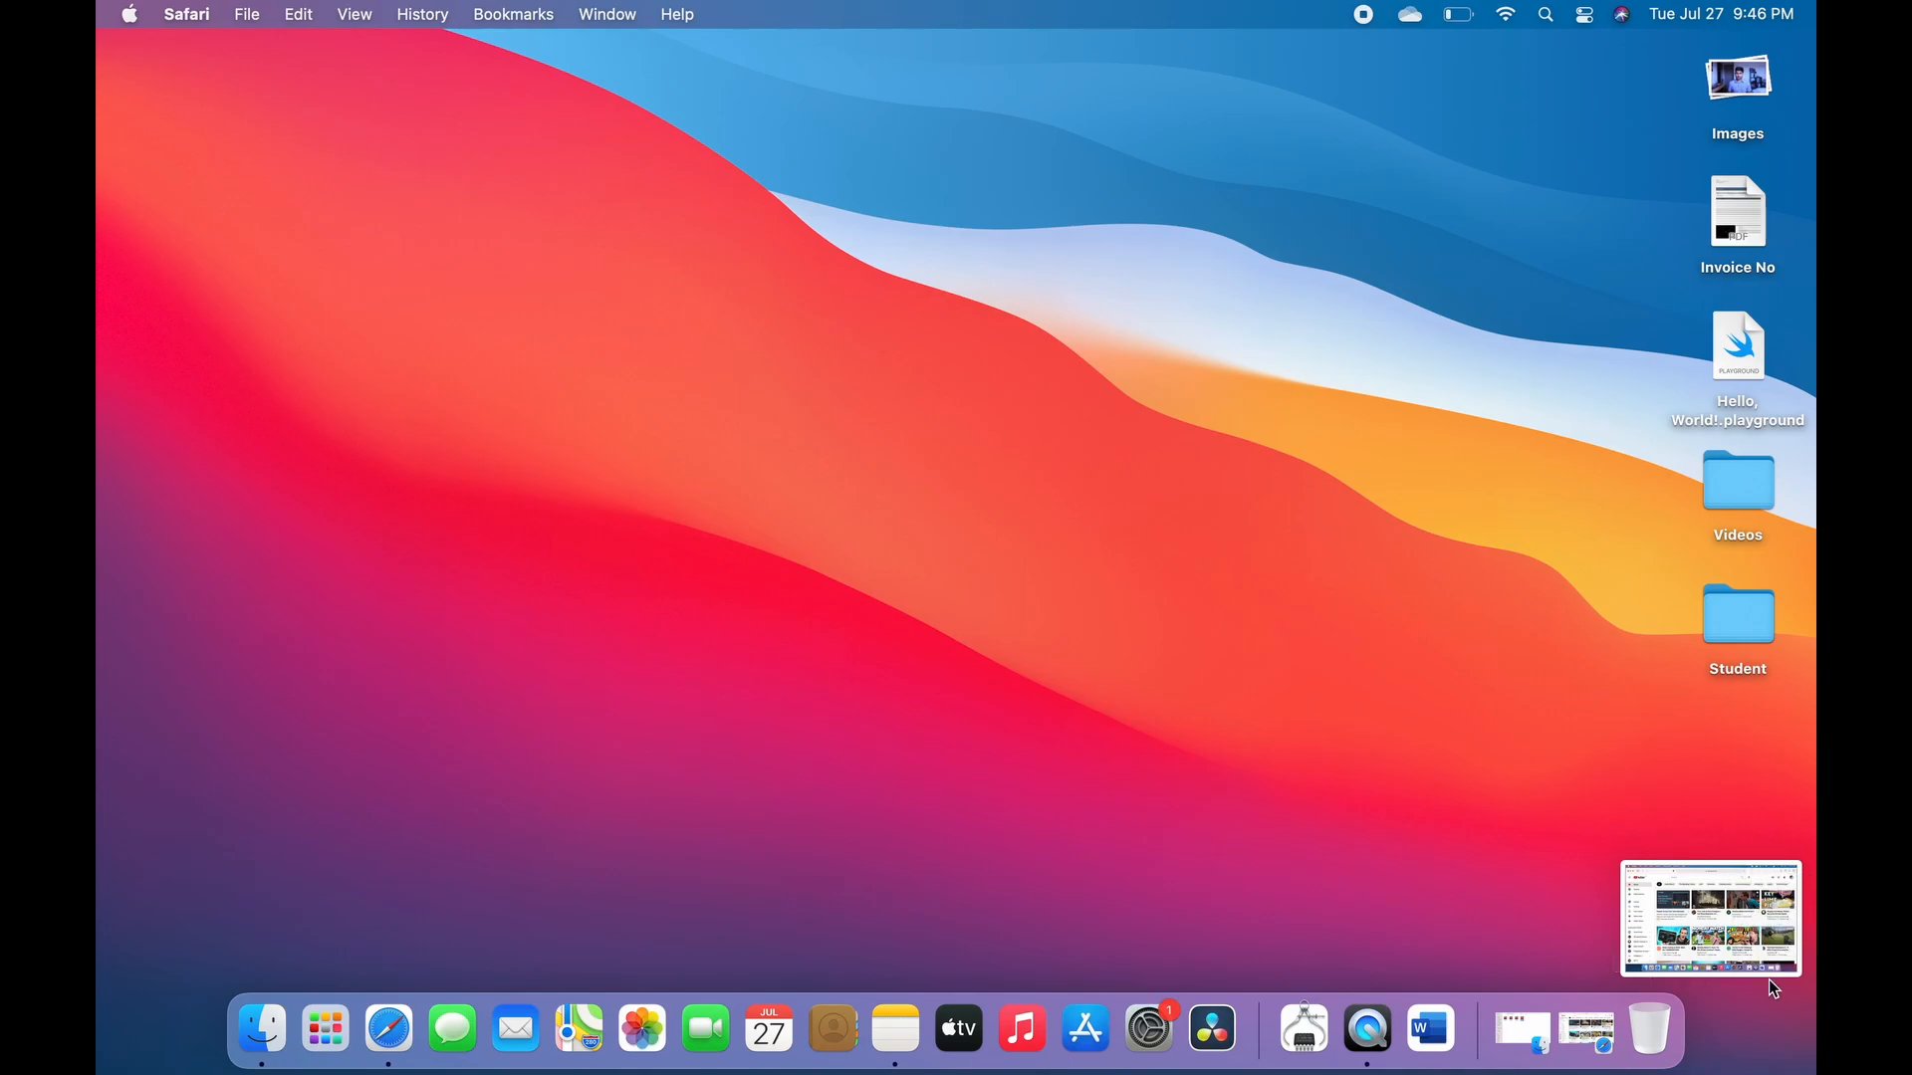
Open the YouTube screenshot thumbnail in Markup and close it without annotating
{"action": "left_click", "coordinate": [1710, 917]}
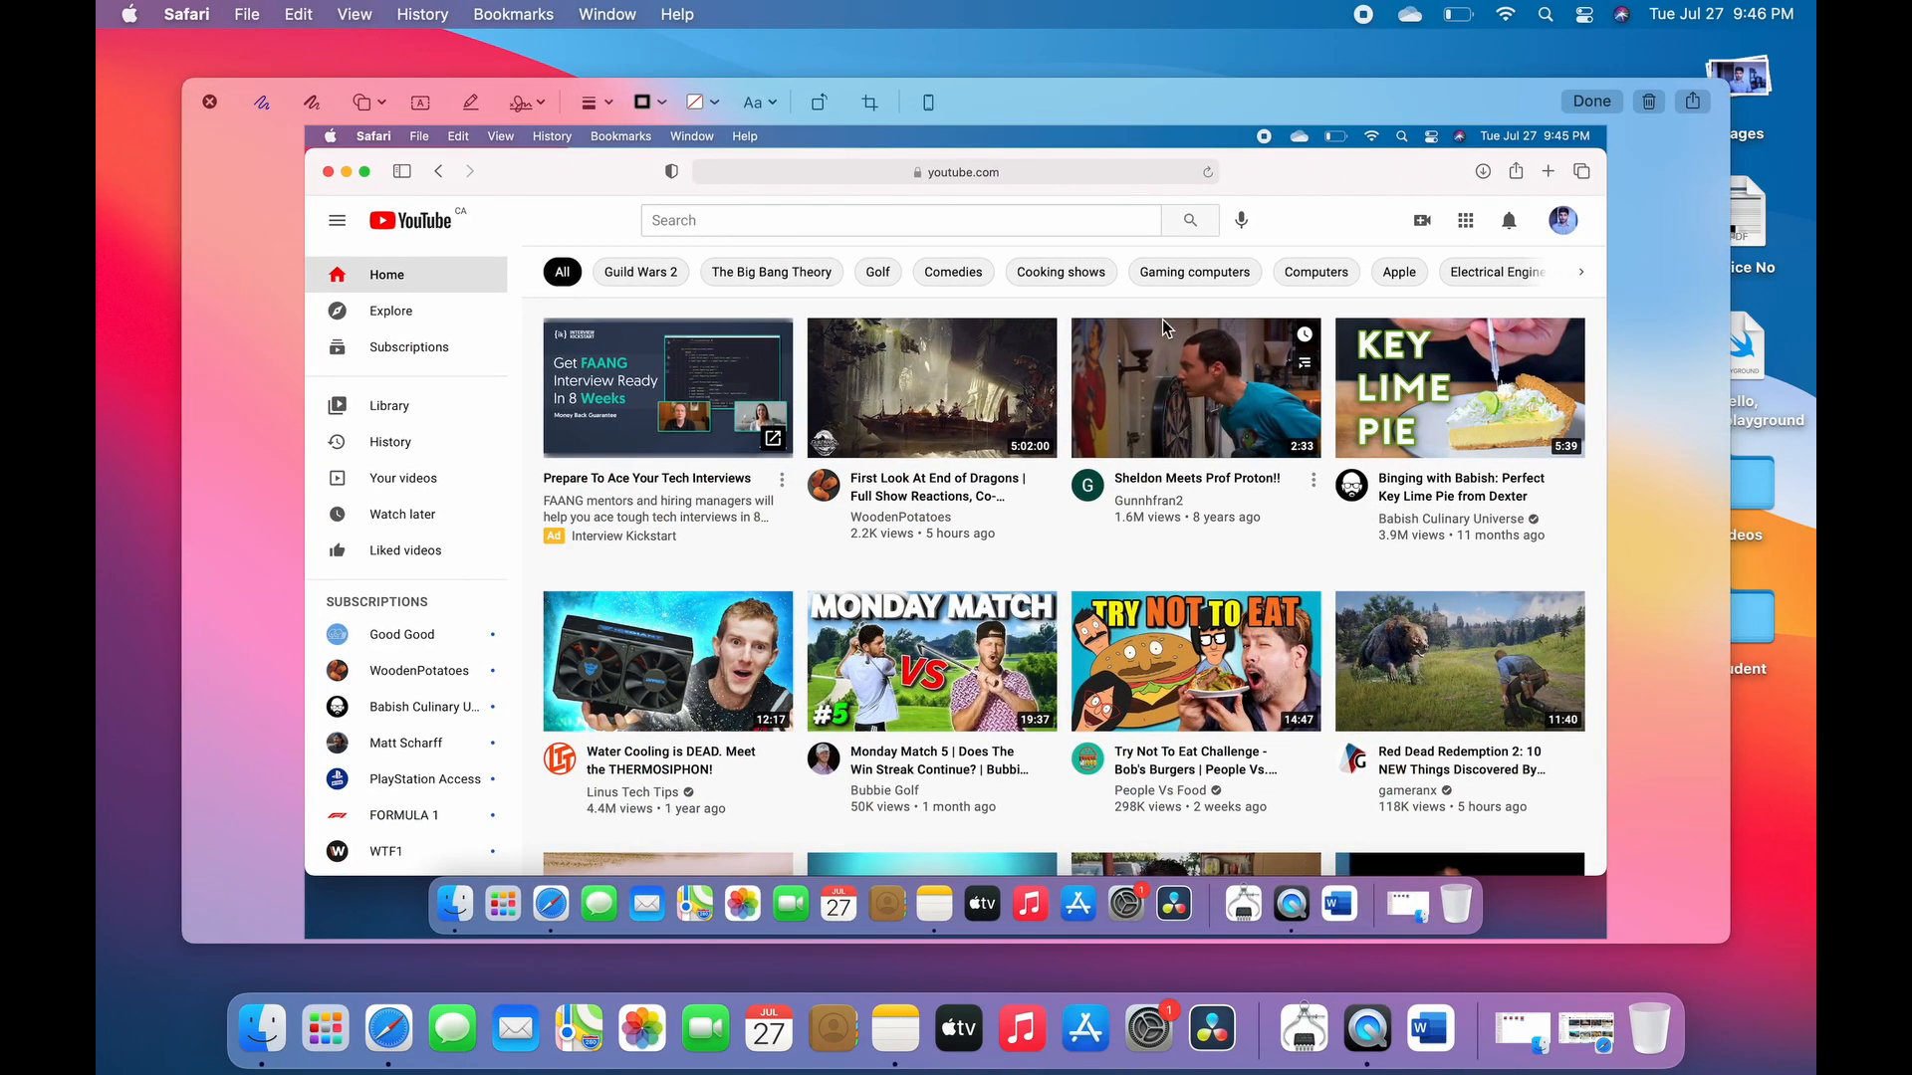
{"action": "mouse_move", "coordinate": [772, 554]}
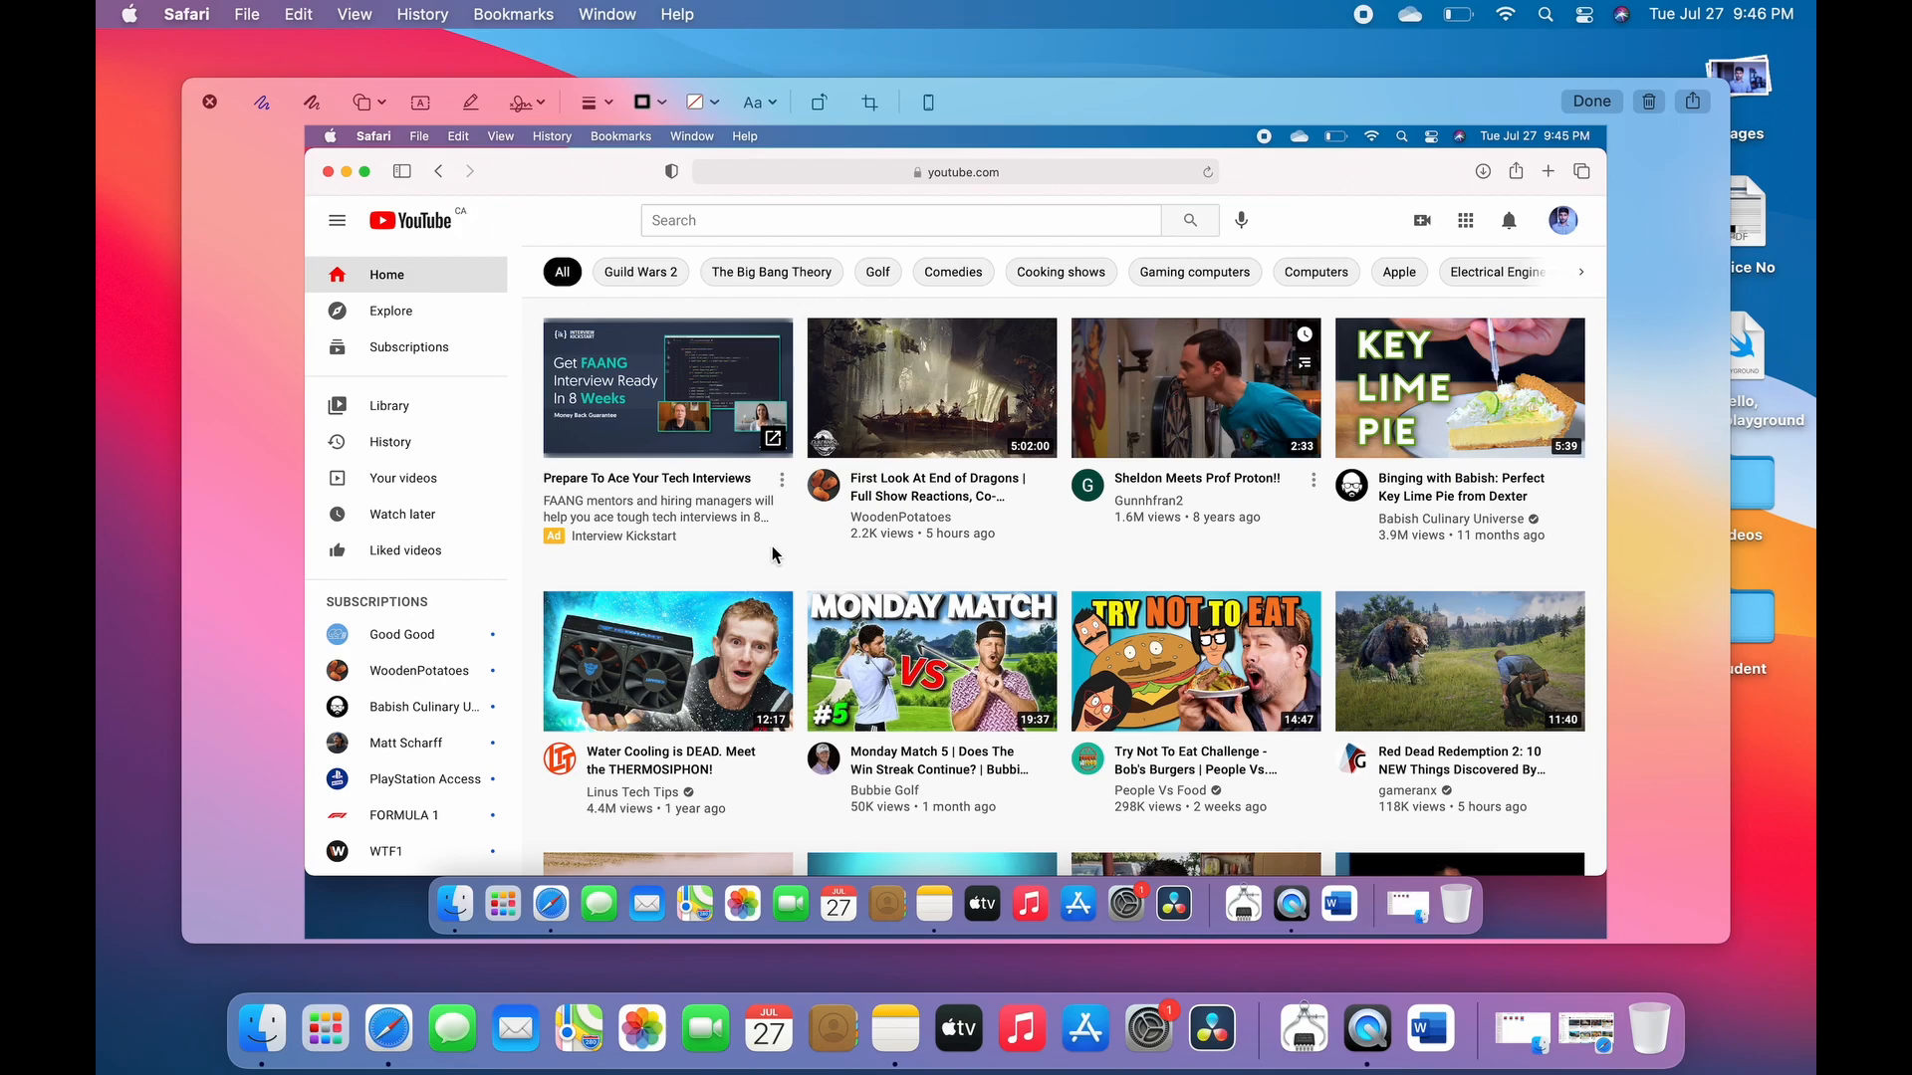
{"action": "mouse_move", "coordinate": [1541, 89]}
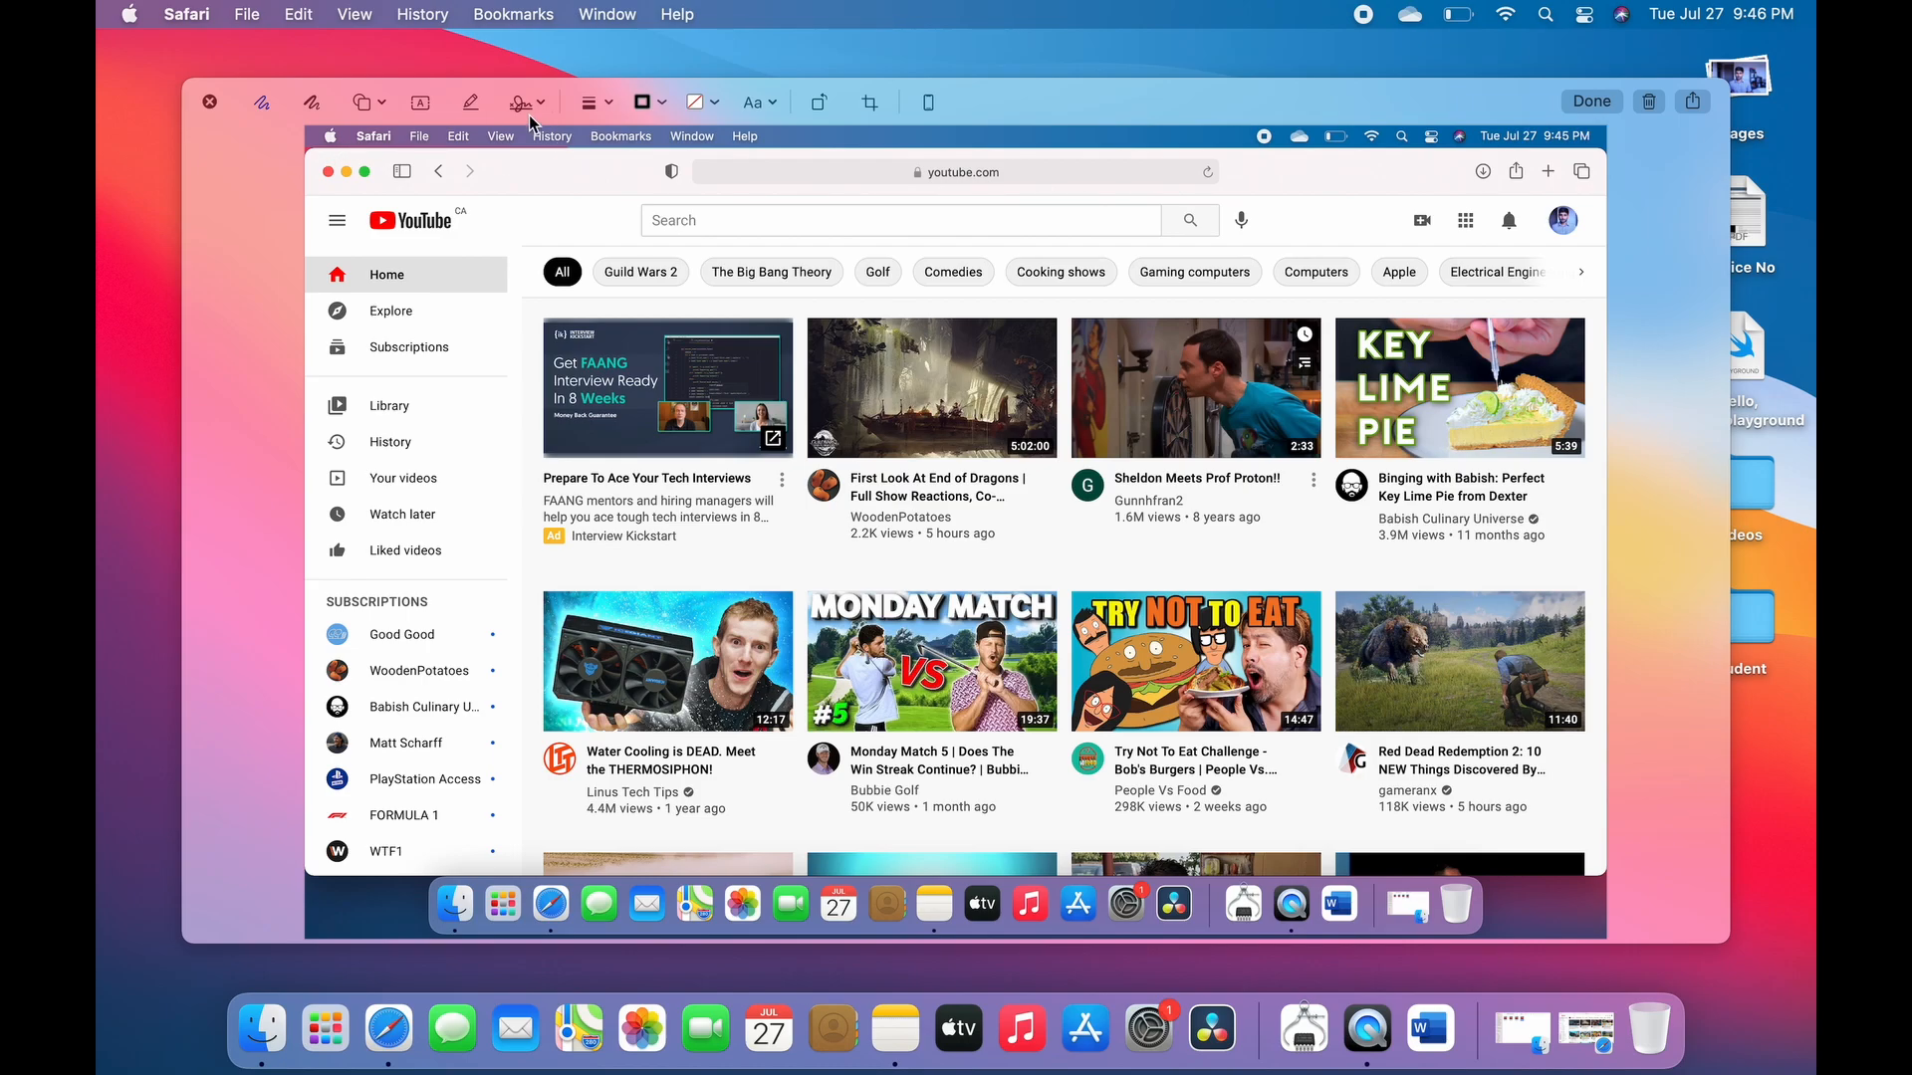
{"action": "mouse_move", "coordinate": [1582, 100]}
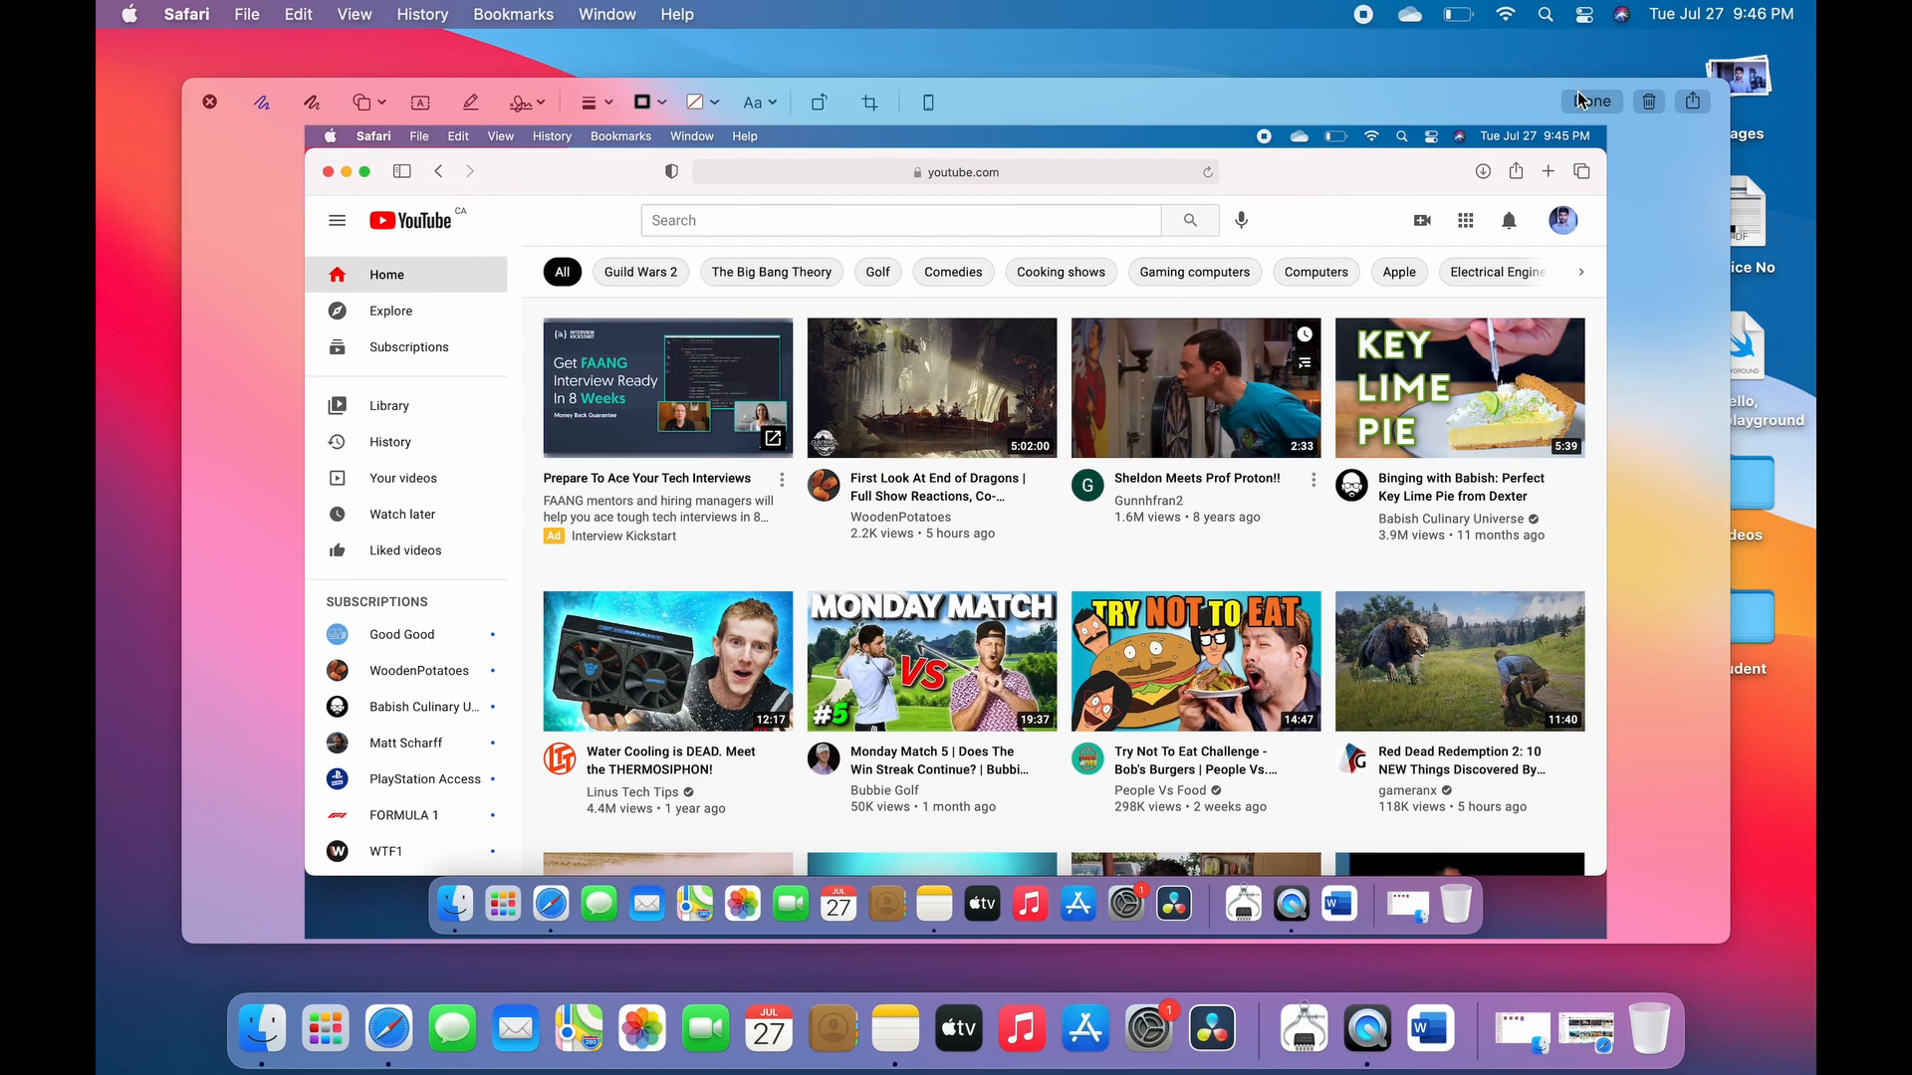
{"action": "left_click", "coordinate": [1591, 102]}
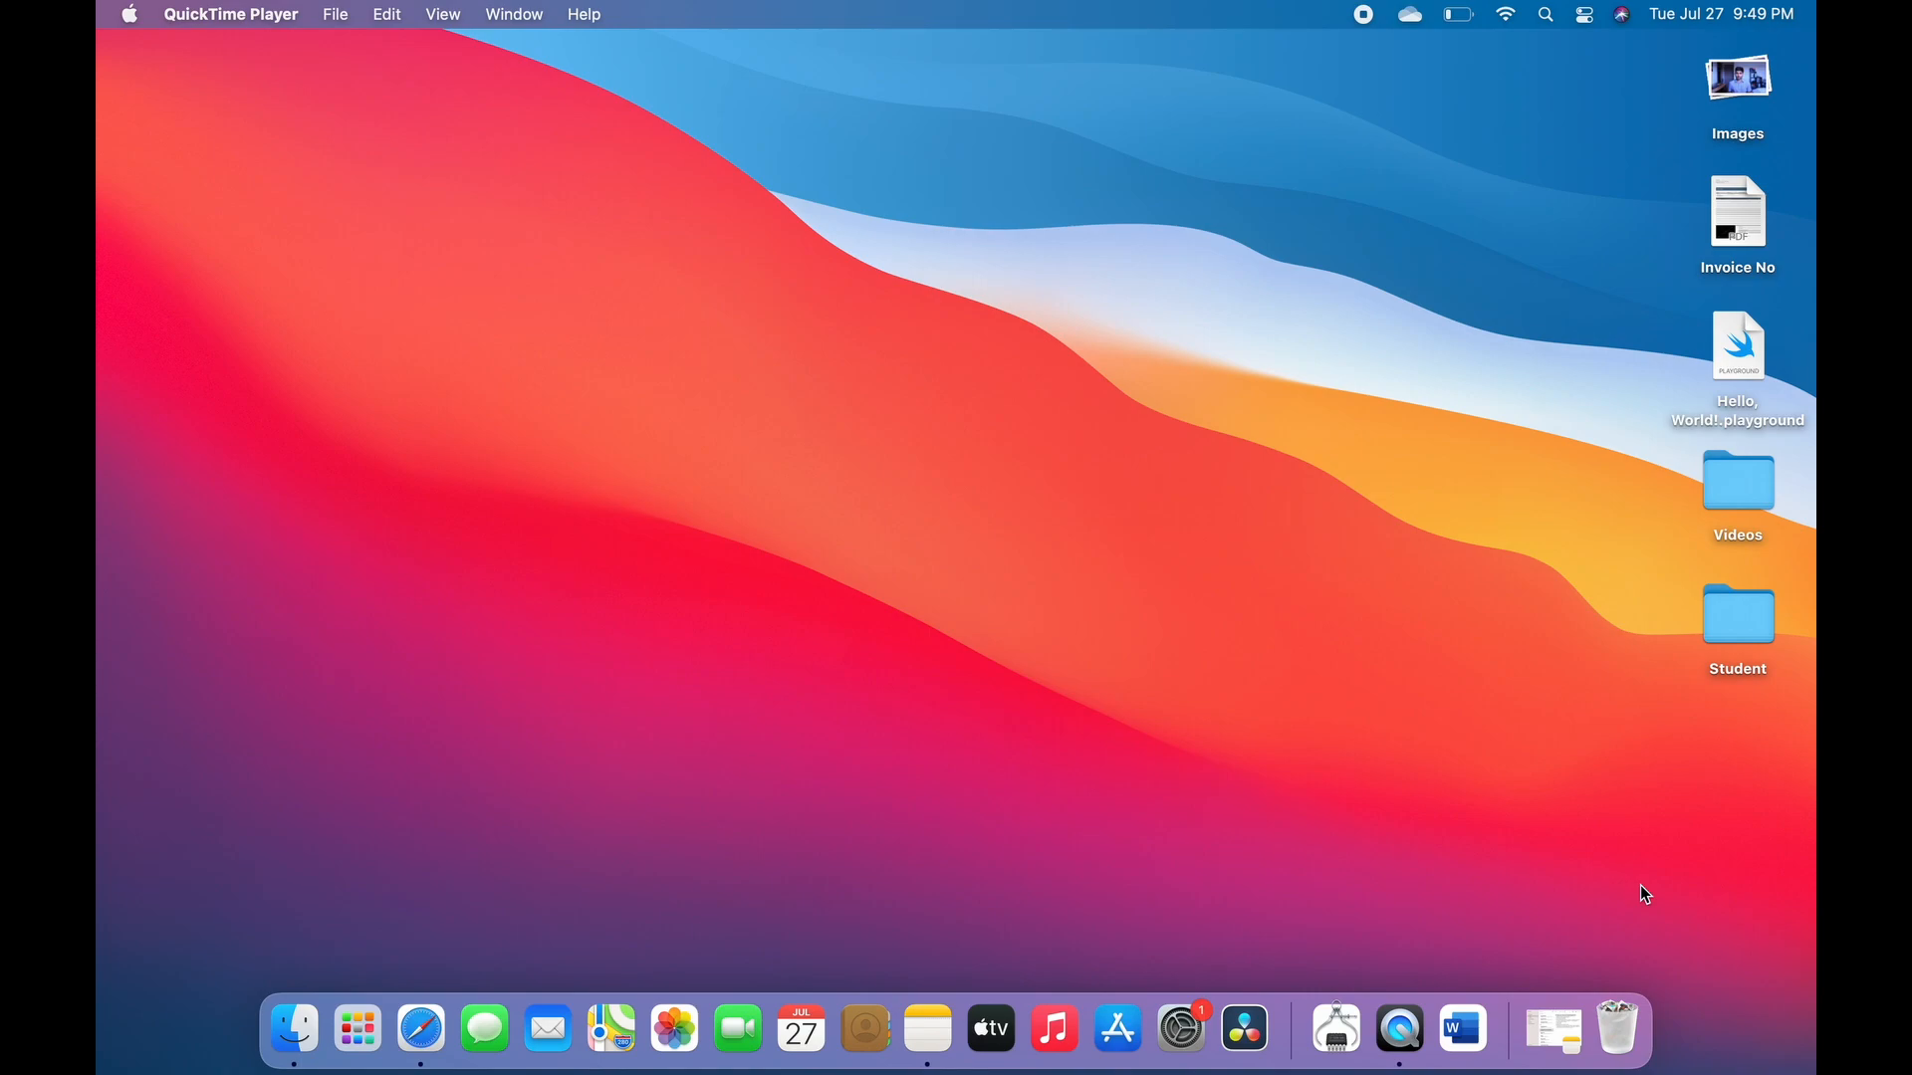
{"action": "mouse_move", "coordinate": [1760, 201]}
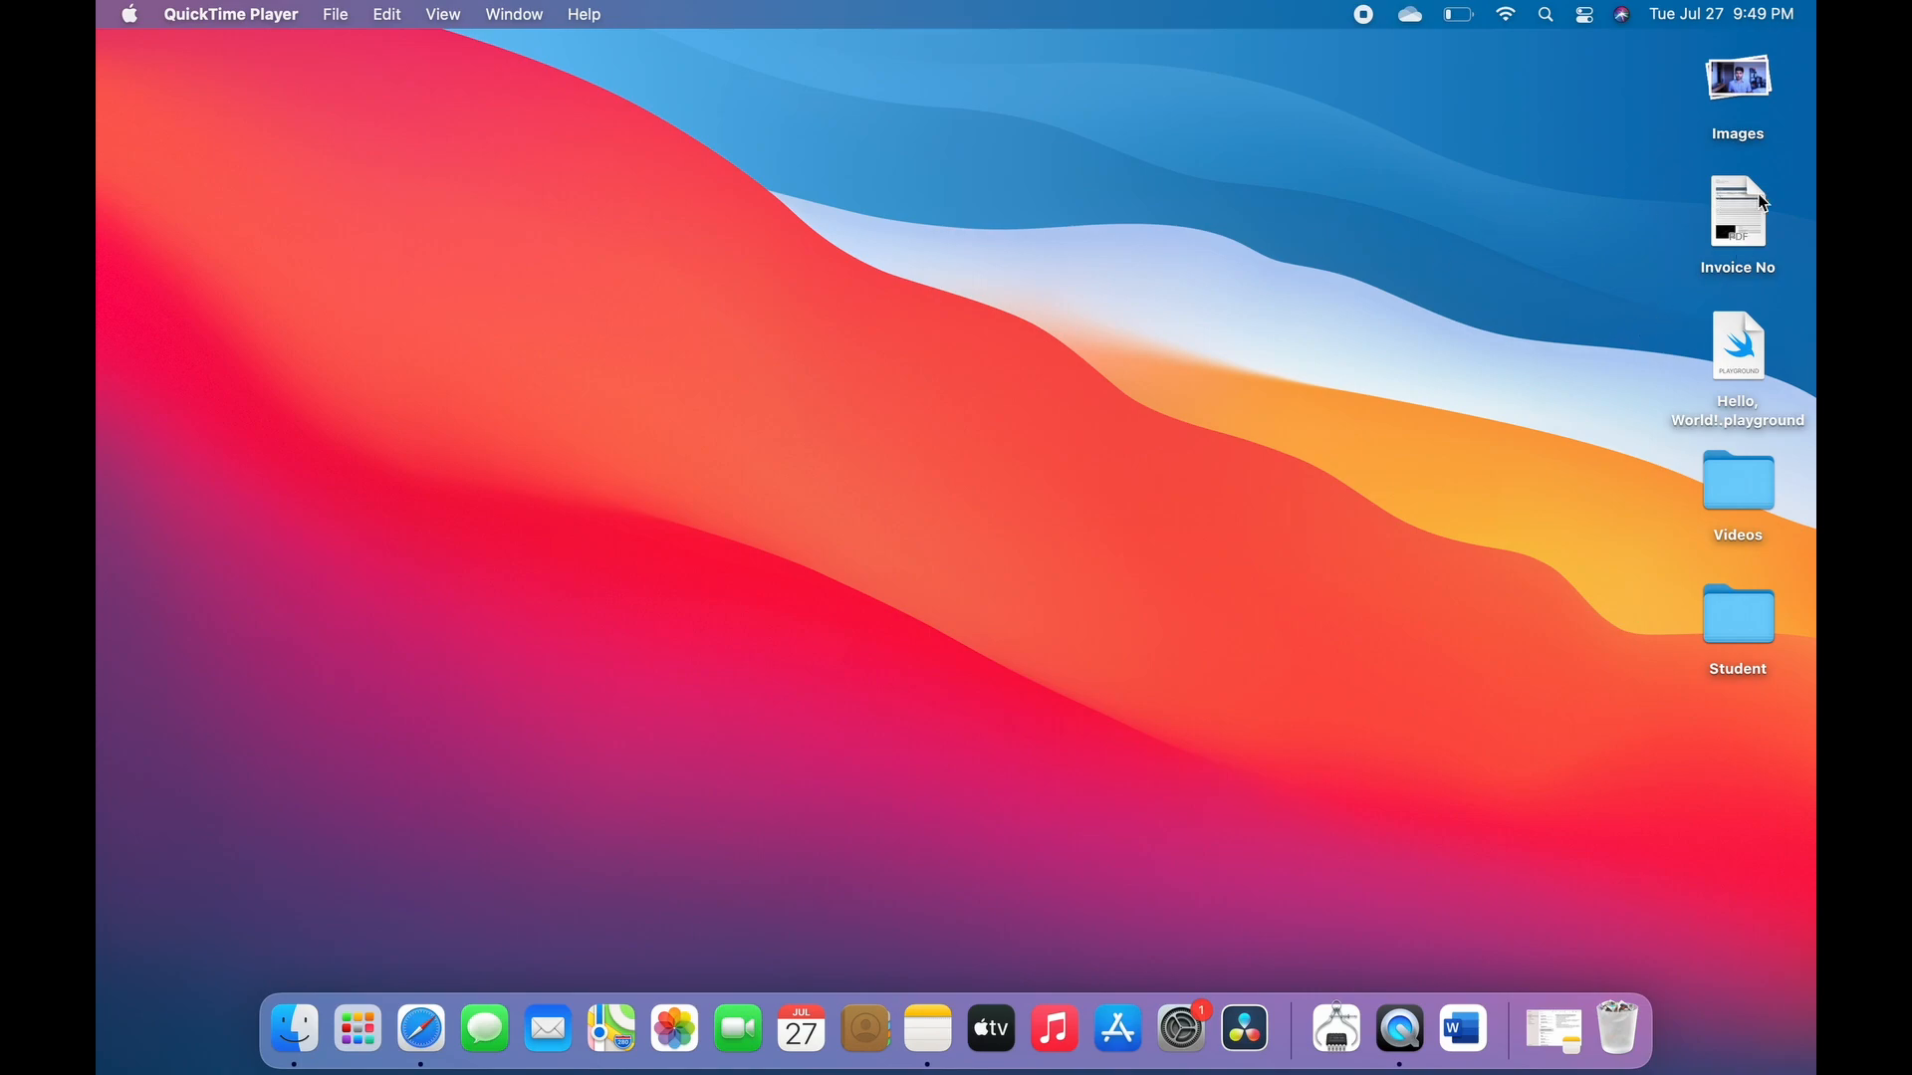
Open Invoice No in Preview and reveal the Markup toolbar
{"action": "double_click", "coordinate": [1737, 216]}
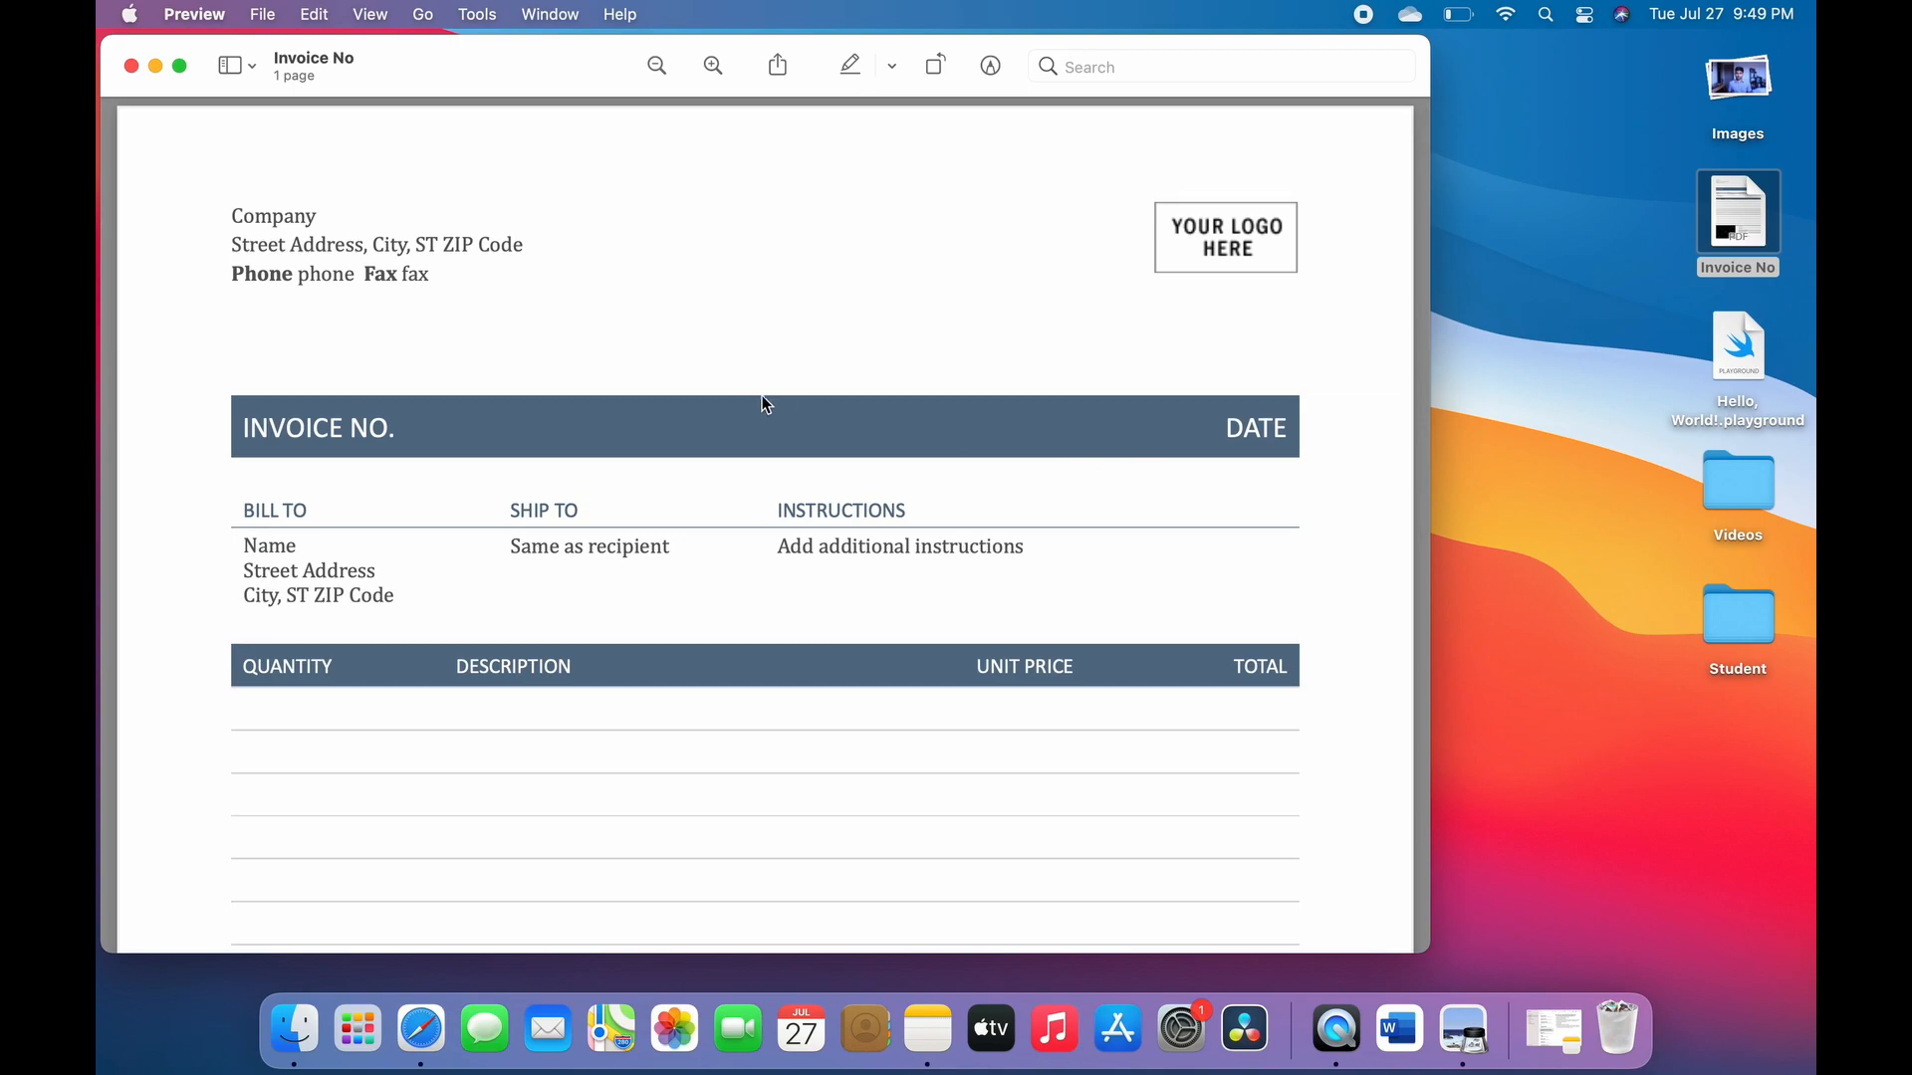
{"action": "mouse_move", "coordinate": [1012, 156]}
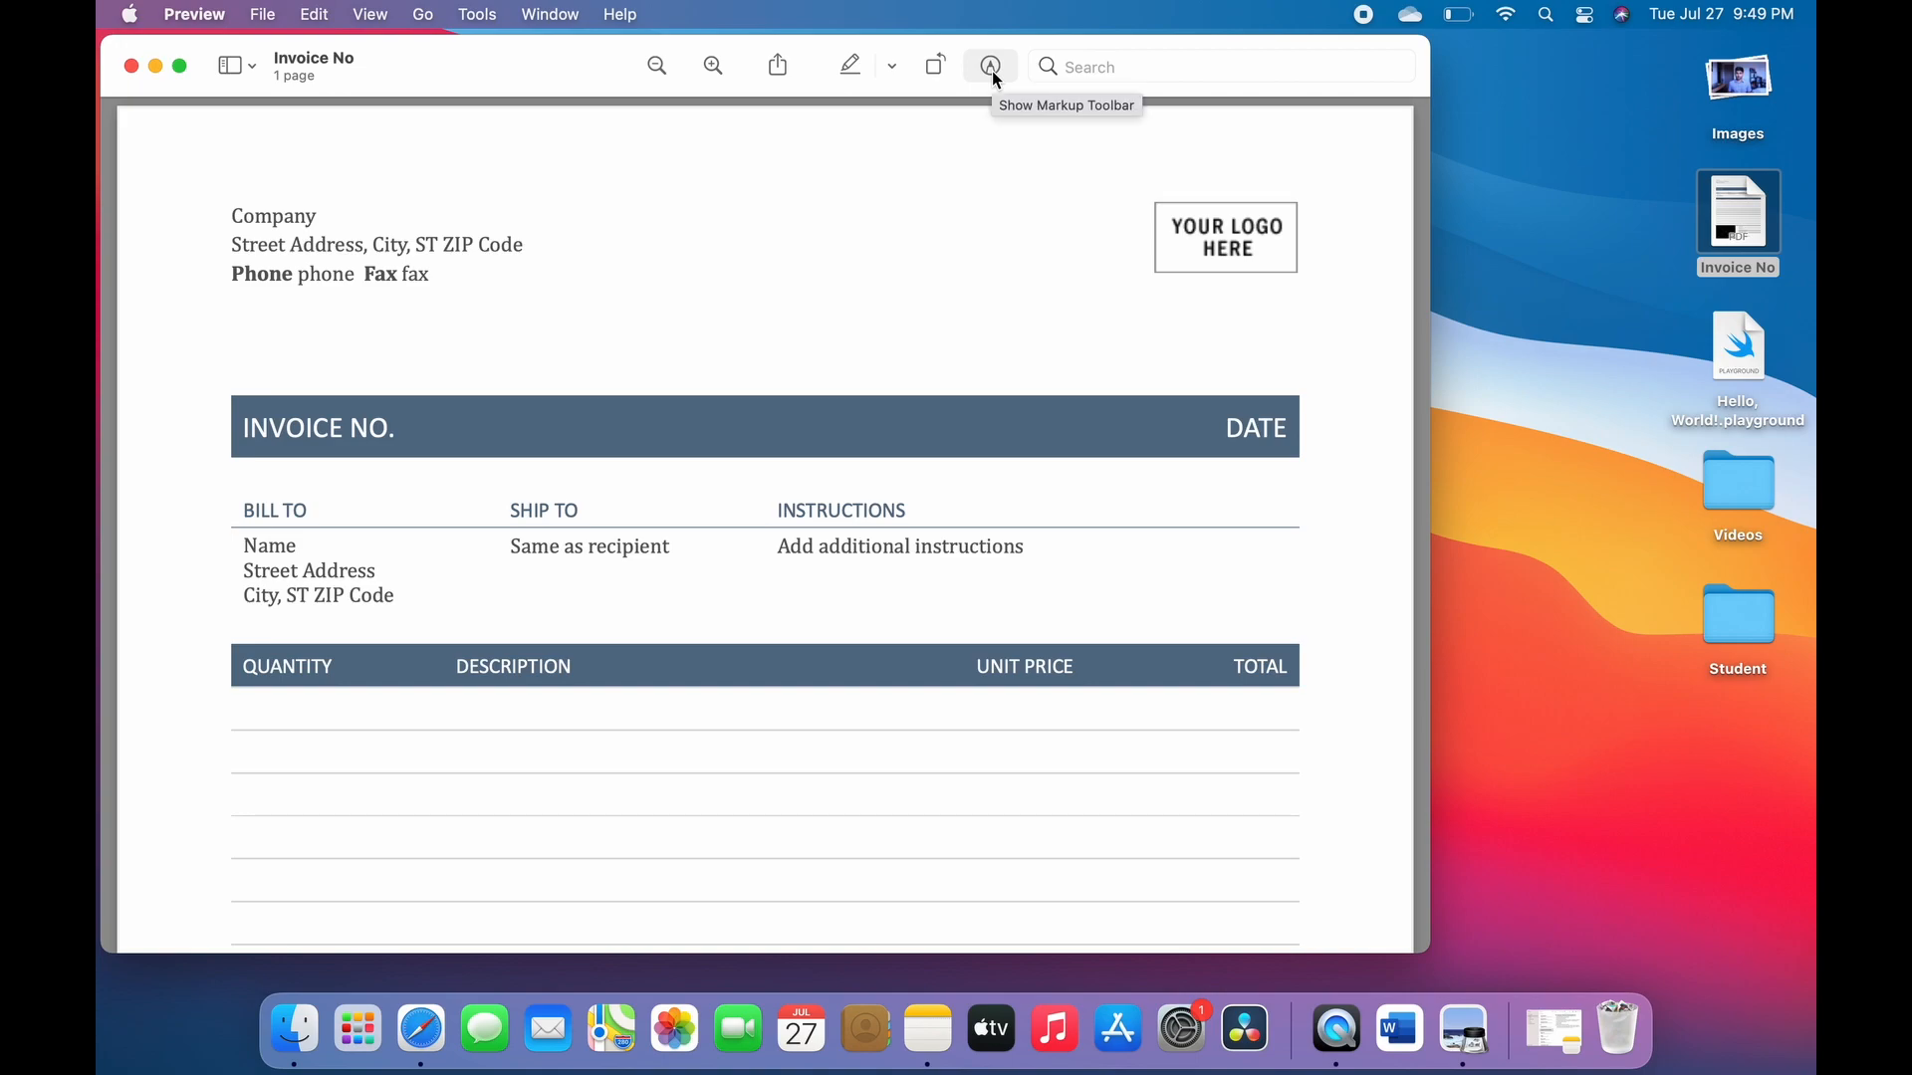
{"action": "left_click", "coordinate": [989, 66]}
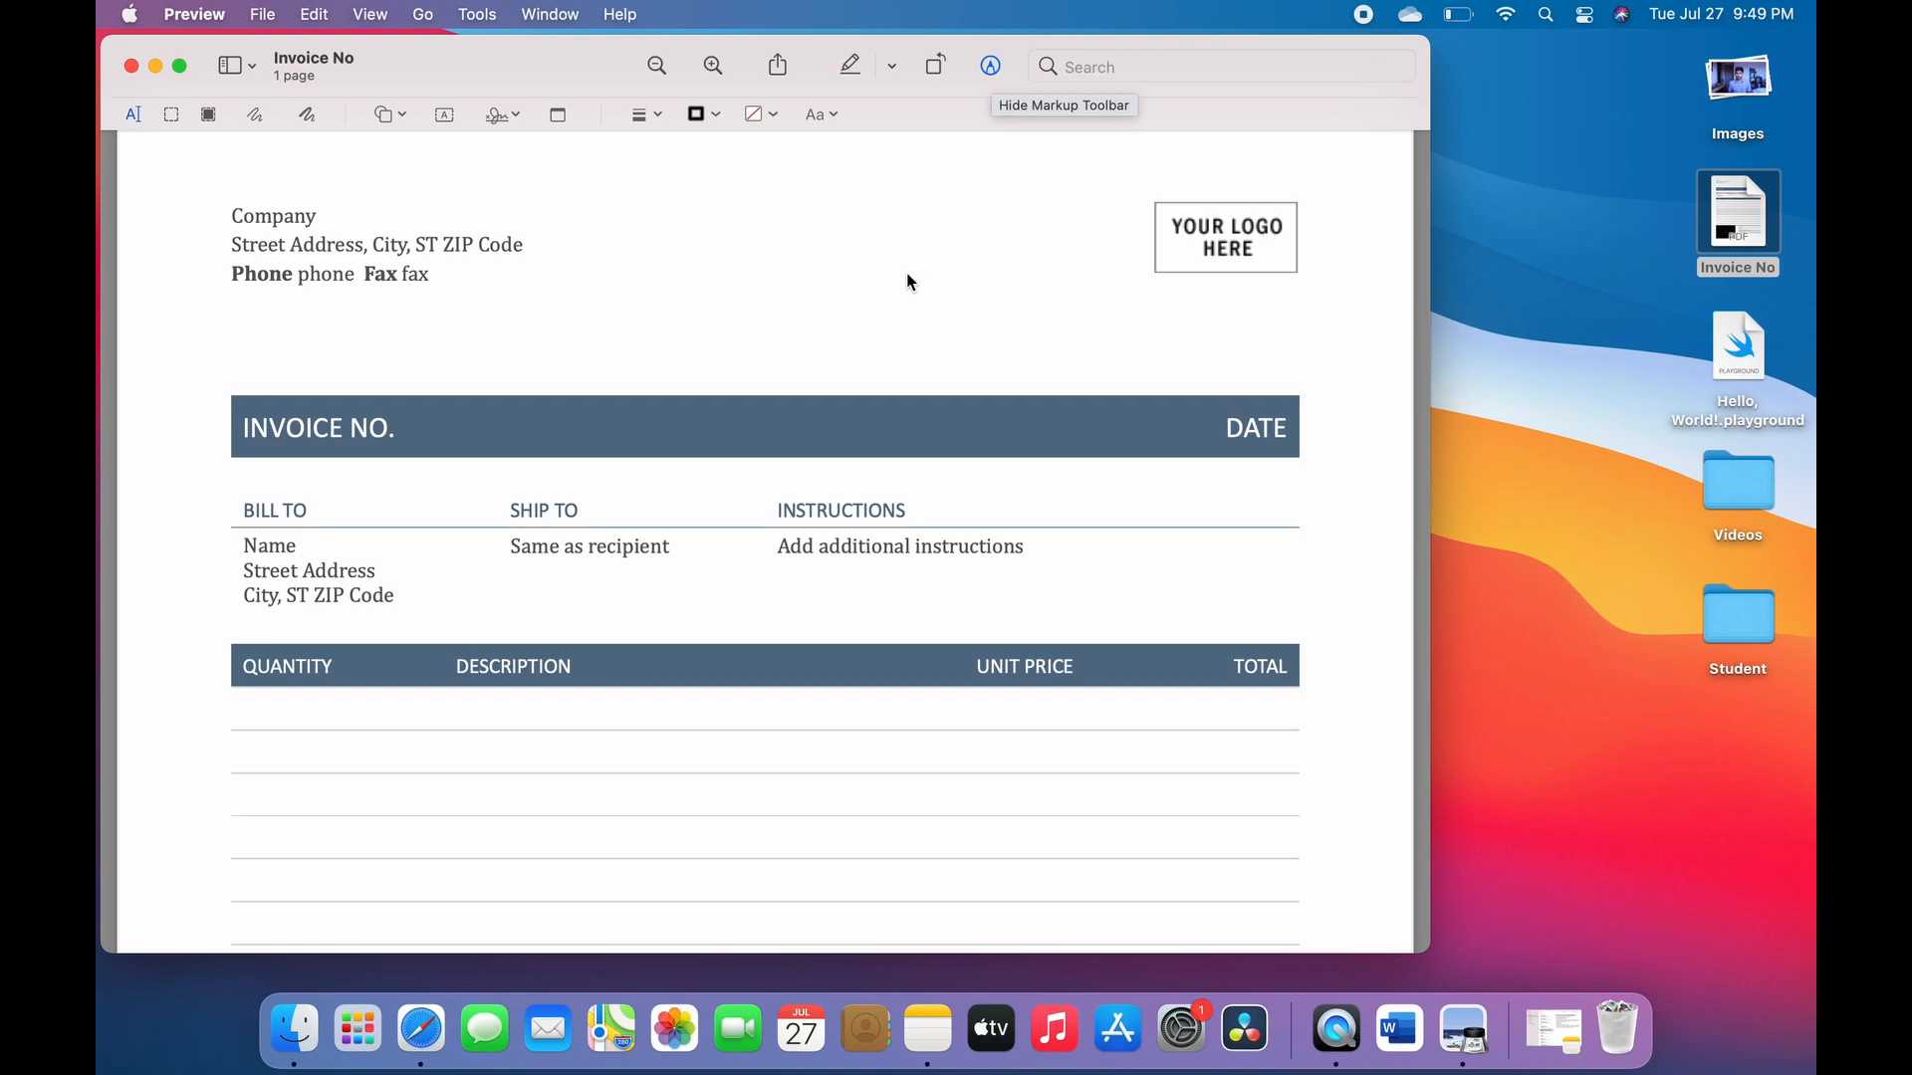
{"action": "mouse_move", "coordinate": [522, 108]}
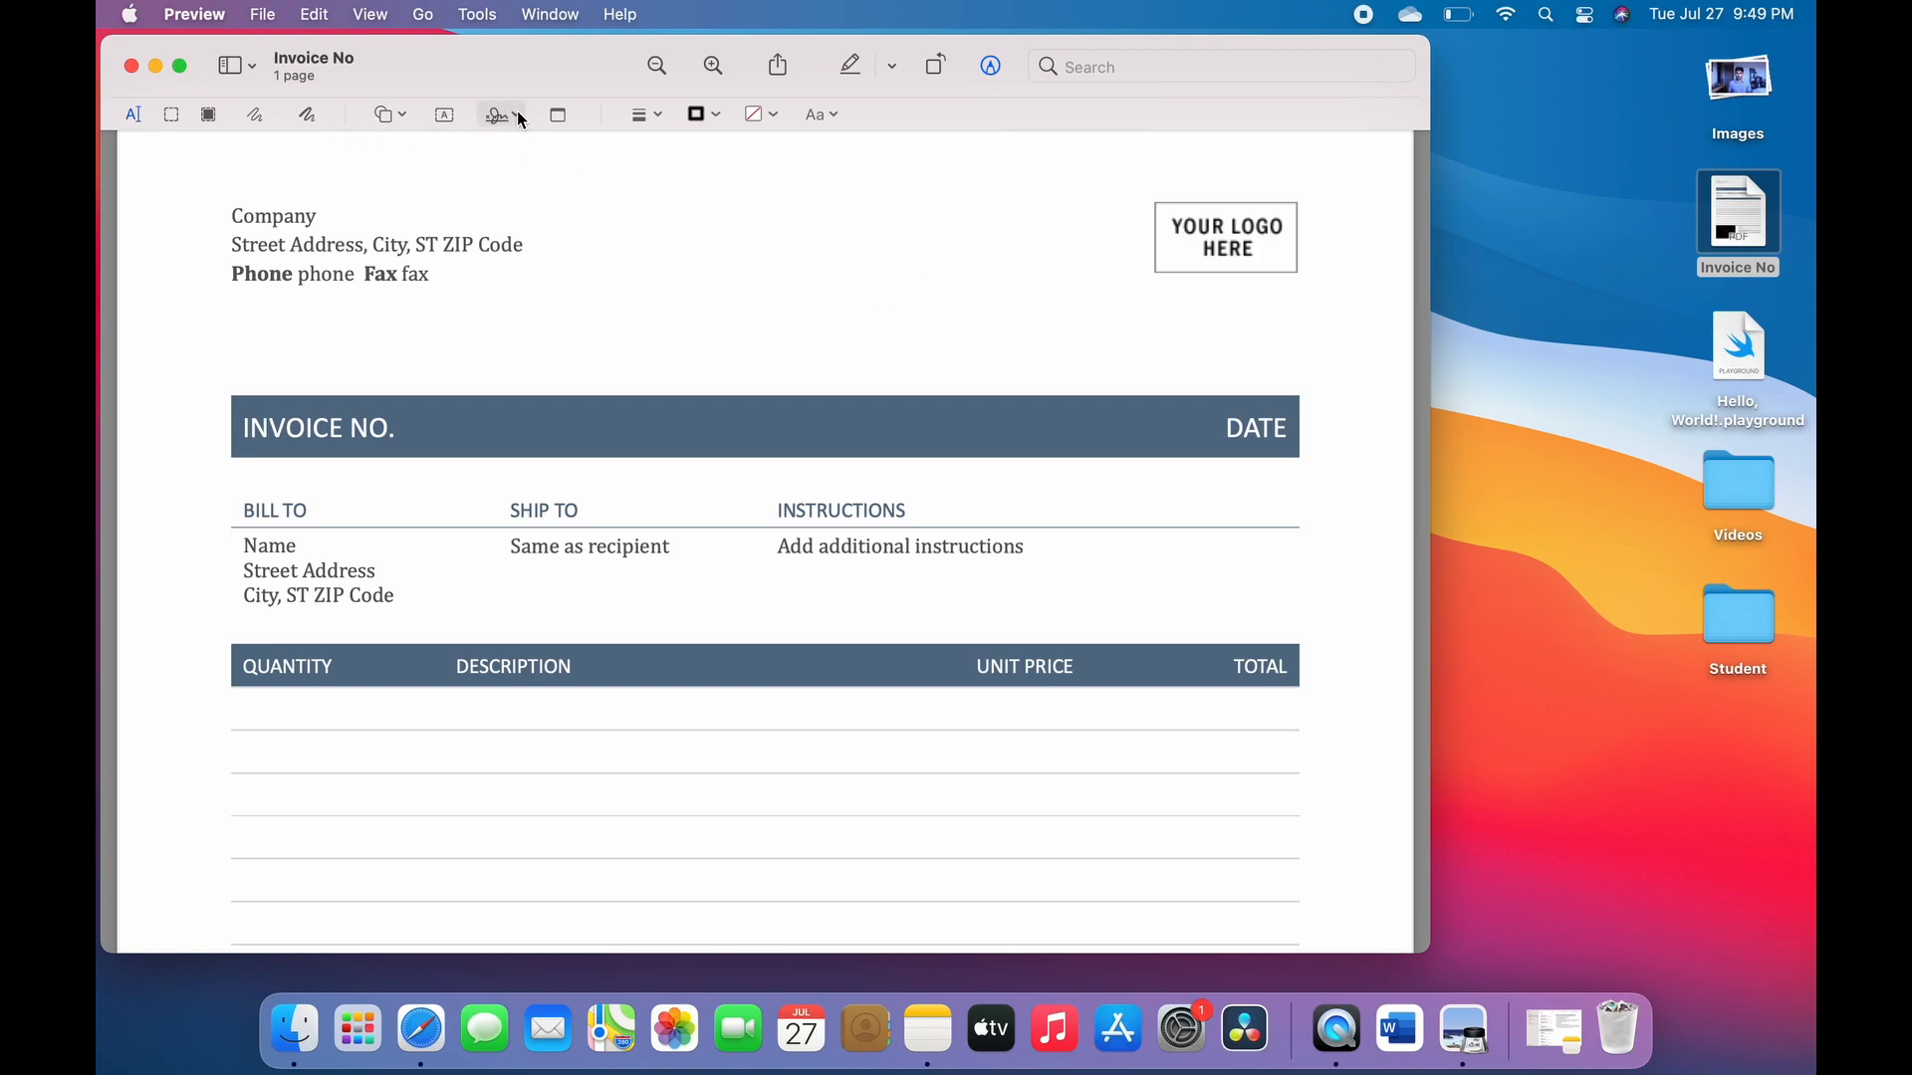
Record a trackpad signature in Preview's Sign panel and insert it into the invoice
{"action": "left_click", "coordinate": [495, 114]}
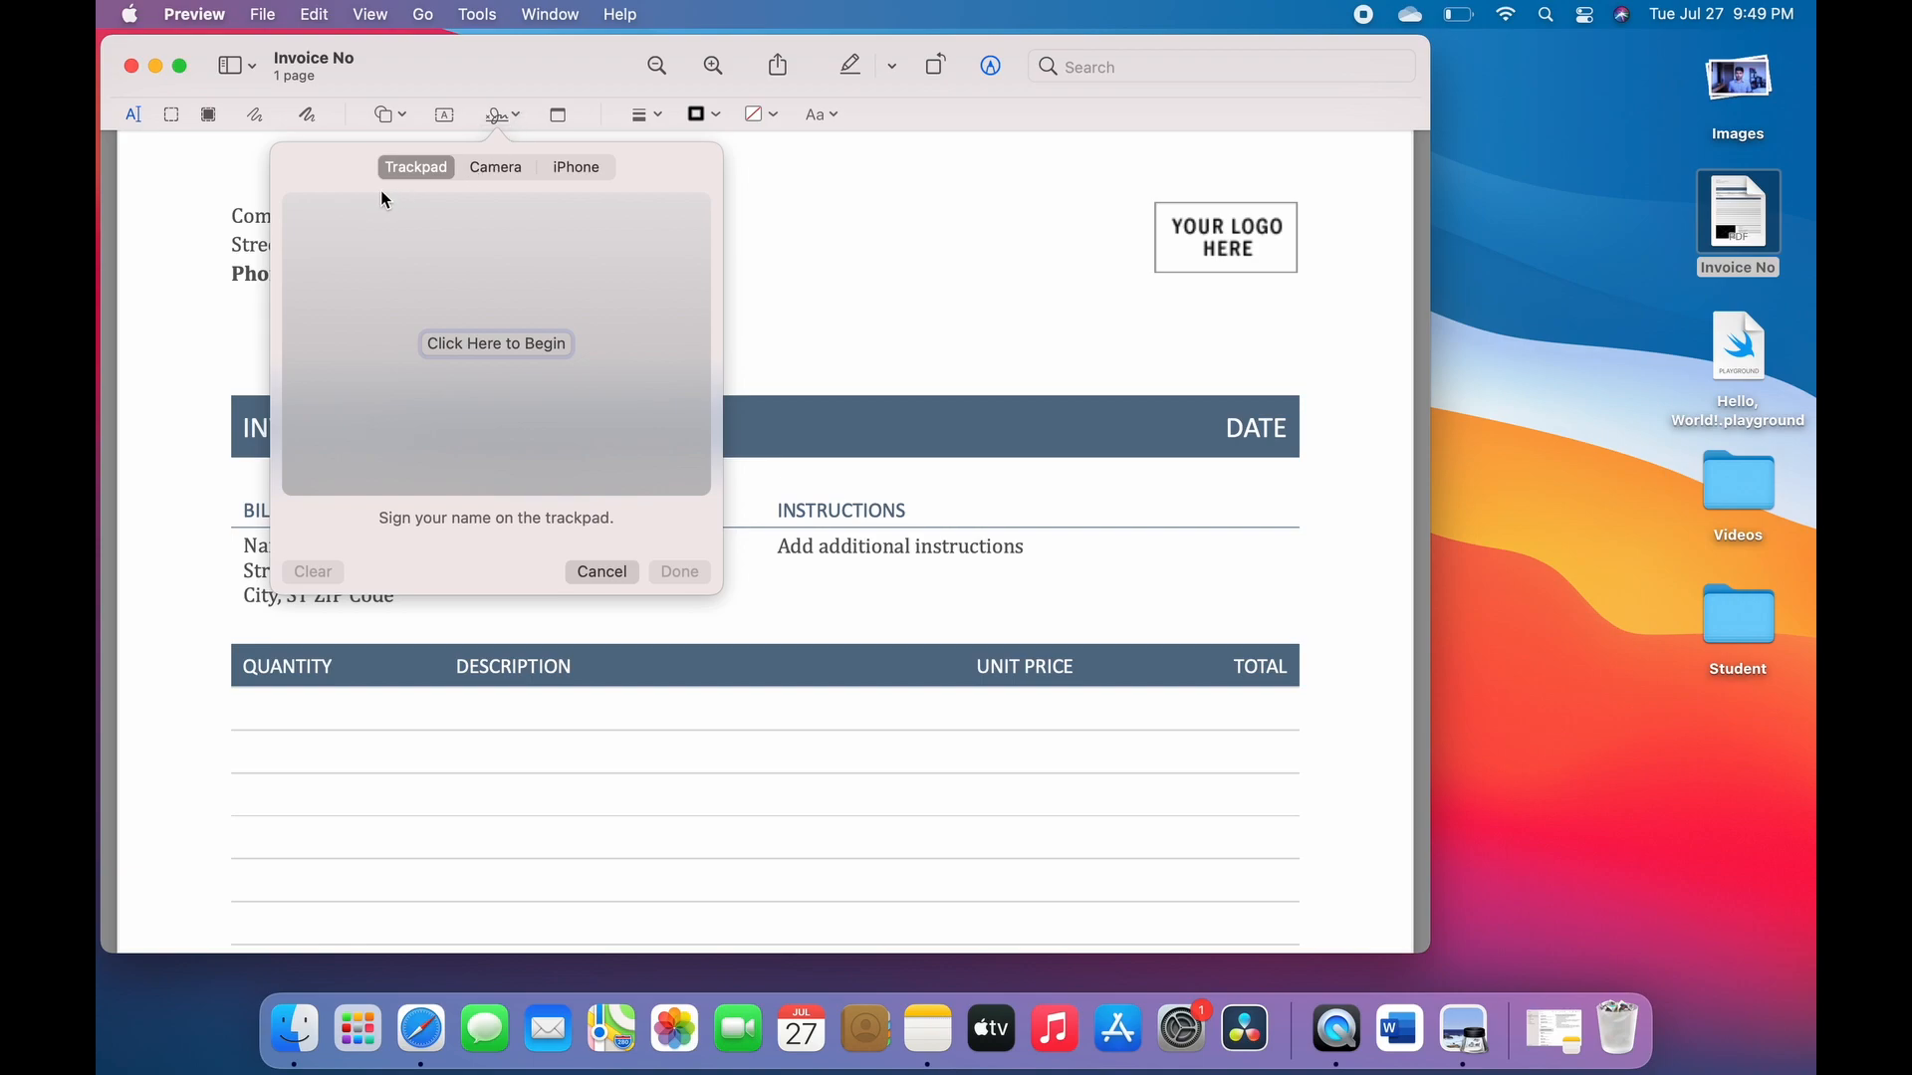
{"action": "mouse_move", "coordinate": [610, 185]}
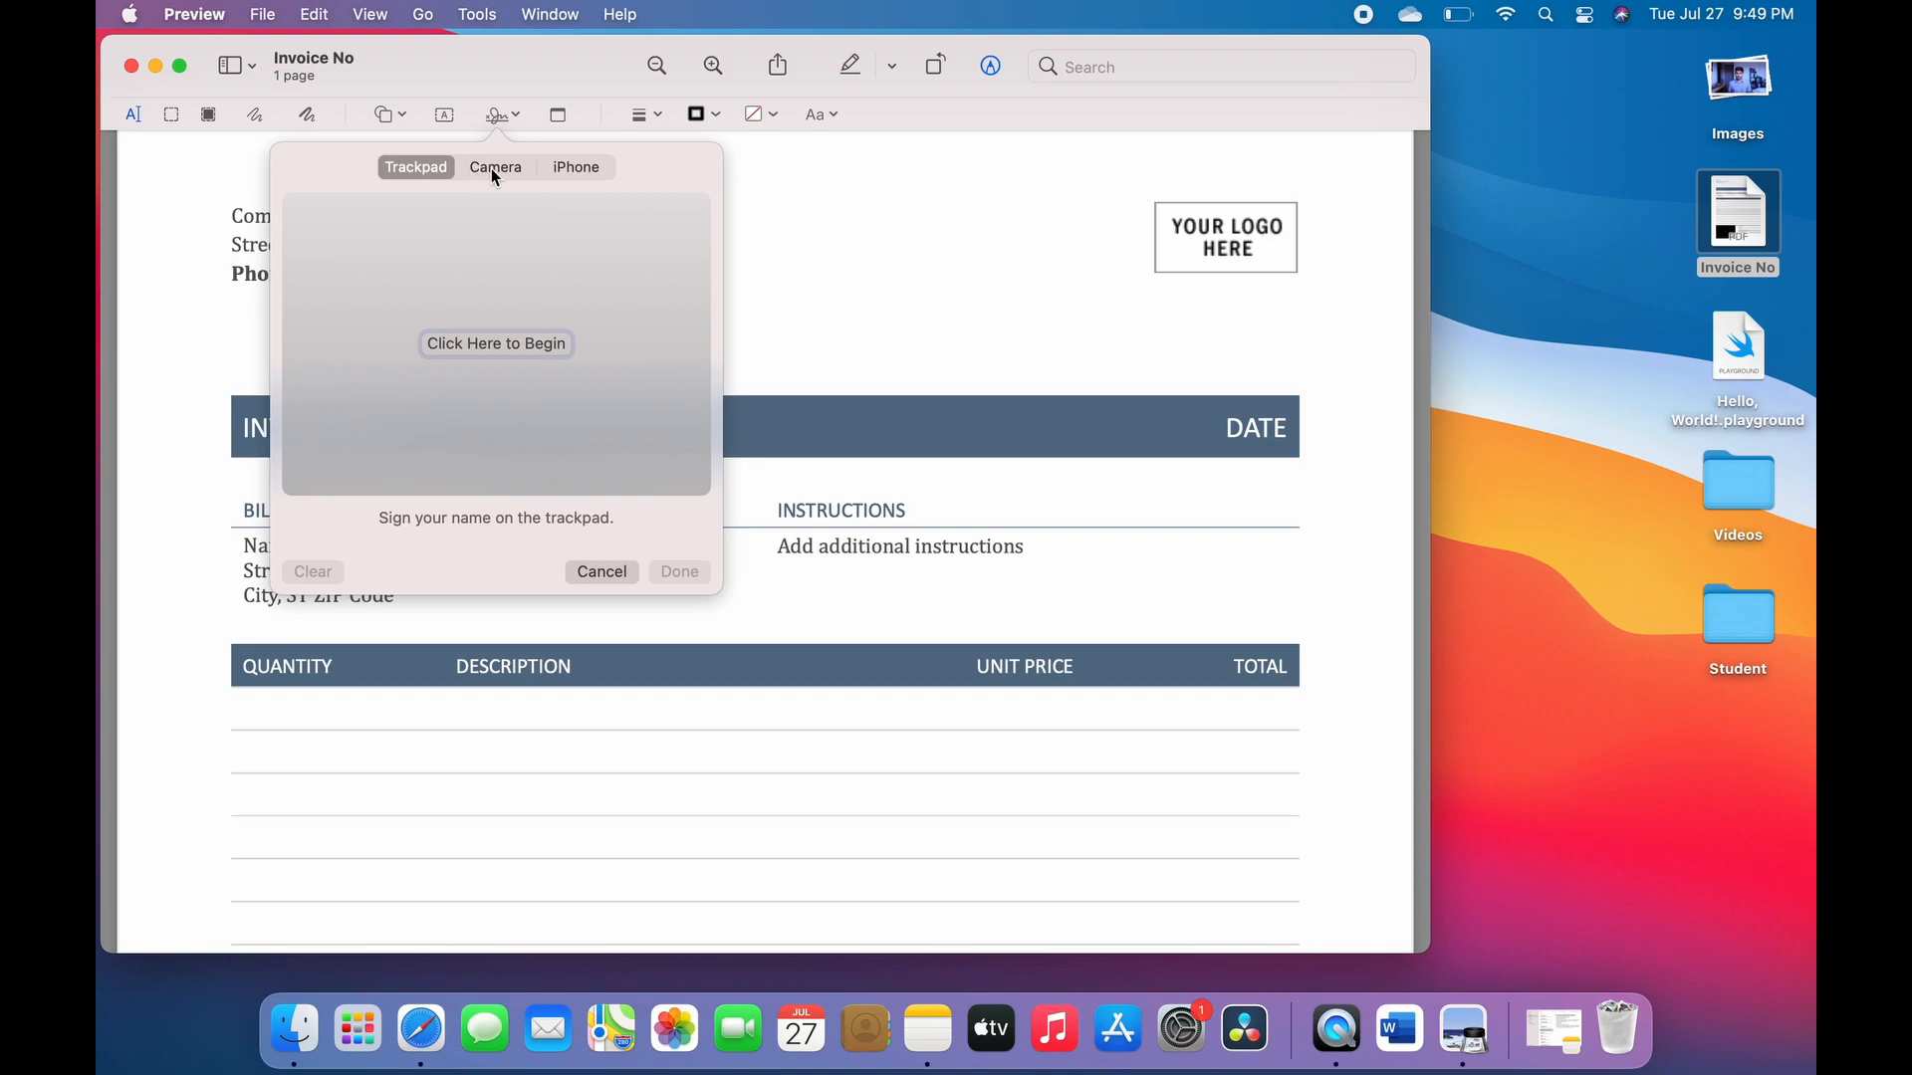
{"action": "mouse_move", "coordinate": [501, 180]}
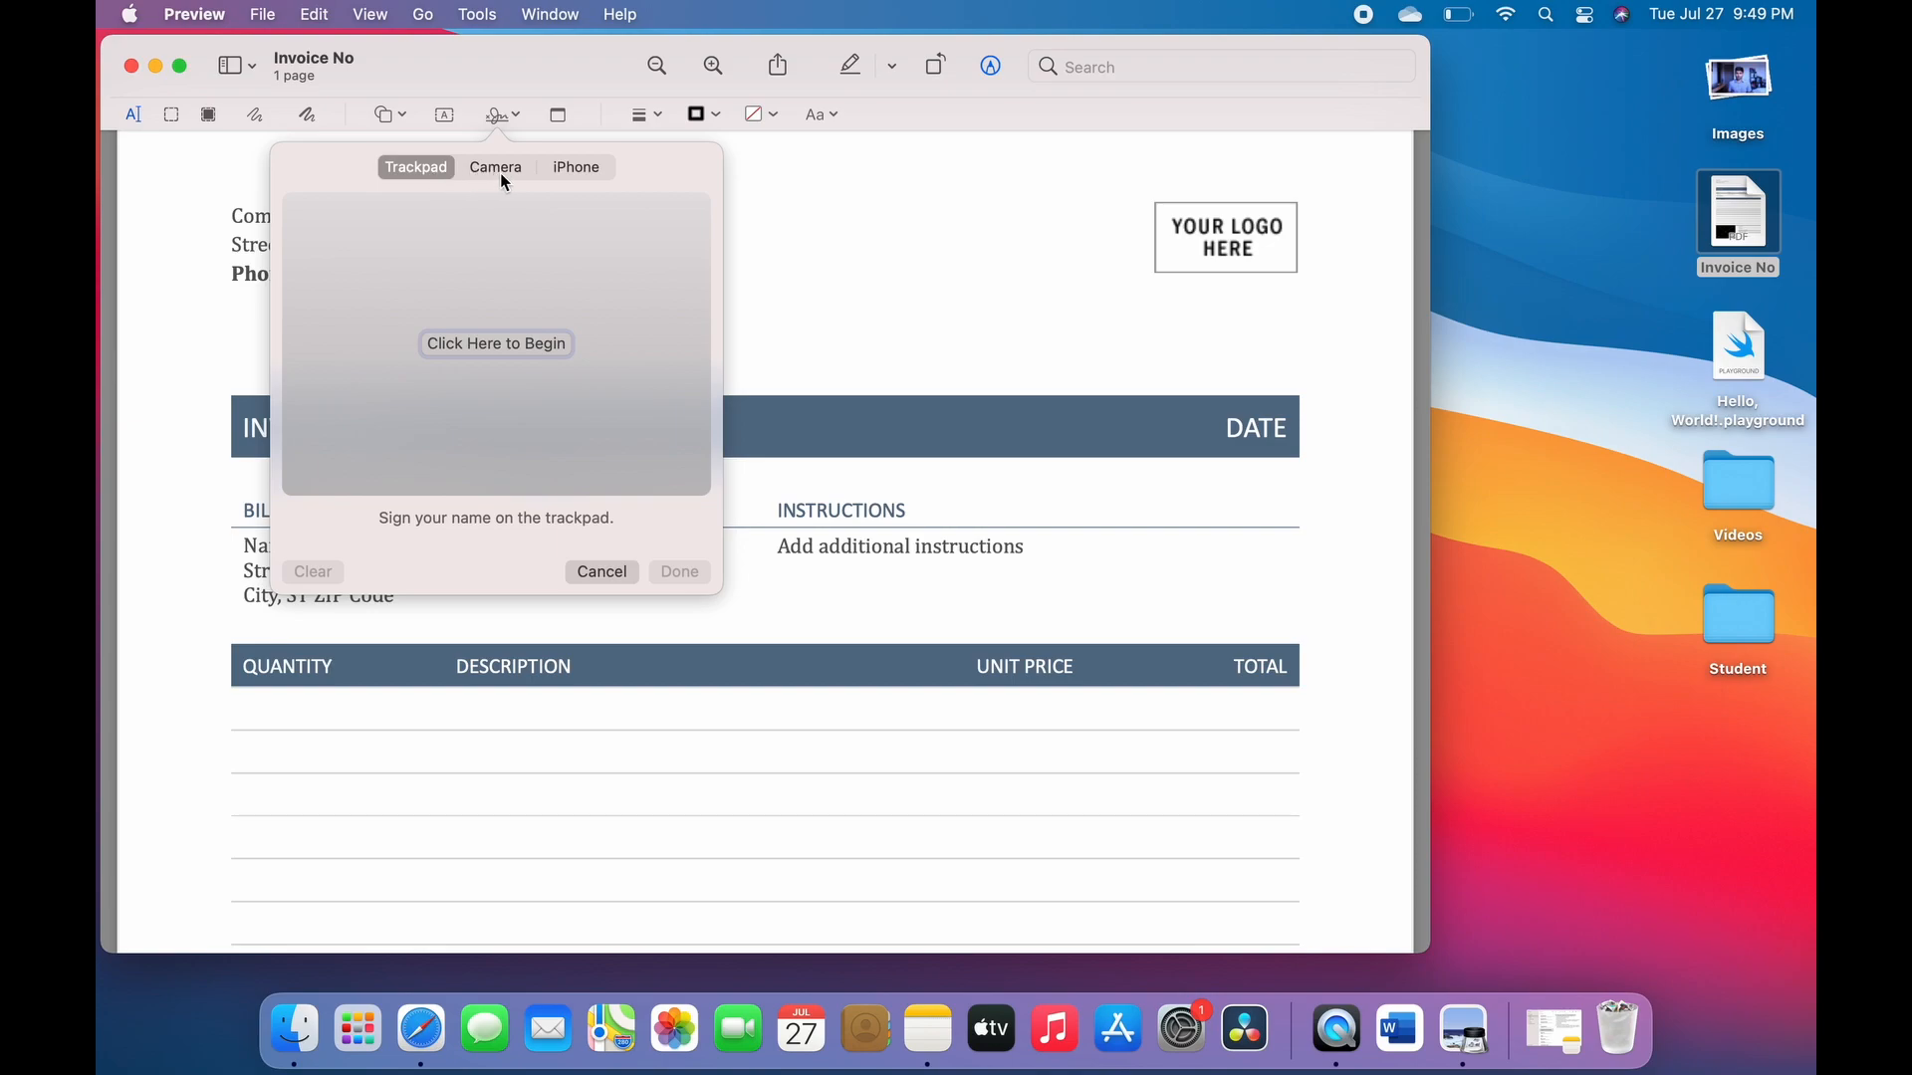
{"action": "mouse_move", "coordinate": [566, 179]}
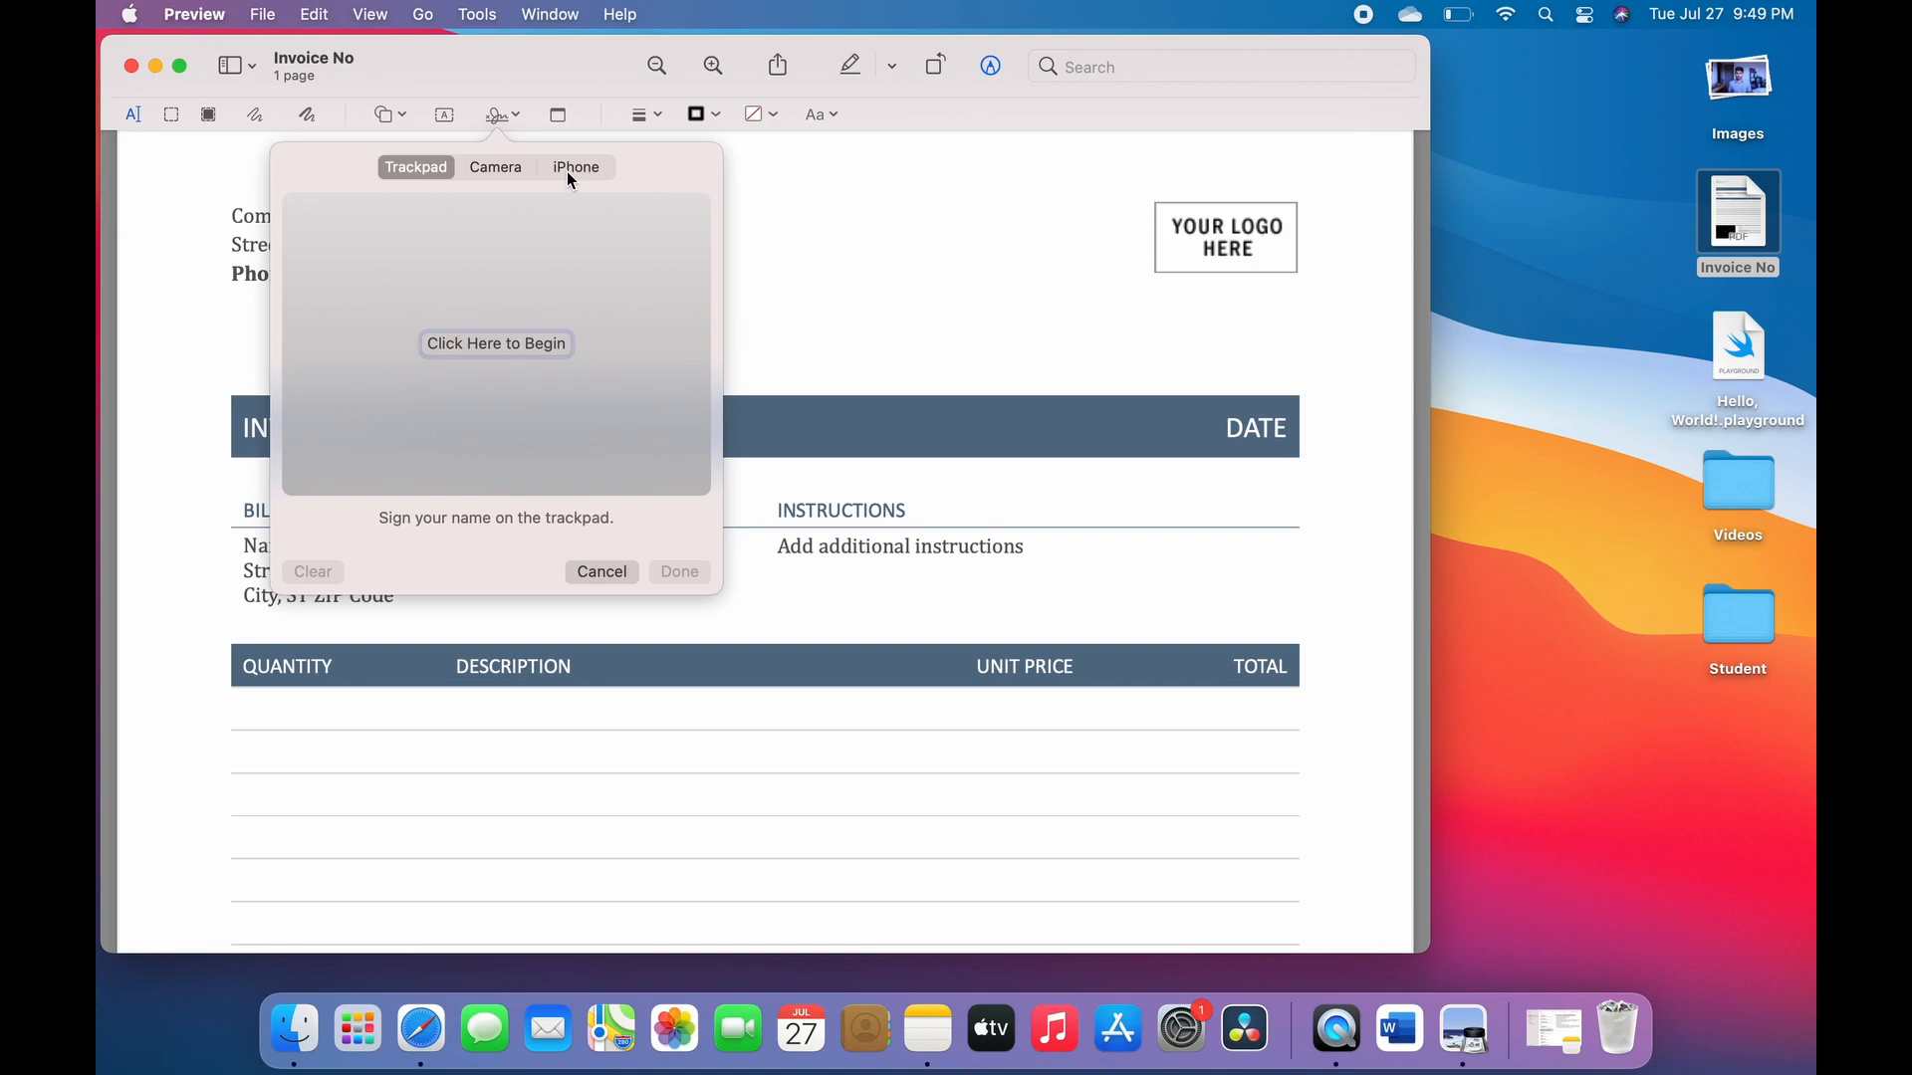
{"action": "mouse_move", "coordinate": [496, 354]}
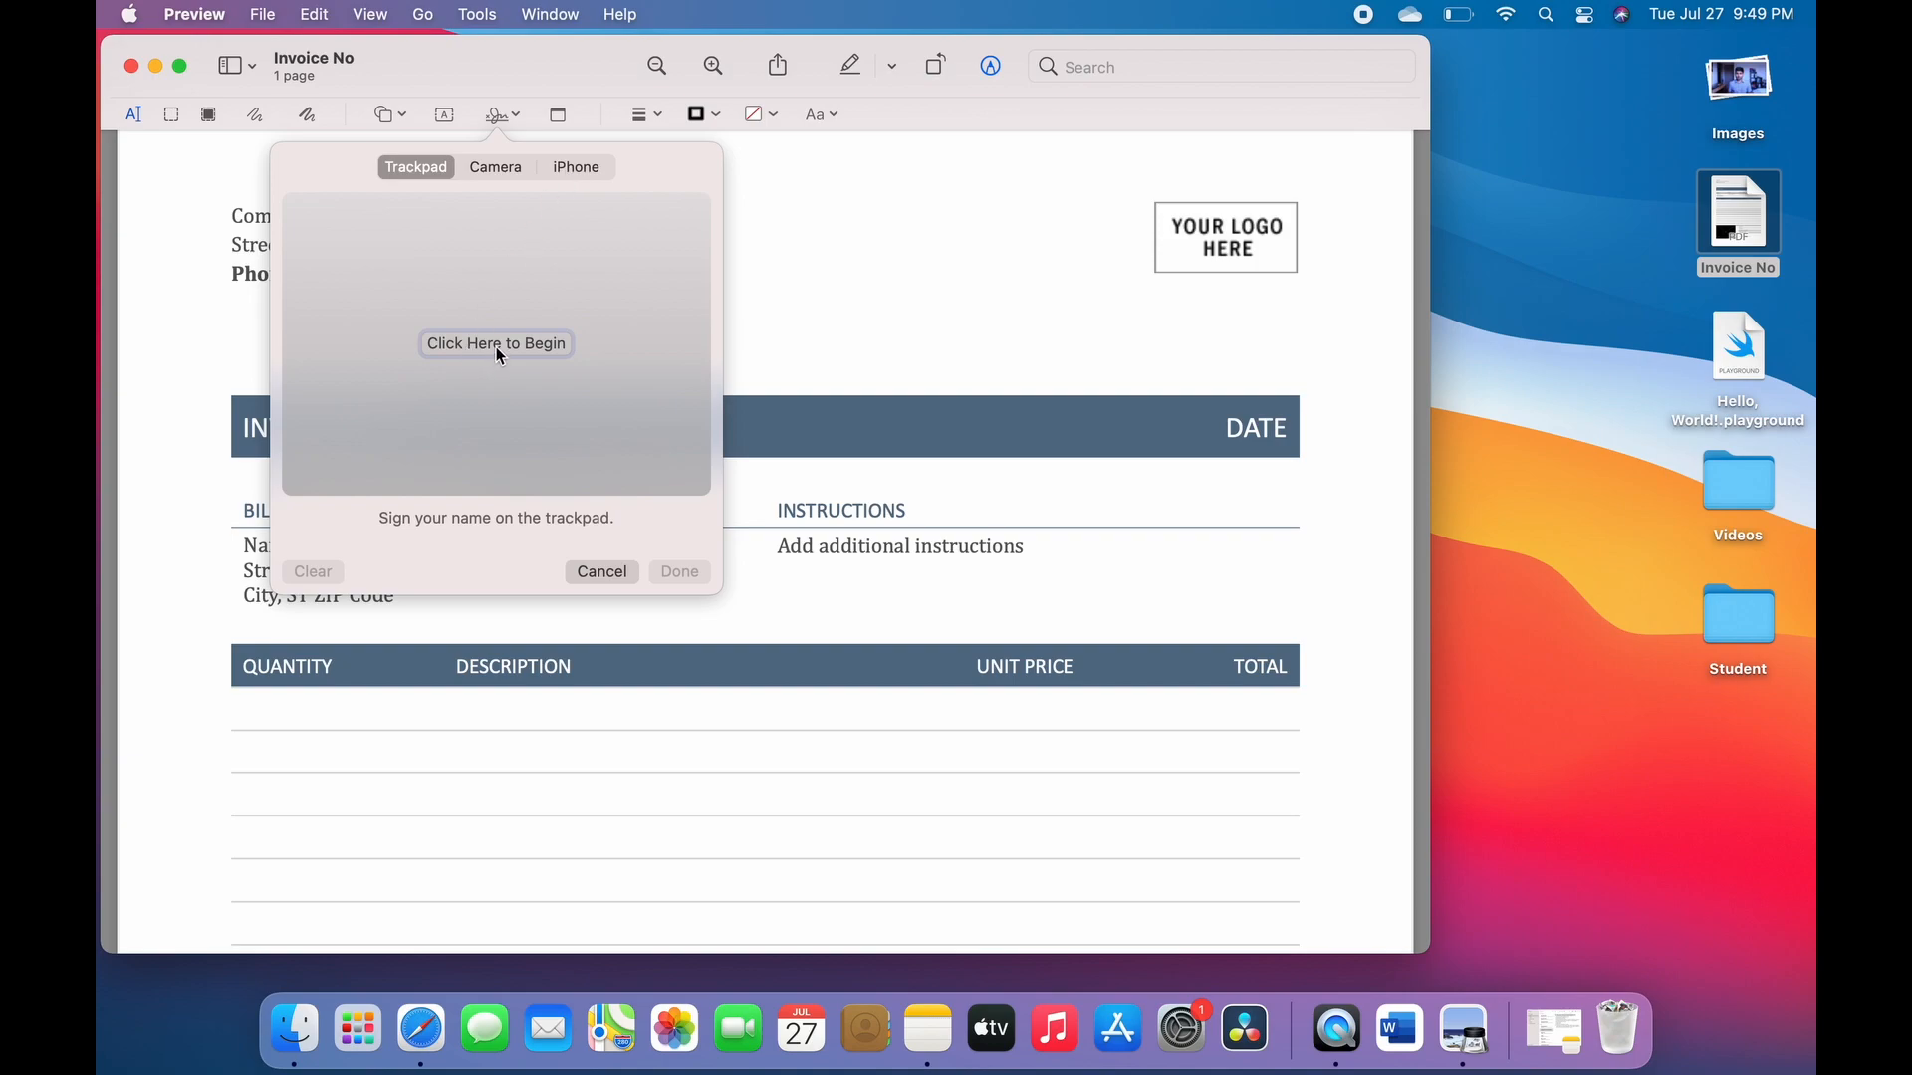
{"action": "left_click", "coordinate": [495, 343]}
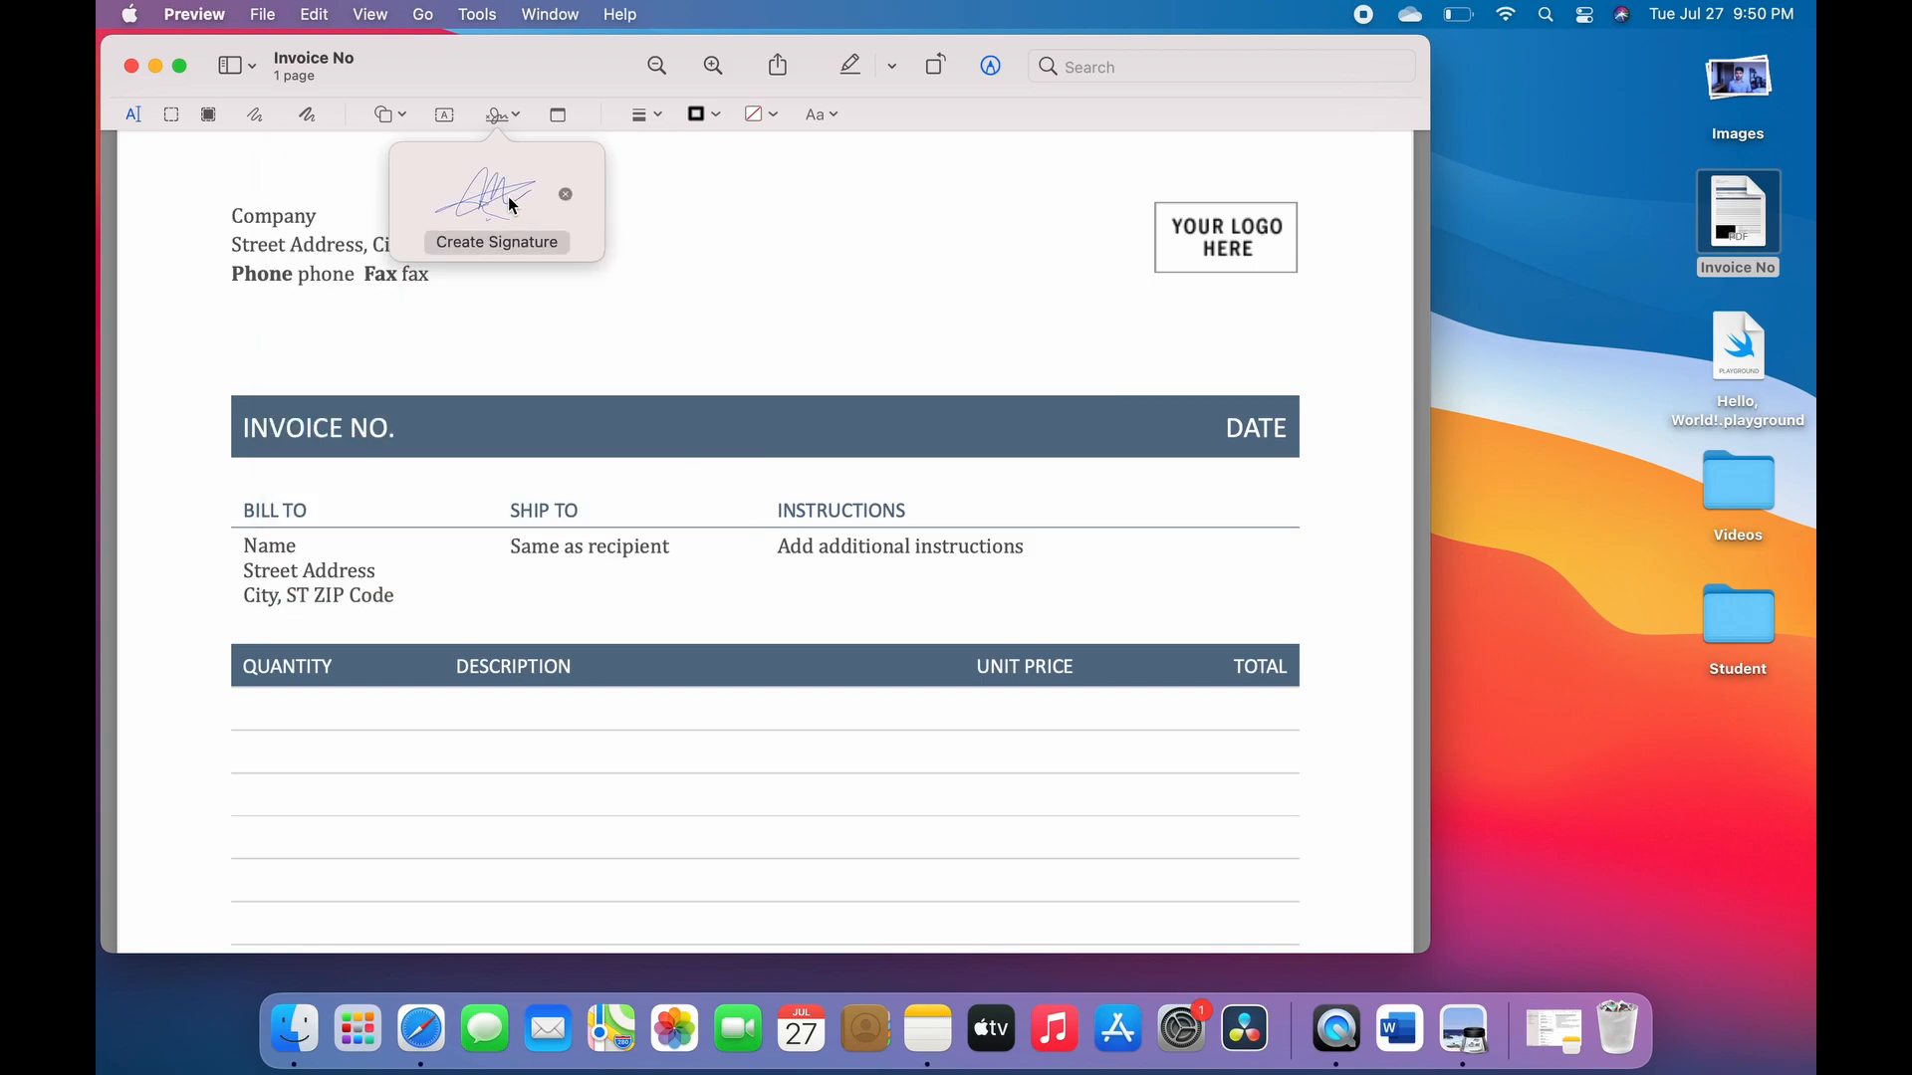
{"action": "left_click", "coordinate": [485, 196]}
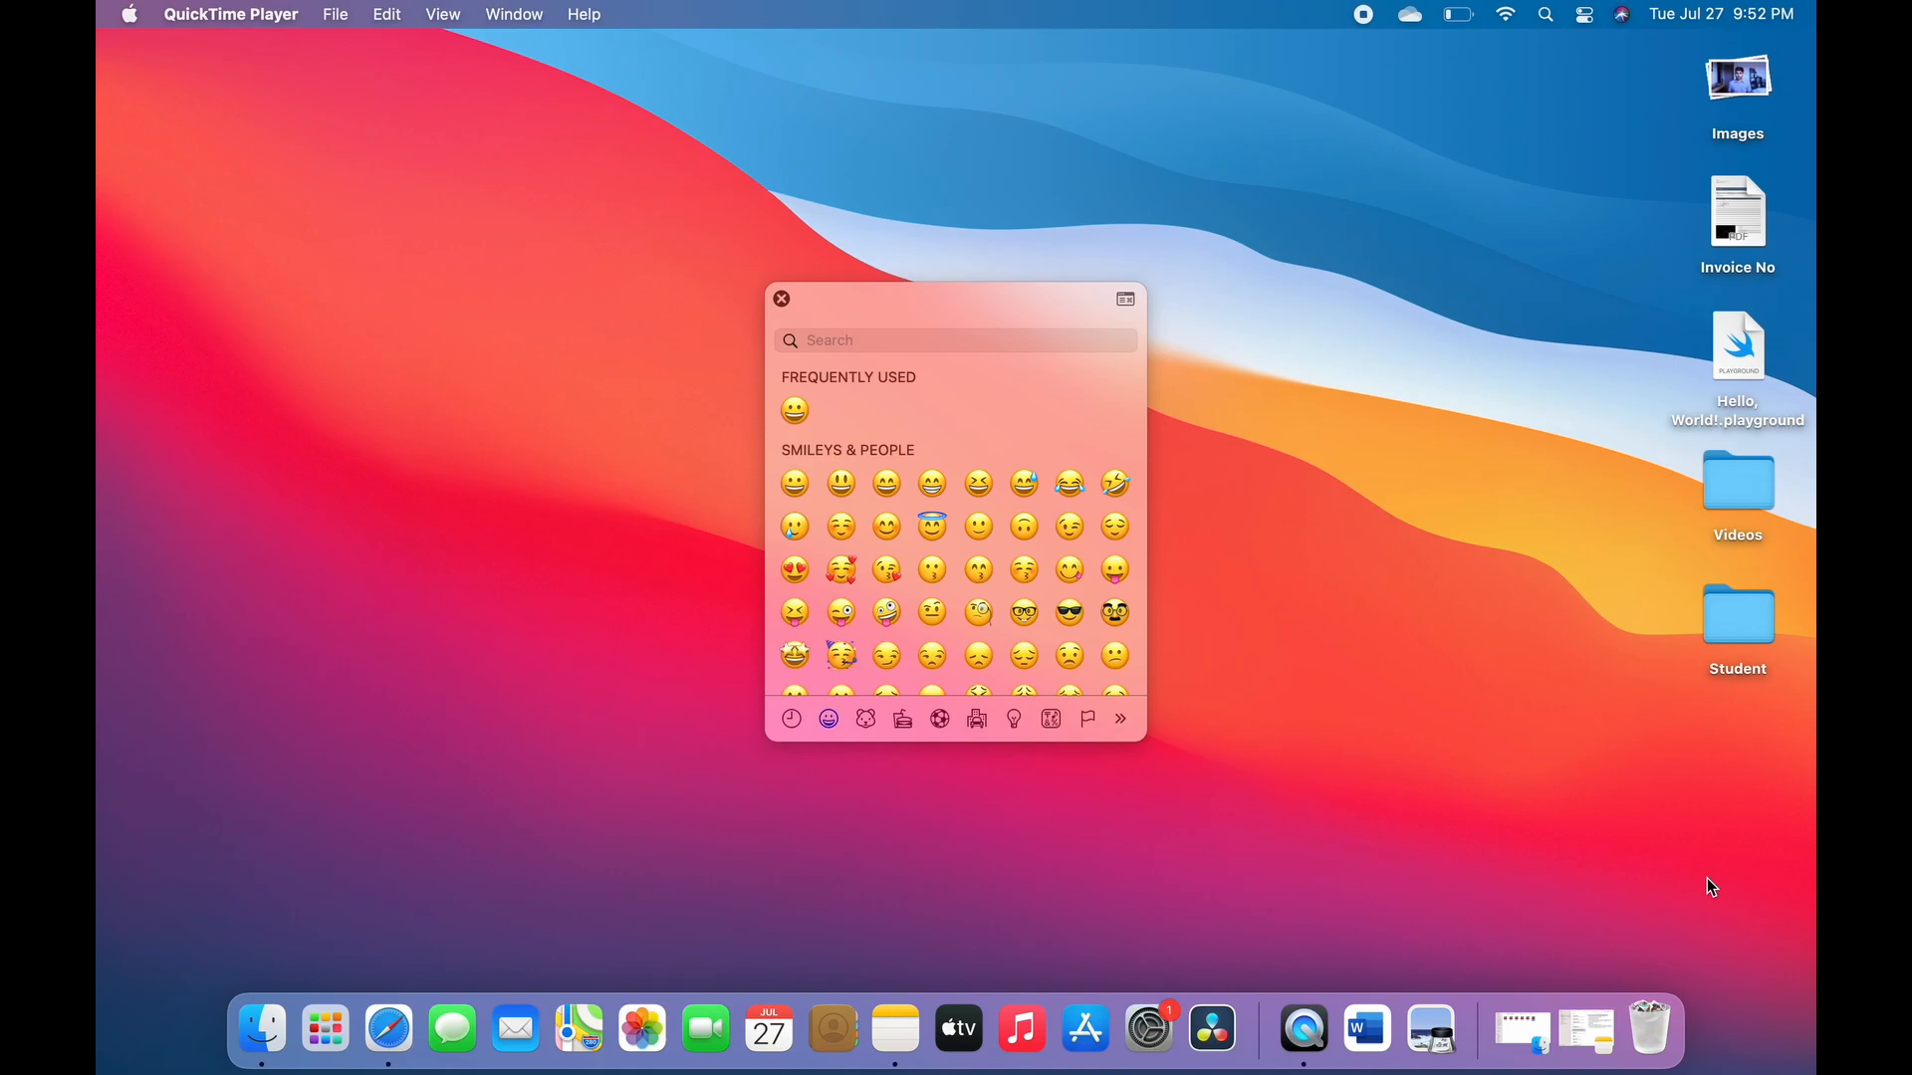
{"action": "mouse_move", "coordinate": [983, 511]}
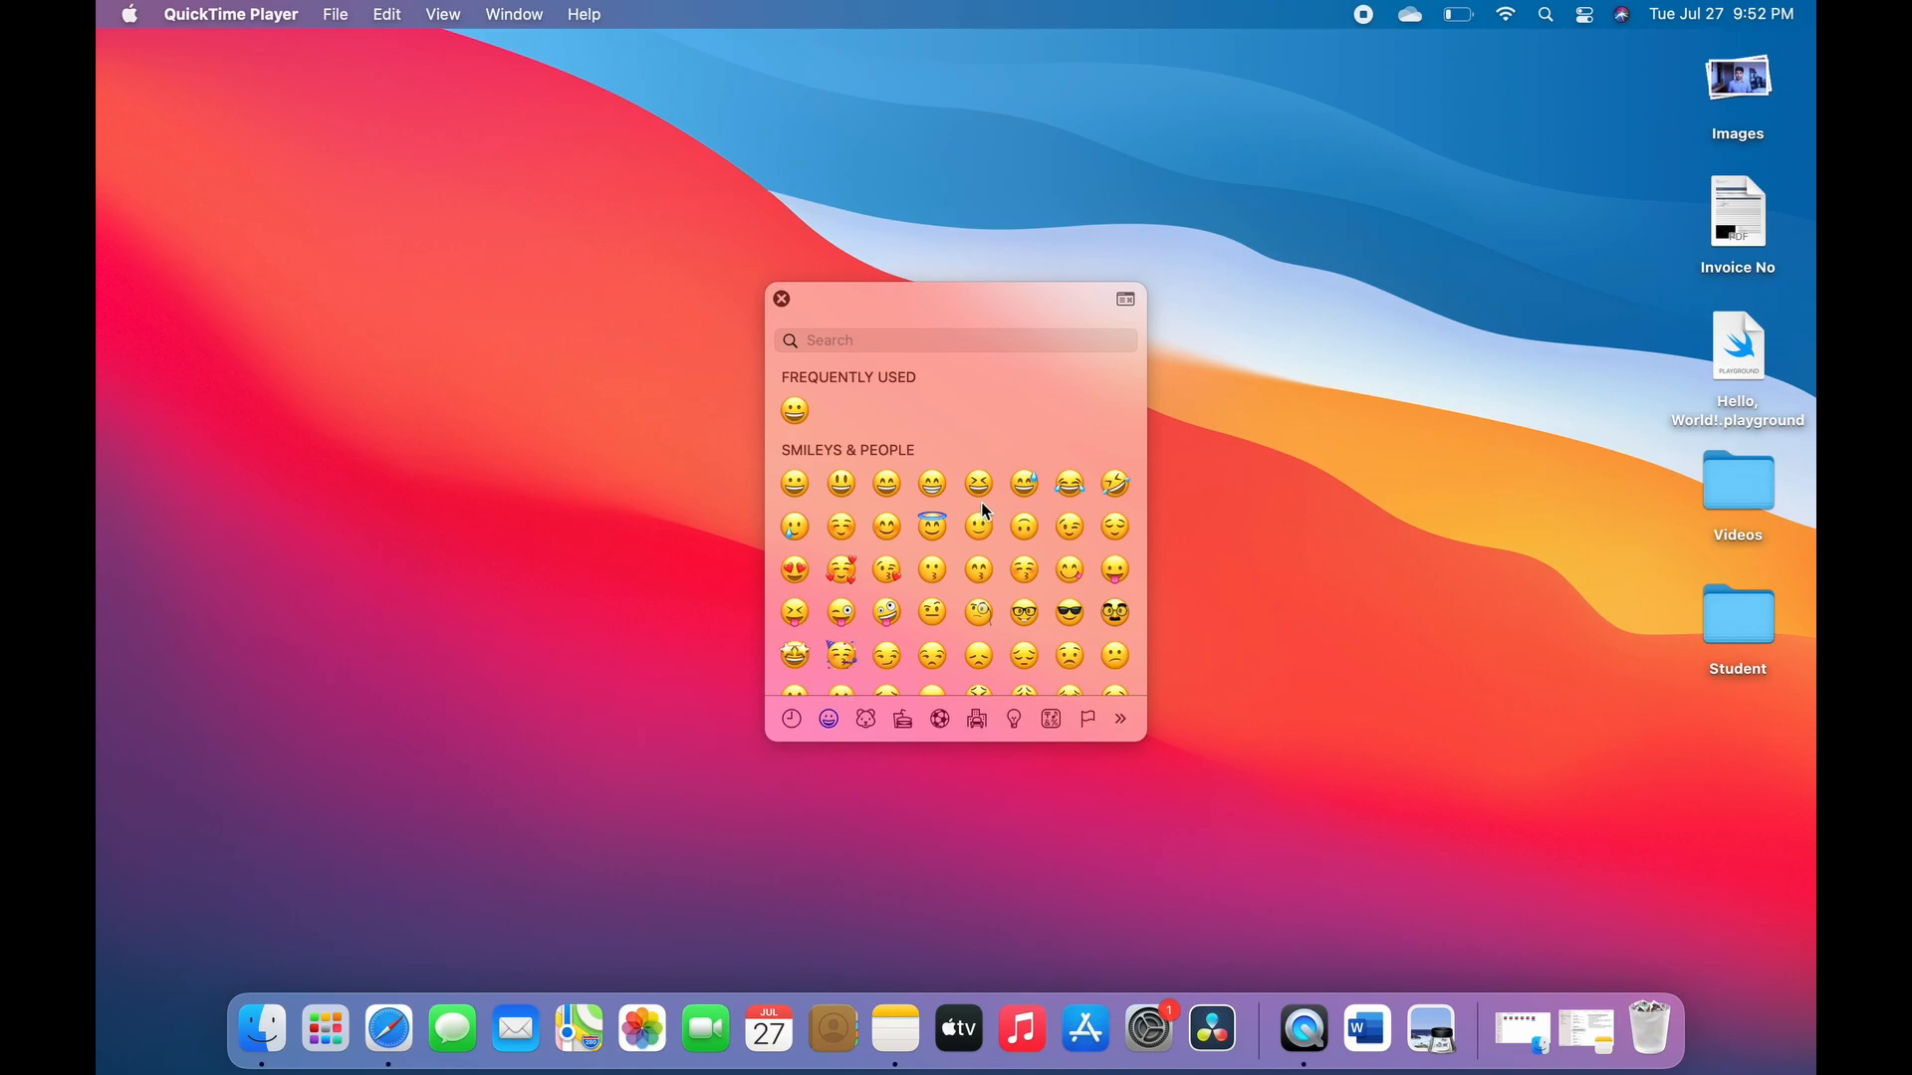
Scroll the emoji picker further into its Smileys & People section
{"action": "scroll", "scroll_direction": "down", "scroll_amount": 3}
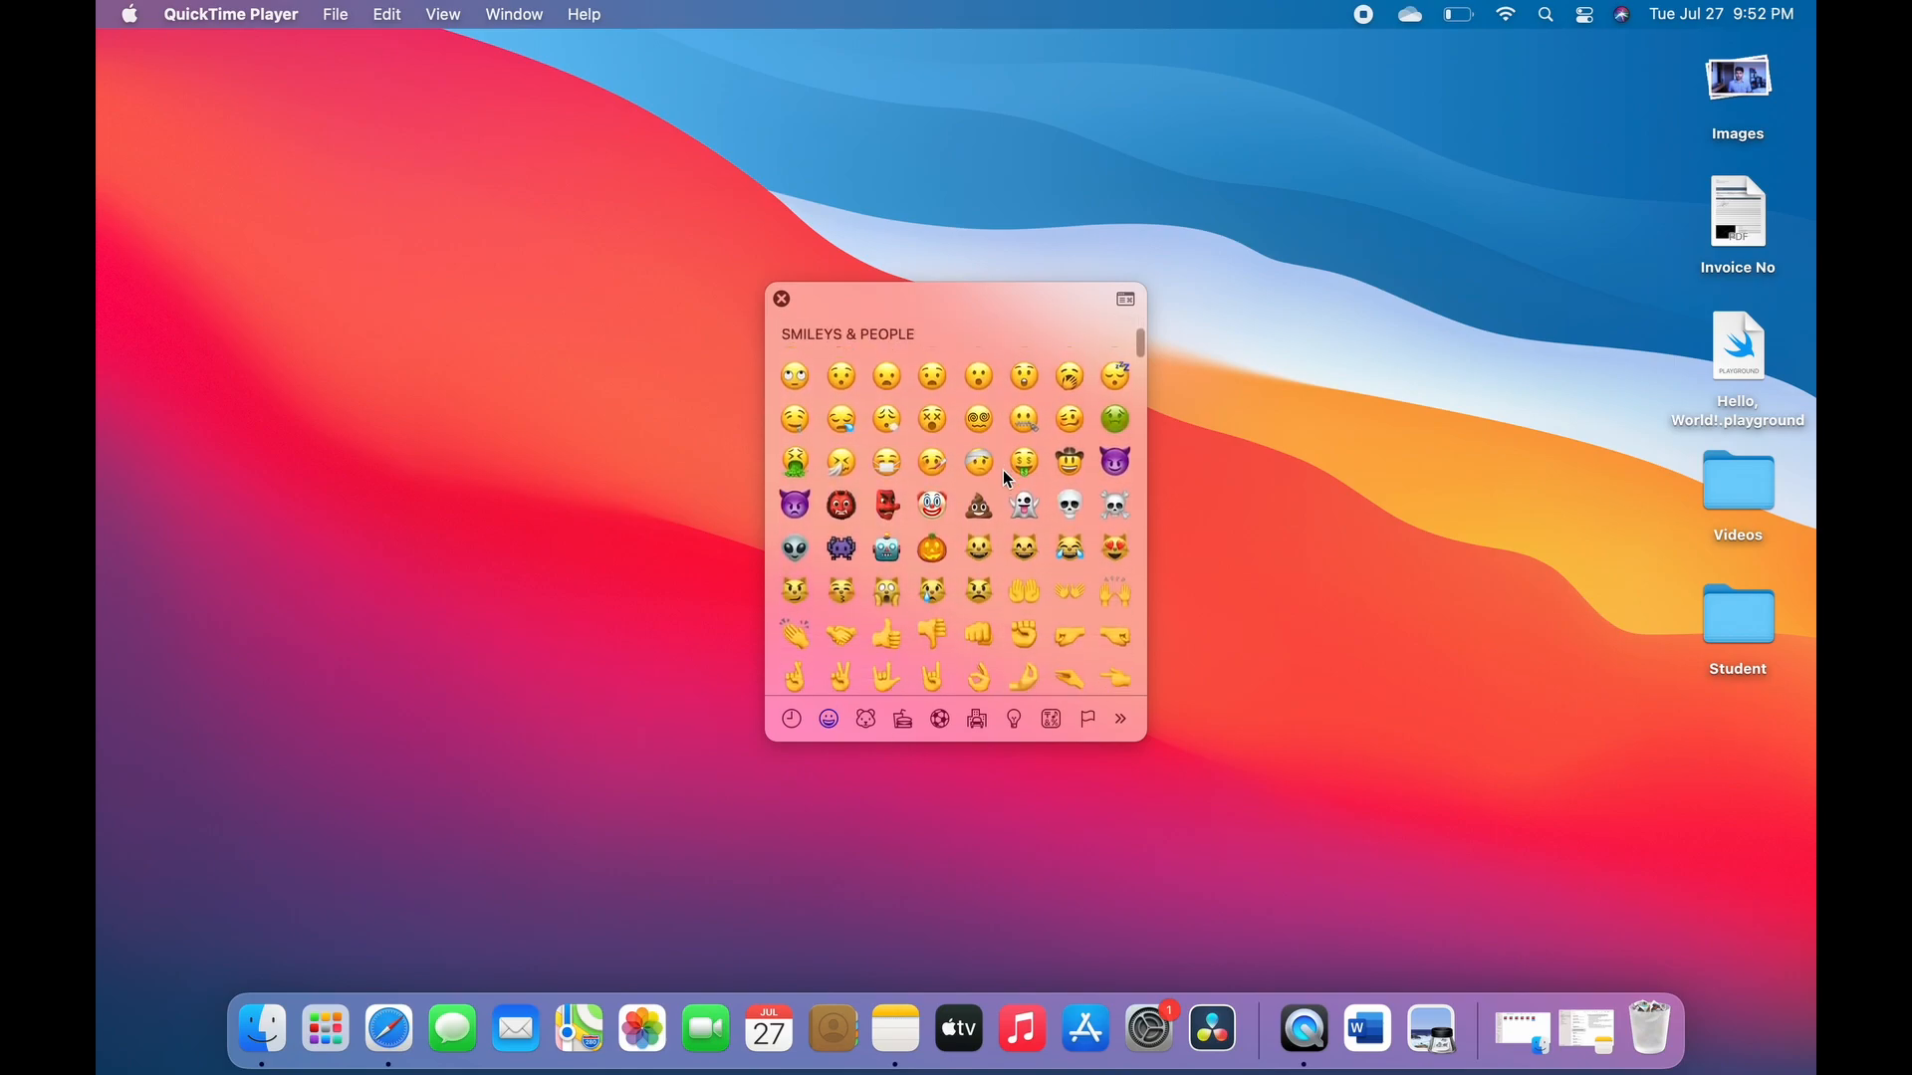
{"action": "scroll", "scroll_direction": "down", "scroll_amount": 3}
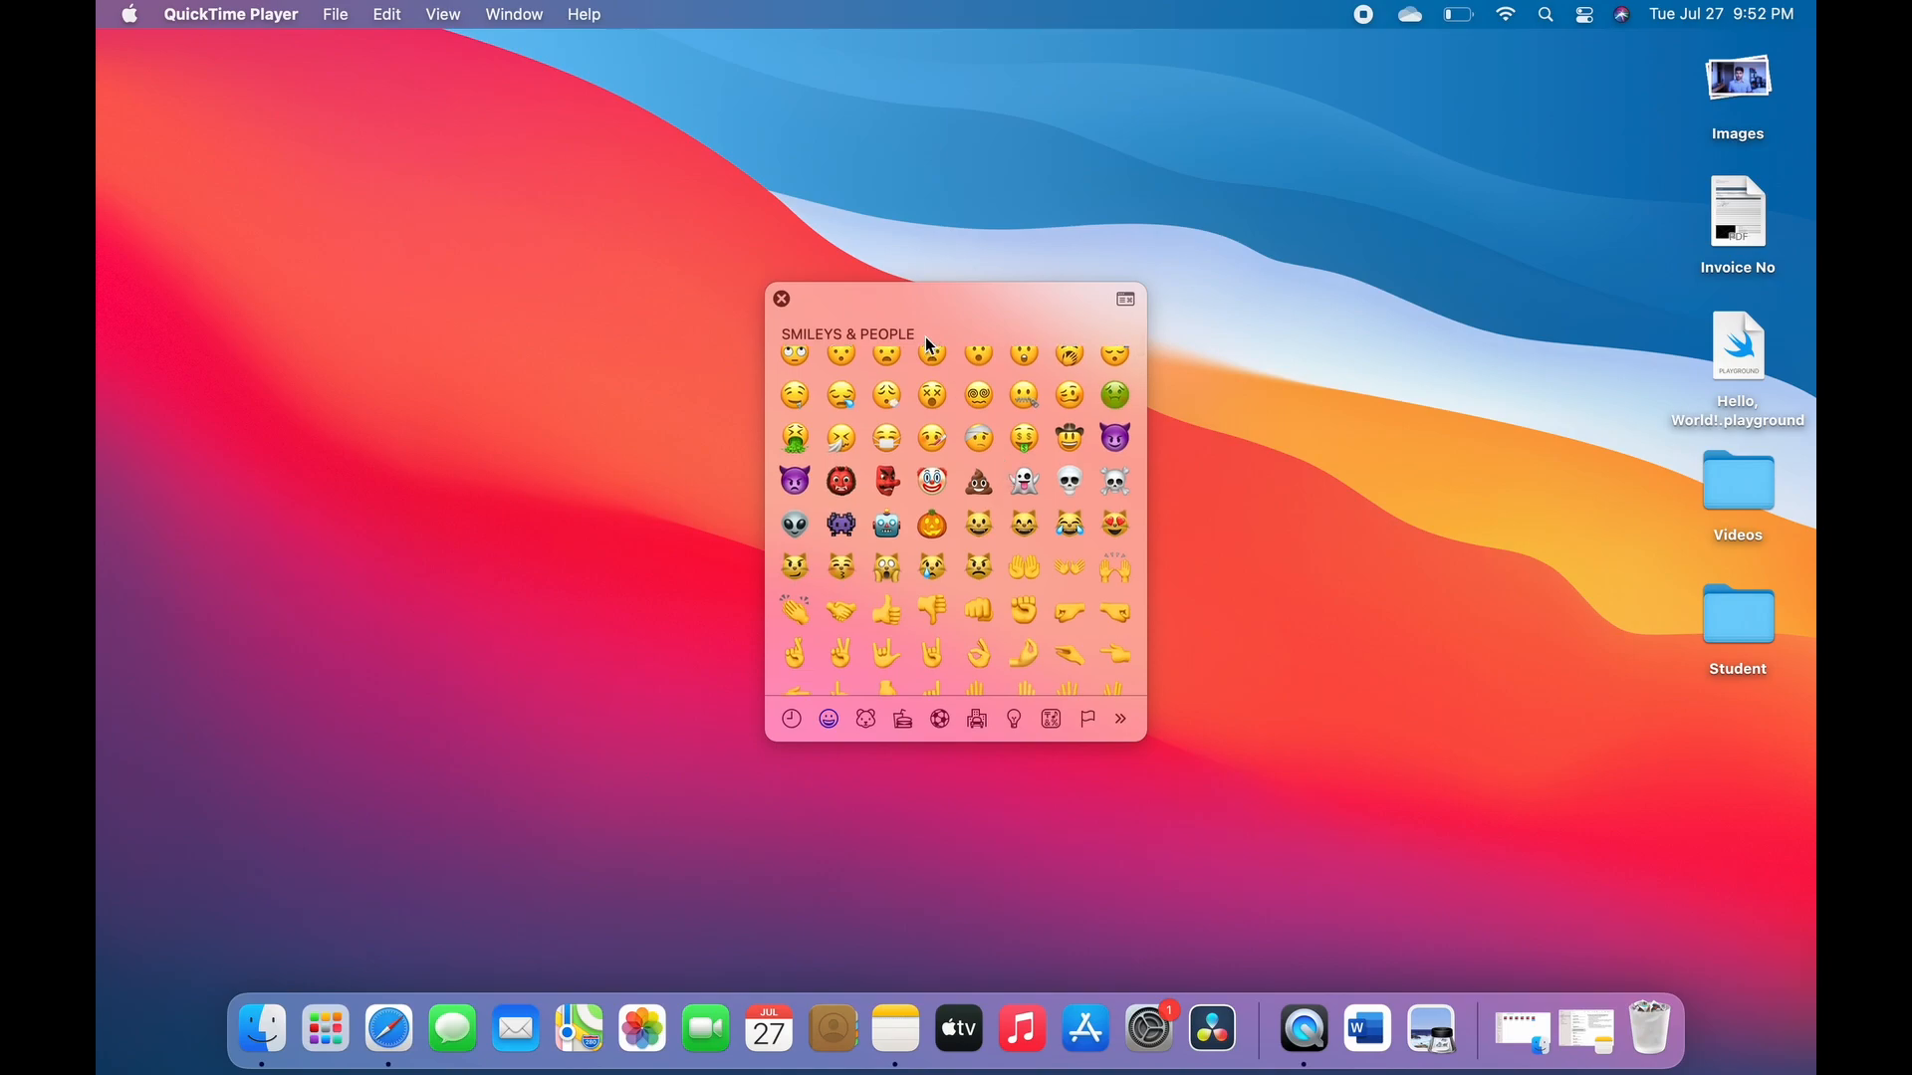
{"action": "mouse_move", "coordinate": [1520, 1031]}
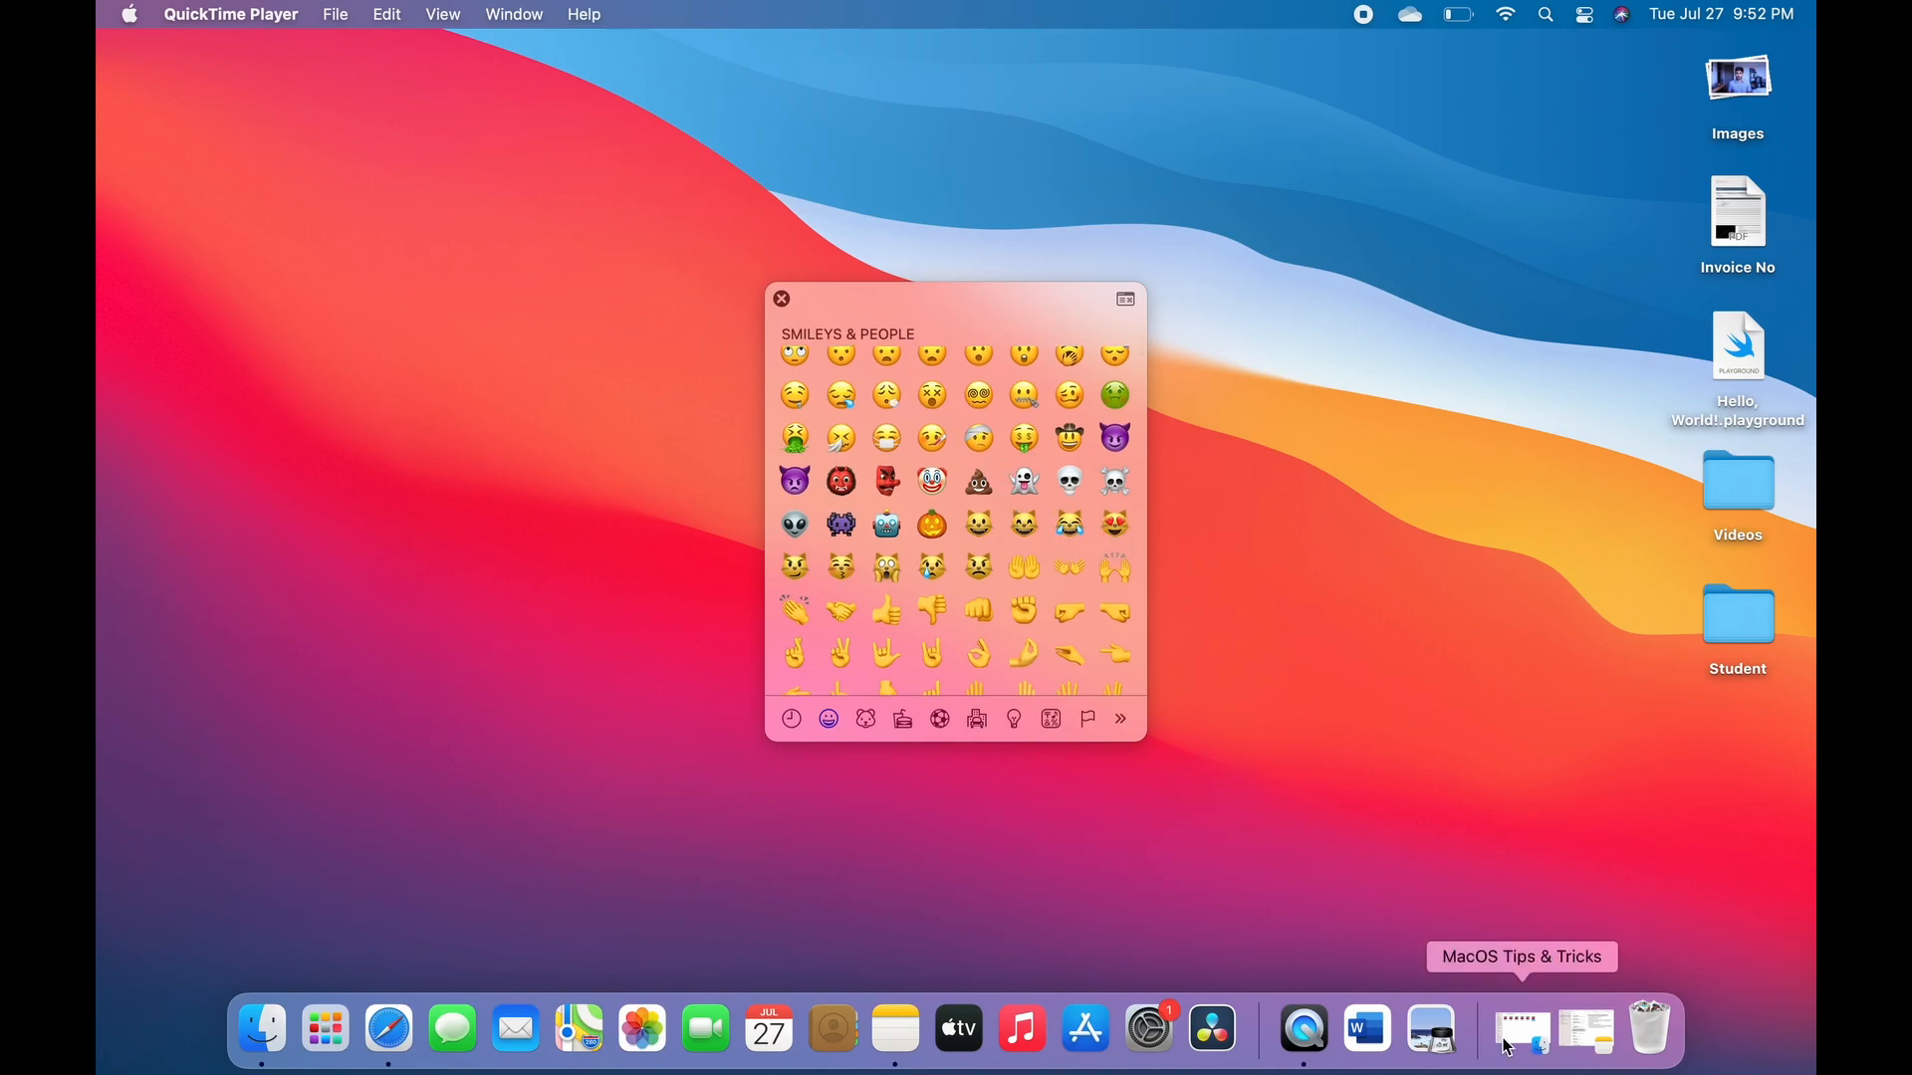
{"action": "mouse_move", "coordinate": [1036, 580]}
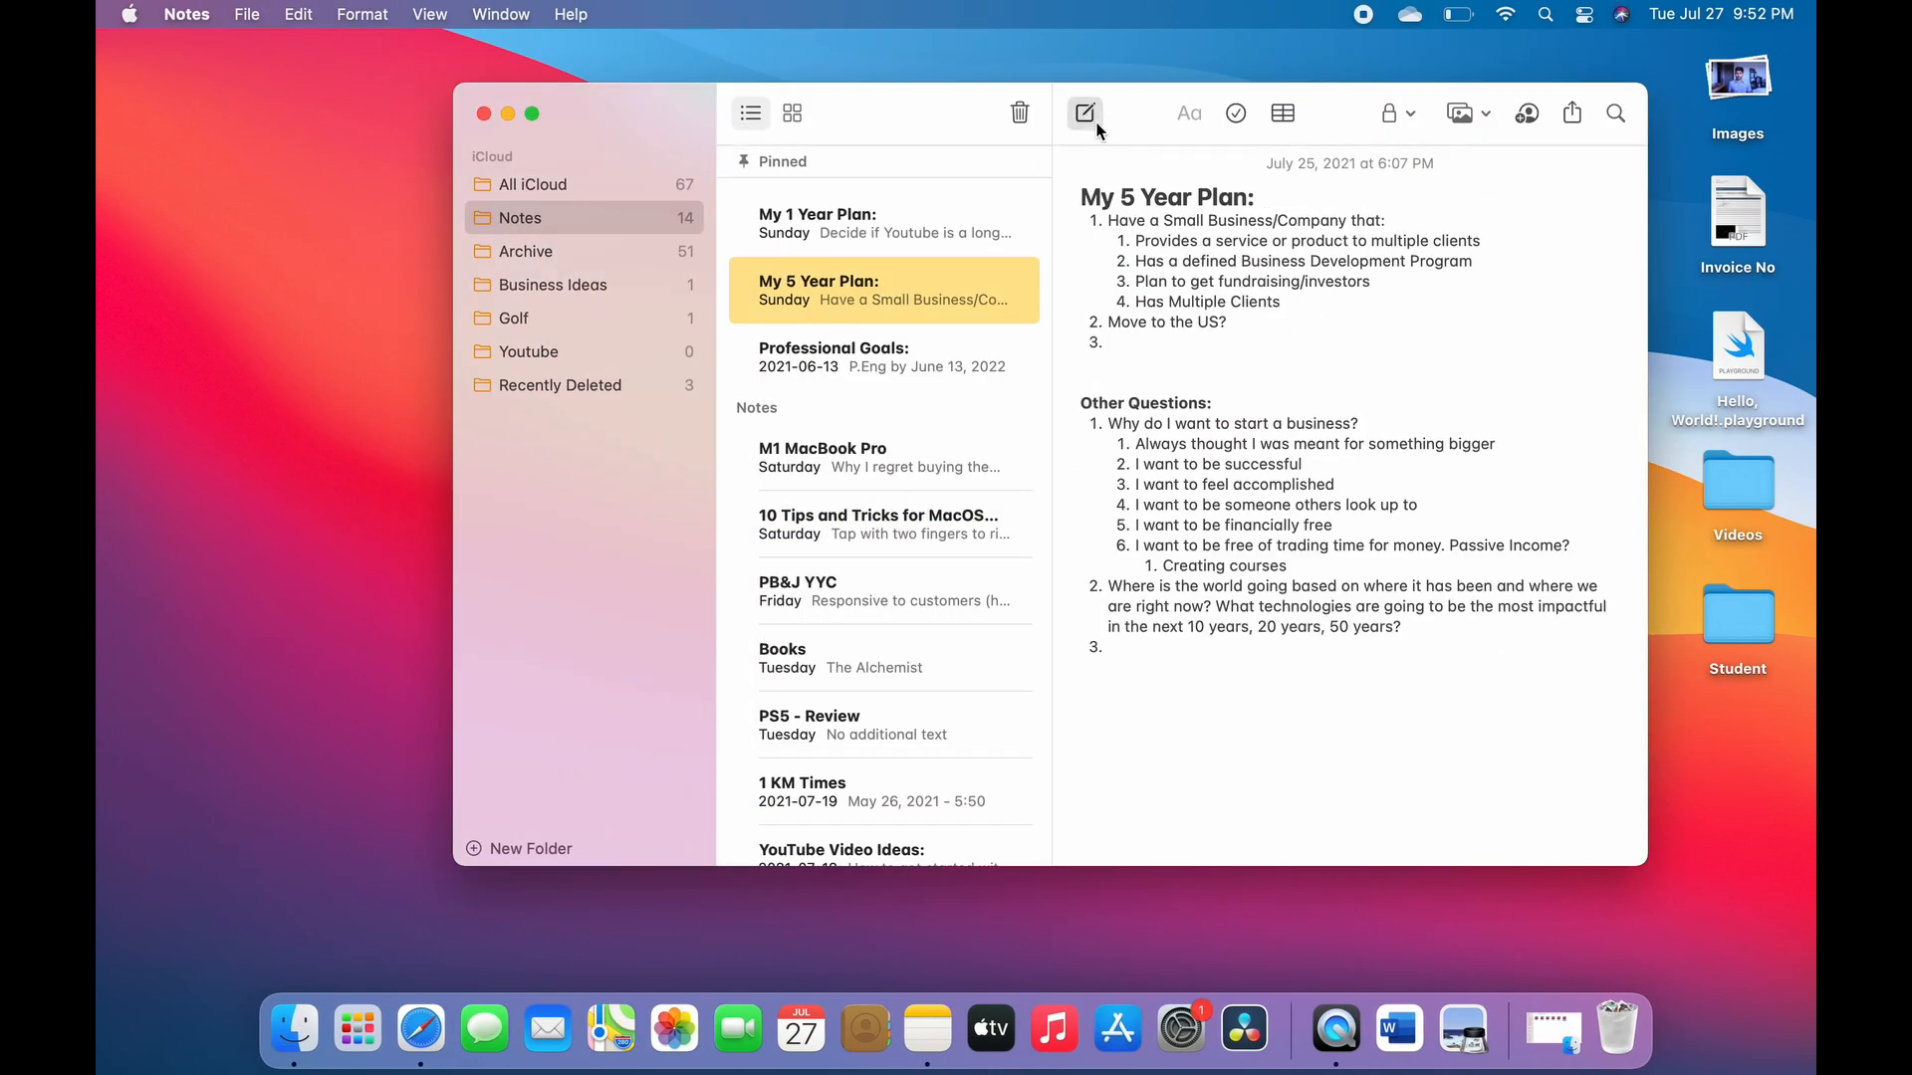
Start a new blank note in Notes
{"action": "left_click", "coordinate": [1082, 112]}
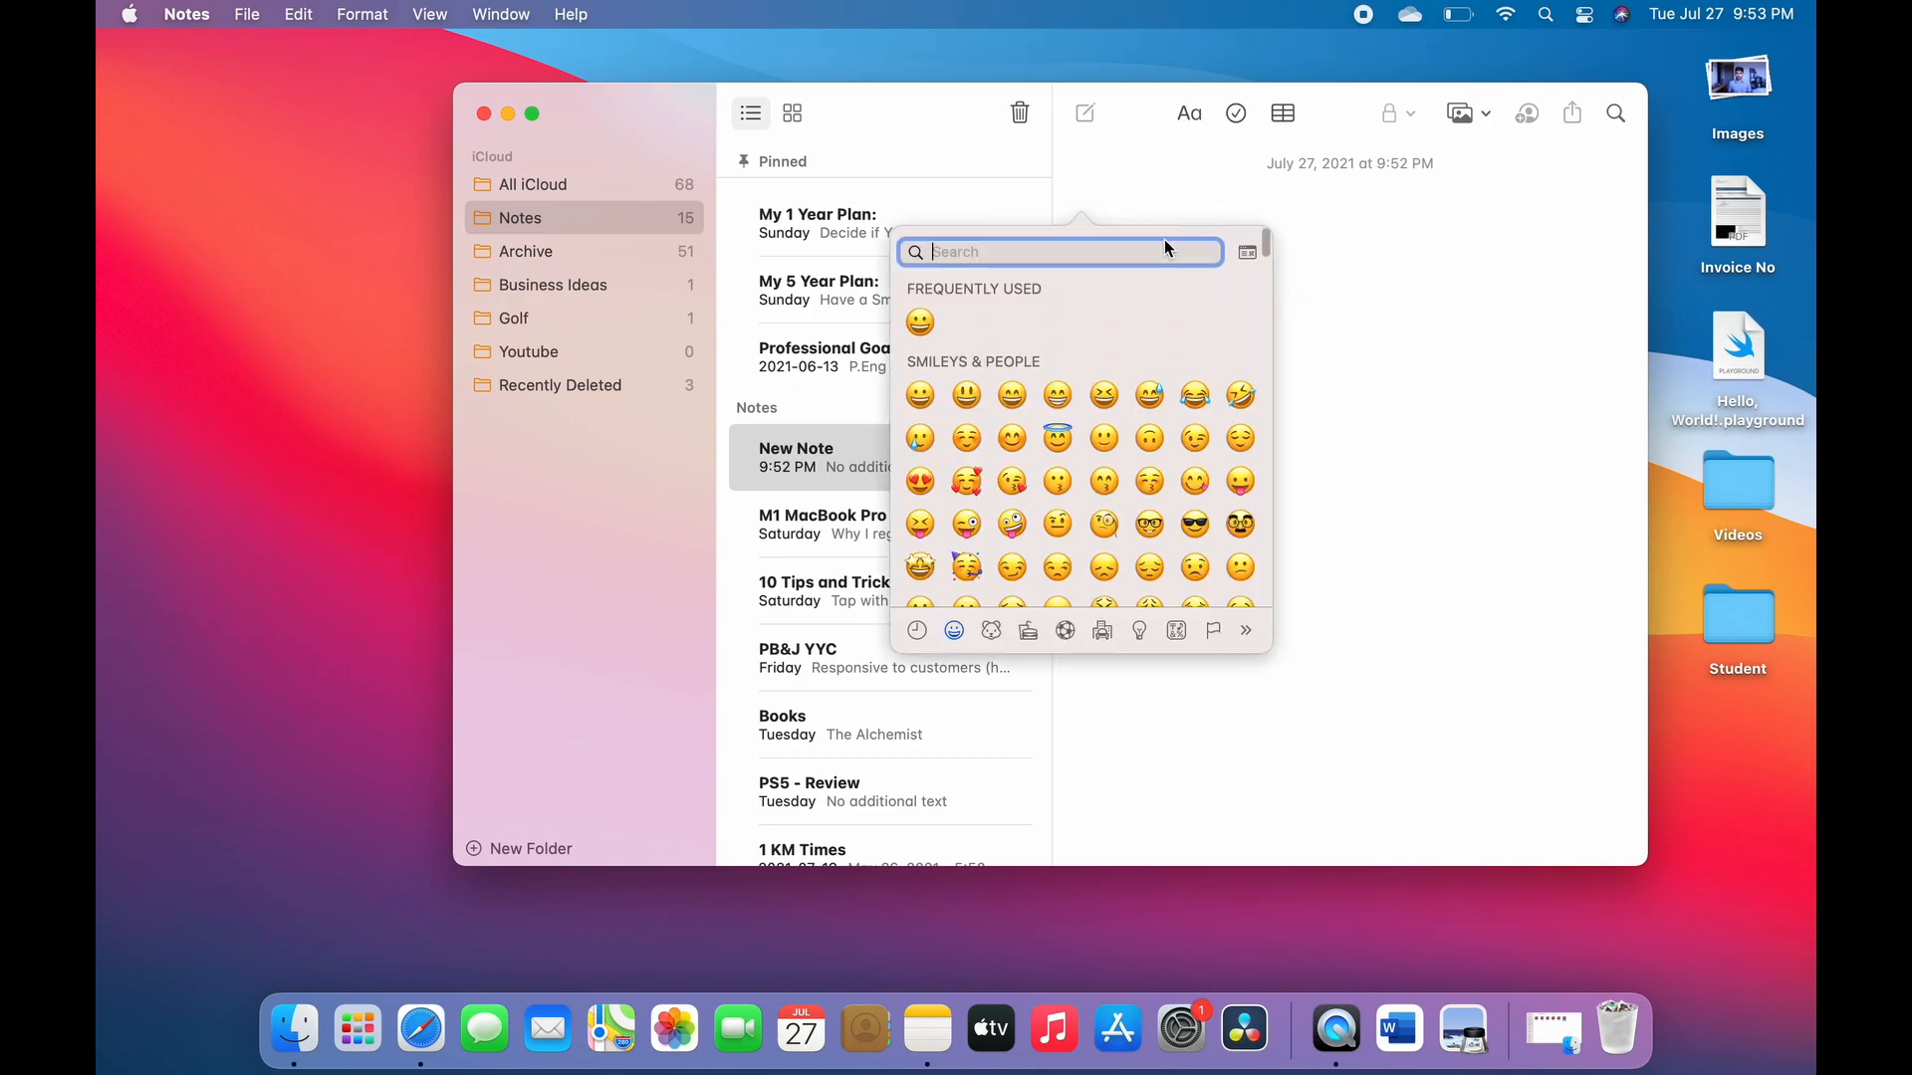
{"action": "mouse_move", "coordinate": [927, 403]}
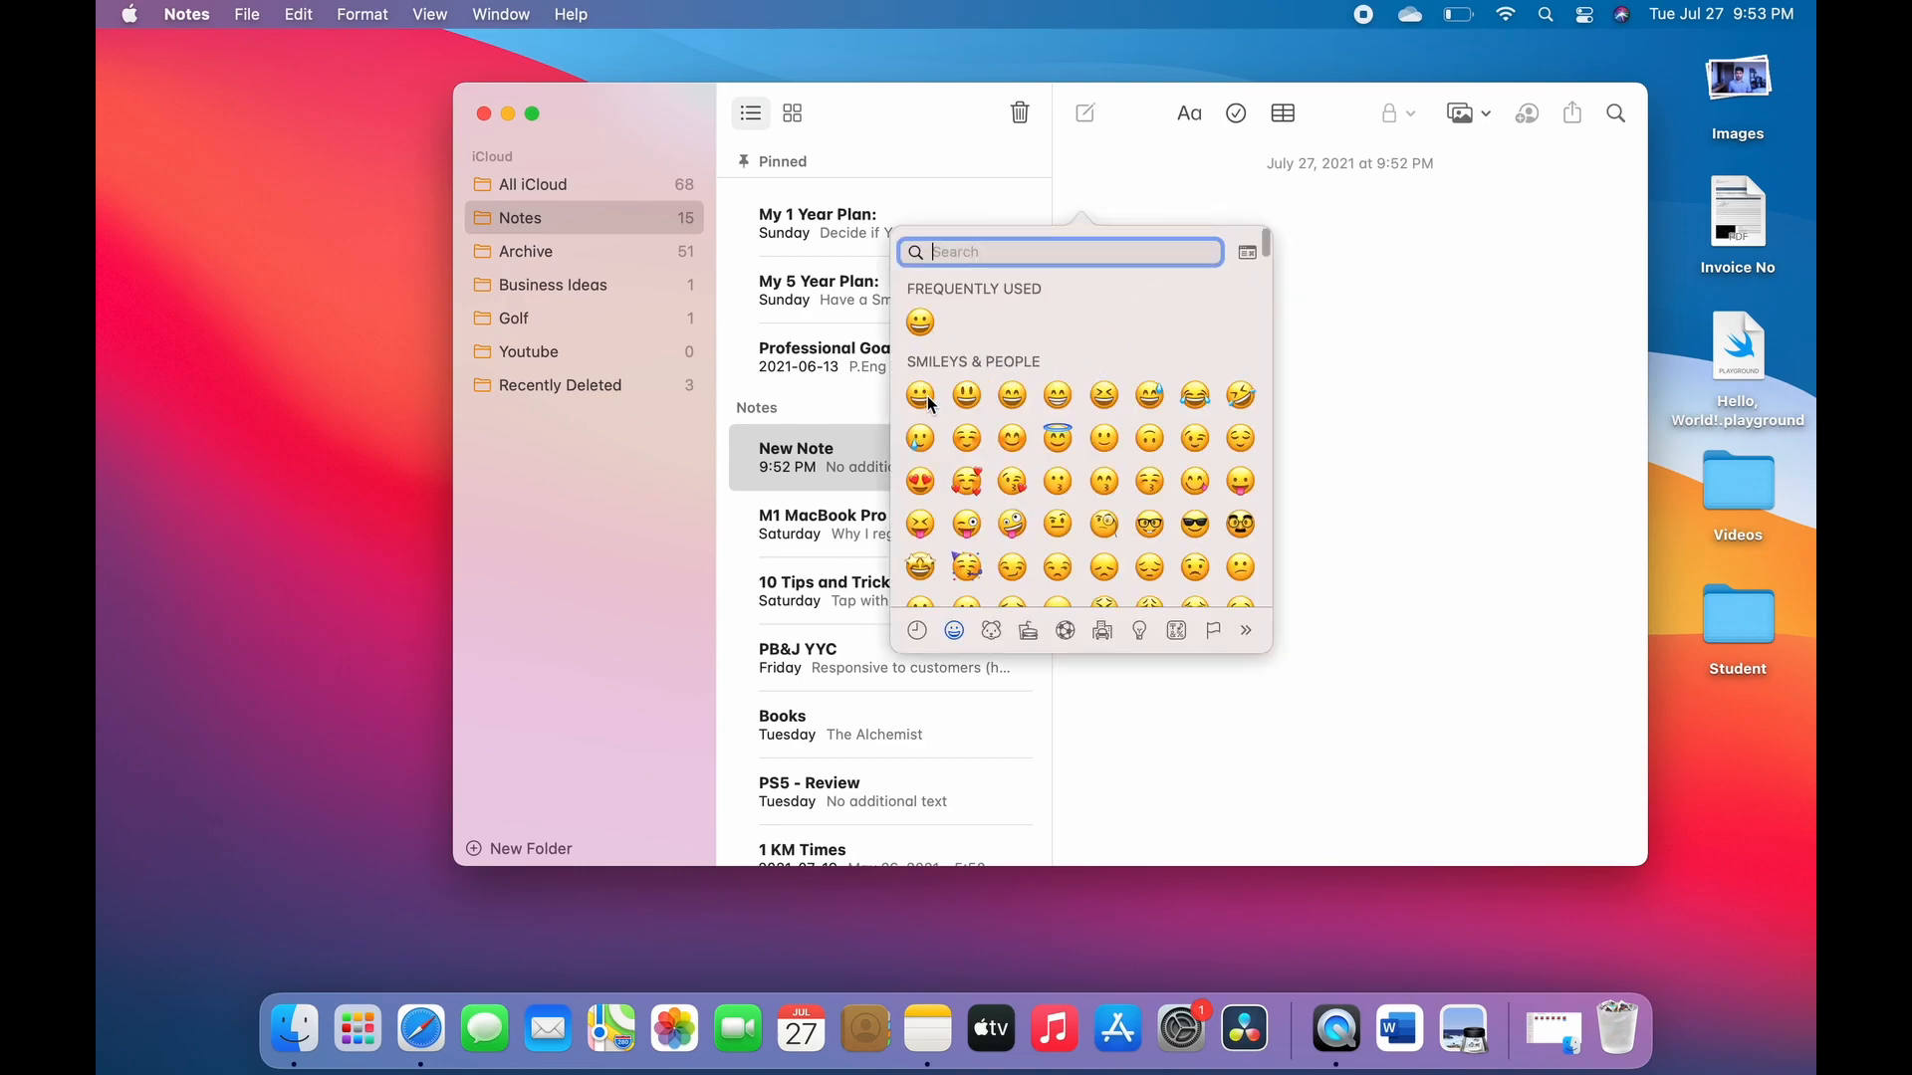
{"action": "mouse_move", "coordinate": [972, 461]}
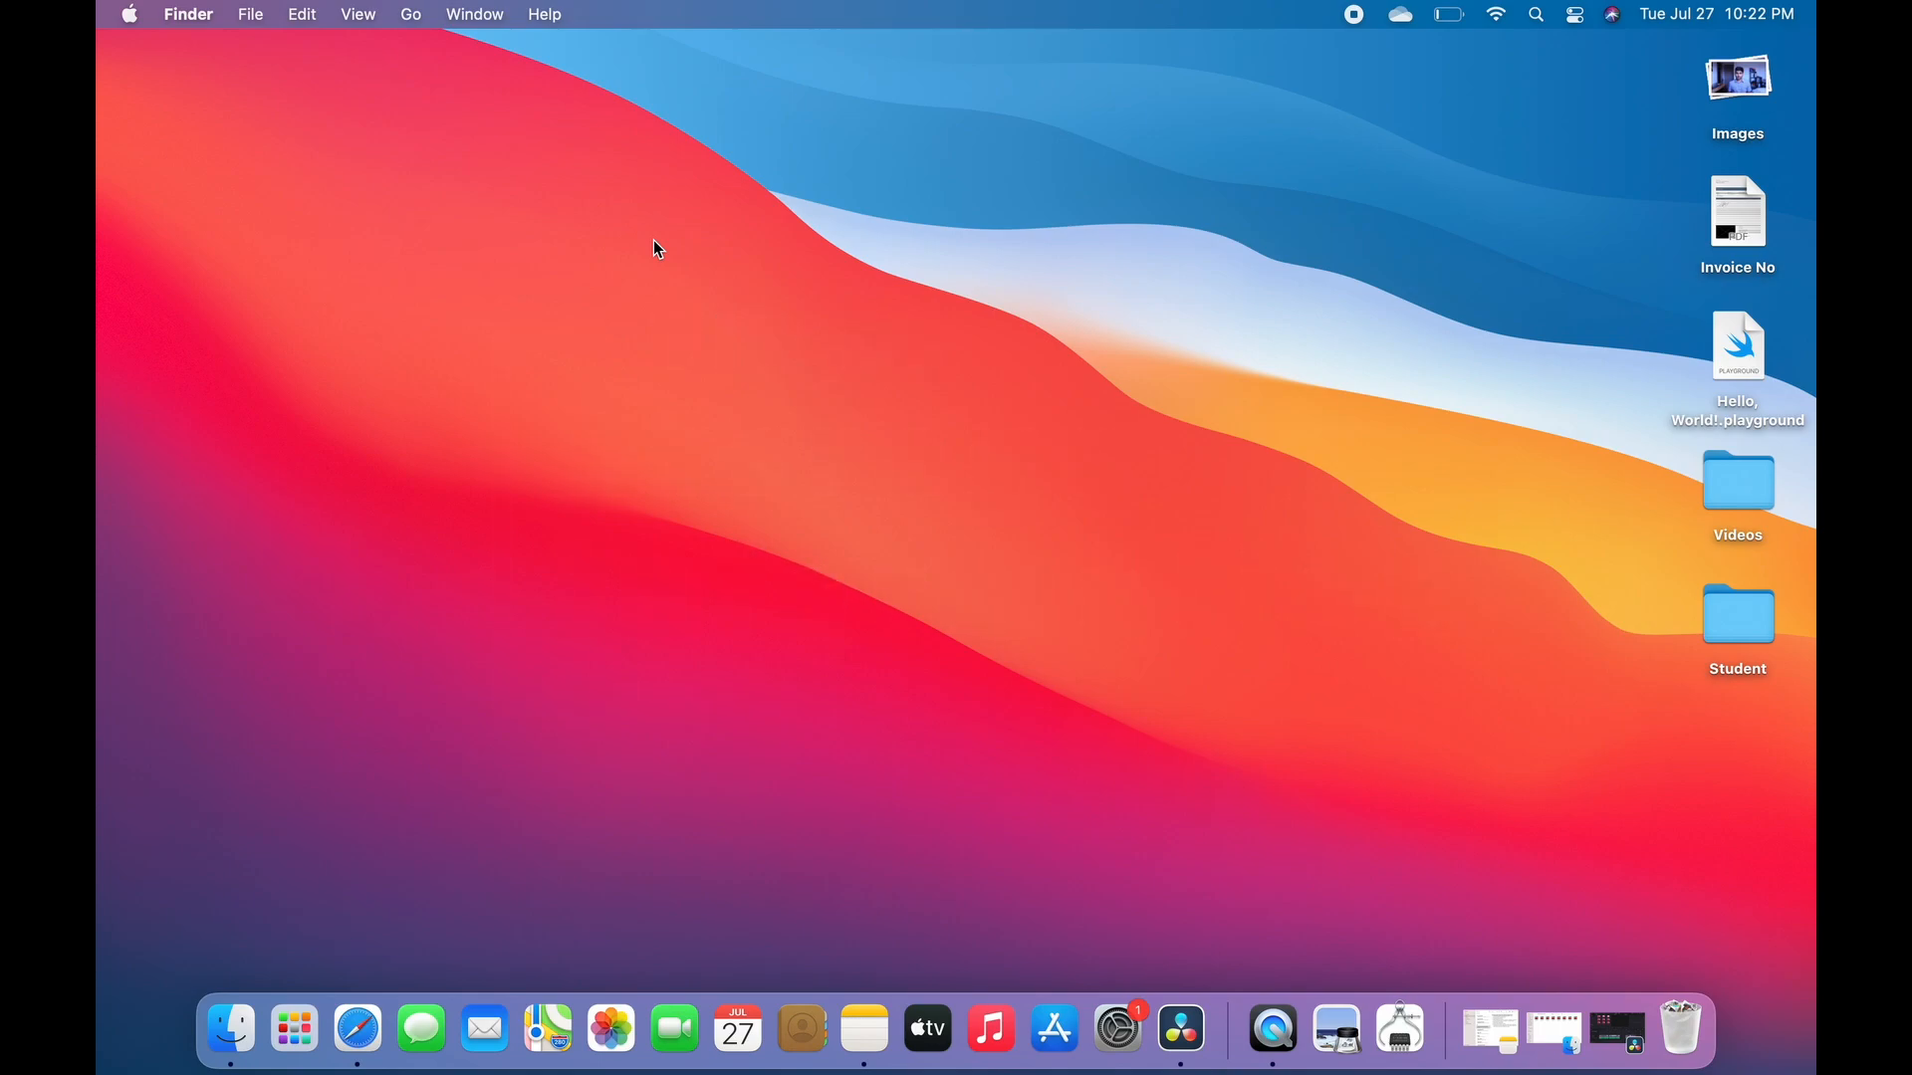
Open About This Mac from the Apple menu and show Macintosh HD on the Storage tab
{"action": "left_click", "coordinate": [128, 13]}
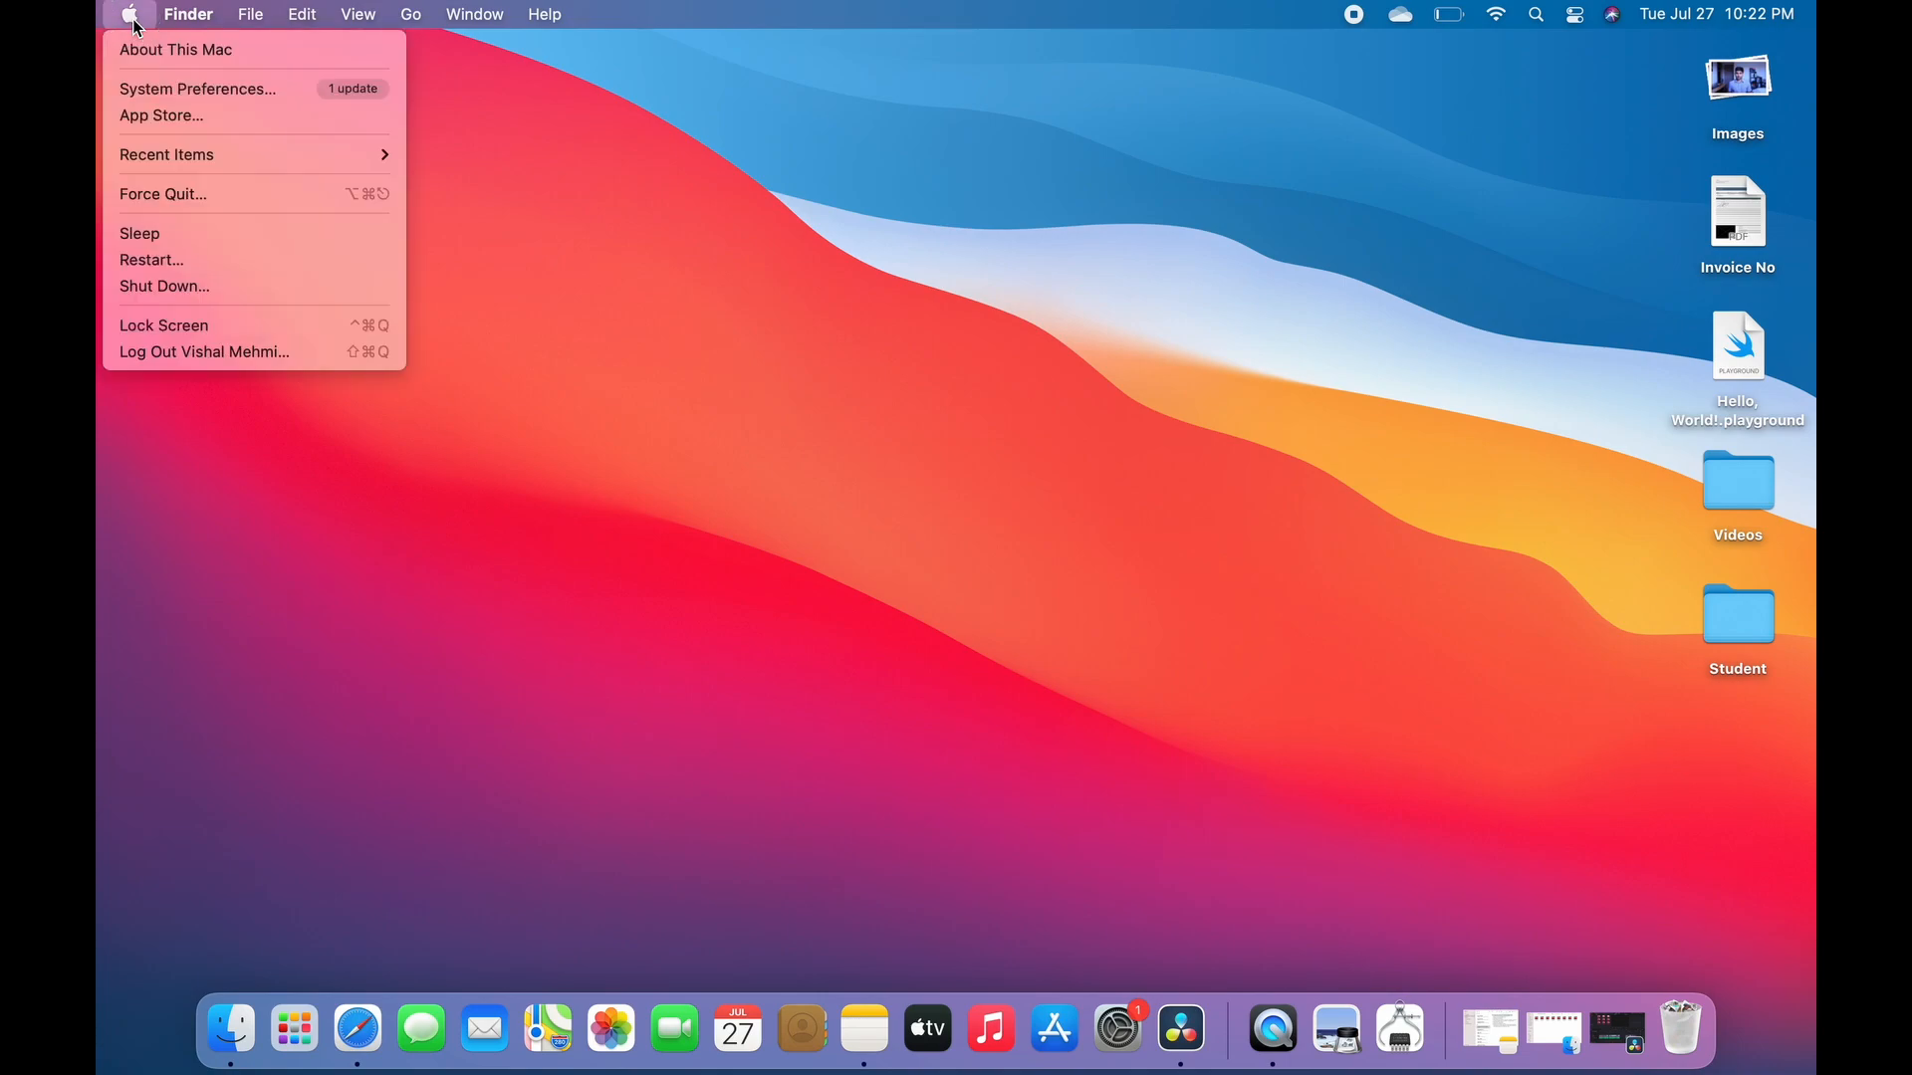
{"action": "mouse_move", "coordinate": [189, 58]}
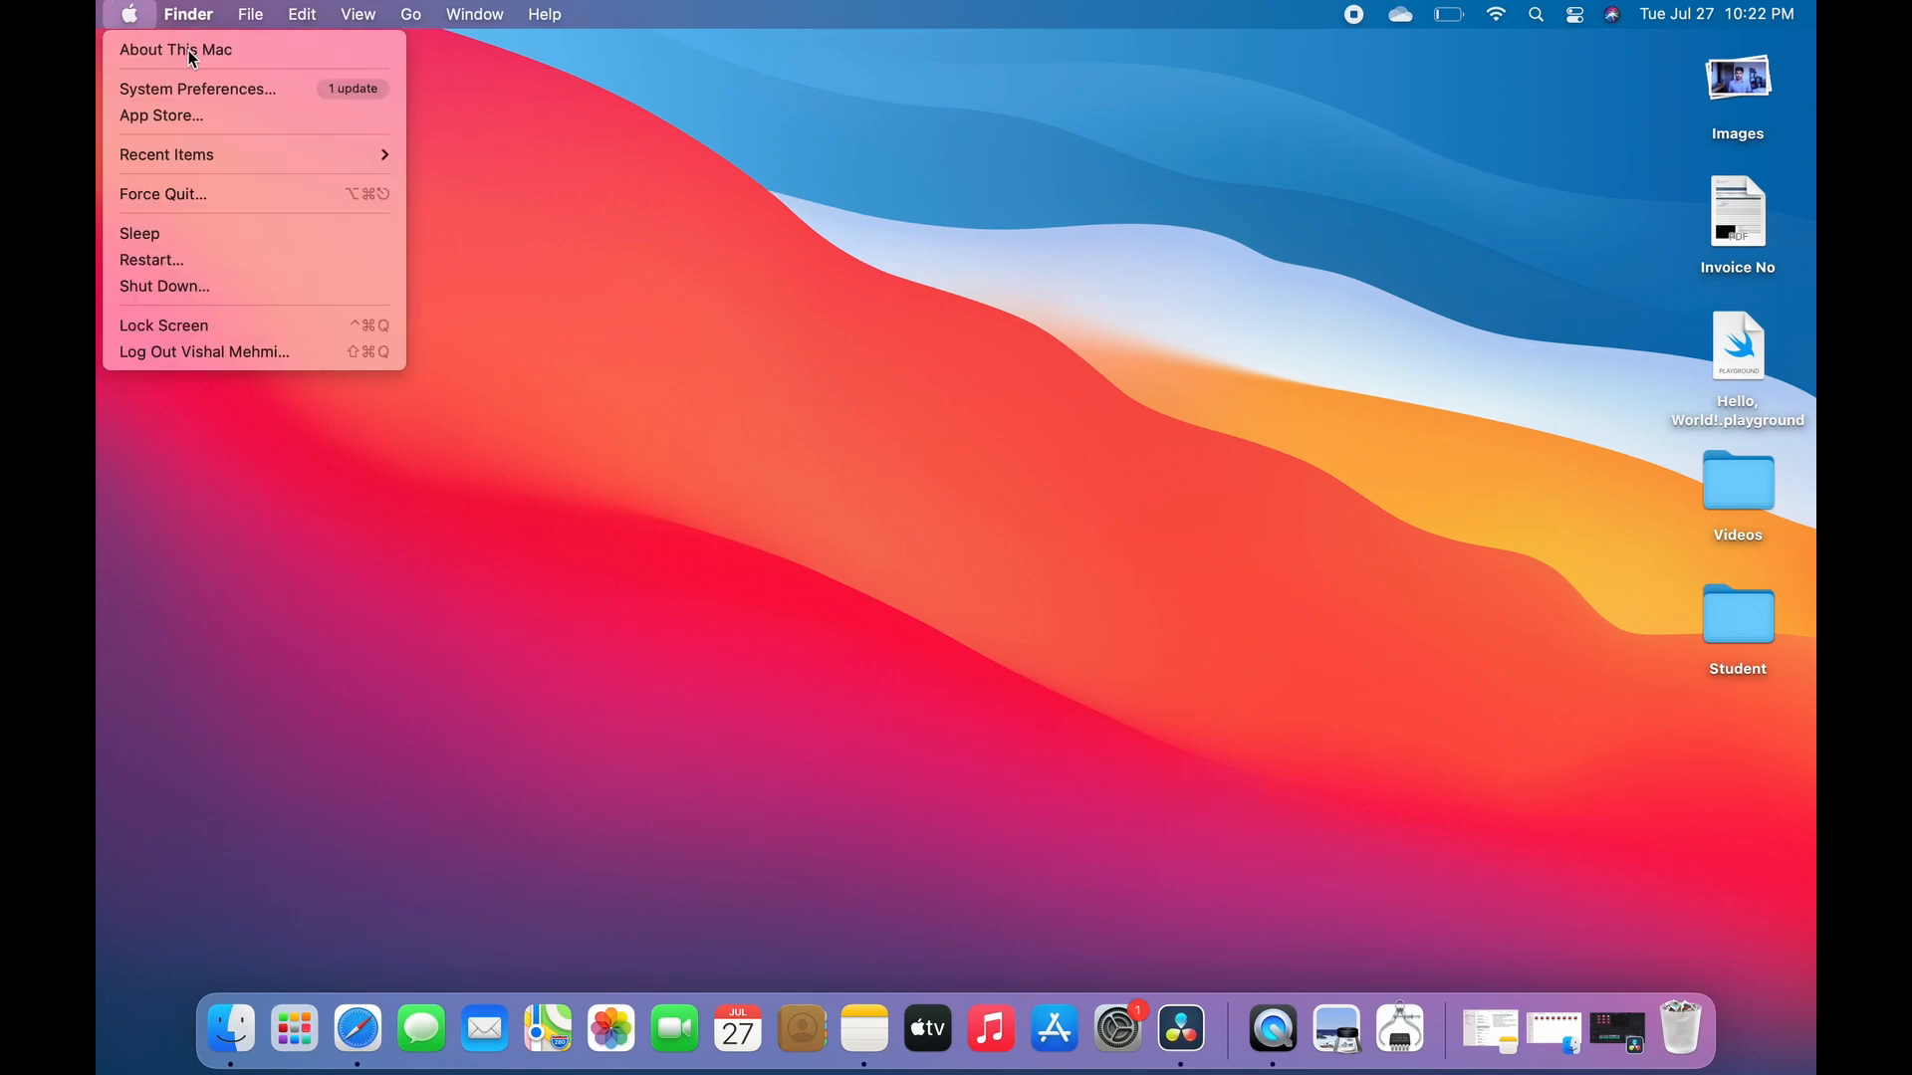
{"action": "left_click", "coordinate": [175, 49]}
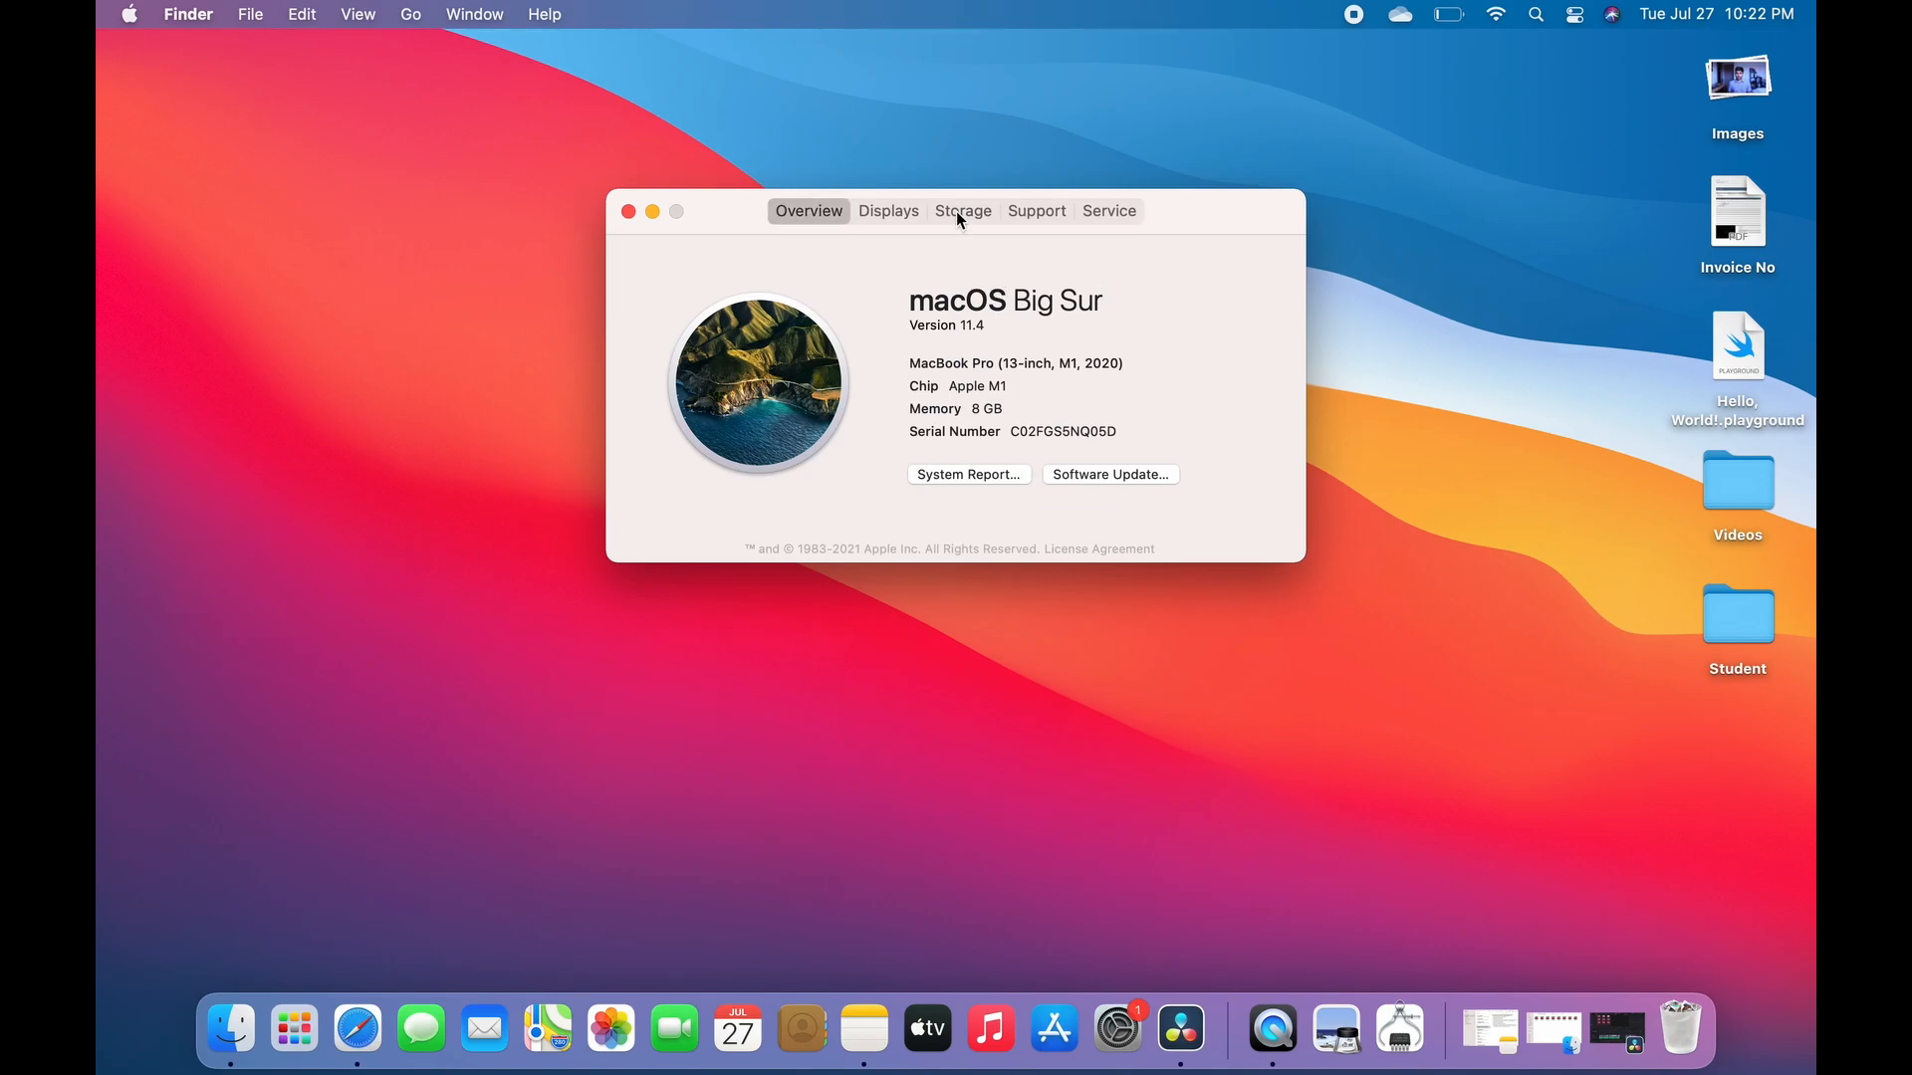
{"action": "left_click", "coordinate": [962, 210]}
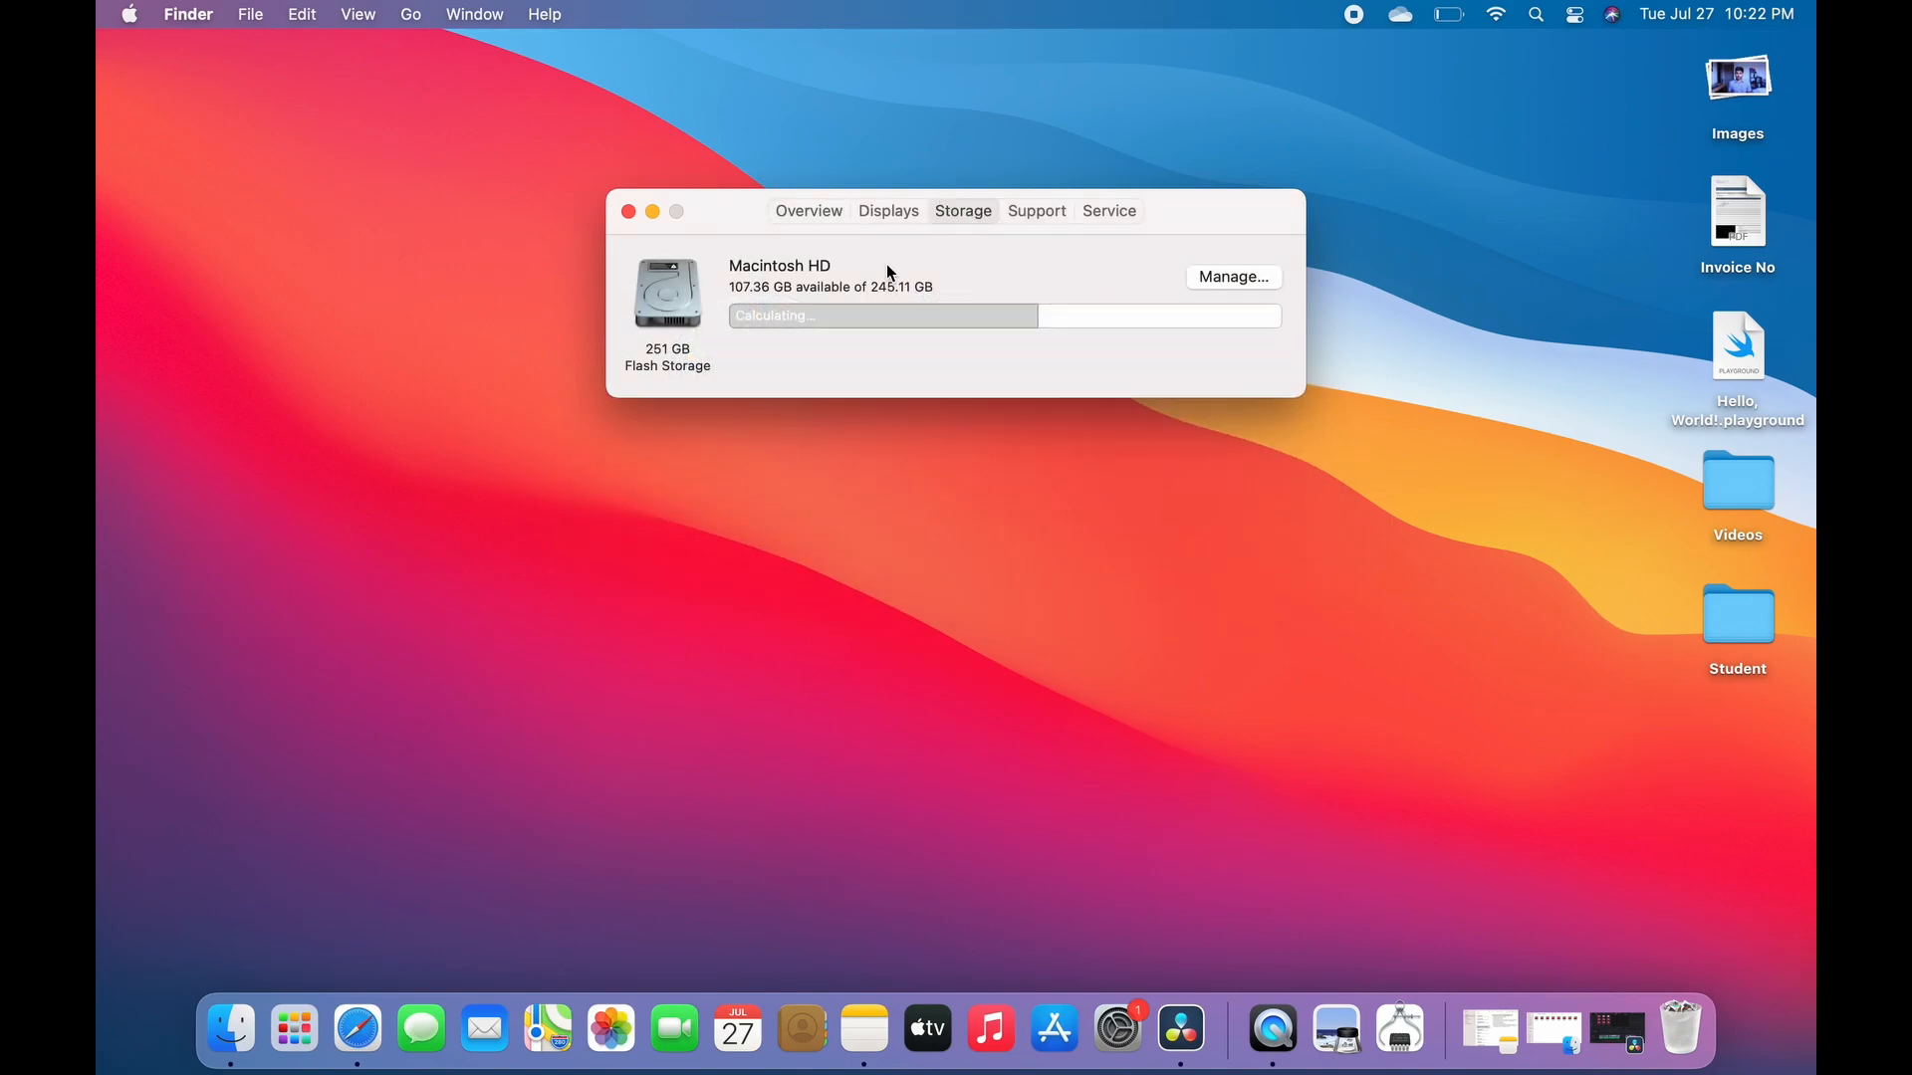
{"action": "mouse_move", "coordinate": [984, 267]}
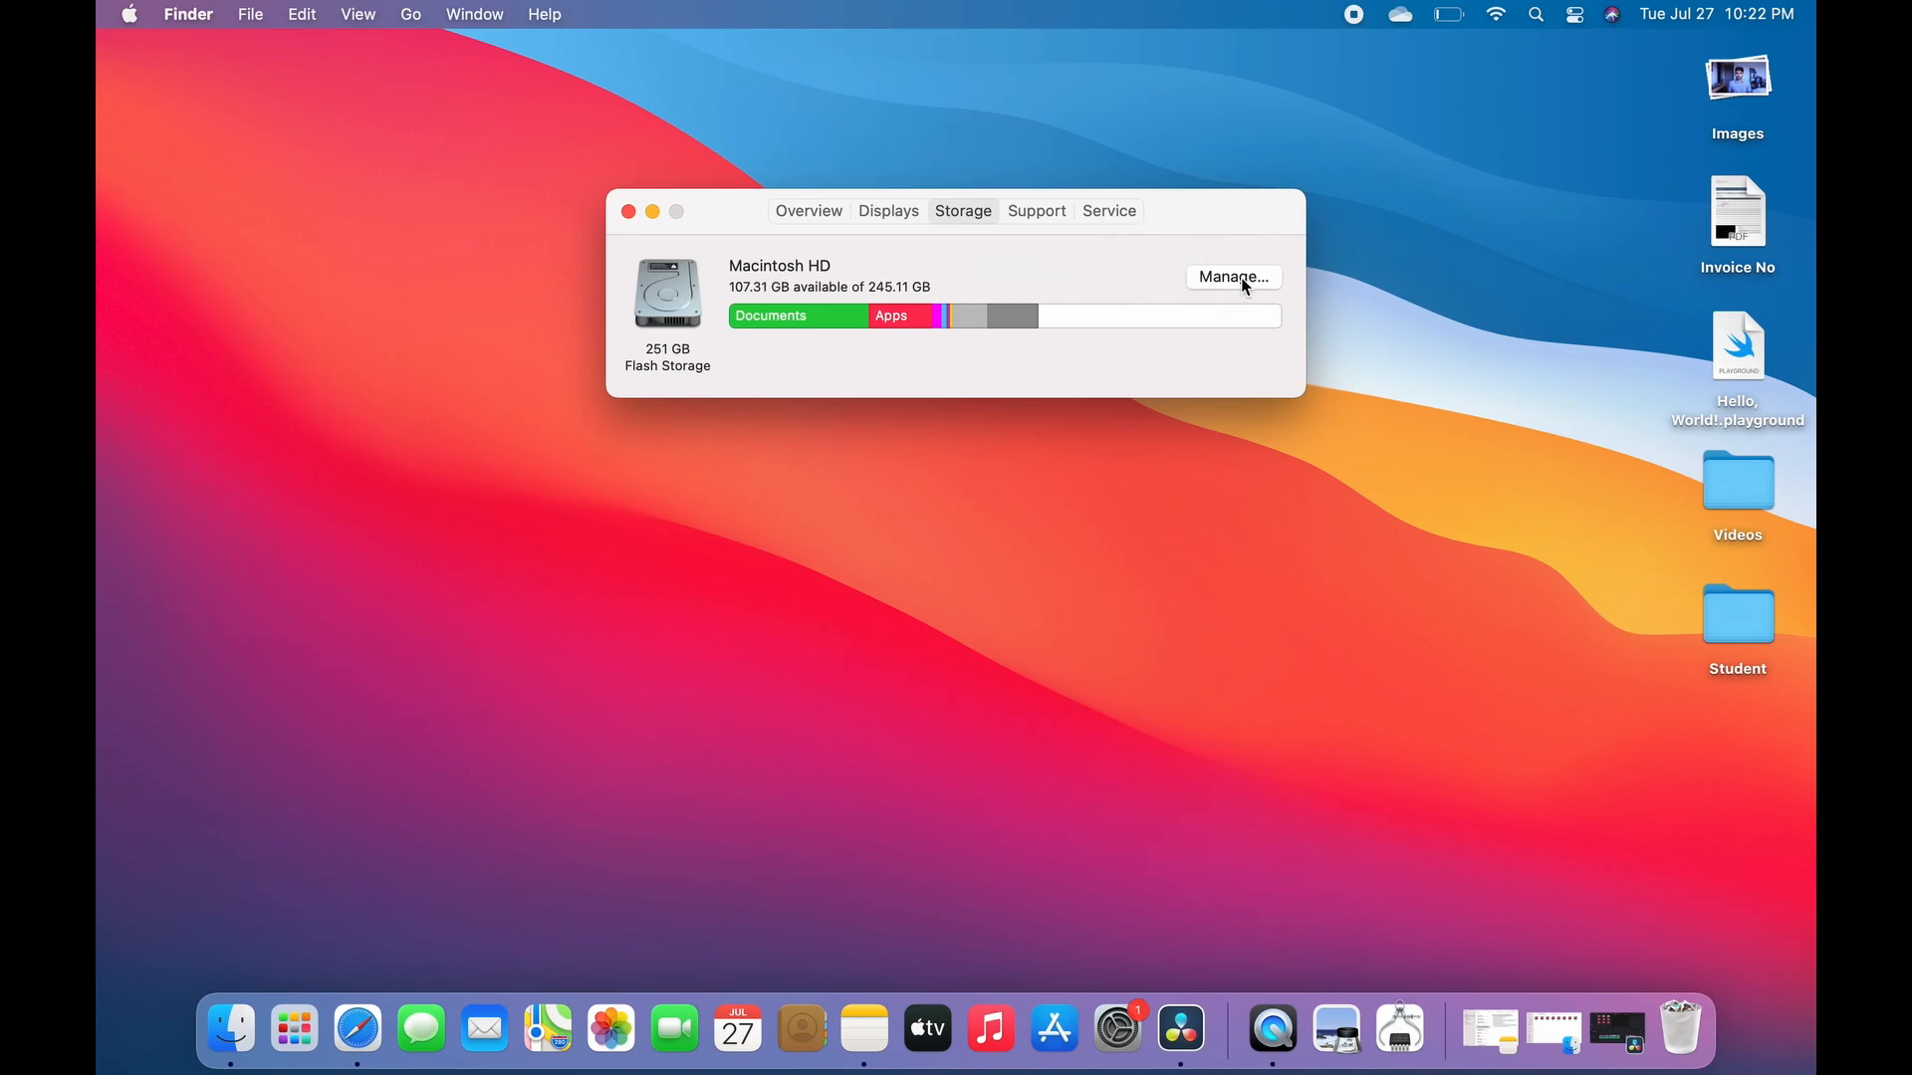
Open storage management to view recommendations and per-category usage, e.g. Applications 28.25 GB
{"action": "left_click", "coordinate": [1233, 277]}
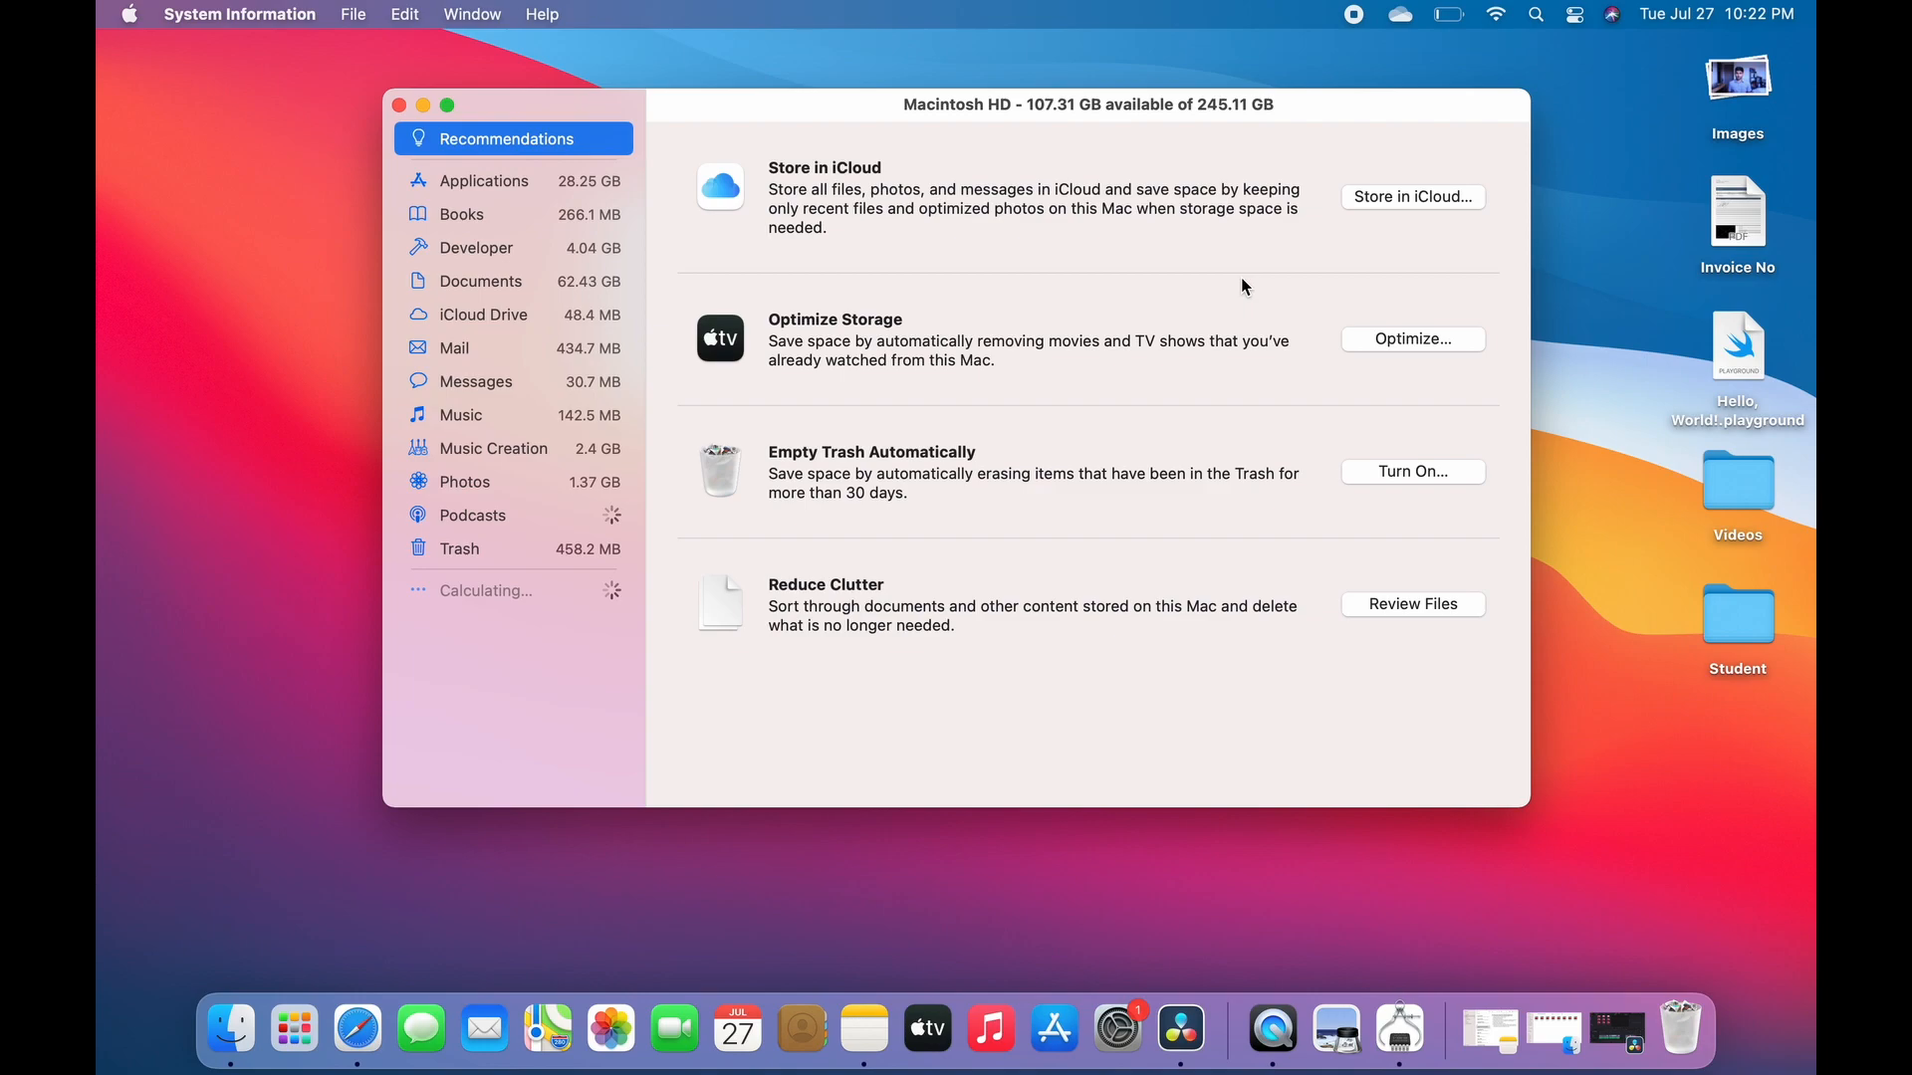
{"action": "mouse_move", "coordinate": [525, 195]}
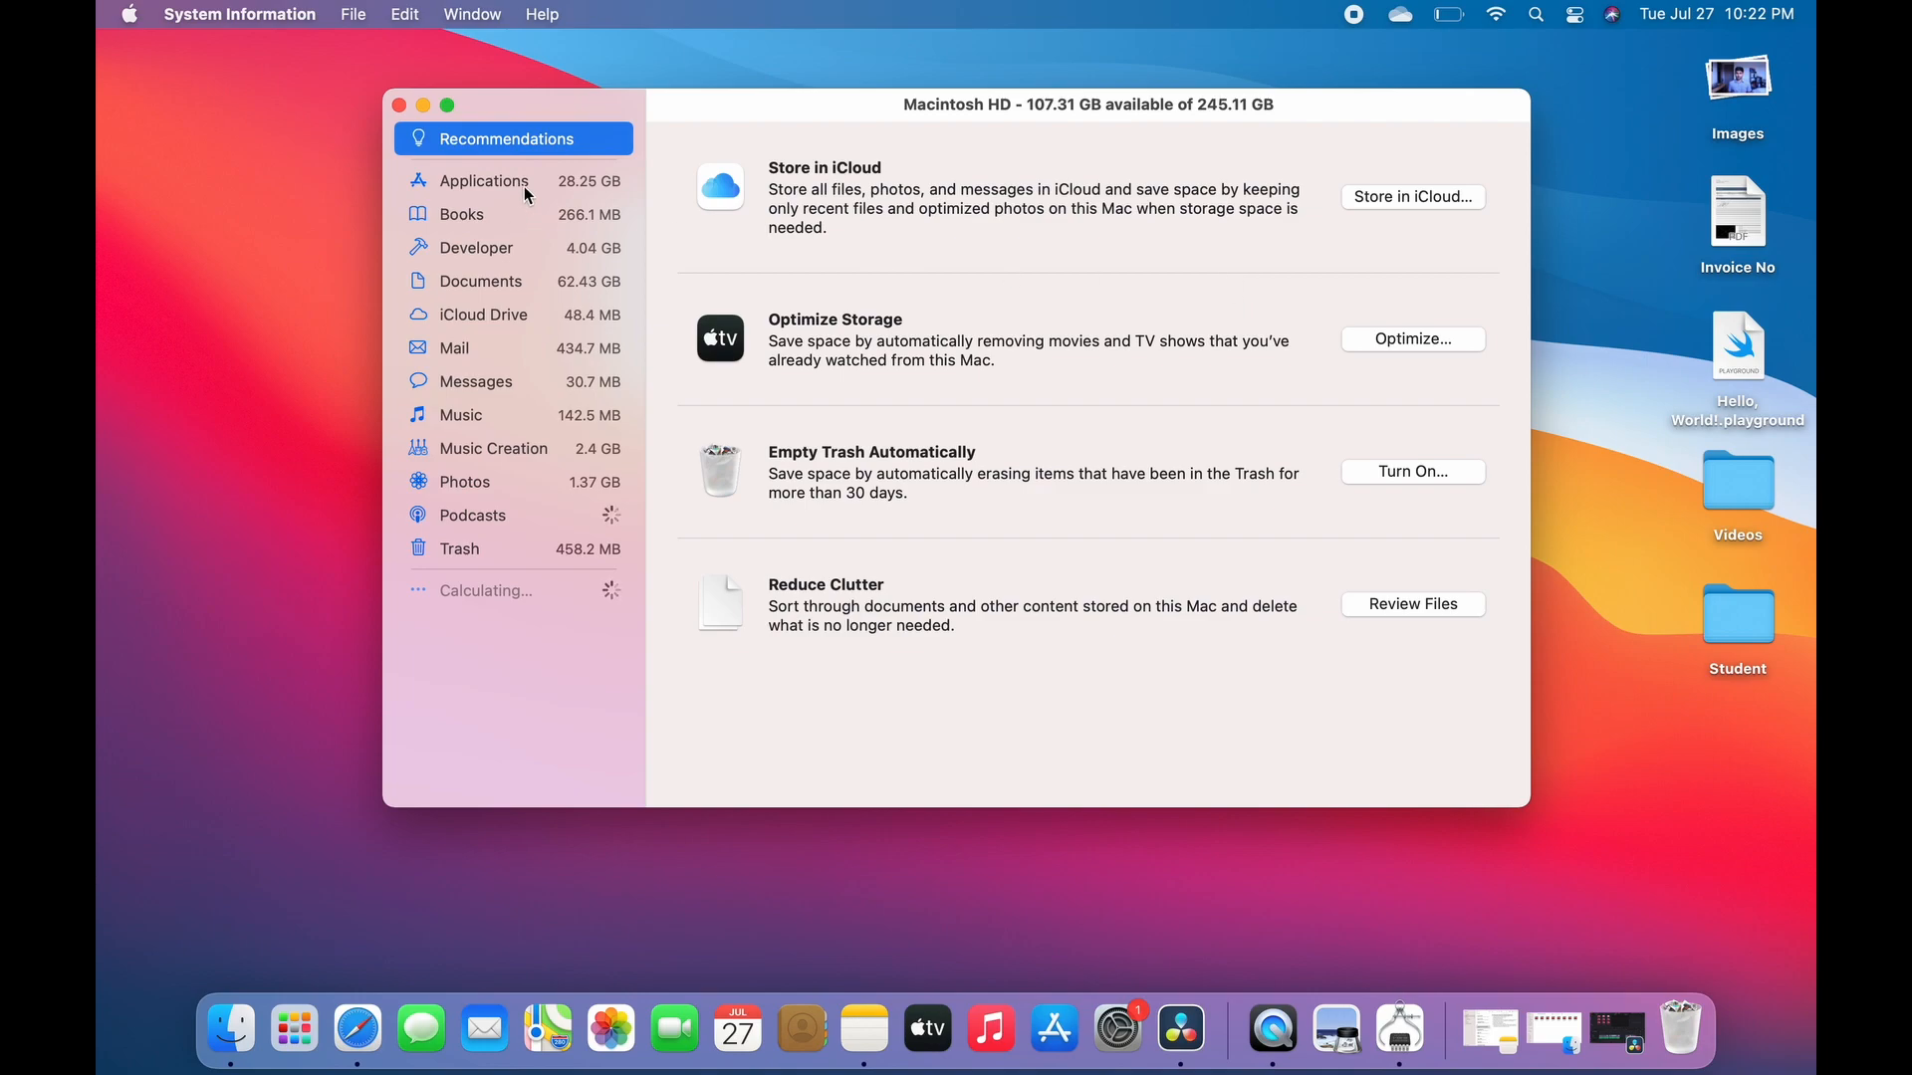
{"action": "mouse_move", "coordinate": [521, 337]}
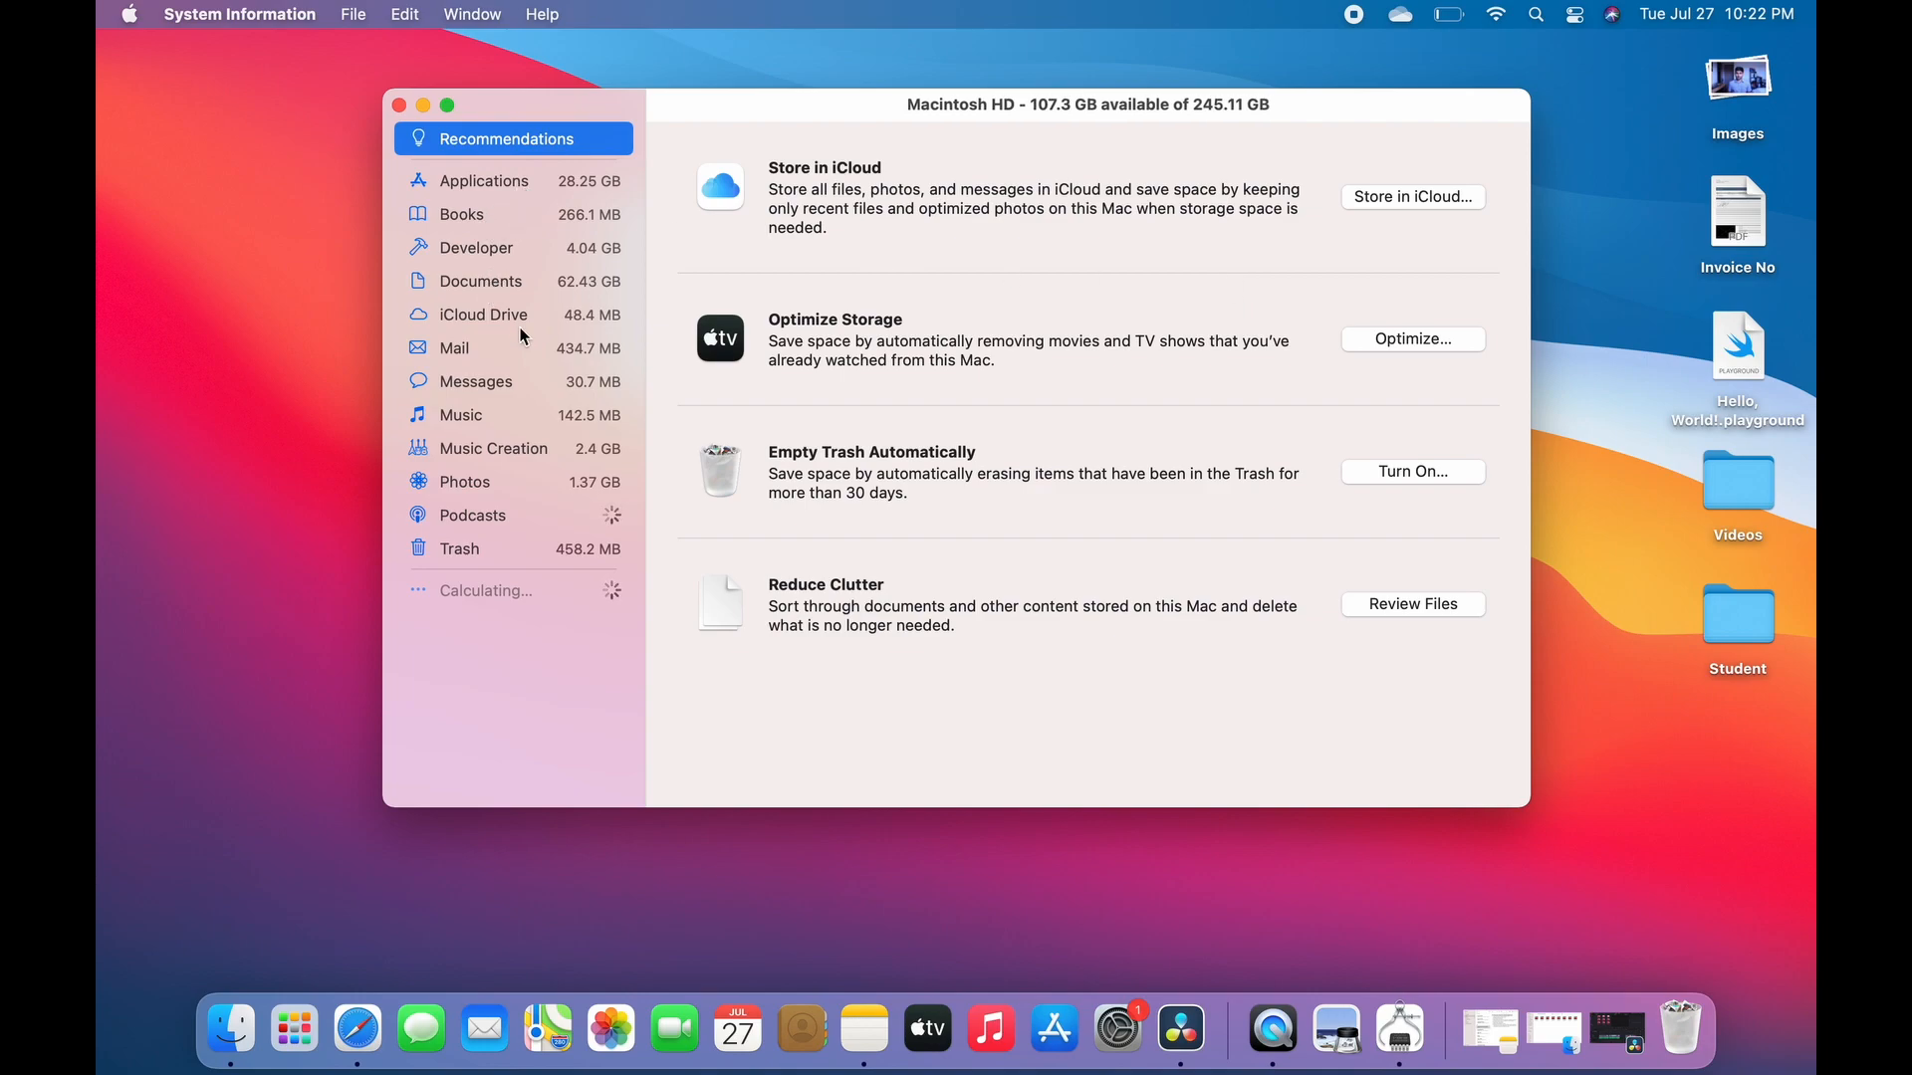
{"action": "mouse_move", "coordinate": [508, 479]}
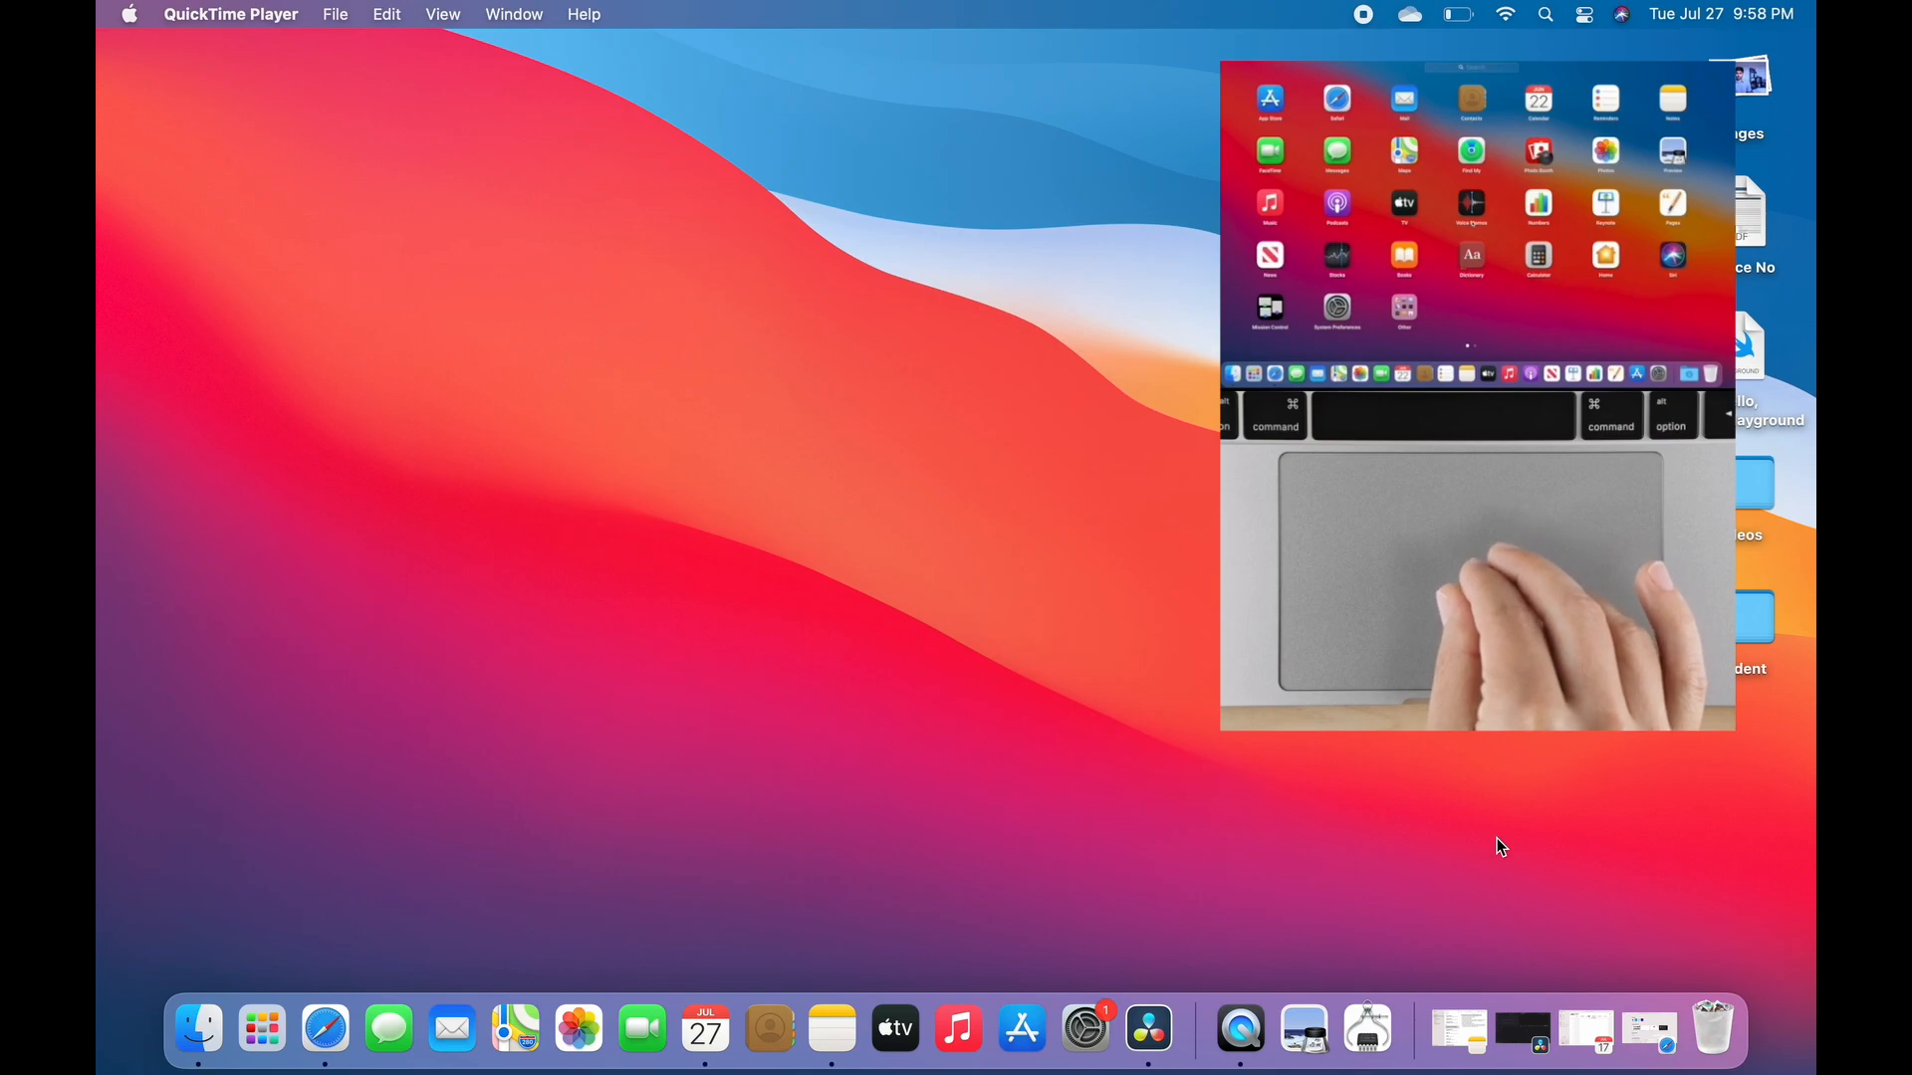
Bring up Mission Control showing the Calendar, DaVinci Resolve and Safari windows
{"action": "left_click", "coordinate": [260, 1027]}
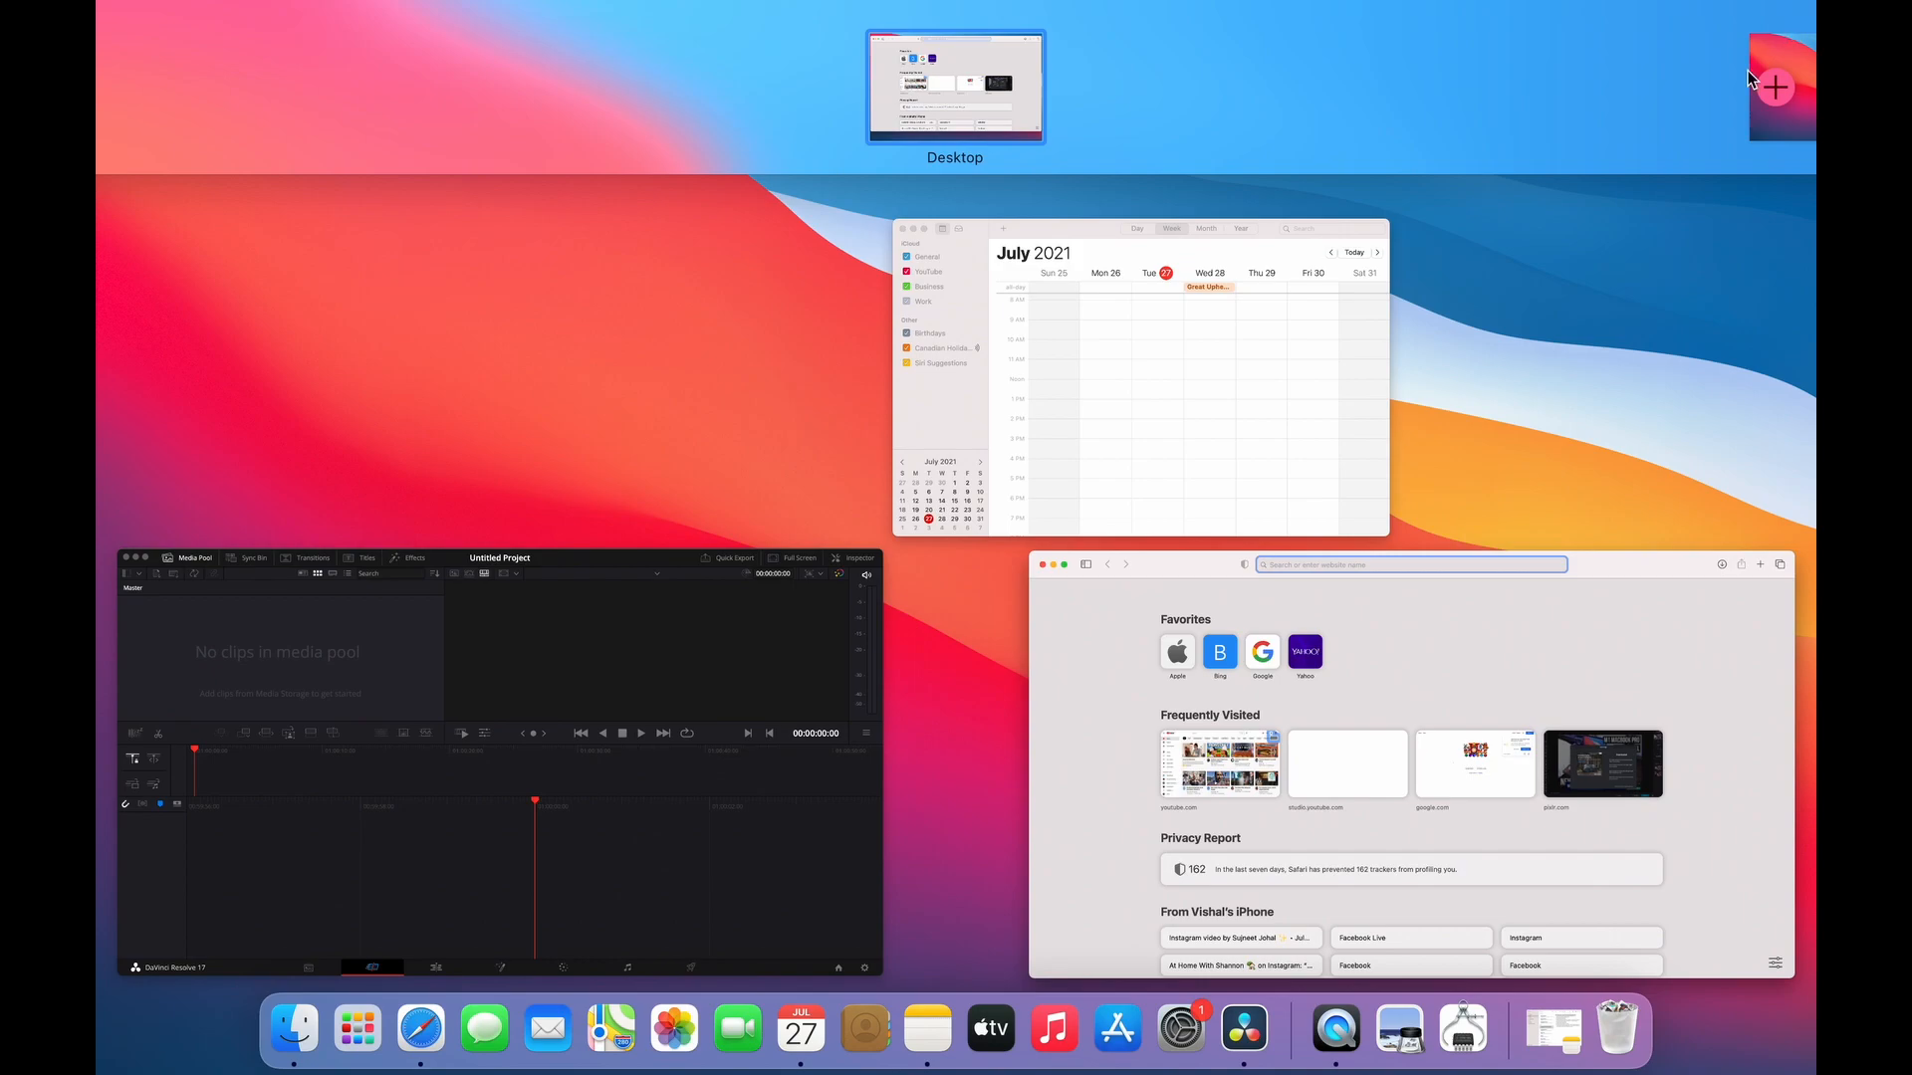
Add a Desktop 2 space in Mission Control and switch to its empty desktop
{"action": "left_click", "coordinate": [1776, 87]}
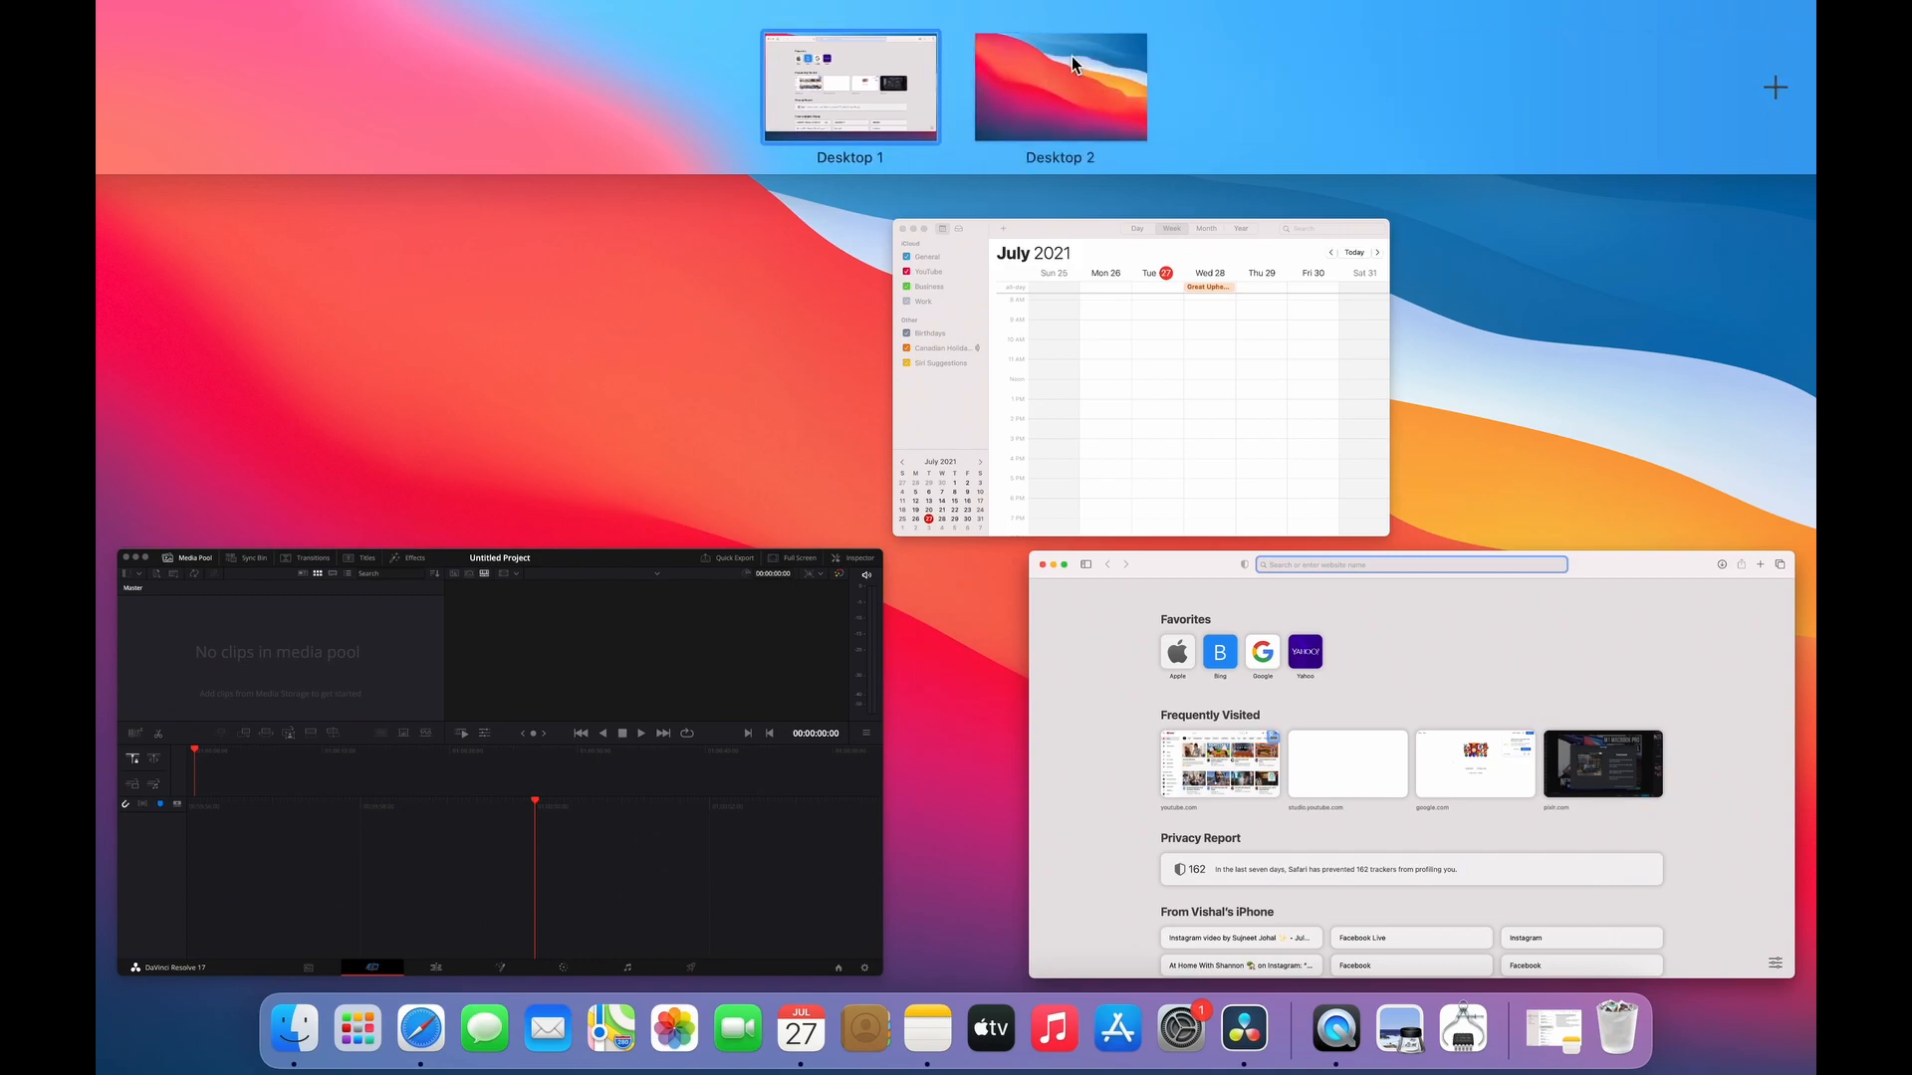
{"action": "mouse_move", "coordinate": [1073, 71]}
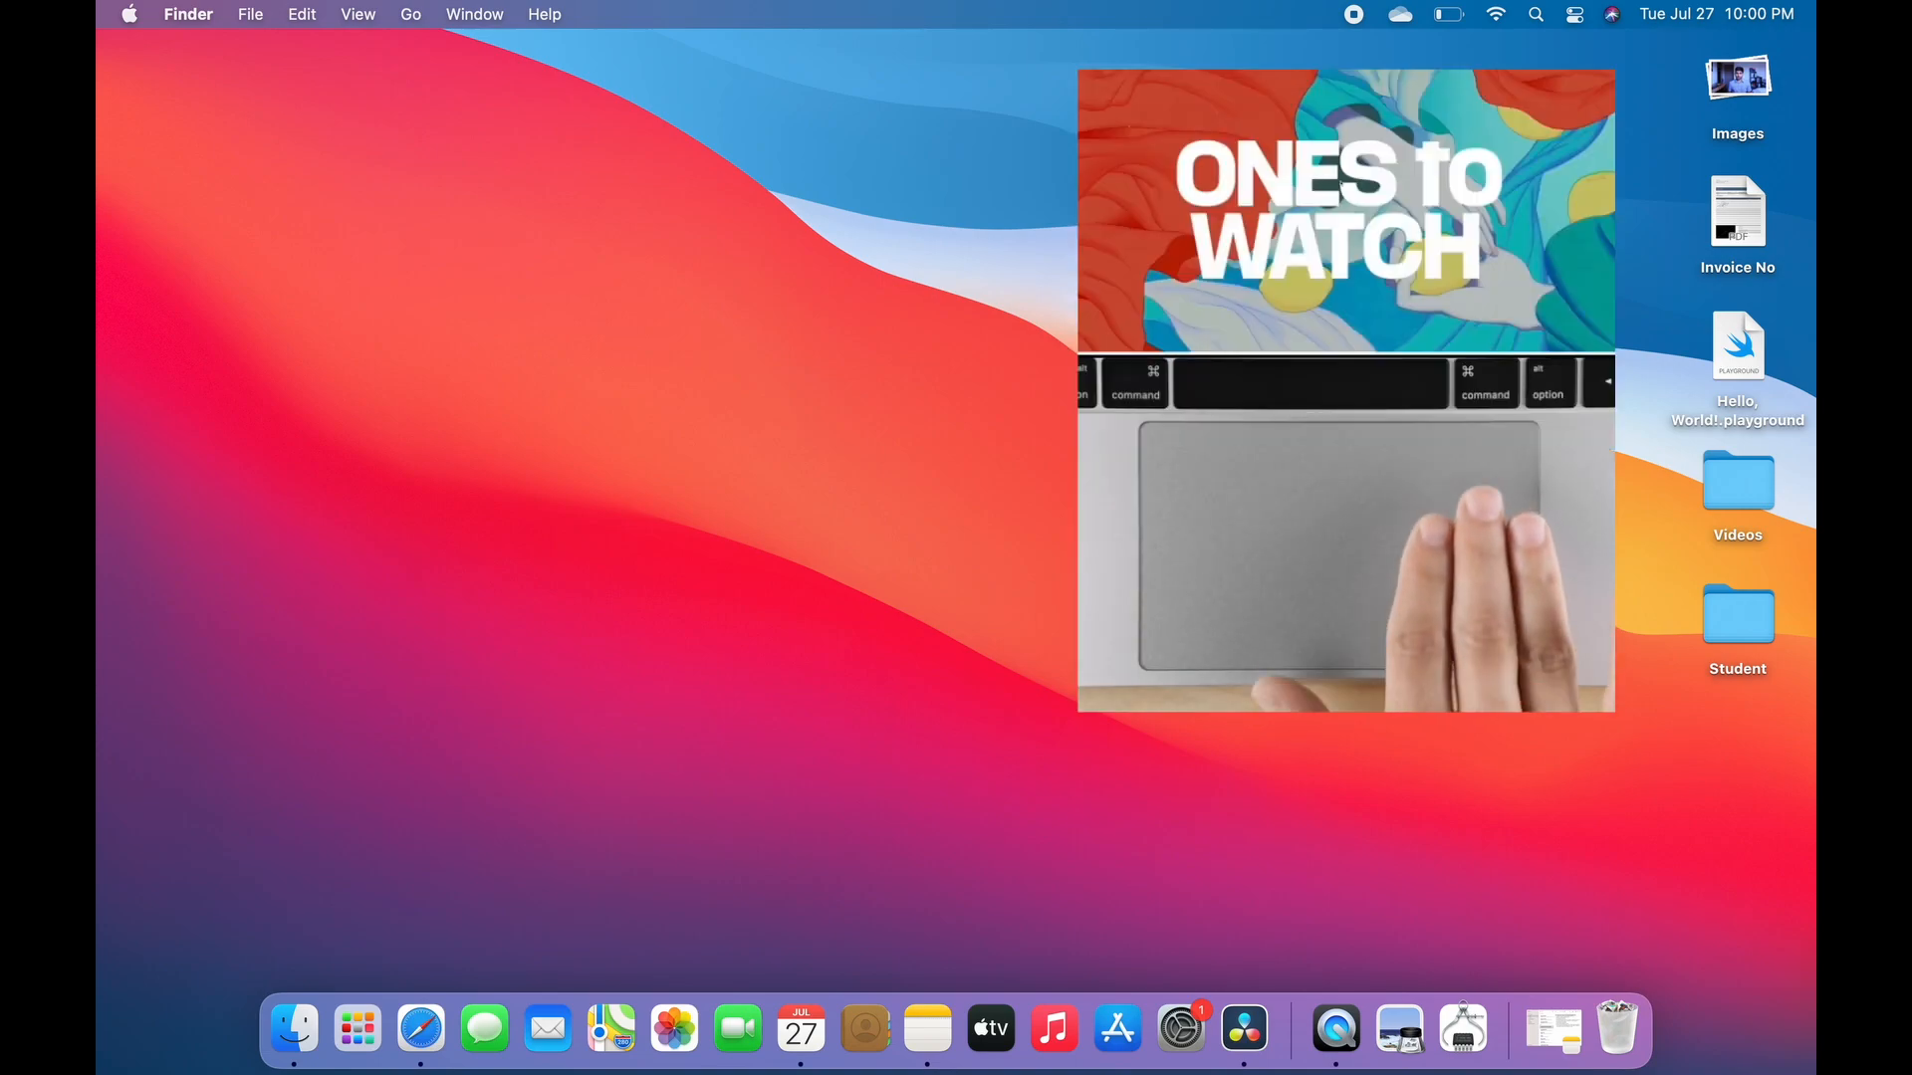
{"action": "left_click", "coordinate": [420, 1027]}
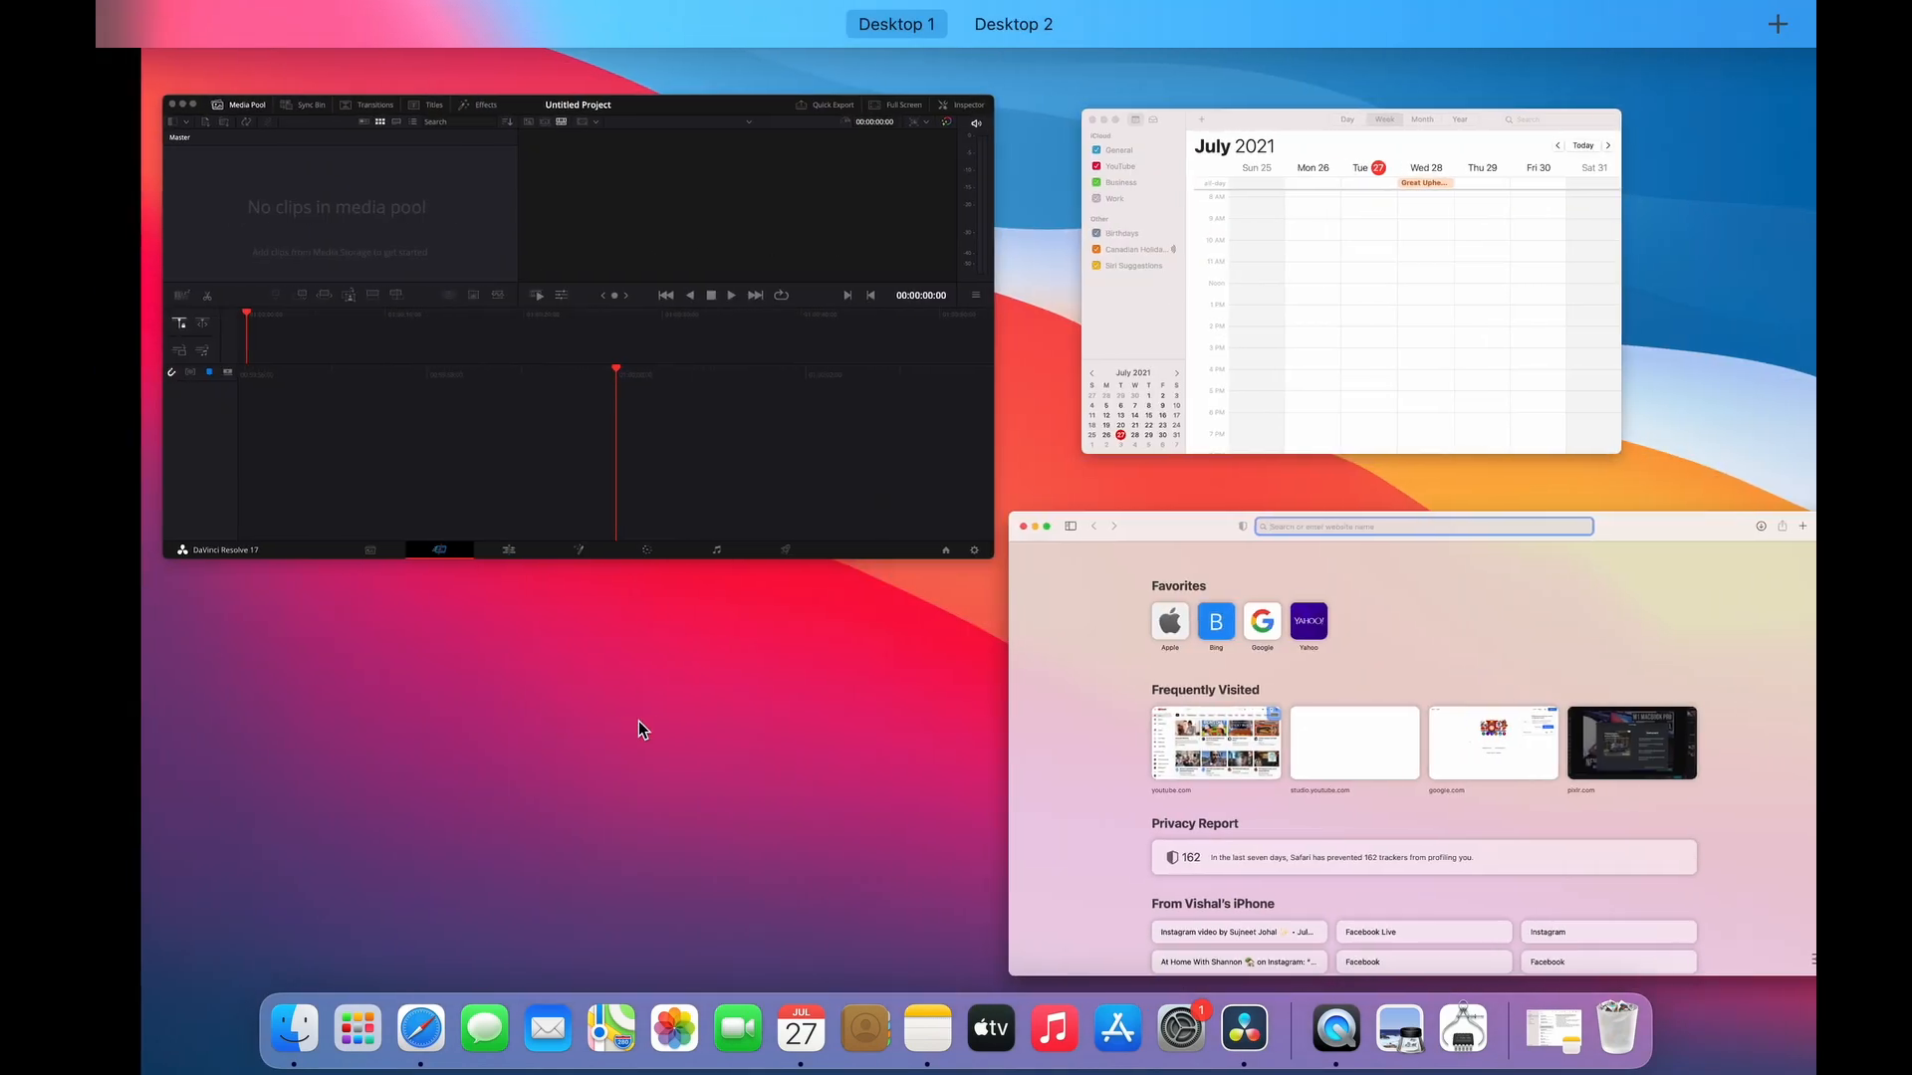
{"action": "left_click", "coordinate": [1013, 24]}
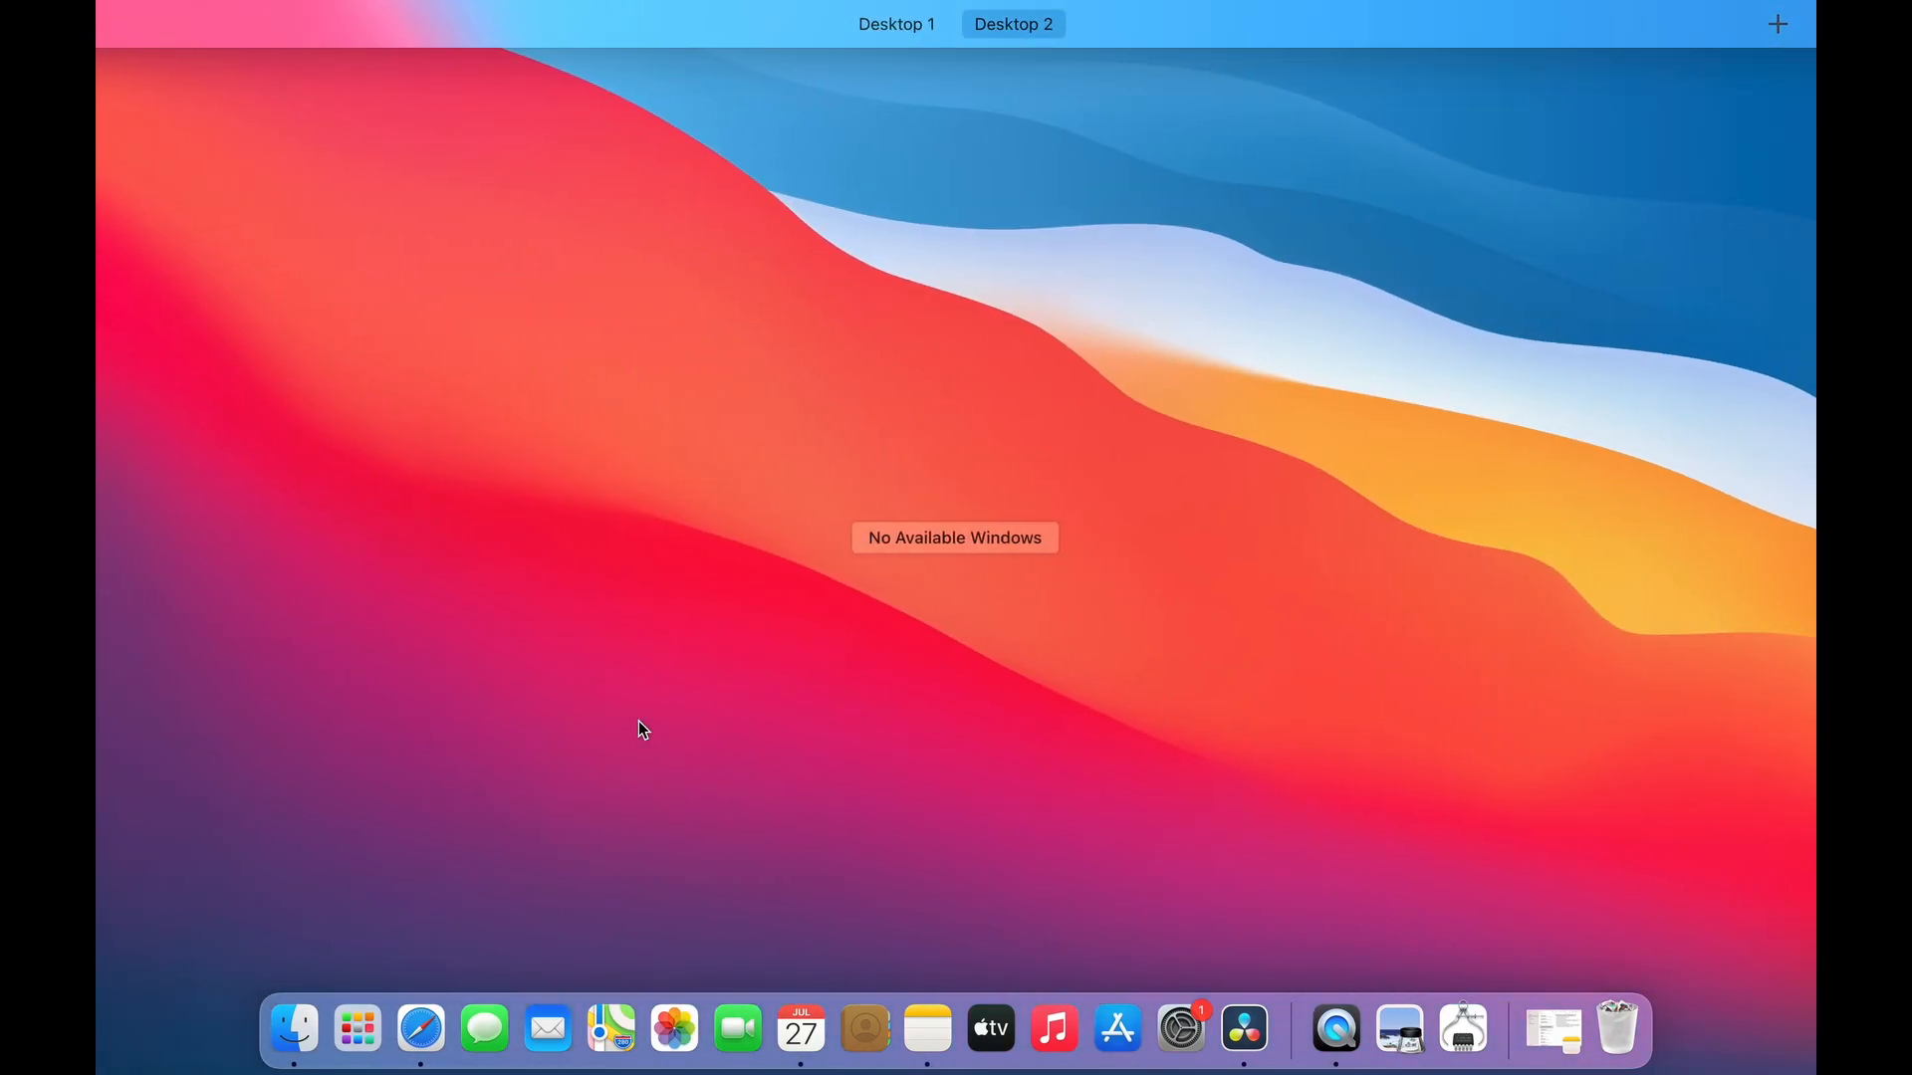
{"action": "left_click", "coordinate": [896, 23]}
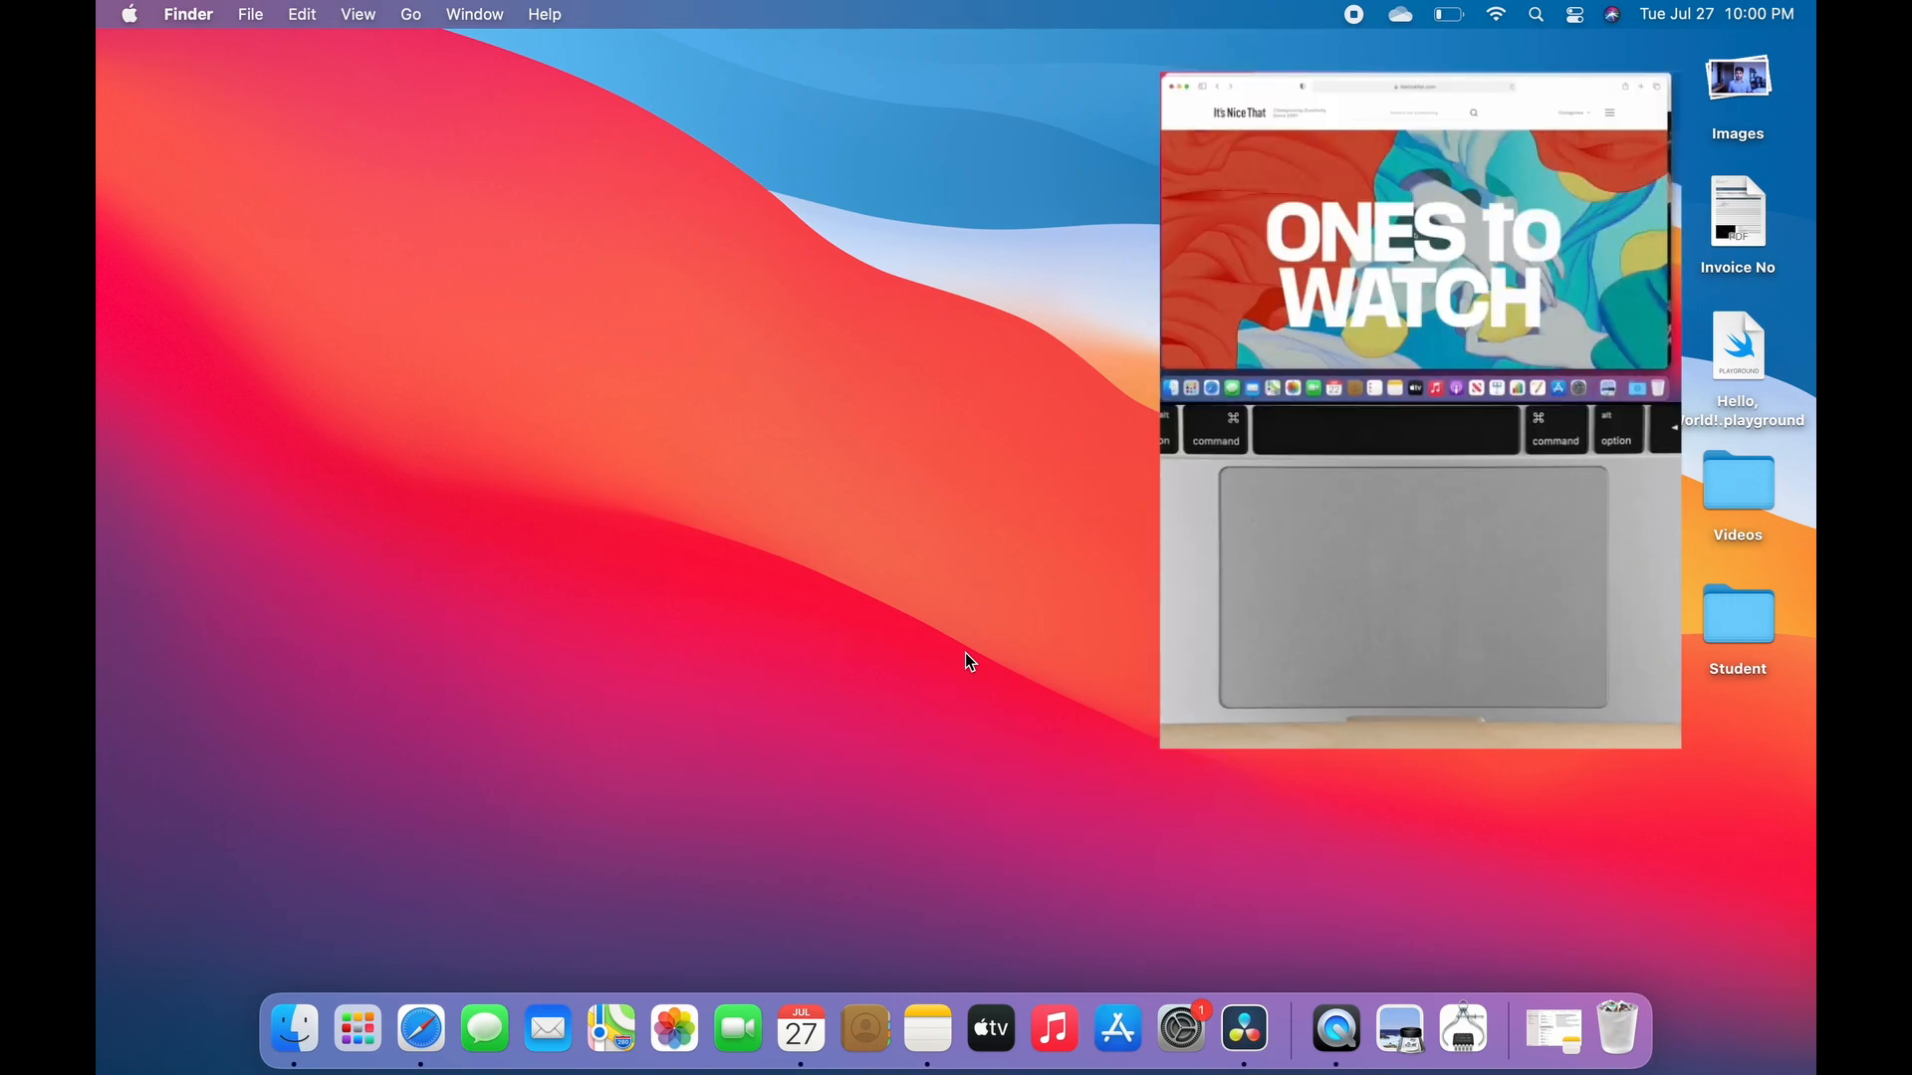
Open Notification Center and scroll its calendar, Calgary weather, Notes and Screen Time widgets
{"action": "left_click", "coordinate": [1171, 86]}
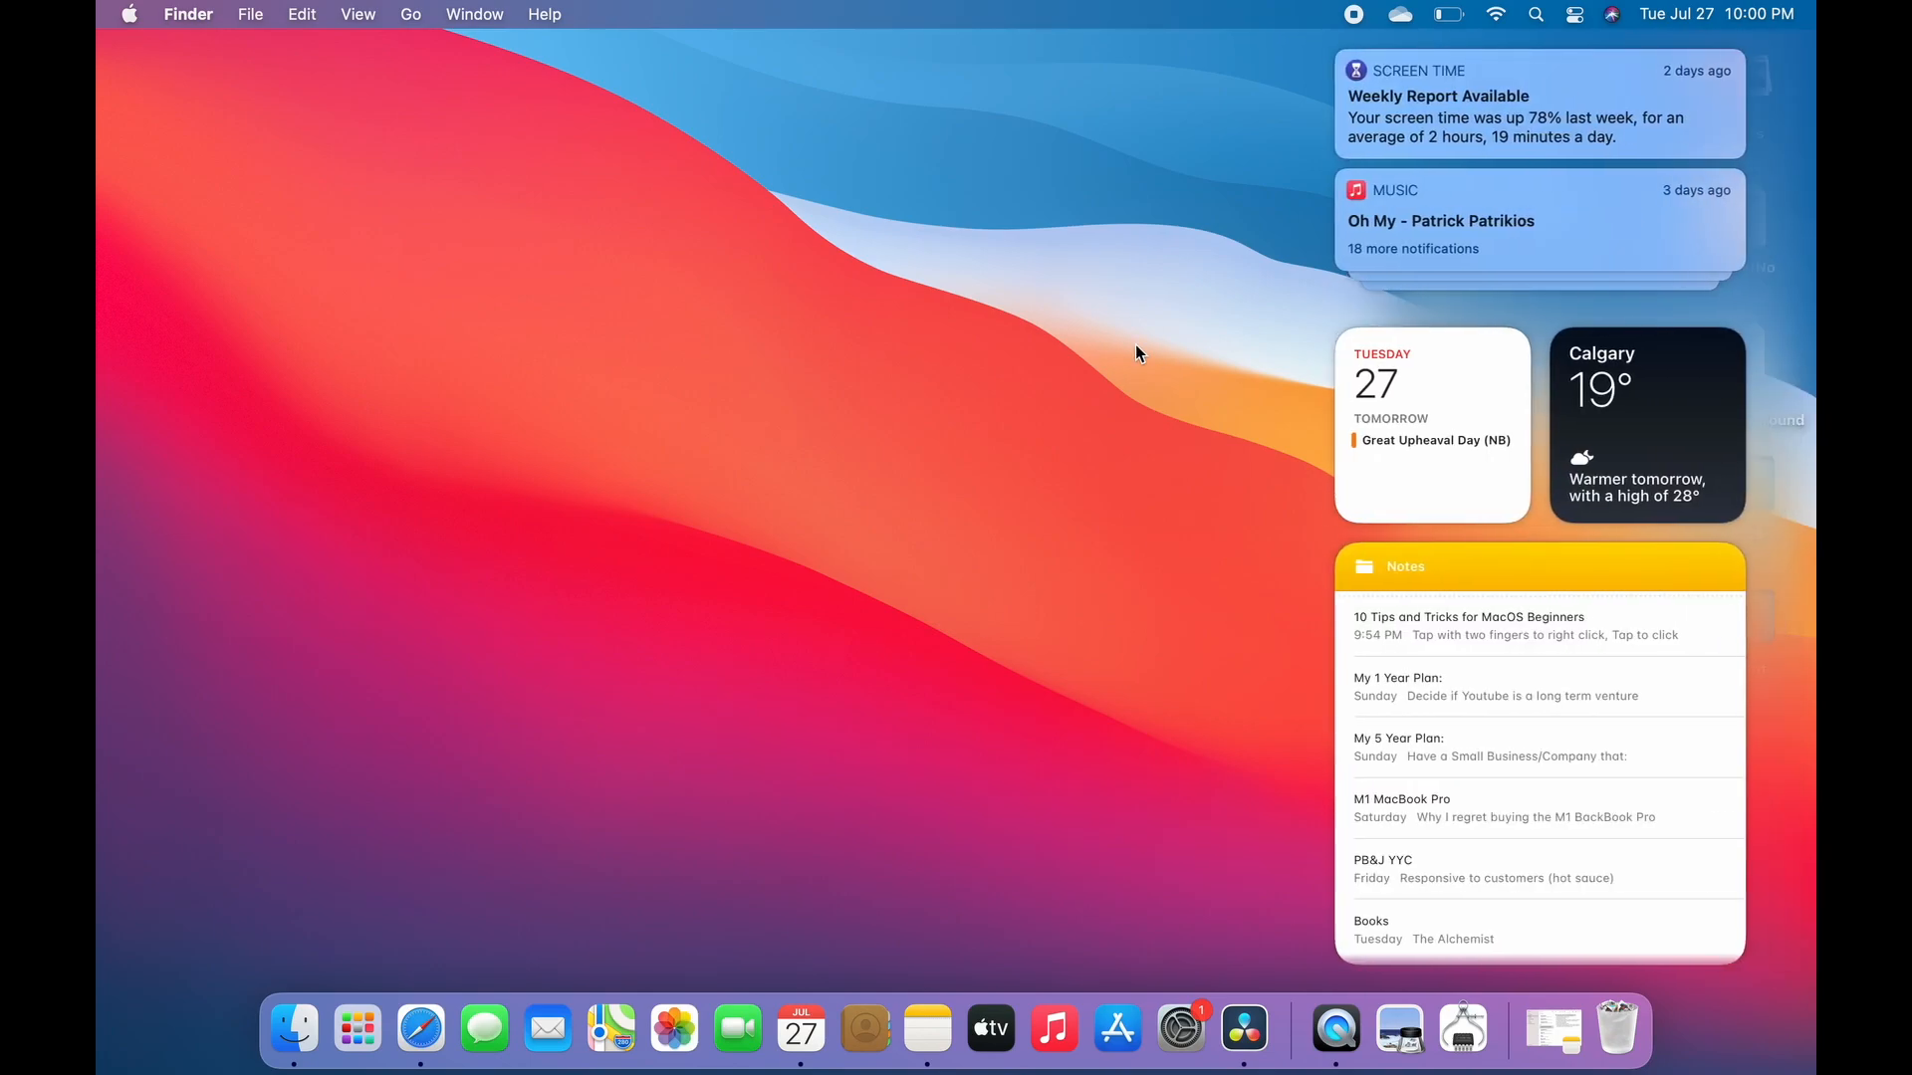
{"action": "scroll", "scroll_direction": "down", "scroll_amount": 3}
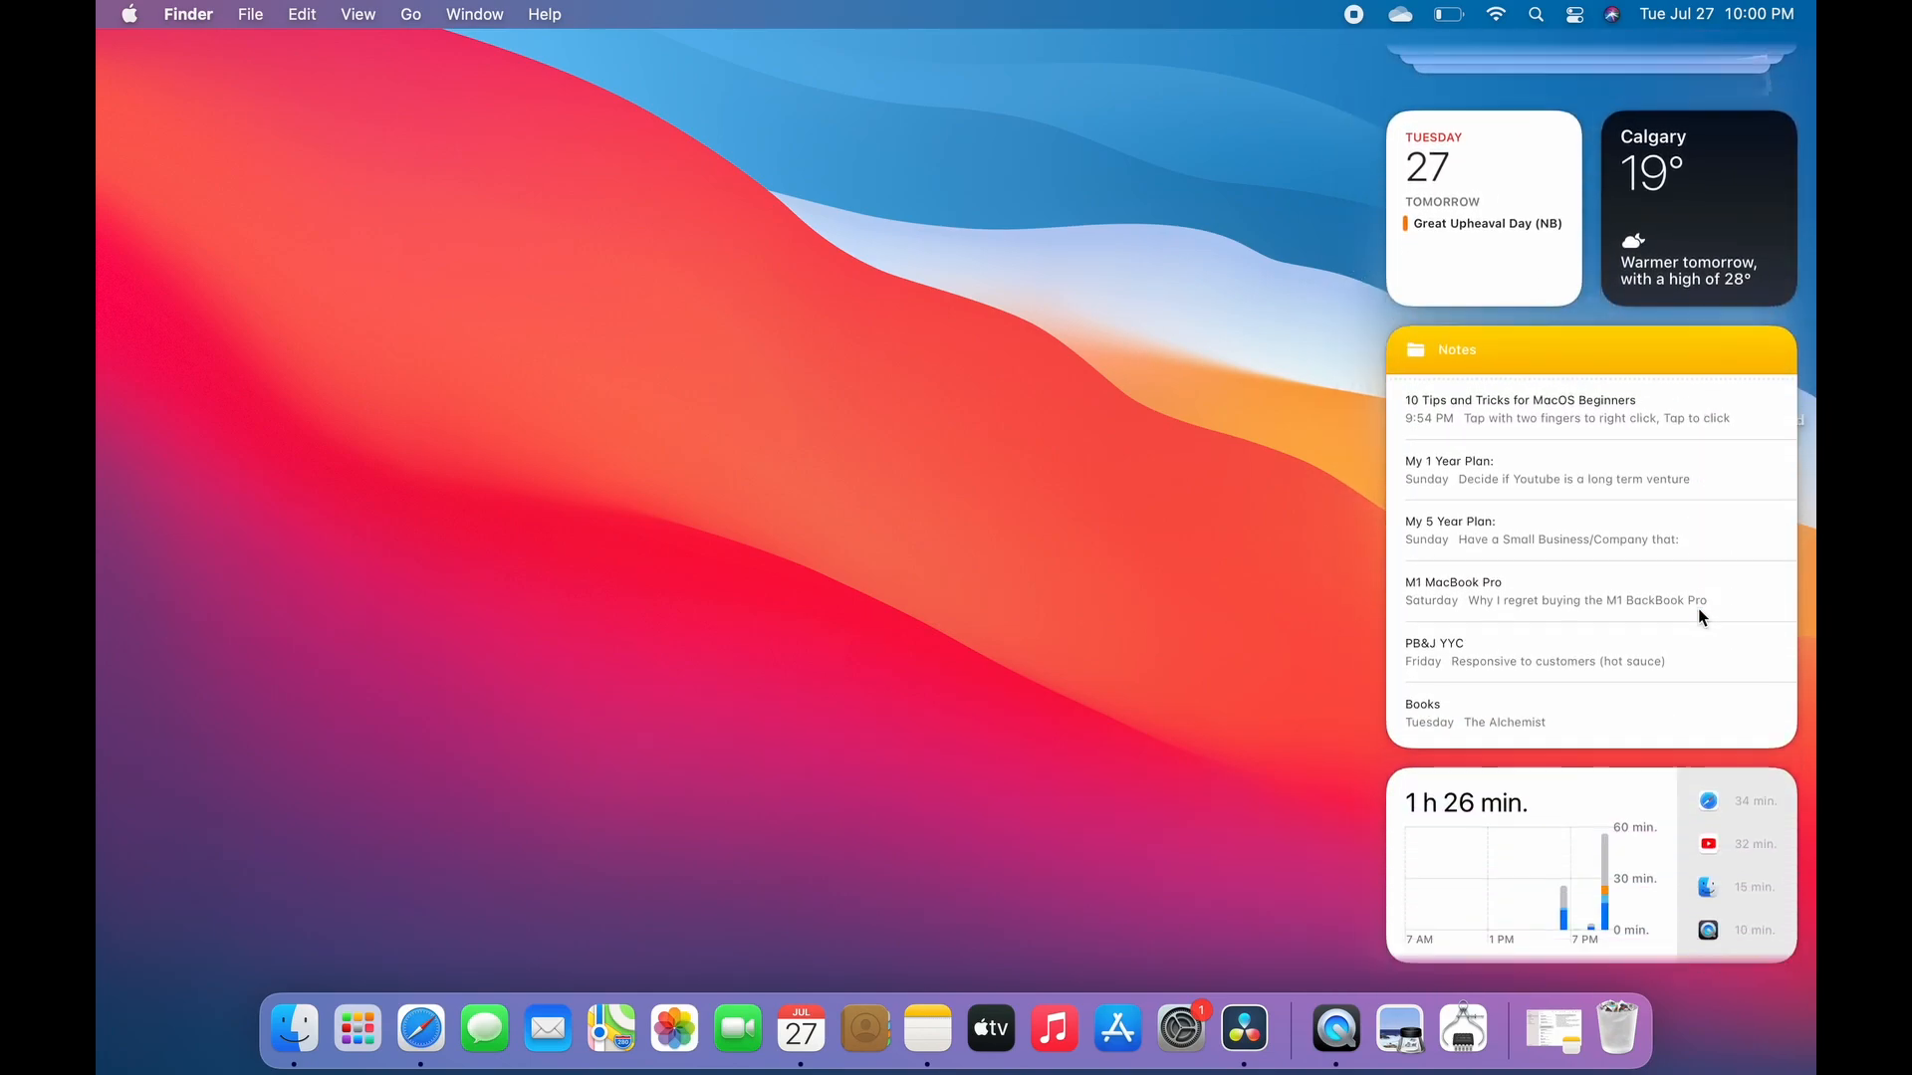